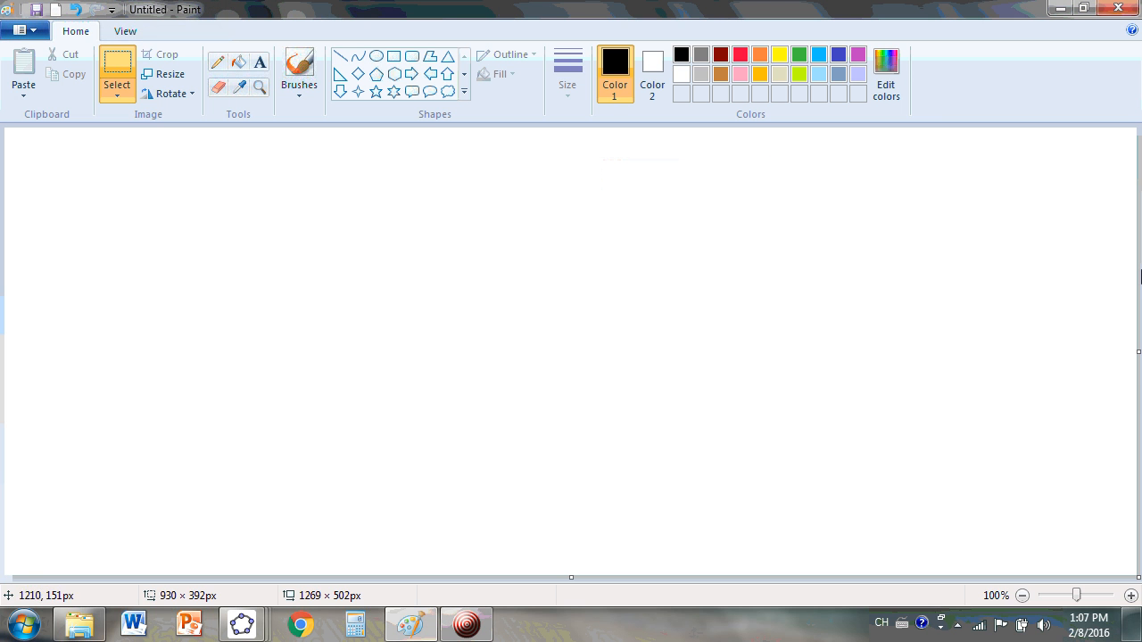
pyautogui.moveTo(1027, 89)
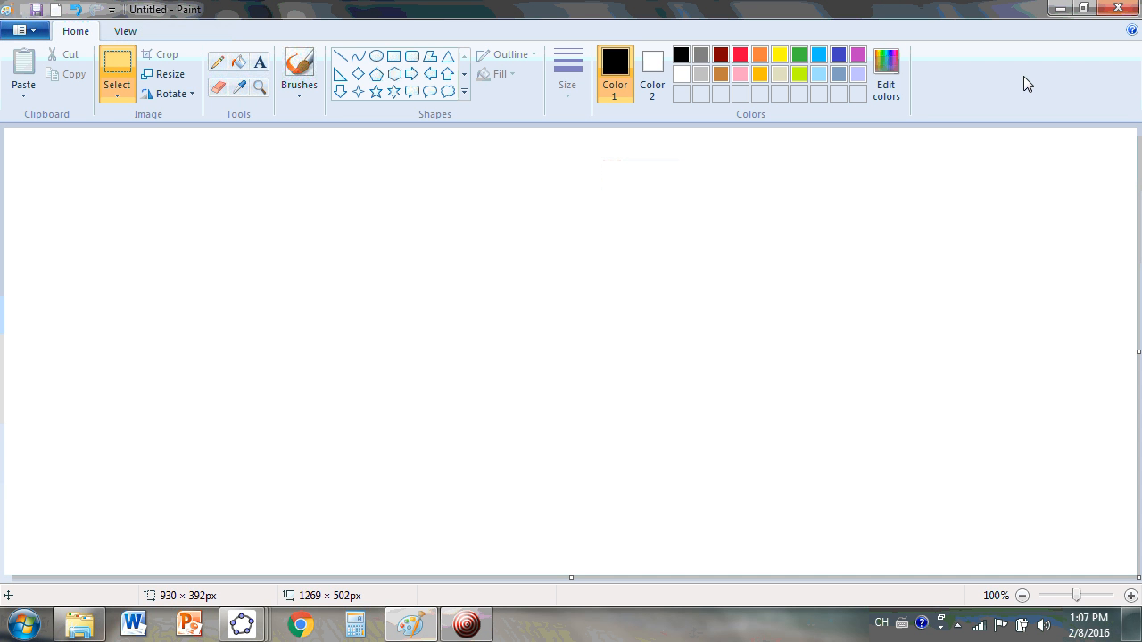
pyautogui.moveTo(7, 238)
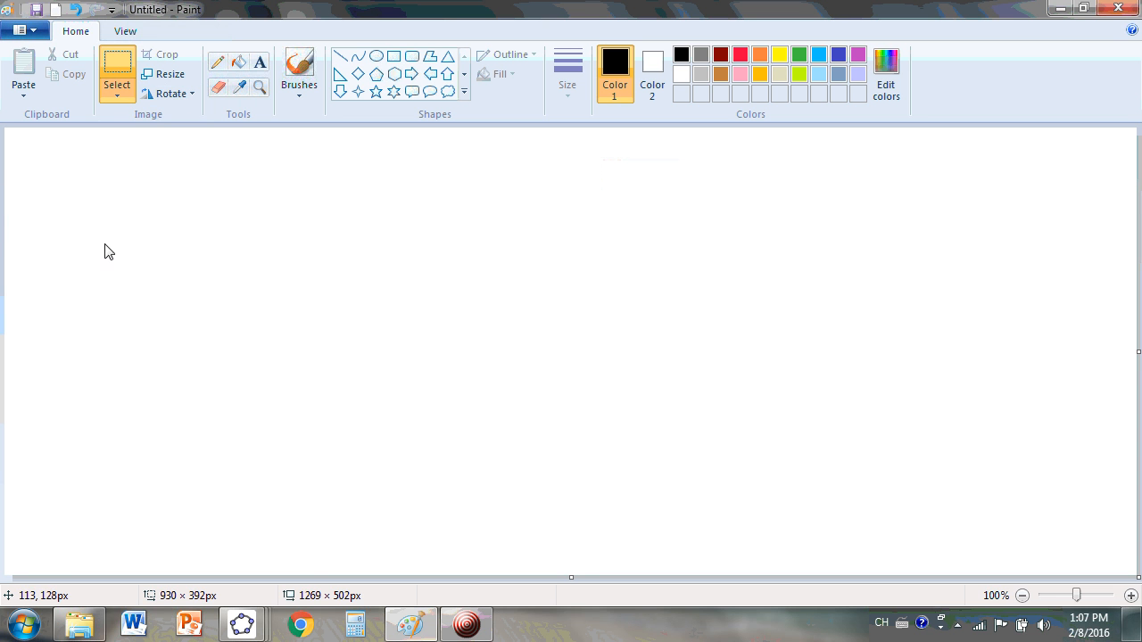
pyautogui.moveTo(90, 256)
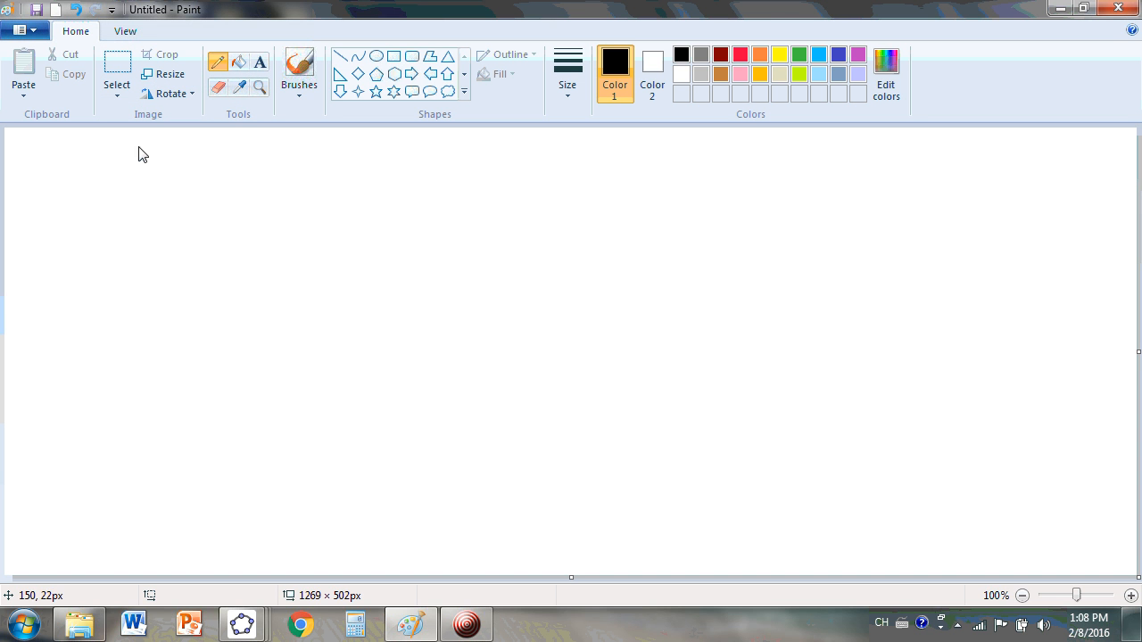
# Handwrite the heading "Cauchy's calculus" near the top of the canvas.
pyautogui.moveTo(125, 143); pyautogui.dragTo(165, 156)
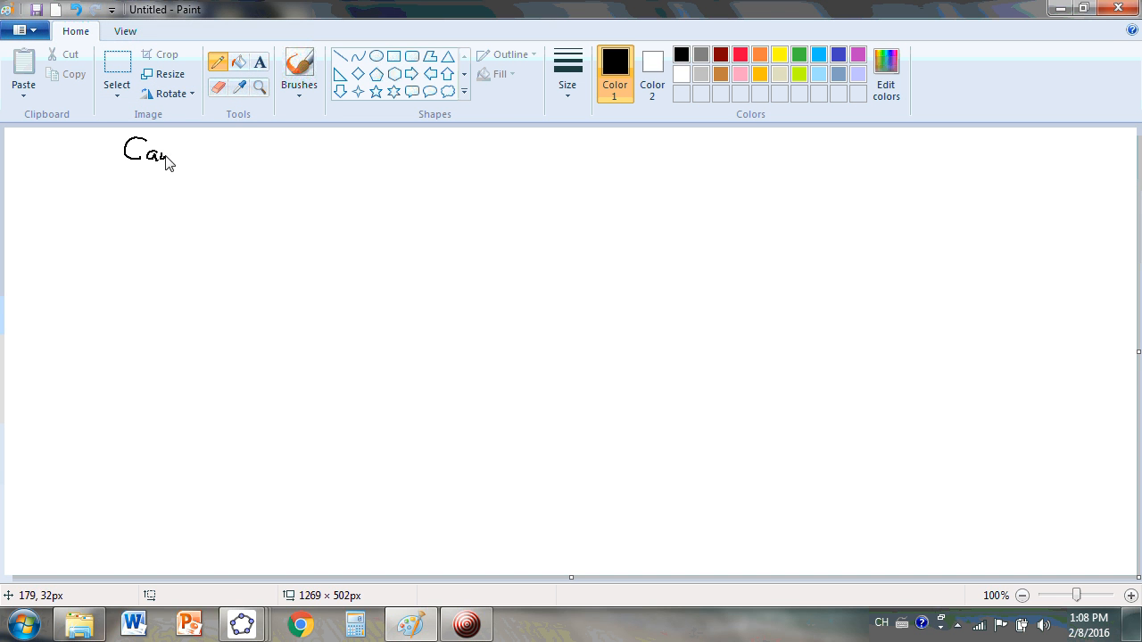
pyautogui.moveTo(174, 156); pyautogui.dragTo(210, 156)
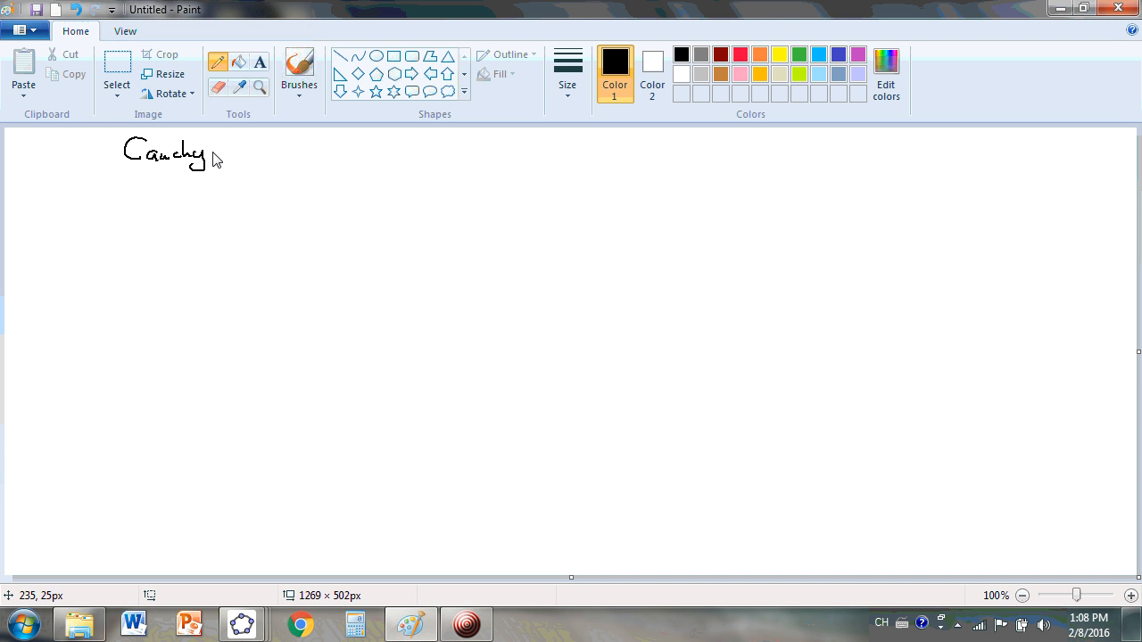
pyautogui.moveTo(210, 148); pyautogui.dragTo(276, 156)
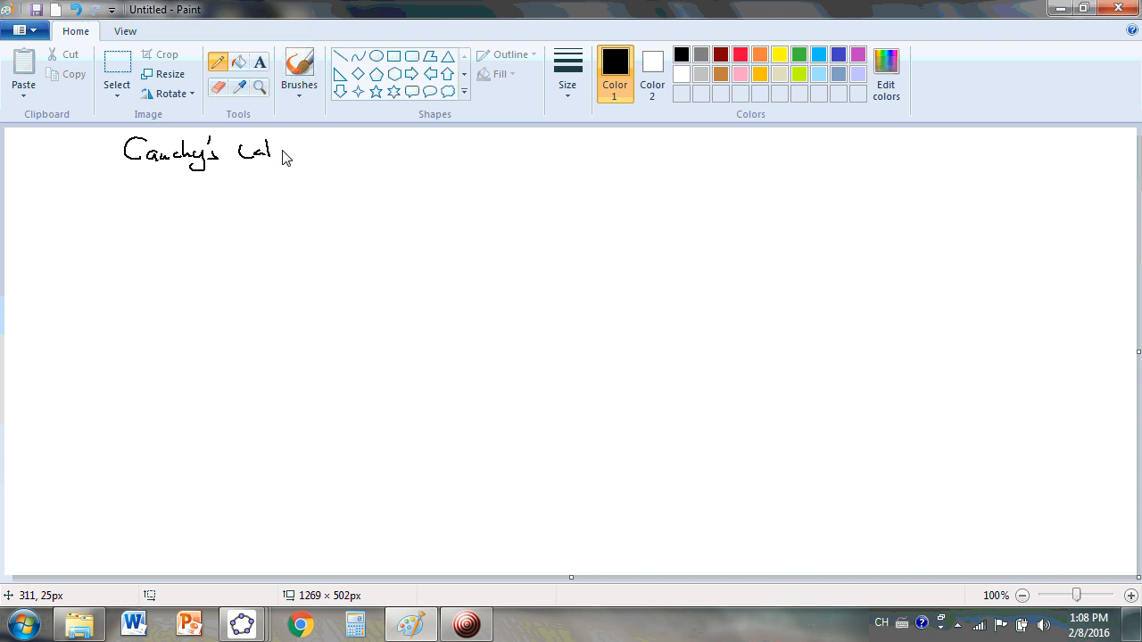
pyautogui.moveTo(272, 150); pyautogui.dragTo(330, 157)
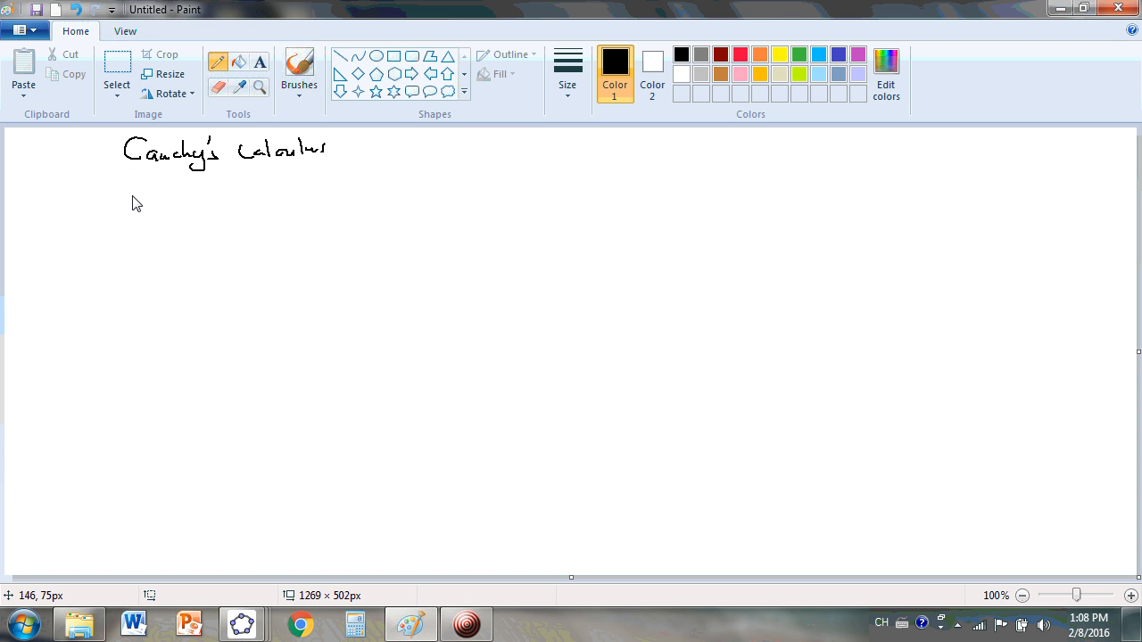
# Below it, write f'(x) = lim h→0 (f(x+h) − f(x))/h.
pyautogui.moveTo(116, 192); pyautogui.dragTo(156, 200)
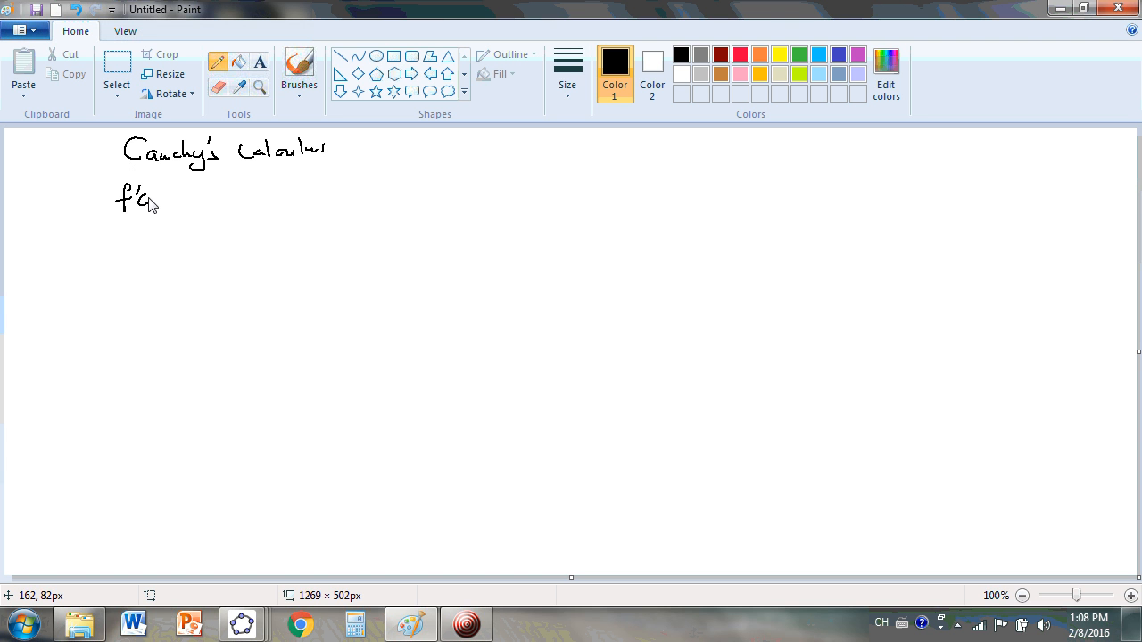
pyautogui.moveTo(157, 200); pyautogui.dragTo(210, 192)
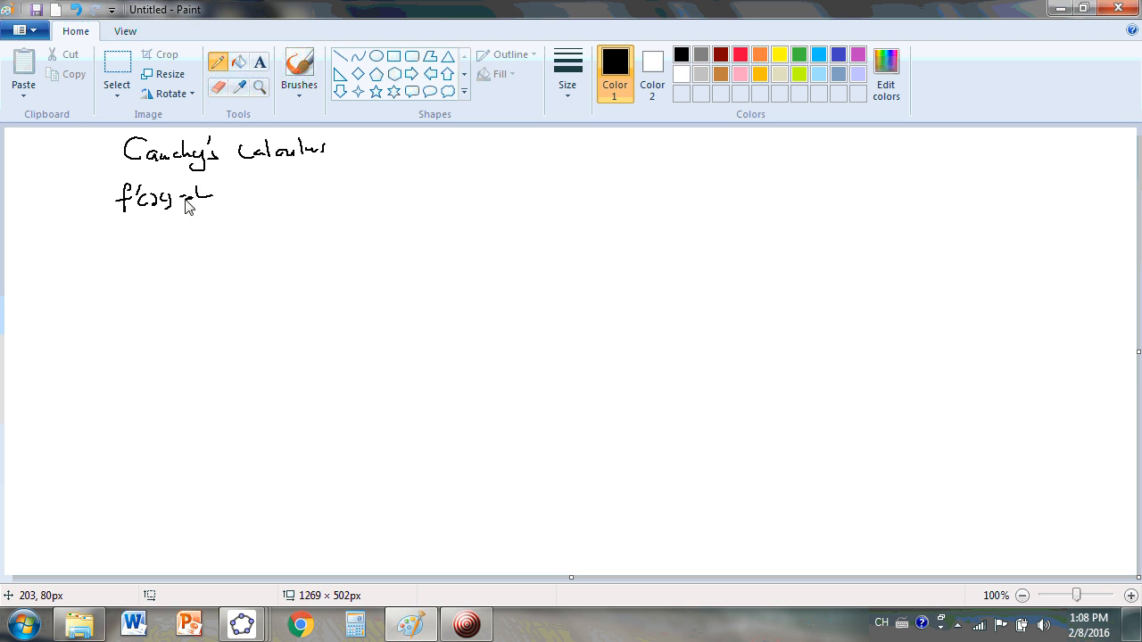
pyautogui.moveTo(192, 195); pyautogui.dragTo(236, 194)
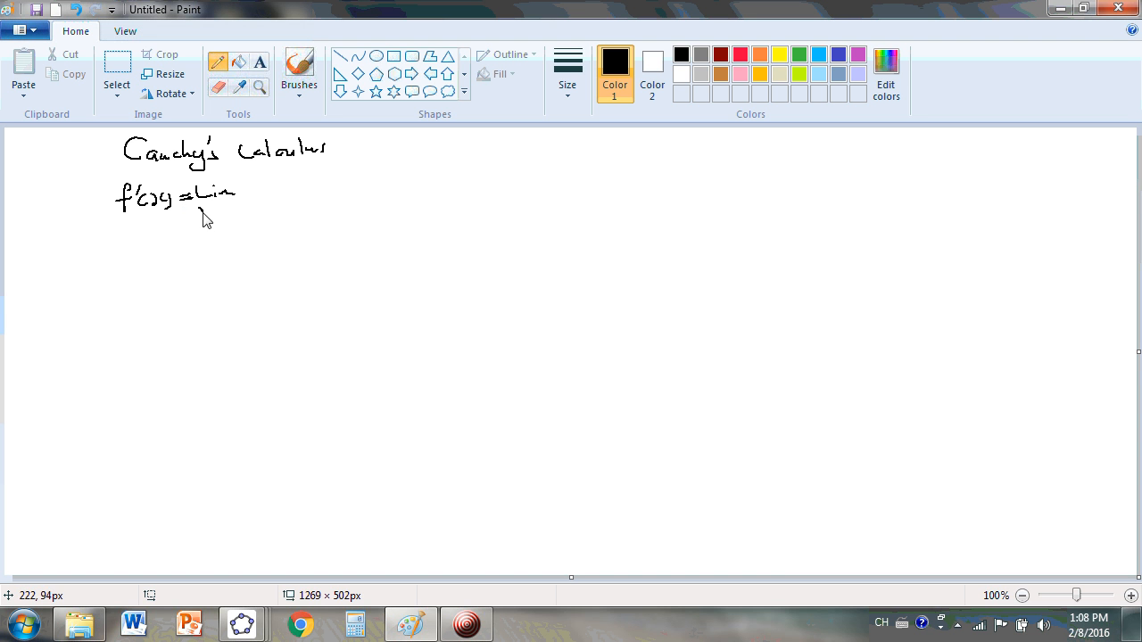
pyautogui.moveTo(204, 212); pyautogui.dragTo(248, 212)
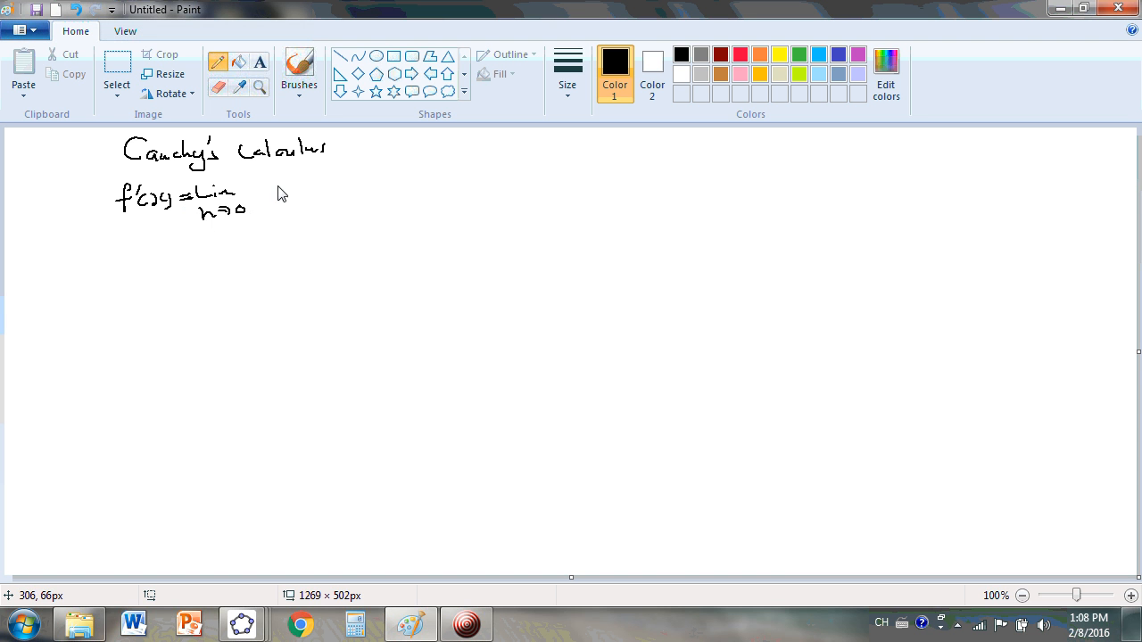
pyautogui.moveTo(259, 178); pyautogui.dragTo(312, 183)
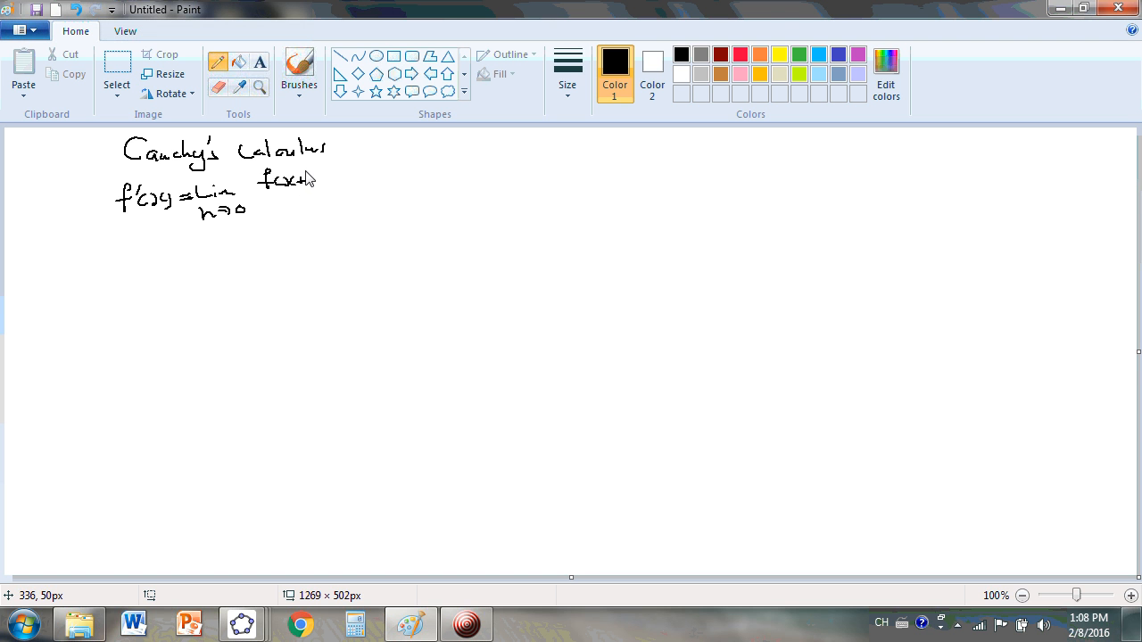
pyautogui.moveTo(316, 177); pyautogui.dragTo(339, 176)
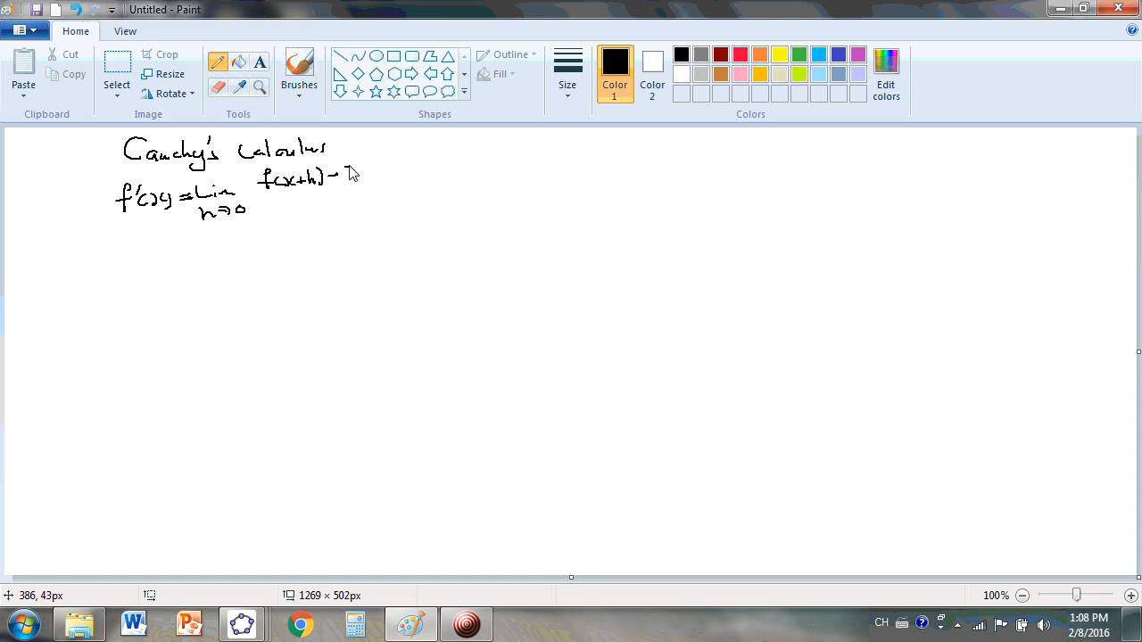
pyautogui.moveTo(337, 175); pyautogui.dragTo(375, 178)
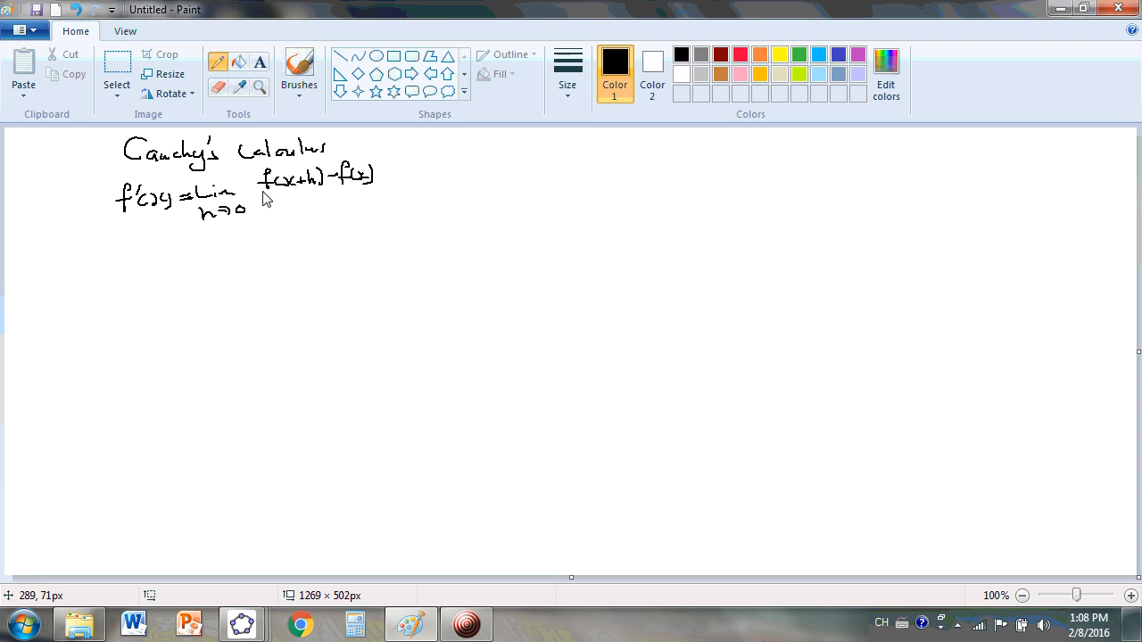
pyautogui.moveTo(259, 187); pyautogui.dragTo(370, 187)
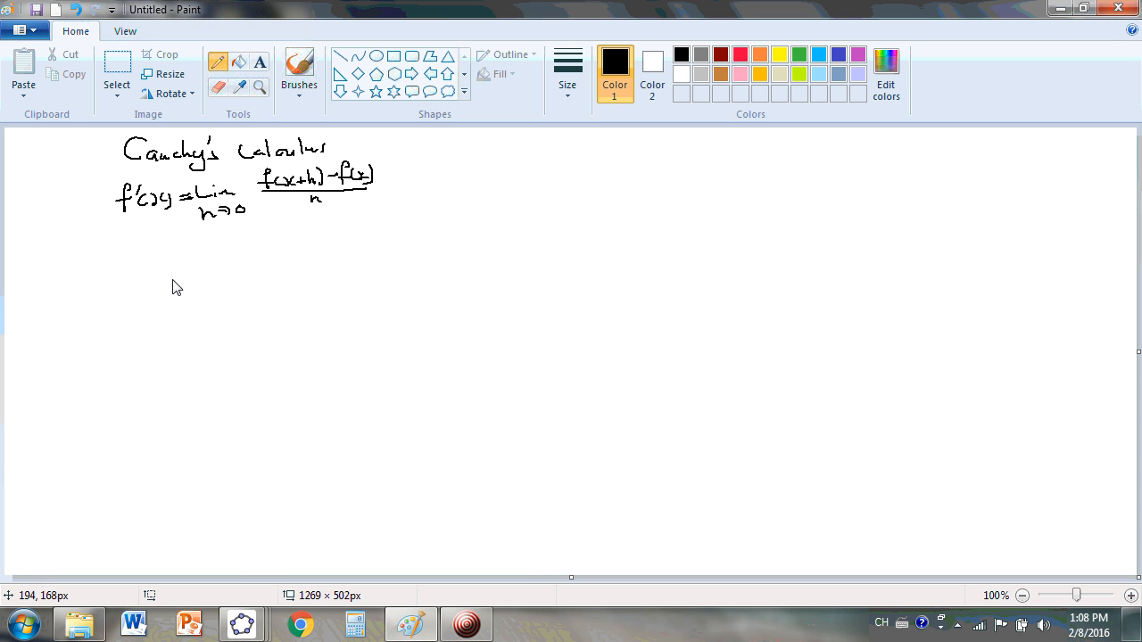
pyautogui.moveTo(166, 243)
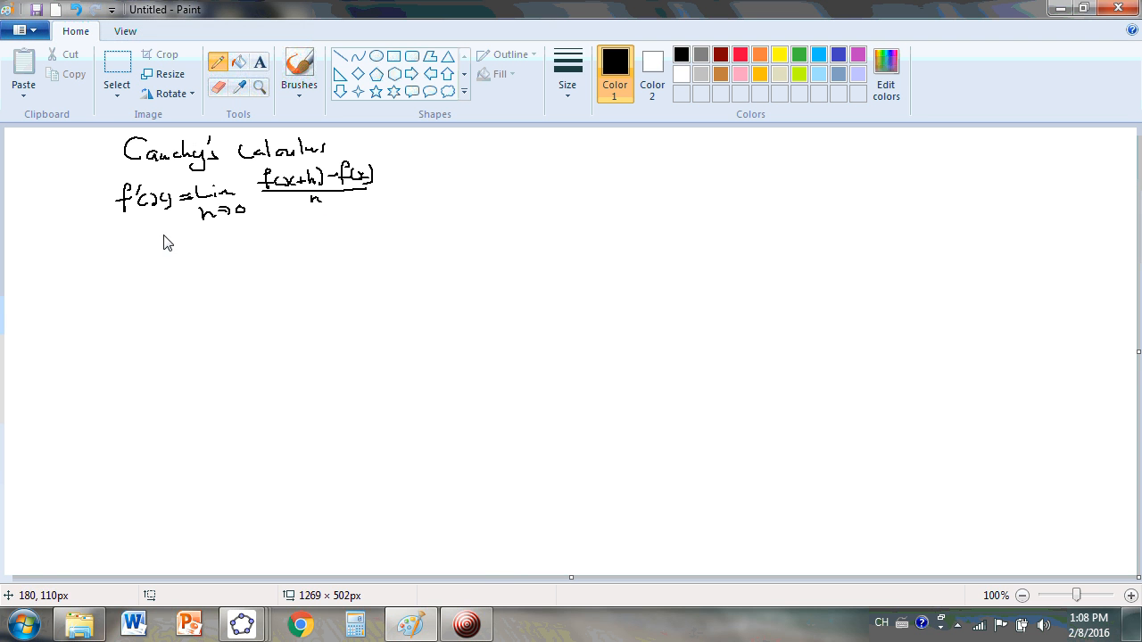
pyautogui.moveTo(157, 282)
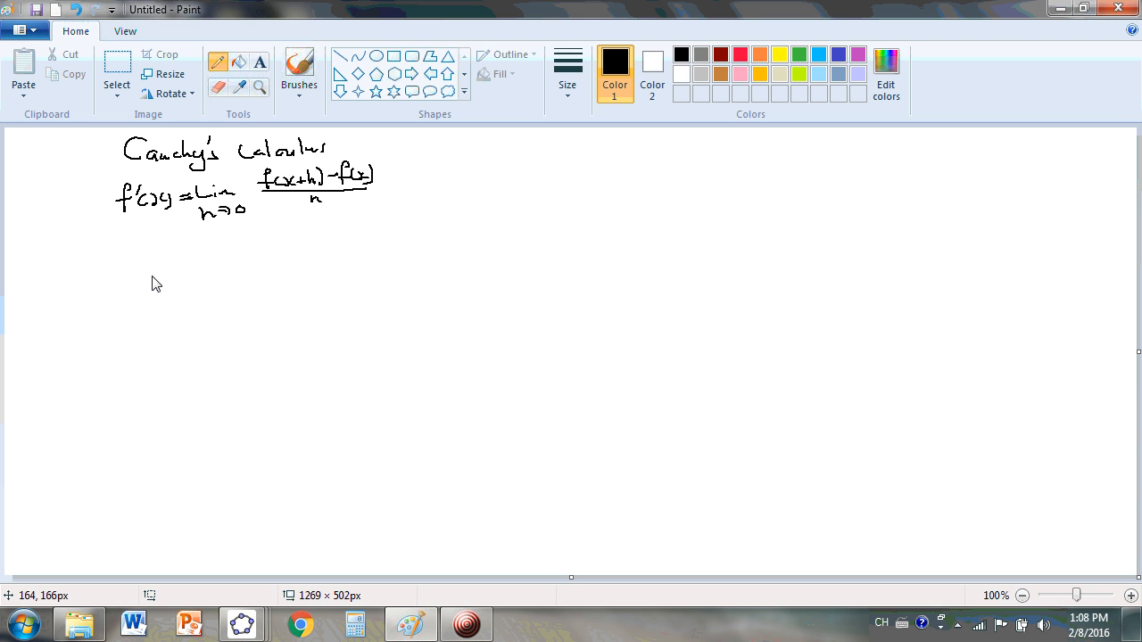
pyautogui.moveTo(160, 287)
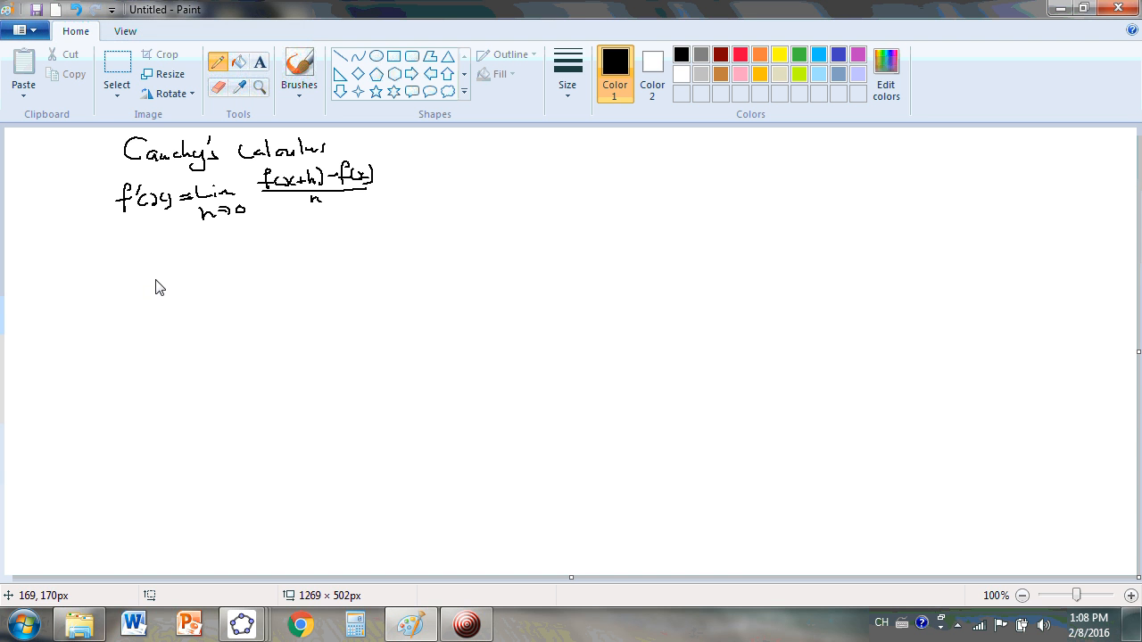
pyautogui.moveTo(140, 280)
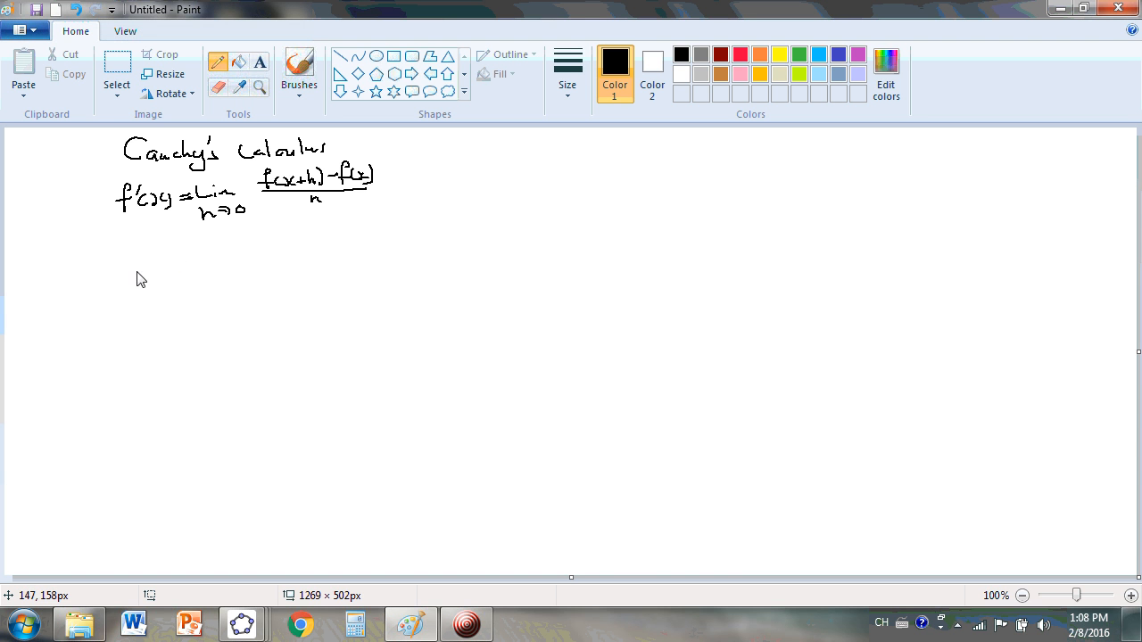
pyautogui.moveTo(117, 279)
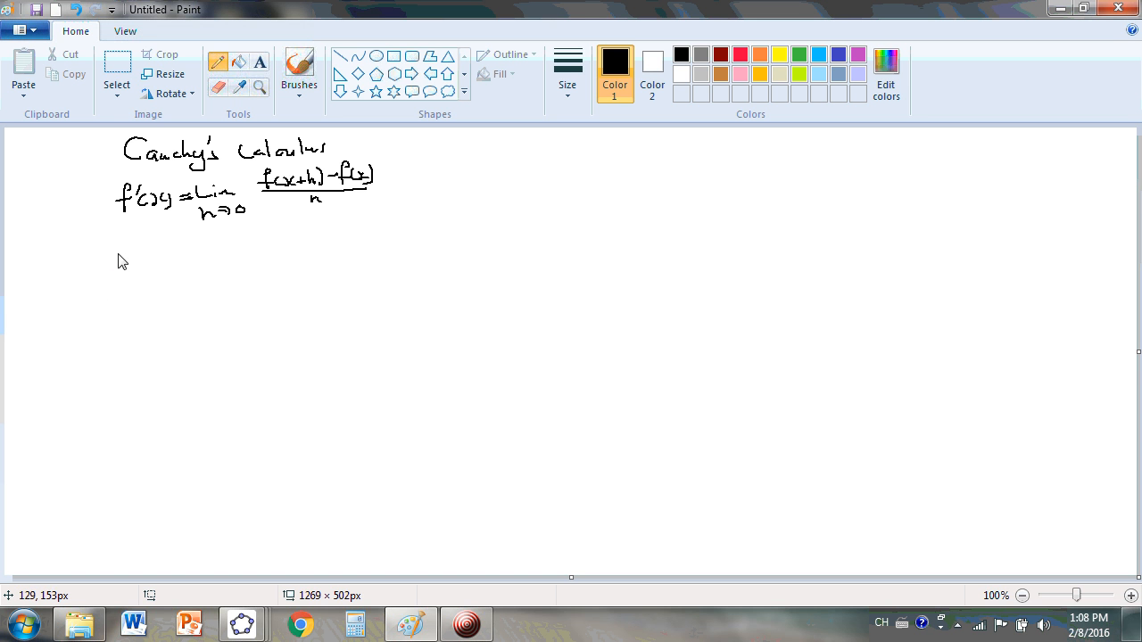
pyautogui.moveTo(125, 278)
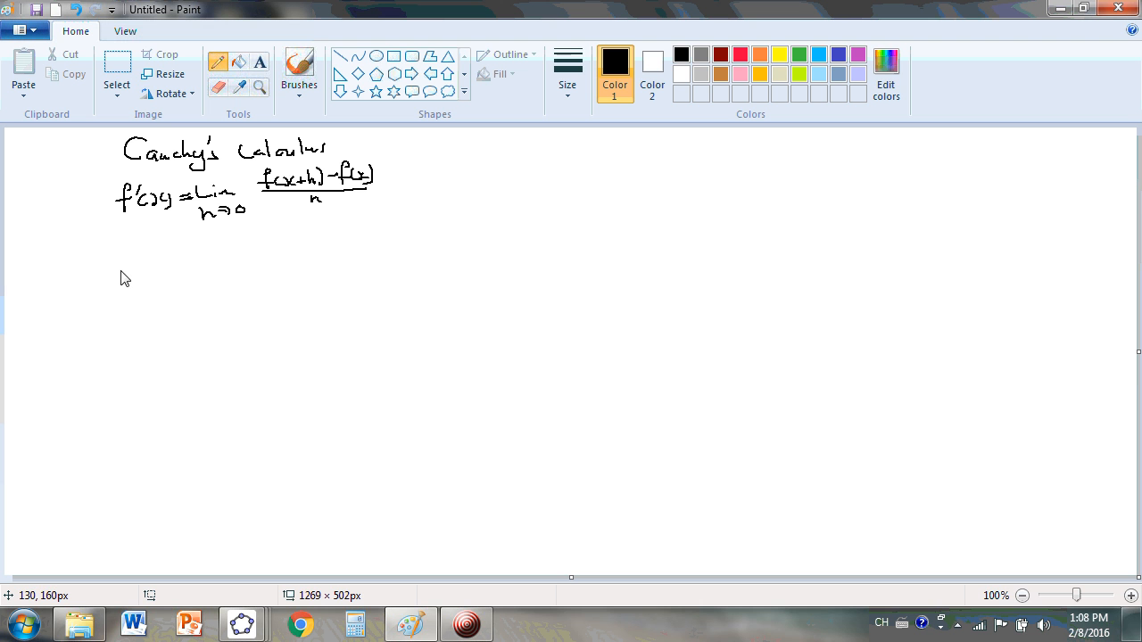
pyautogui.moveTo(122, 302)
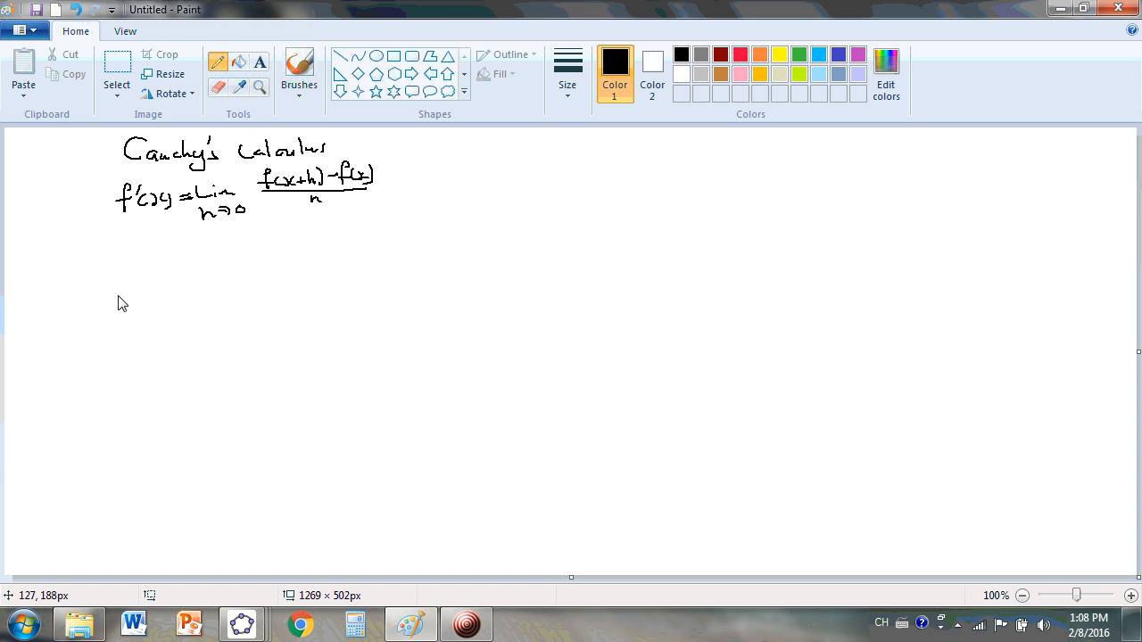
pyautogui.moveTo(119, 300)
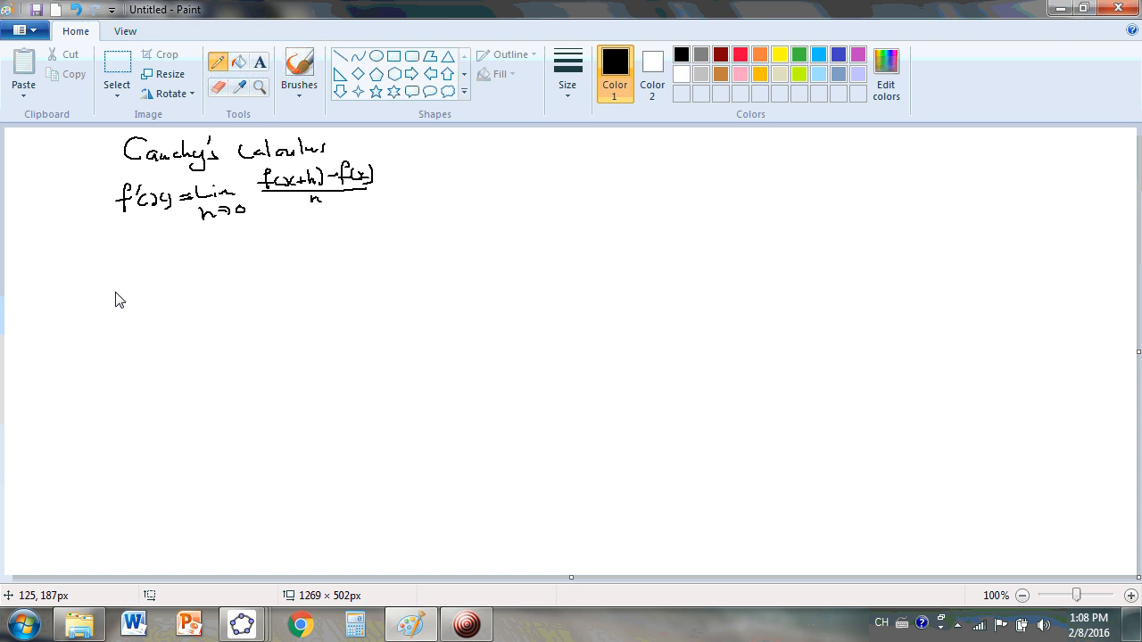
pyautogui.moveTo(132, 257)
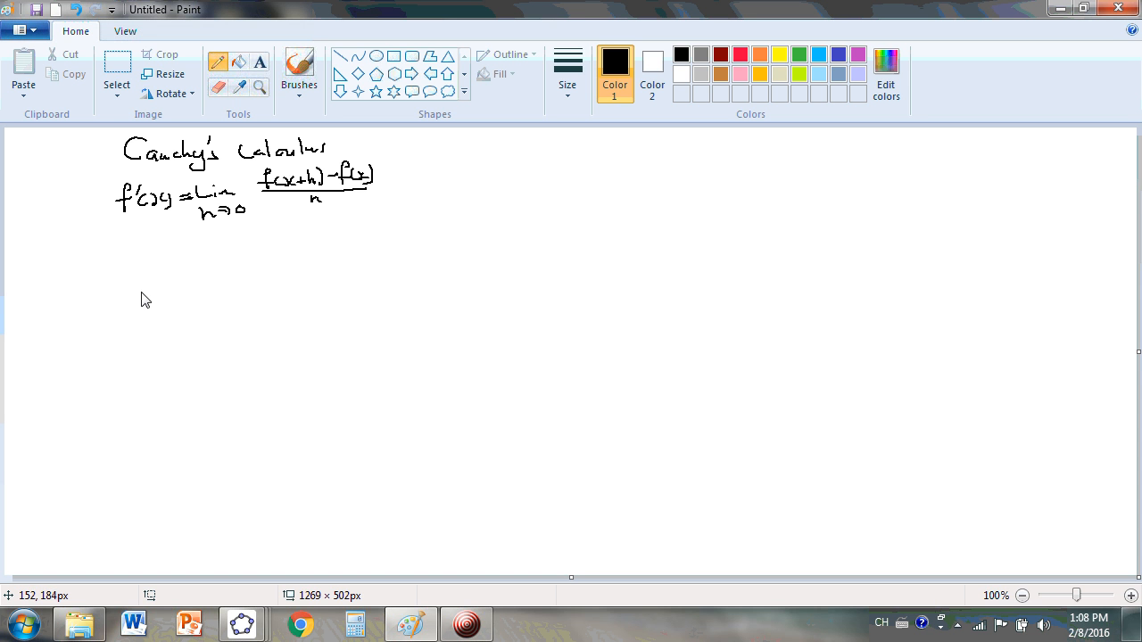
pyautogui.moveTo(139, 306)
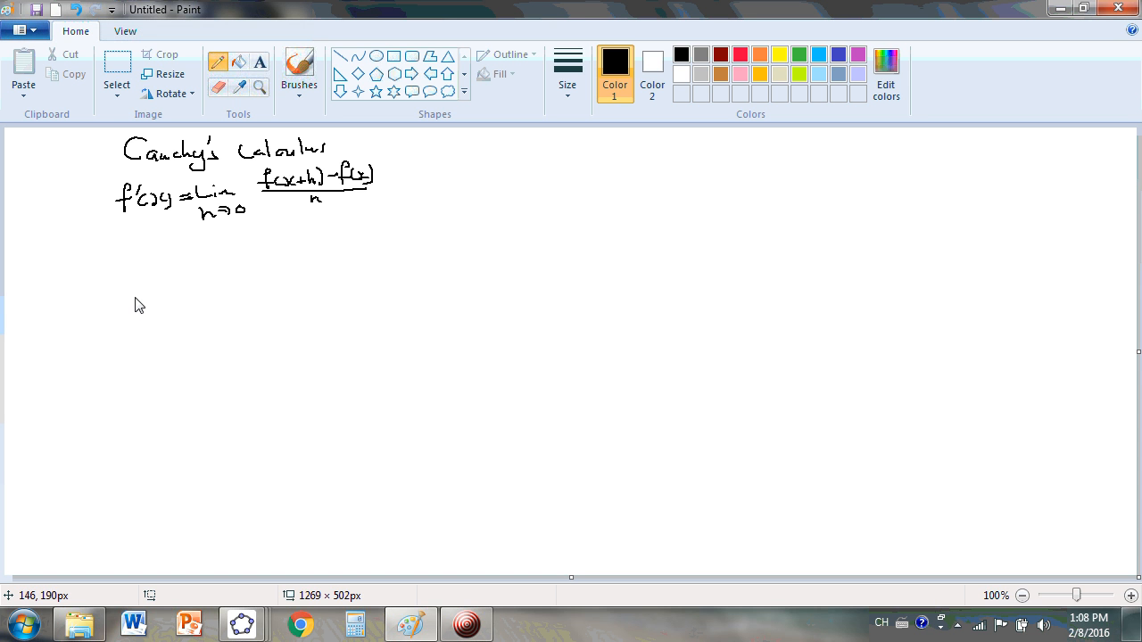
pyautogui.moveTo(129, 278)
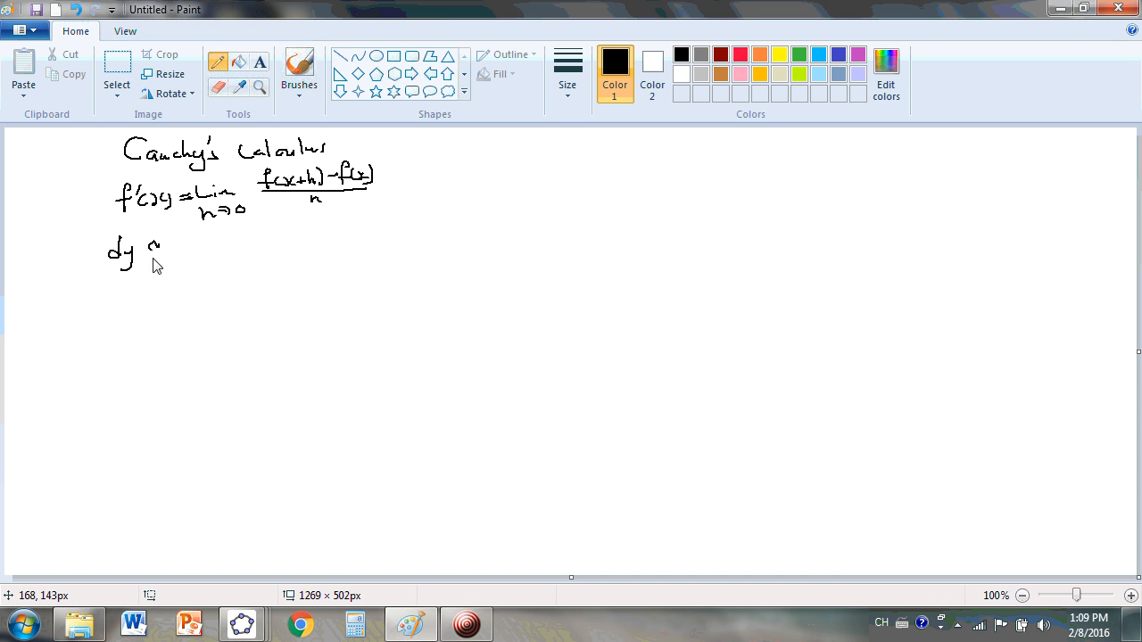
pyautogui.moveTo(158, 258)
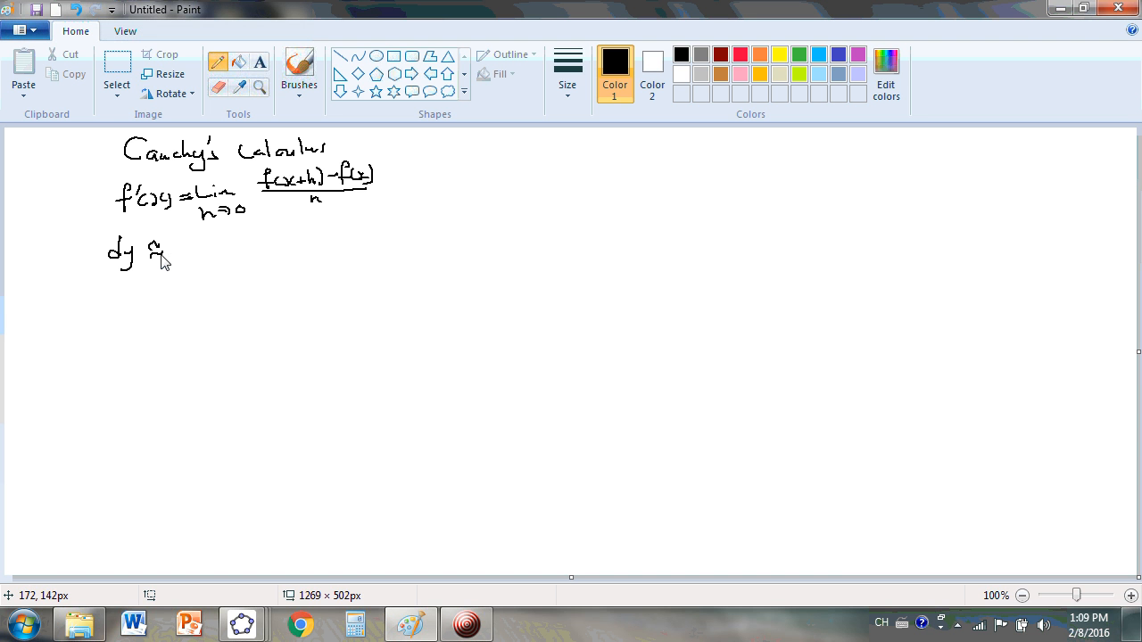
# Write dy ≈ f(x+h) − f(x), and dx ≈ h on the next line.
pyautogui.moveTo(189, 241); pyautogui.dragTo(194, 258)
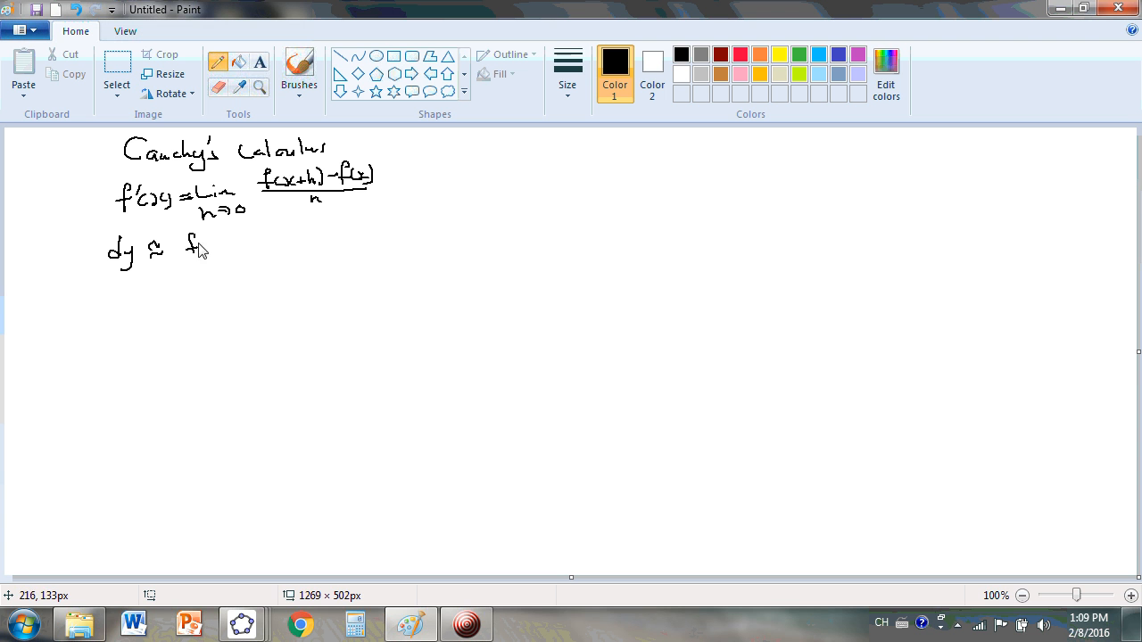
pyautogui.moveTo(187, 241); pyautogui.dragTo(263, 245)
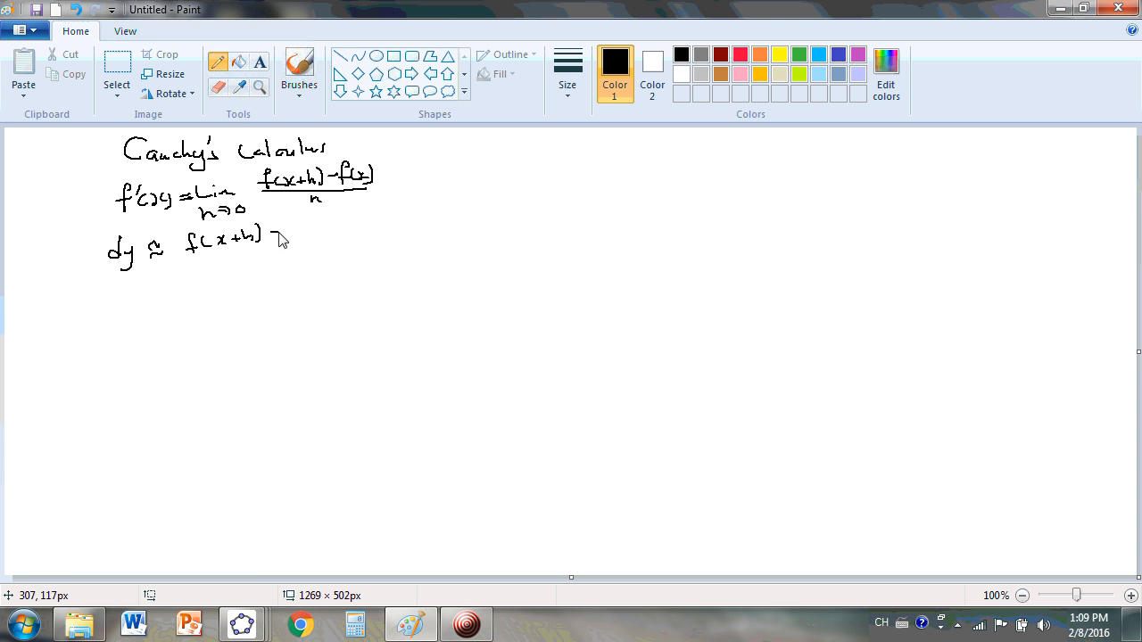
pyautogui.moveTo(267, 236); pyautogui.dragTo(330, 241)
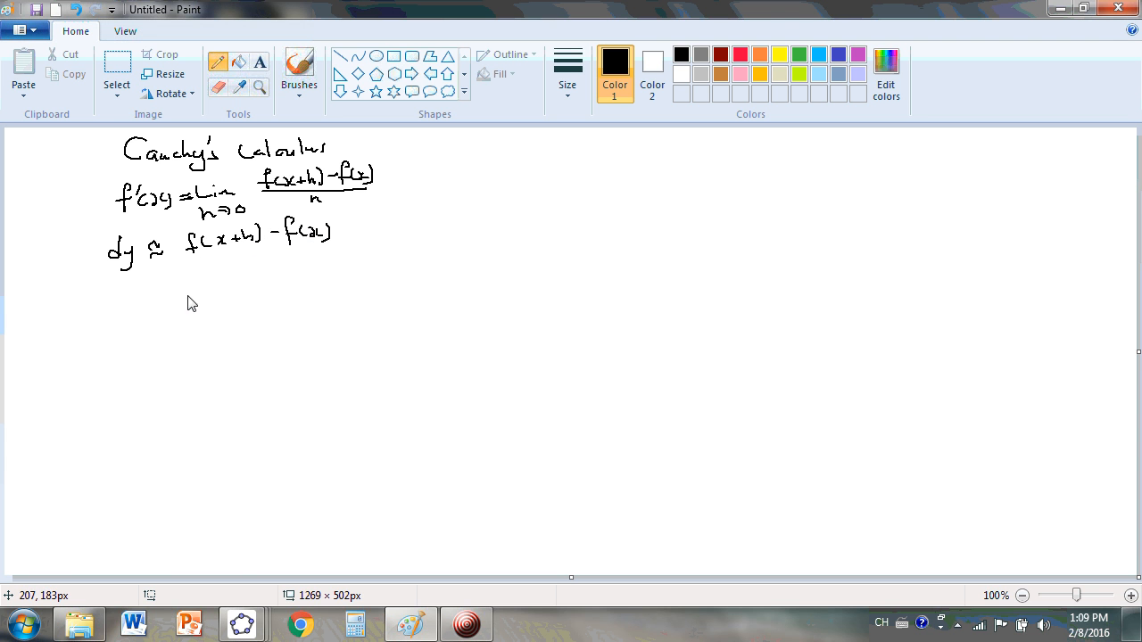
pyautogui.moveTo(111, 294); pyautogui.dragTo(147, 290)
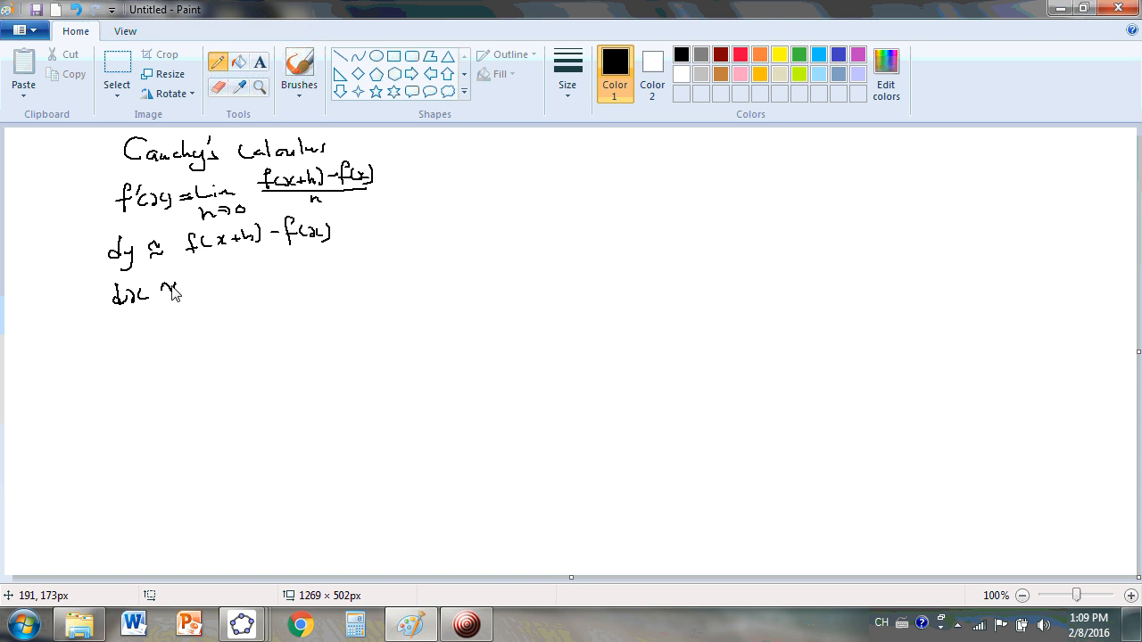
pyautogui.moveTo(205, 276); pyautogui.dragTo(218, 299)
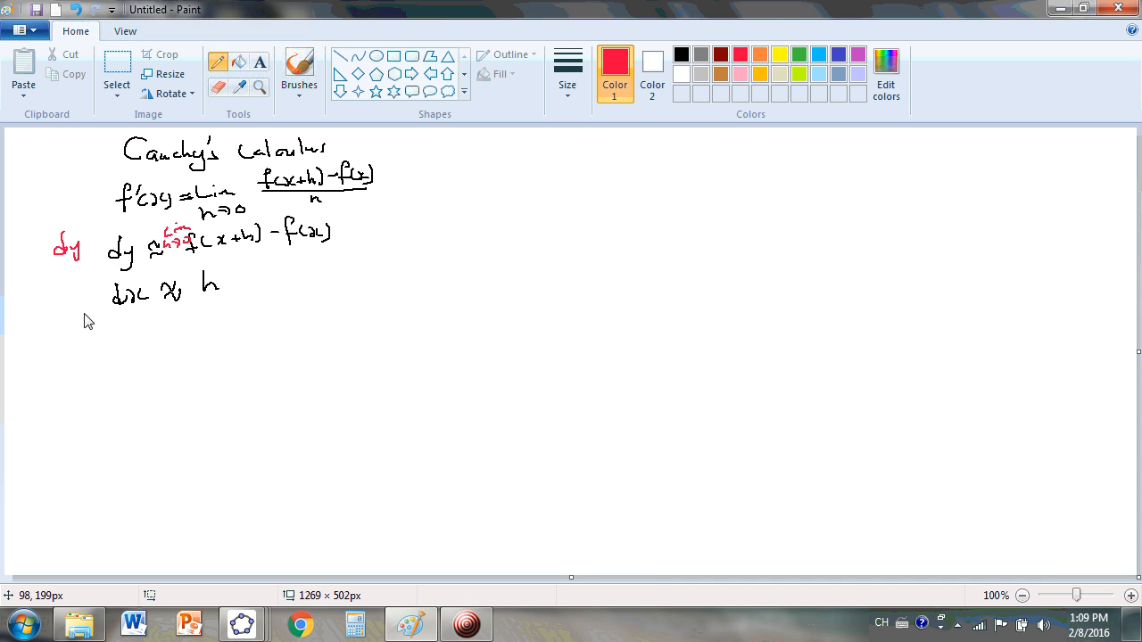
# Add red δ marks and labels on the dy and dx differentials.
pyautogui.moveTo(62, 294); pyautogui.dragTo(89, 303)
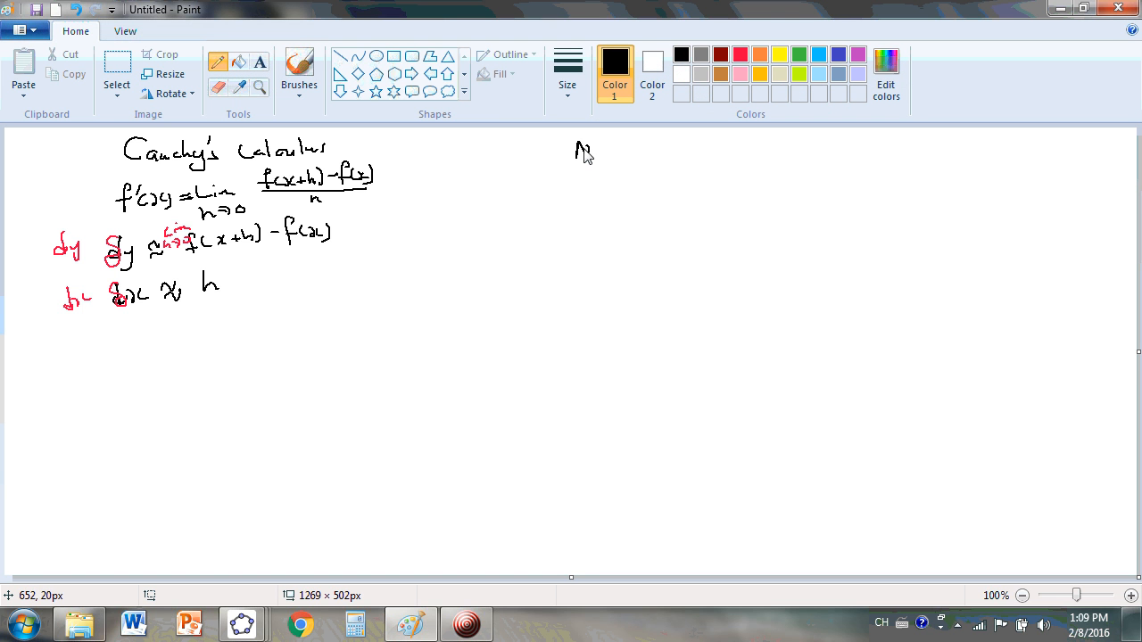
# Write and underline 'New Calculus:' with dy = f(x+n) − f(x−m) and dx = m+n below.
pyautogui.moveTo(575, 147); pyautogui.dragTo(665, 156)
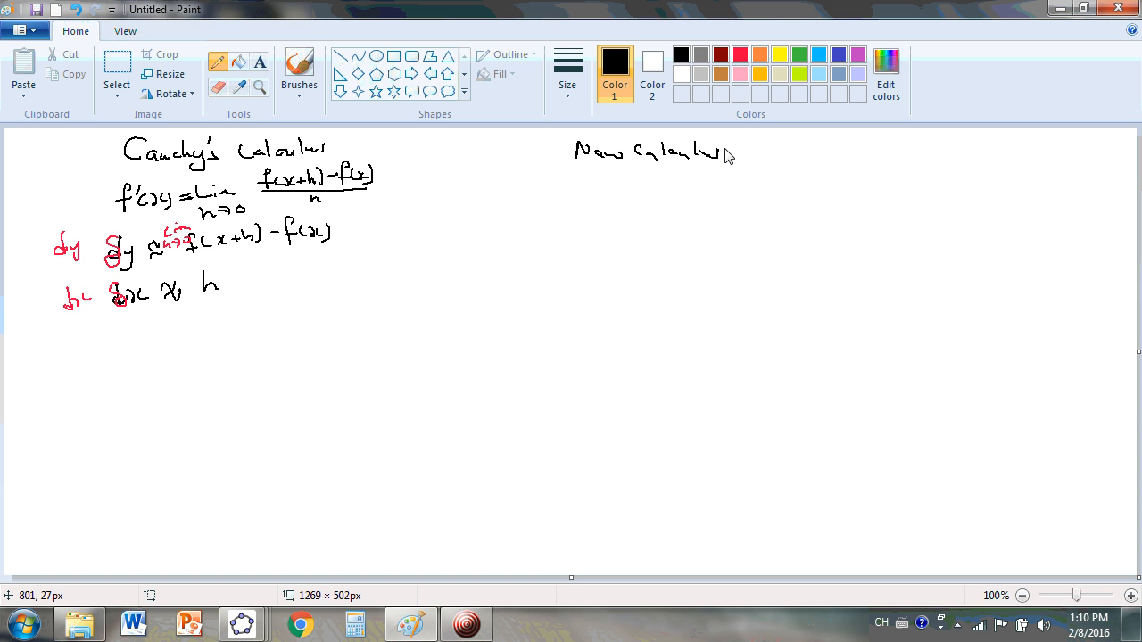
pyautogui.moveTo(580, 169); pyautogui.dragTo(713, 182)
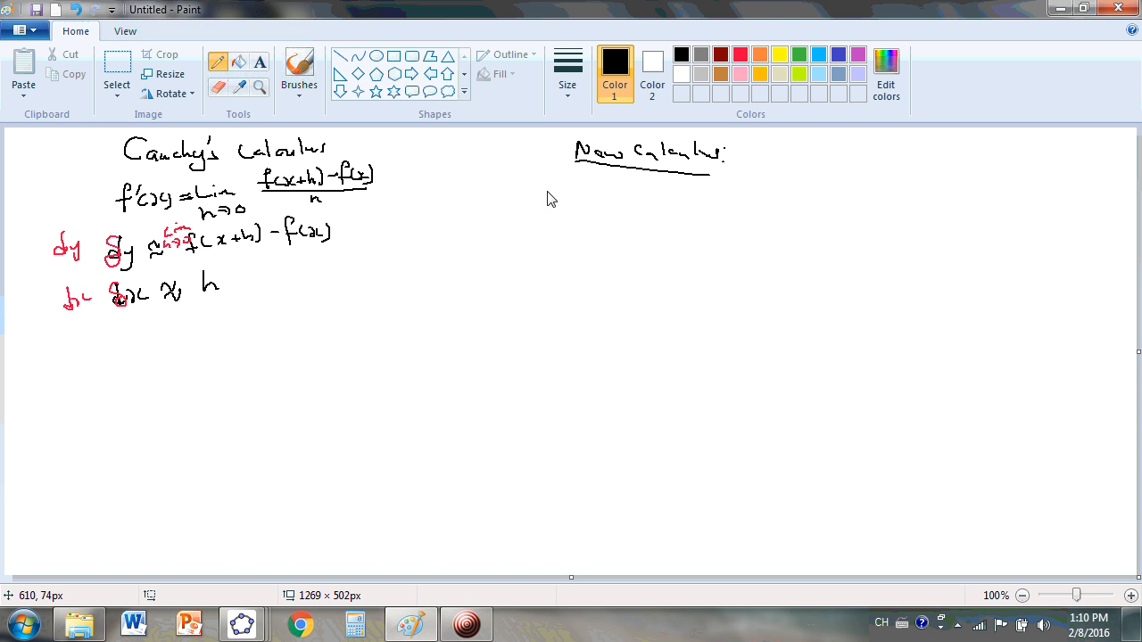
pyautogui.moveTo(530, 201); pyautogui.dragTo(571, 218)
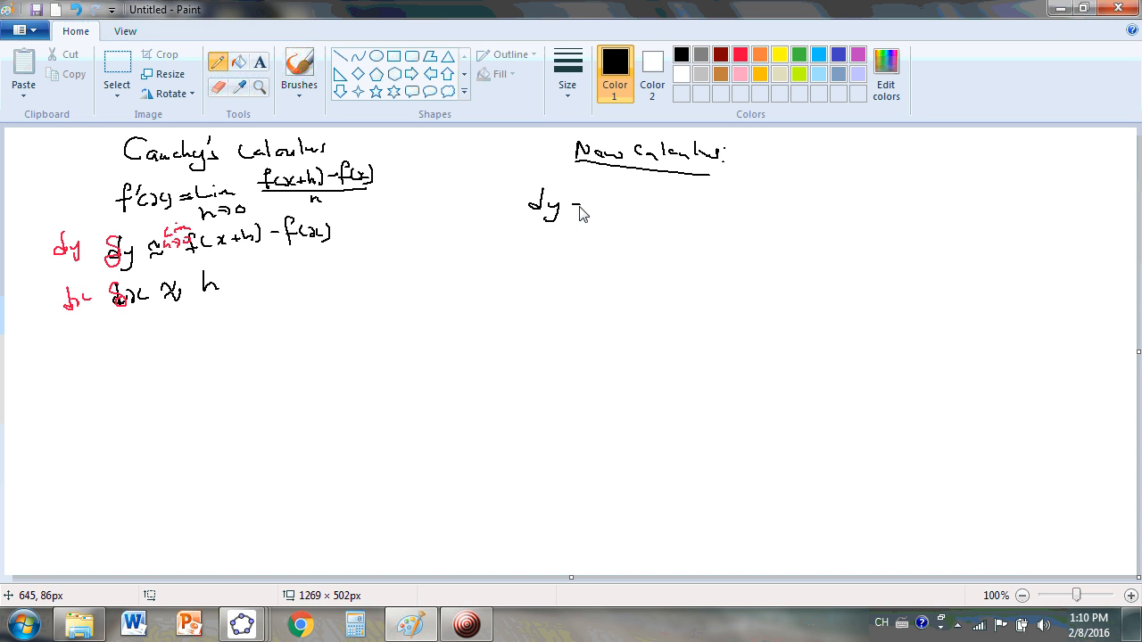
pyautogui.moveTo(575, 206); pyautogui.dragTo(634, 209)
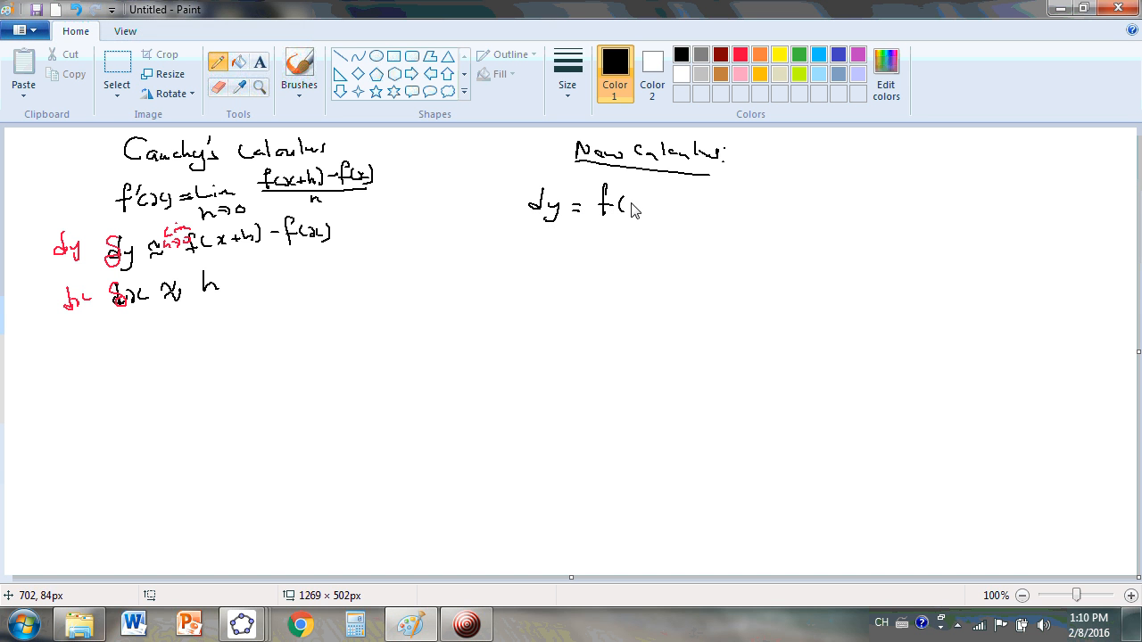
pyautogui.moveTo(616, 205); pyautogui.dragTo(678, 210)
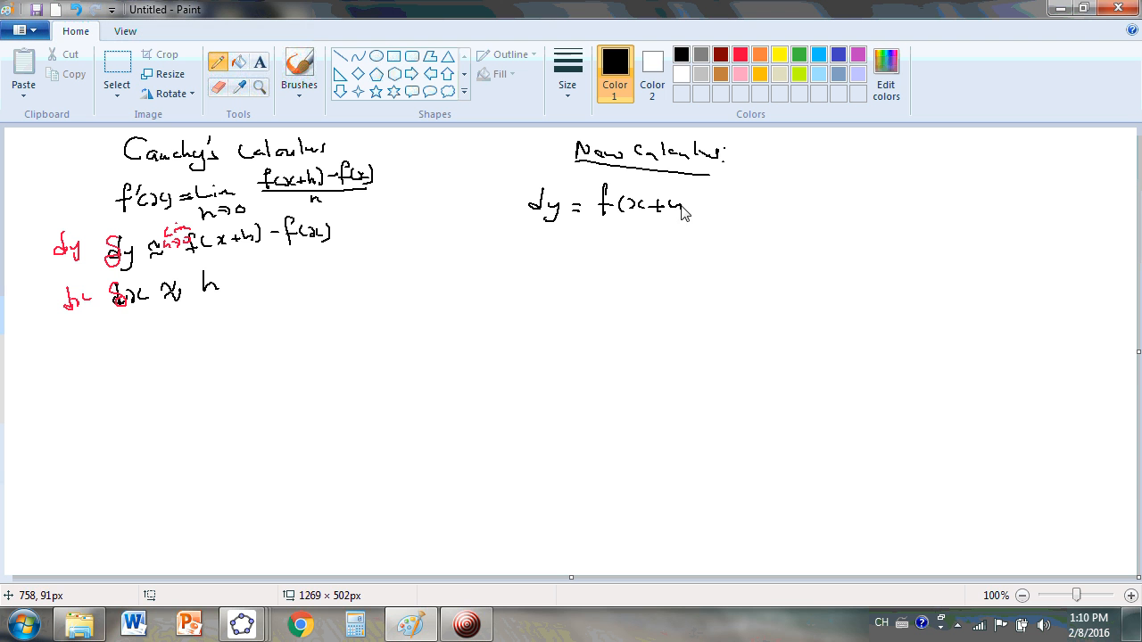
pyautogui.moveTo(691, 205); pyautogui.dragTo(776, 200)
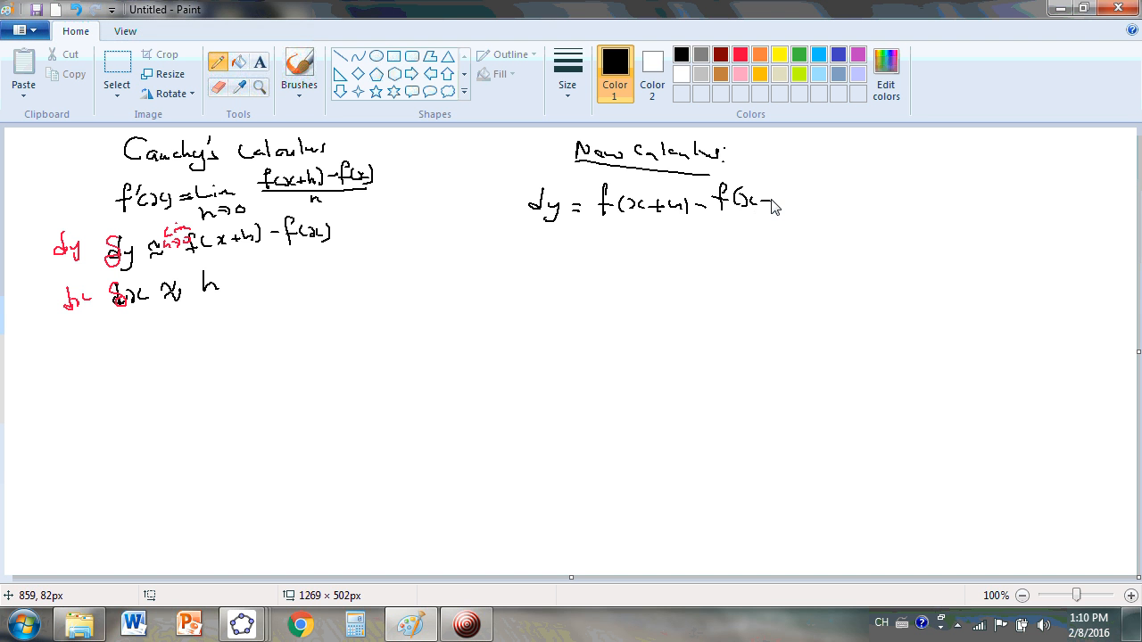
pyautogui.moveTo(776, 201); pyautogui.dragTo(540, 245)
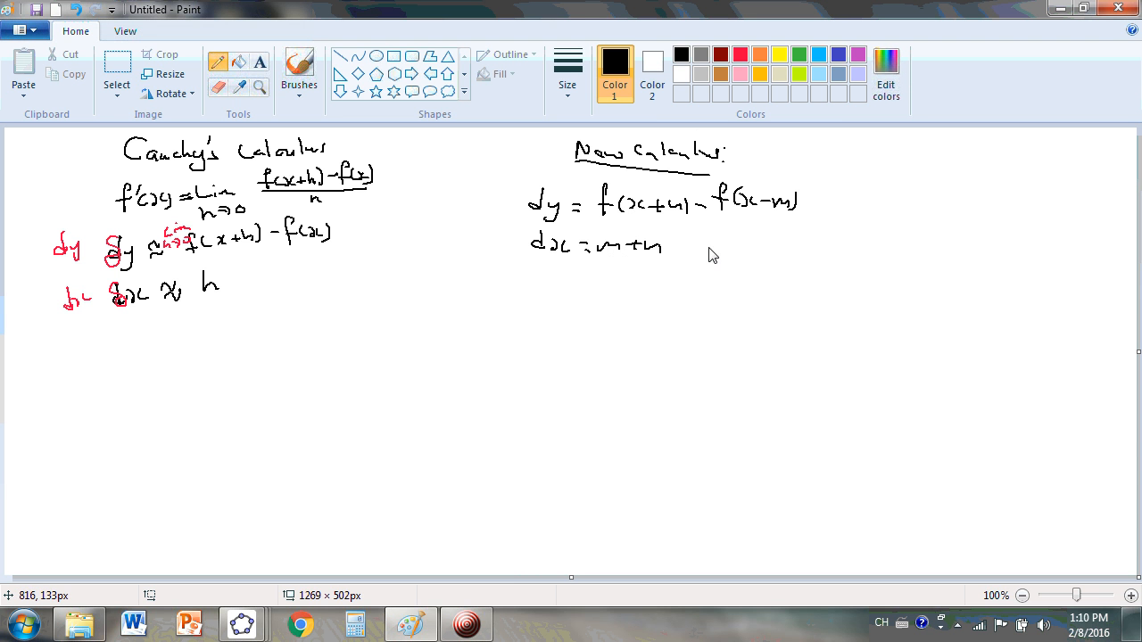
pyautogui.moveTo(784, 272)
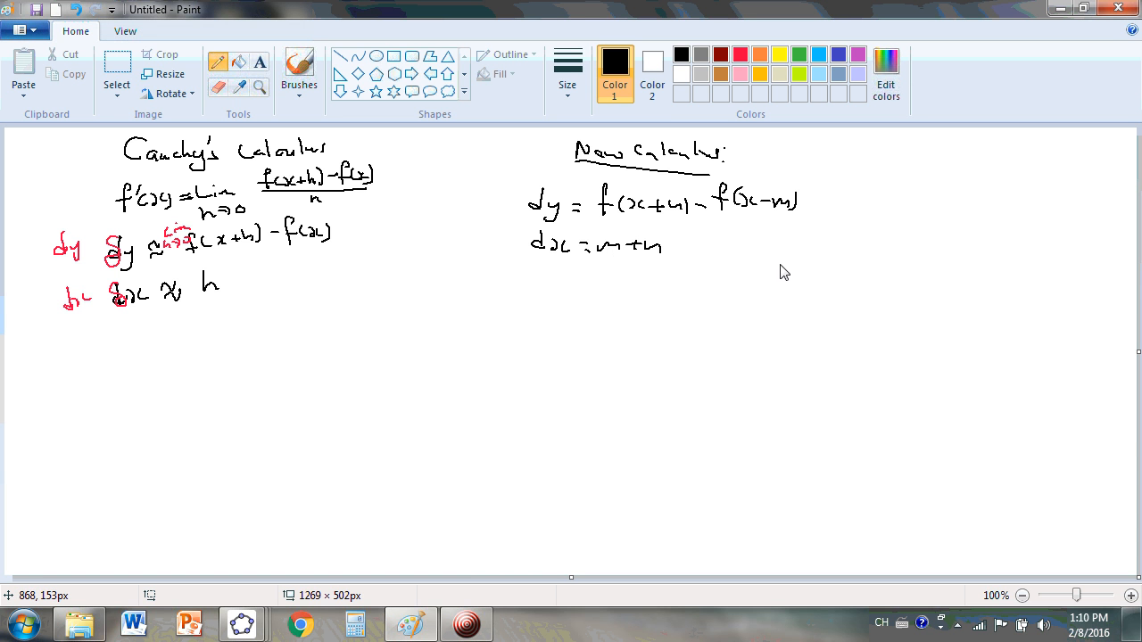
# Draw a tall closing brace beside the new dy and dx equations.
pyautogui.moveTo(769, 266); pyautogui.dragTo(816, 262)
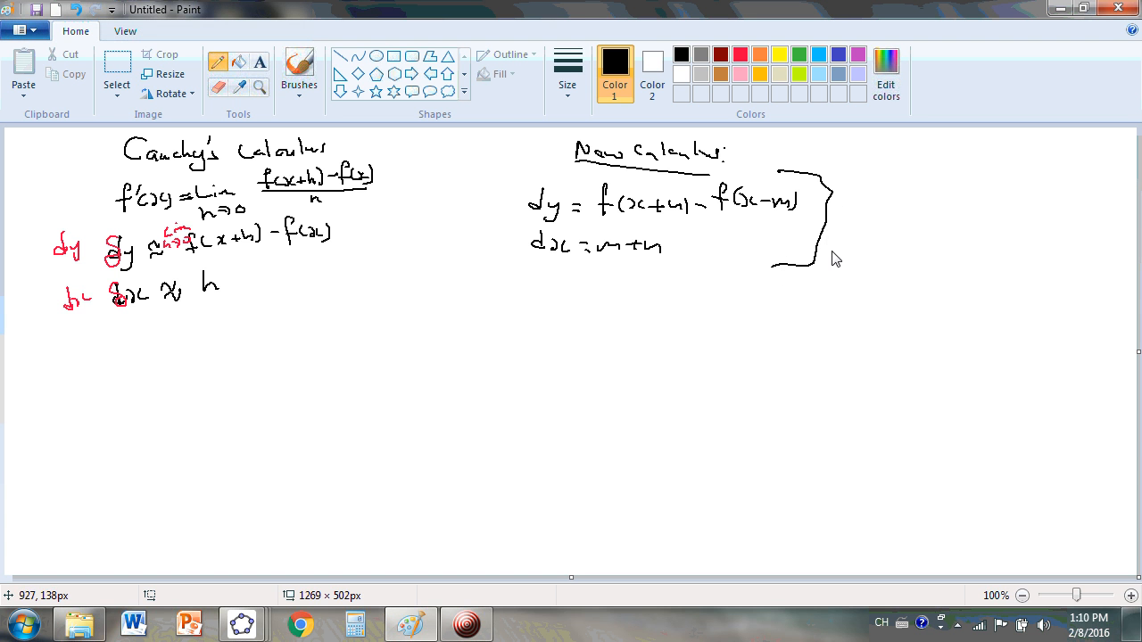
pyautogui.moveTo(613, 279)
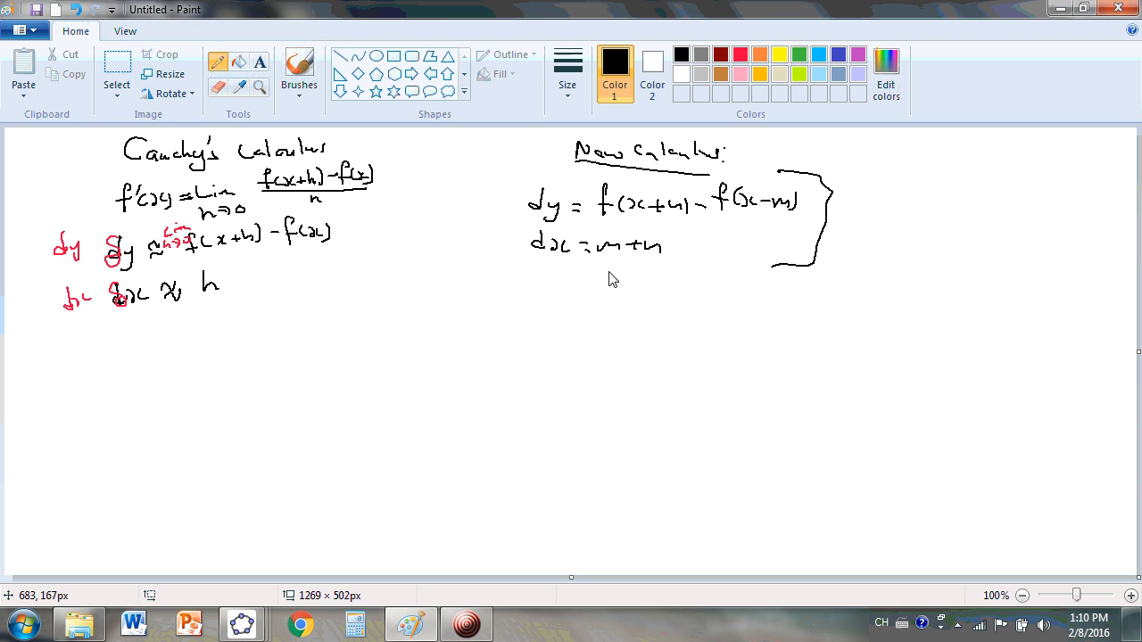
pyautogui.moveTo(593, 248)
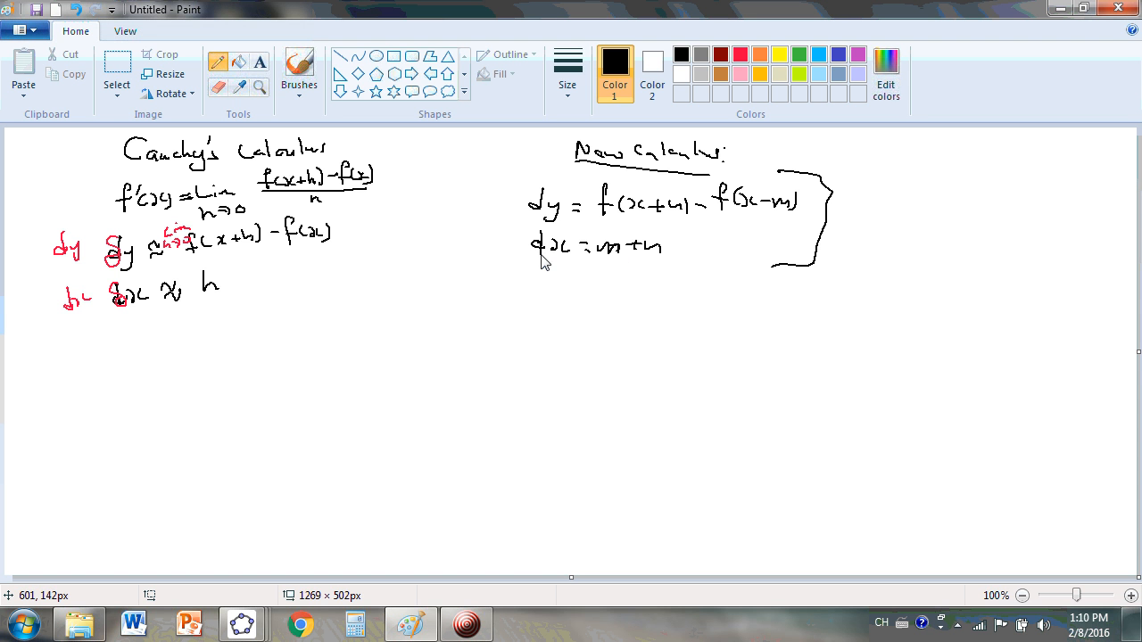
pyautogui.moveTo(554, 245)
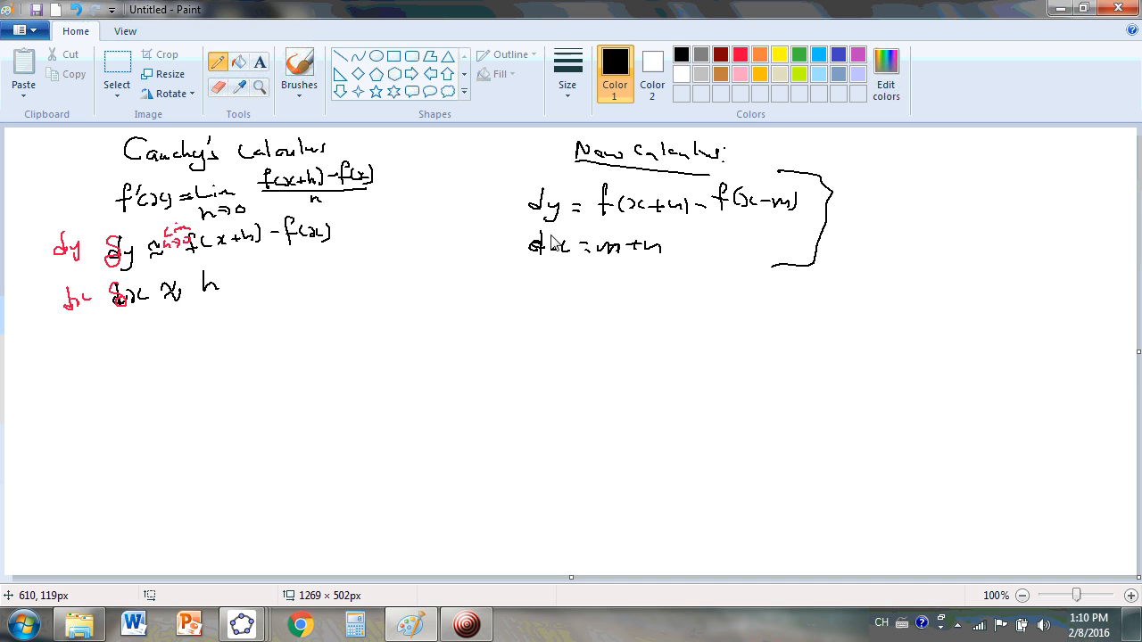
pyautogui.moveTo(550, 222)
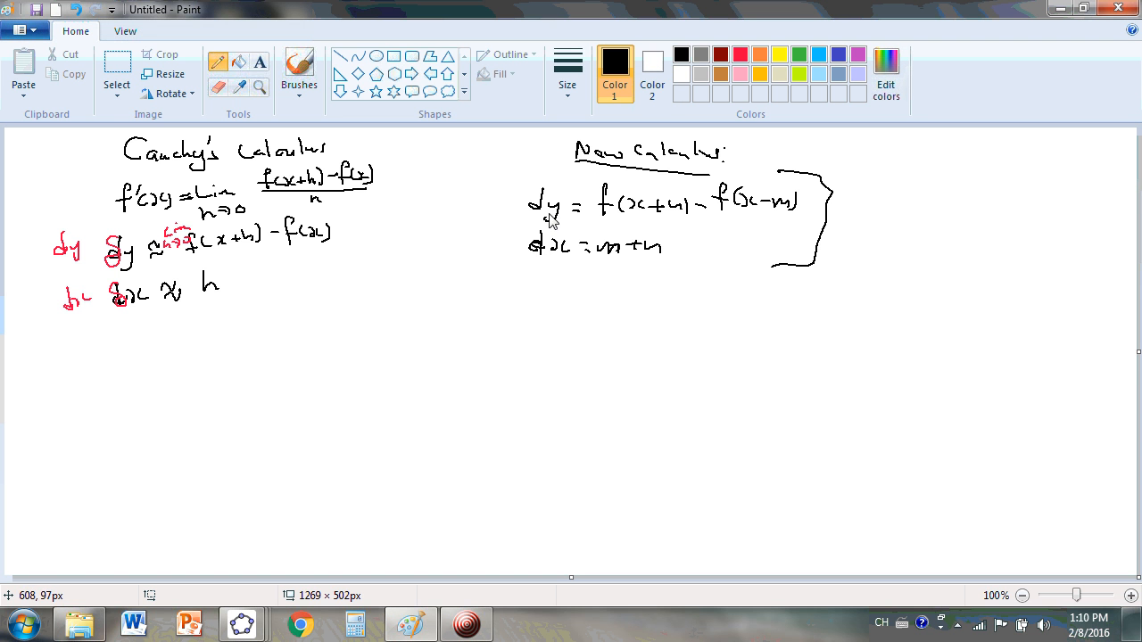
# Draw small arrows in front of the New Calculus dy and dx equations.
pyautogui.moveTo(509, 205); pyautogui.dragTo(531, 205)
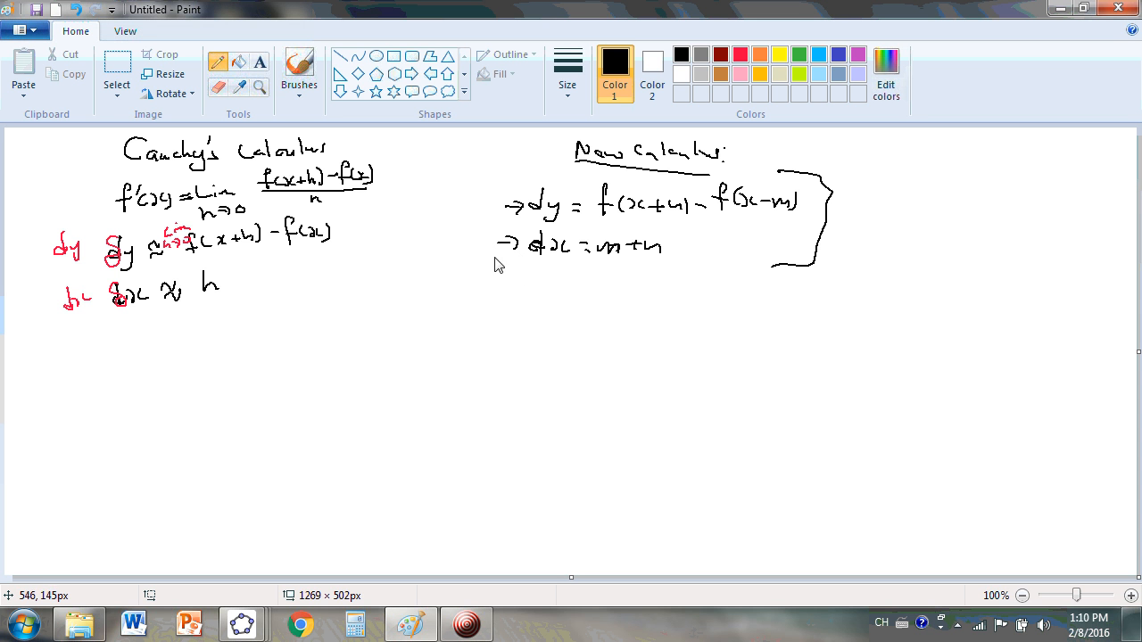
pyautogui.moveTo(582, 263)
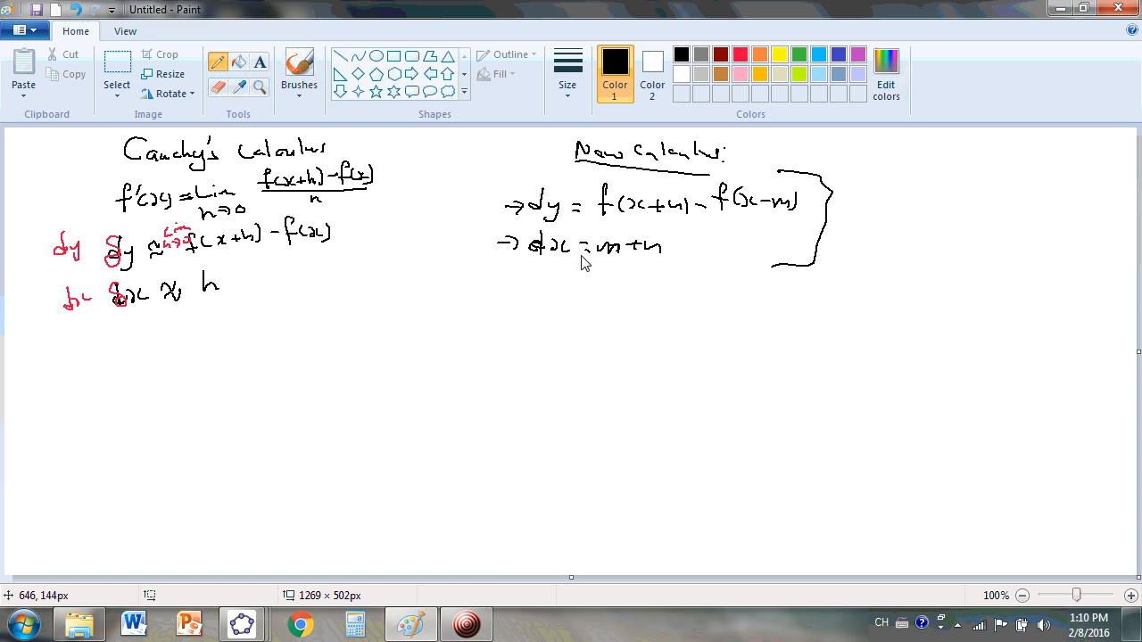
pyautogui.moveTo(583, 223)
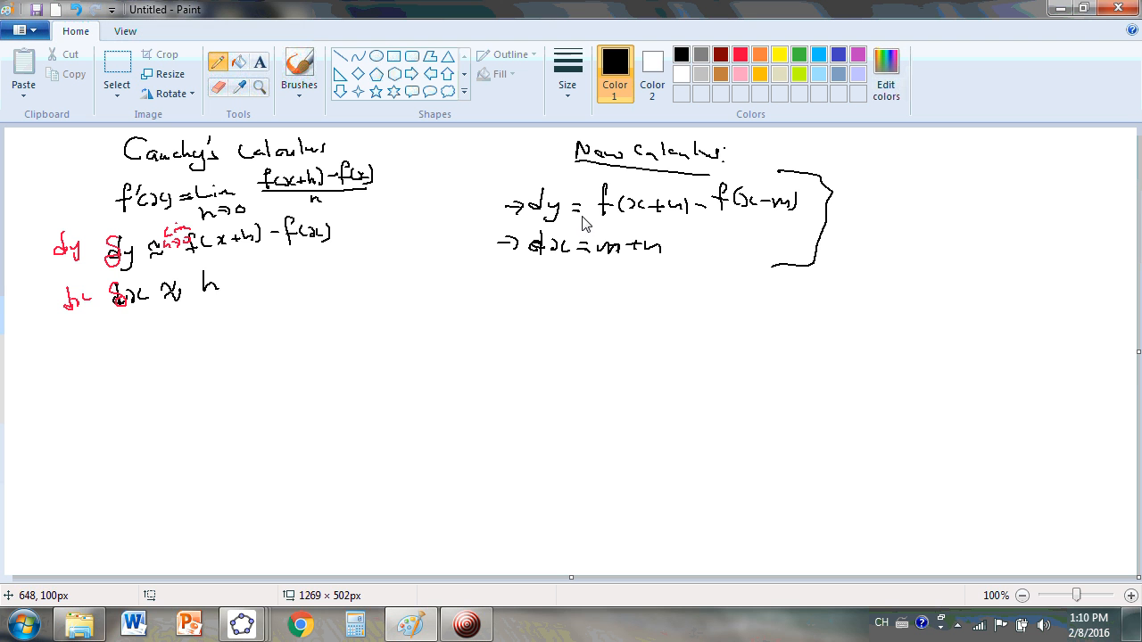
pyautogui.moveTo(258, 289)
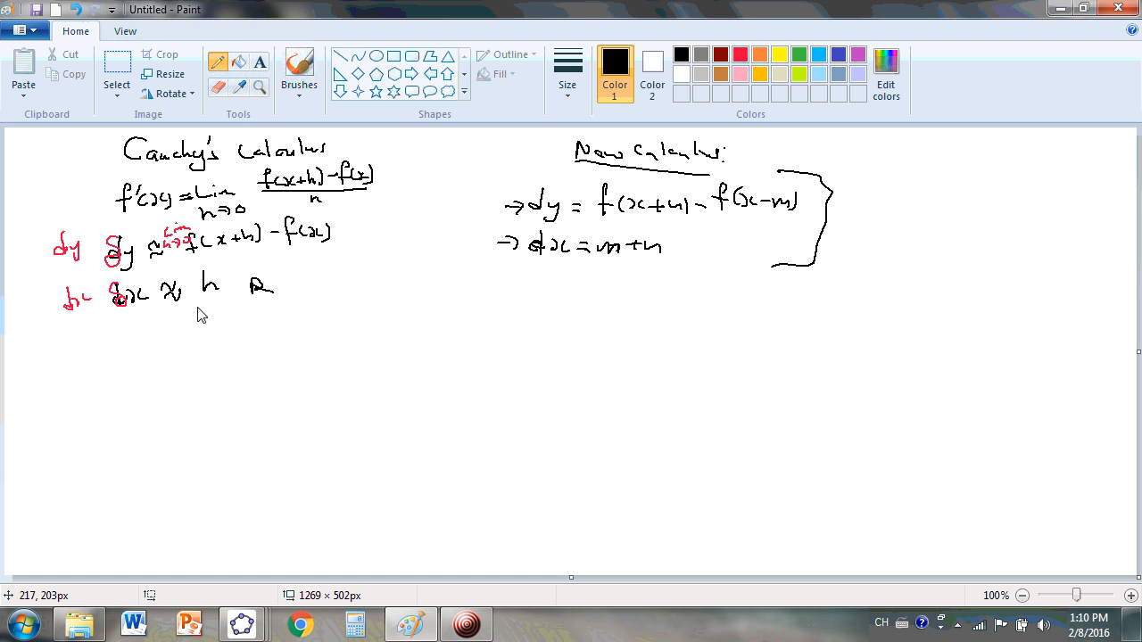
pyautogui.moveTo(171, 317)
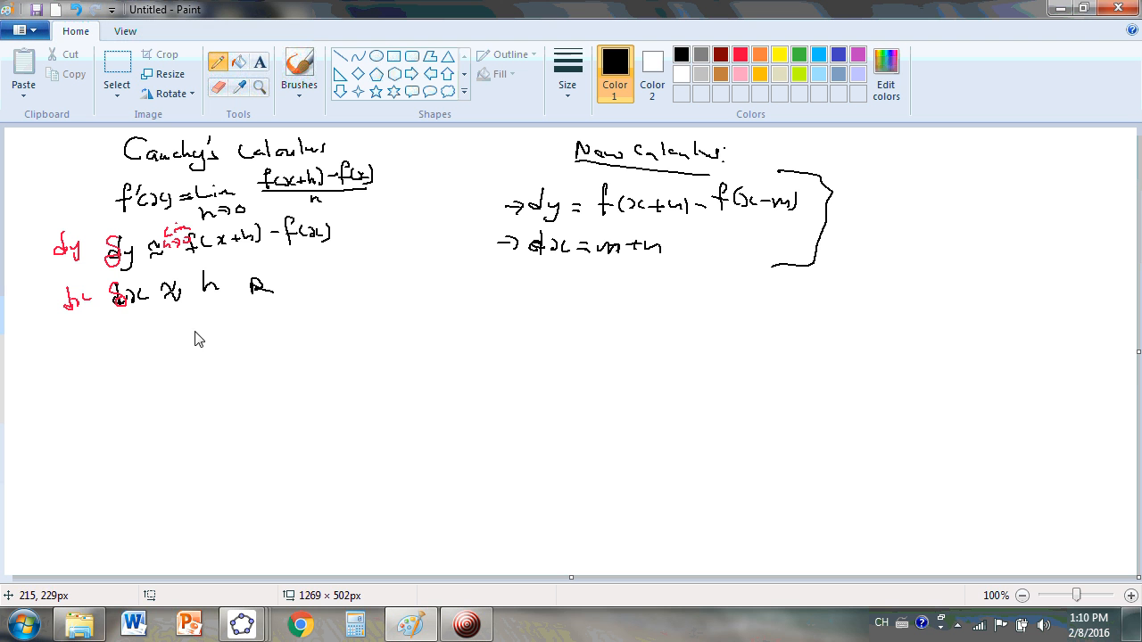
pyautogui.moveTo(185, 346)
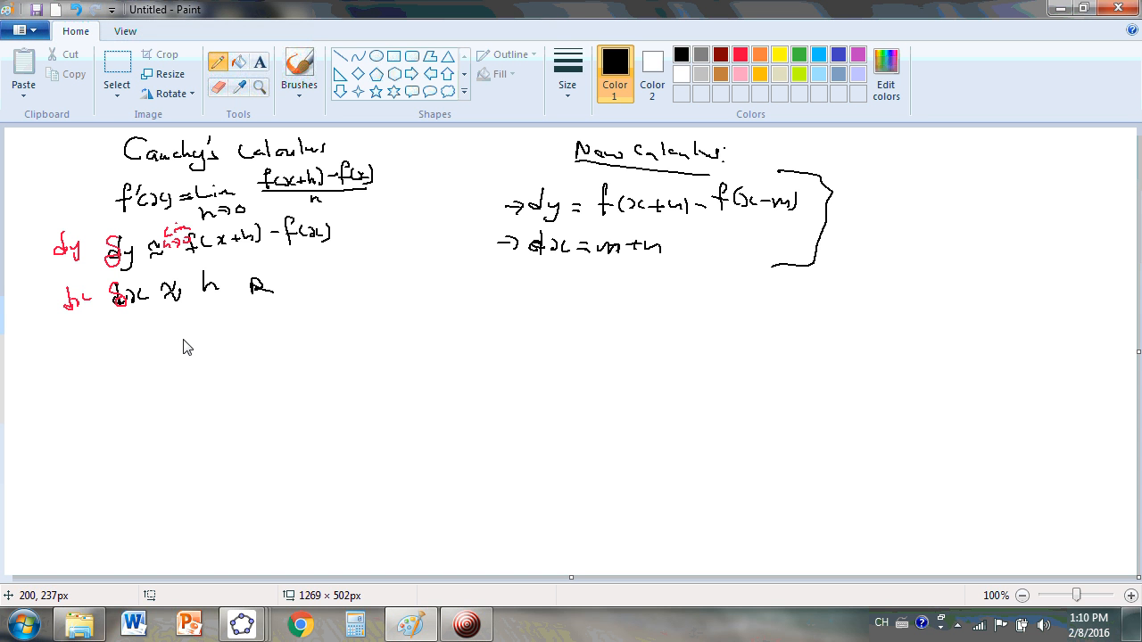
pyautogui.moveTo(196, 310)
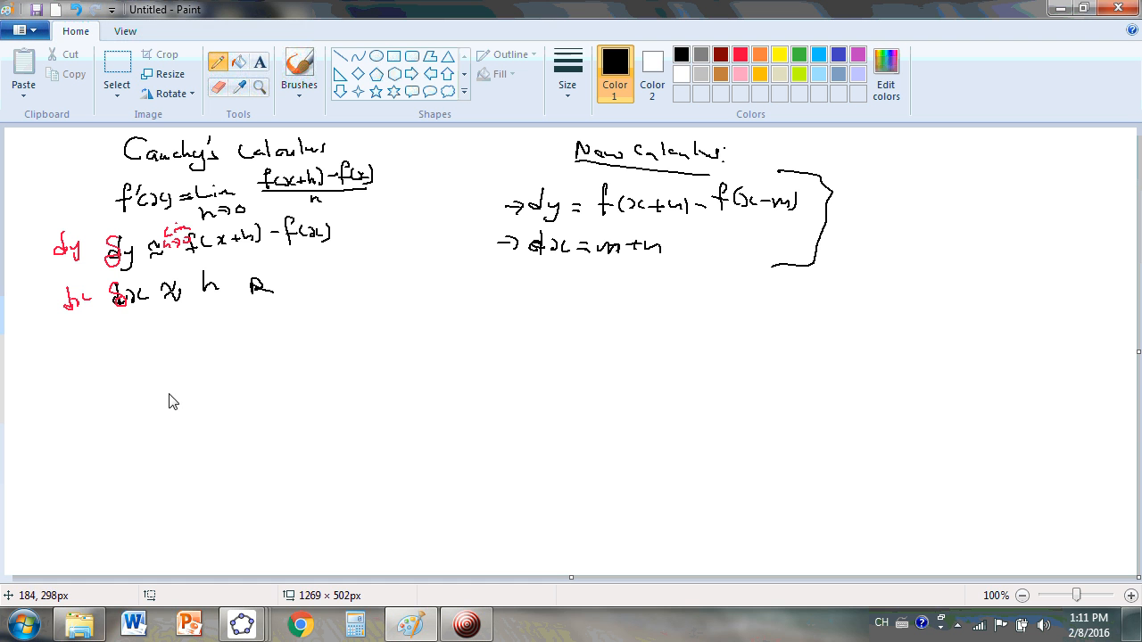
pyautogui.moveTo(175, 413)
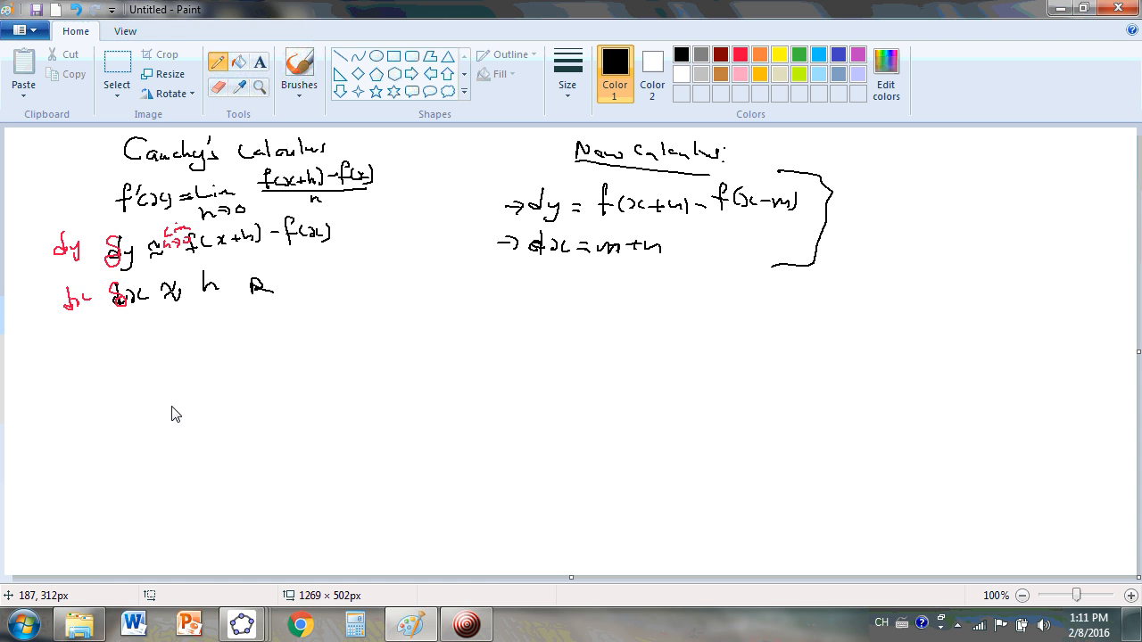
pyautogui.moveTo(268, 295)
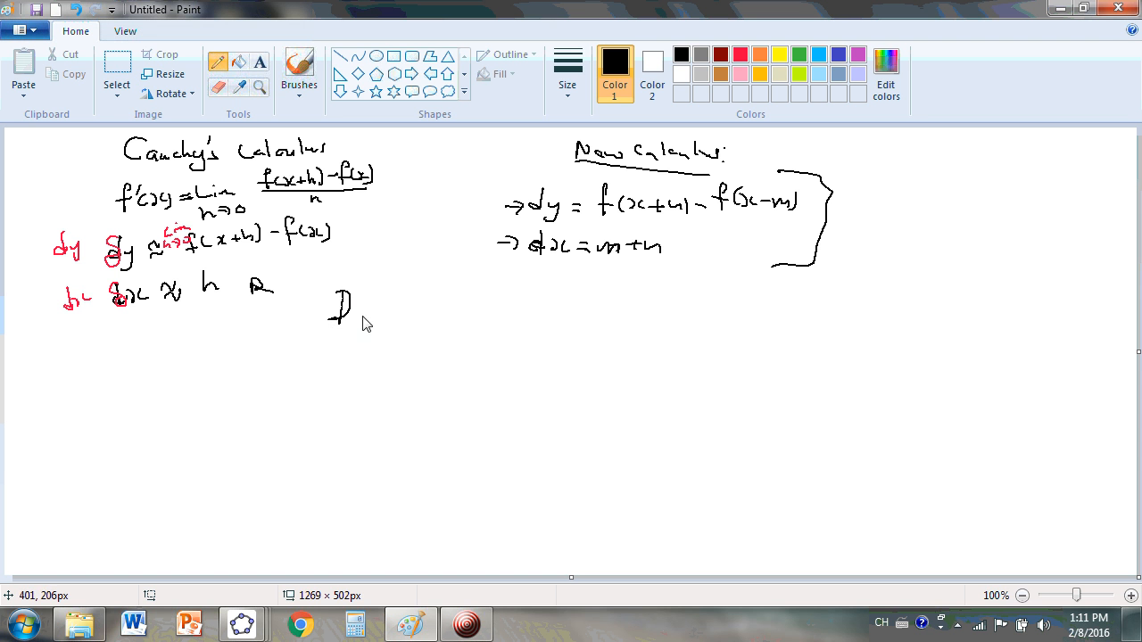
# Handwrite 'Differentials' near the centre, below the equations.
pyautogui.moveTo(352, 303); pyautogui.dragTo(406, 316)
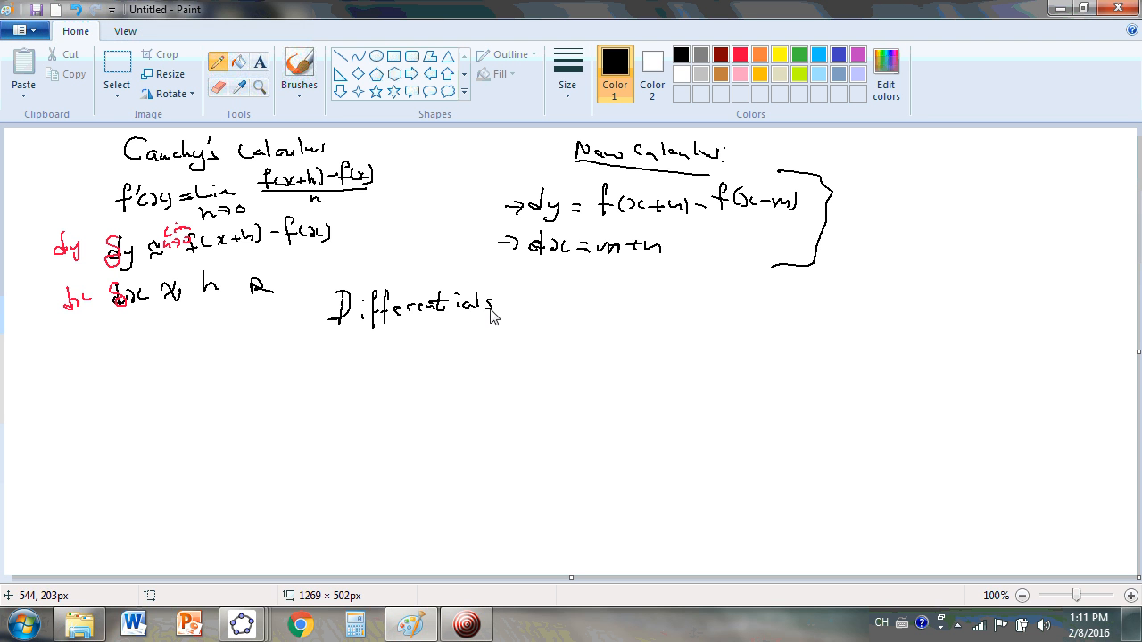
pyautogui.moveTo(506, 319)
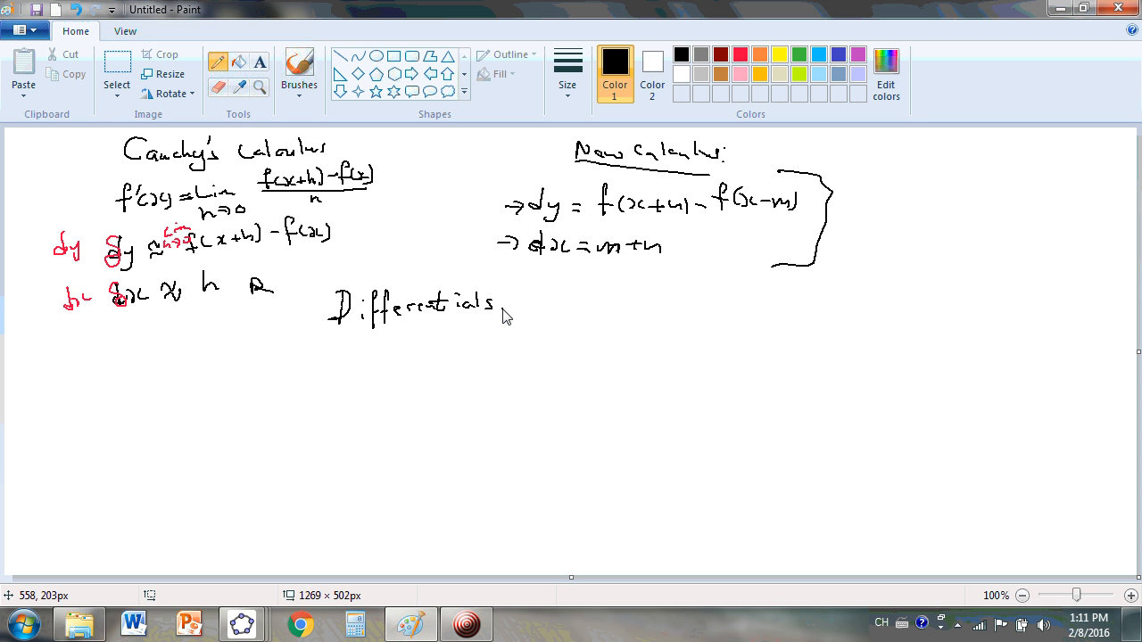
pyautogui.moveTo(337, 319); pyautogui.dragTo(504, 317)
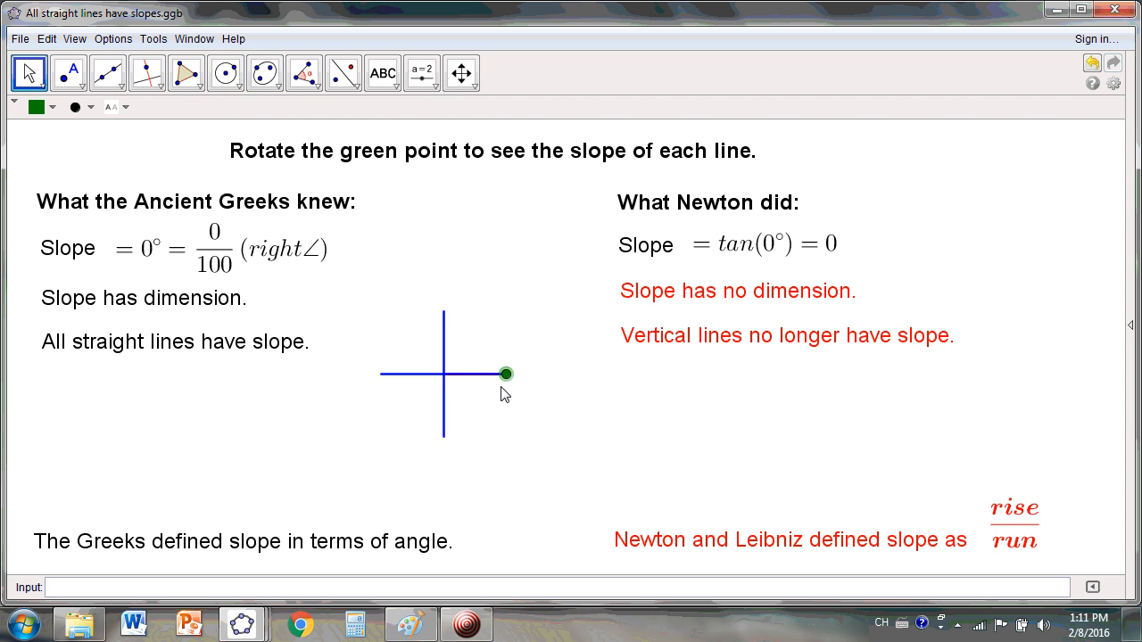
pyautogui.moveTo(513, 401)
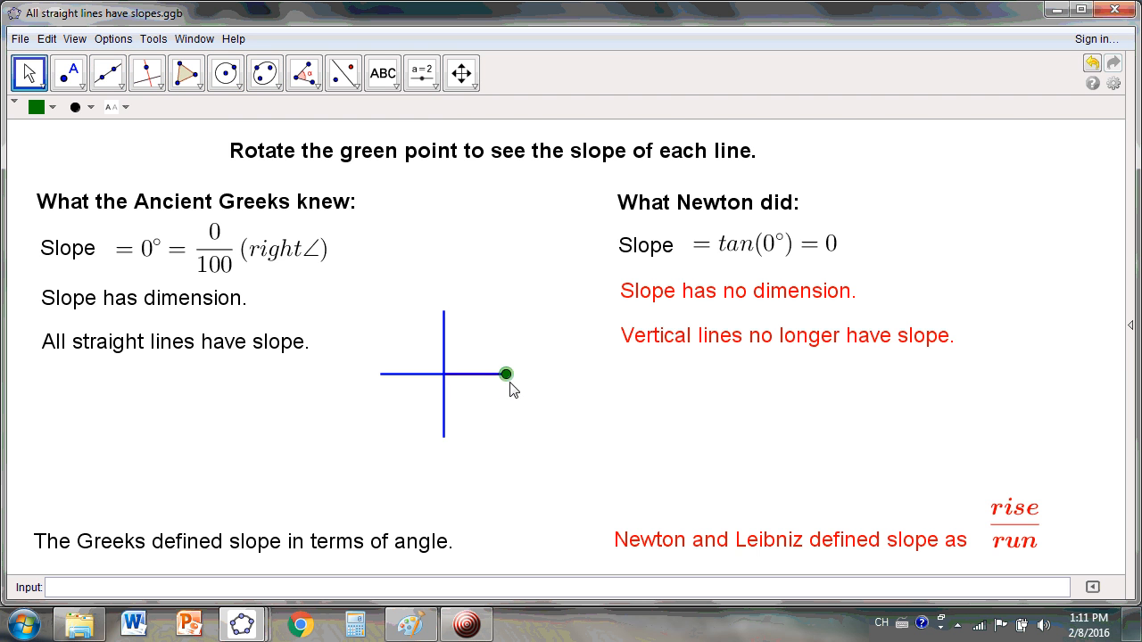
pyautogui.moveTo(223, 491)
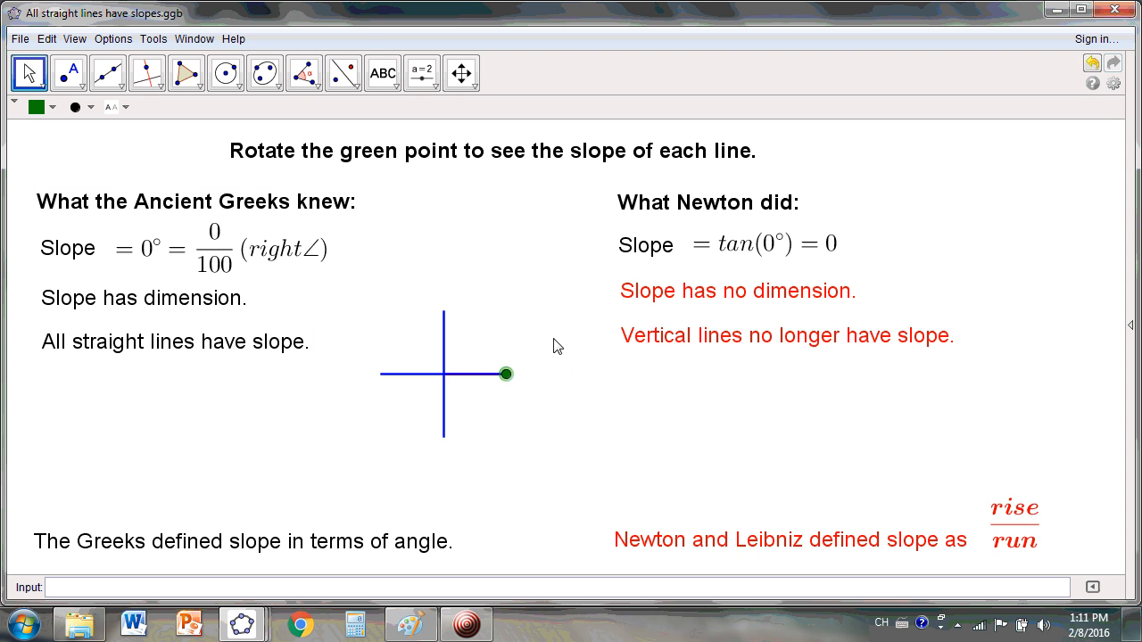
pyautogui.moveTo(602, 287)
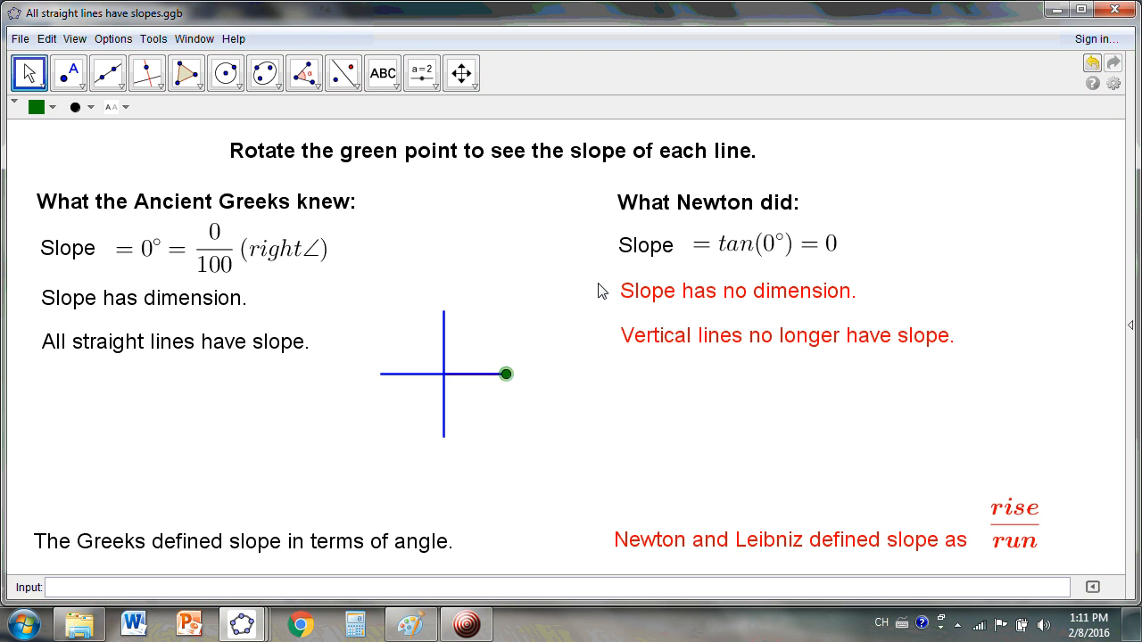
# Drag the green point from 0° up to vertical at 90°, showing tan(90°) = ∞.
pyautogui.click(735, 291)
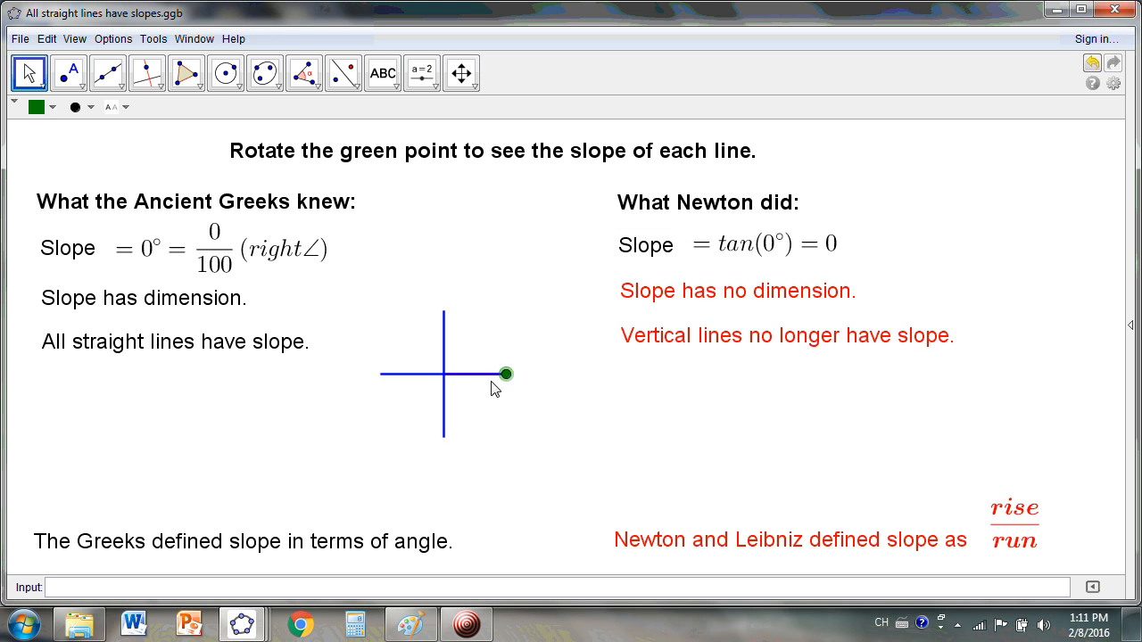
pyautogui.moveTo(506, 373); pyautogui.dragTo(522, 358)
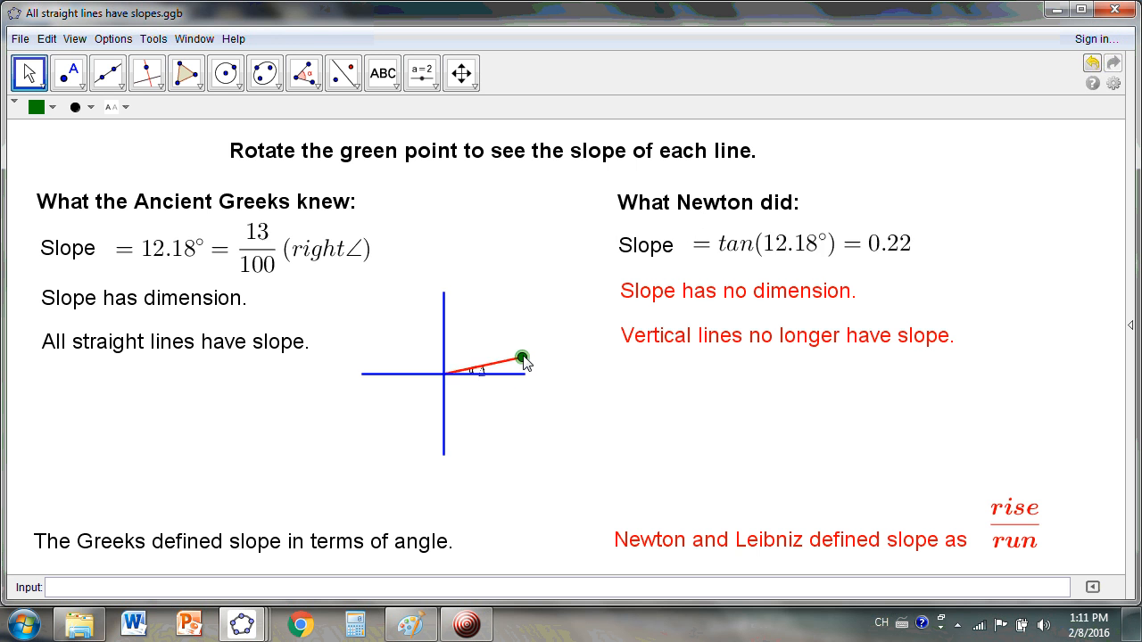
pyautogui.moveTo(522, 356); pyautogui.dragTo(498, 296)
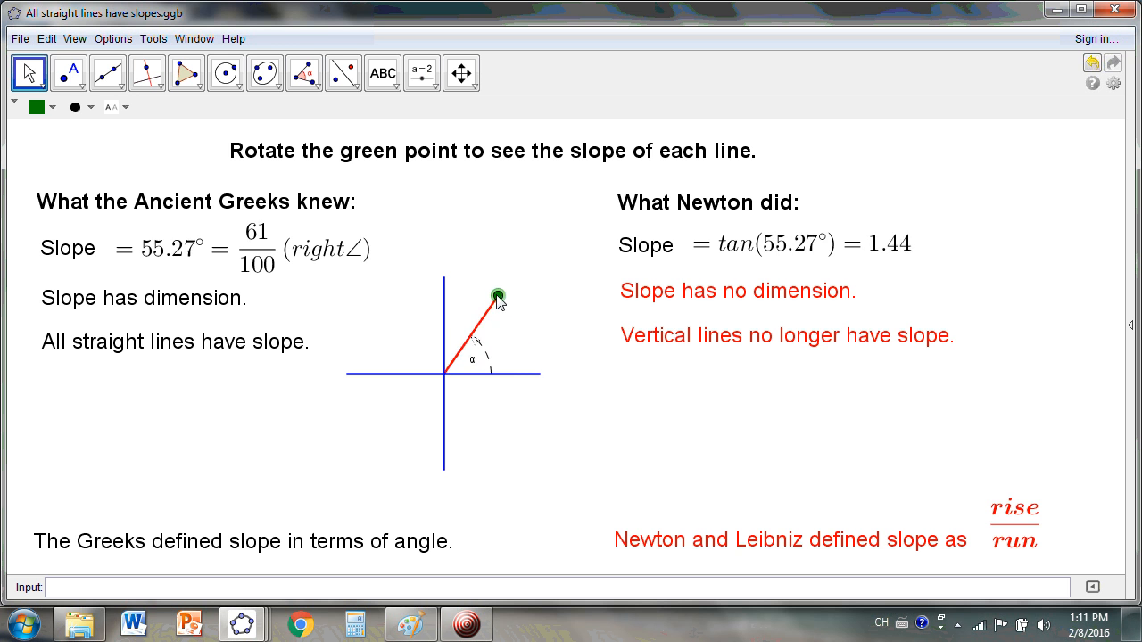
pyautogui.moveTo(498, 295); pyautogui.dragTo(447, 278)
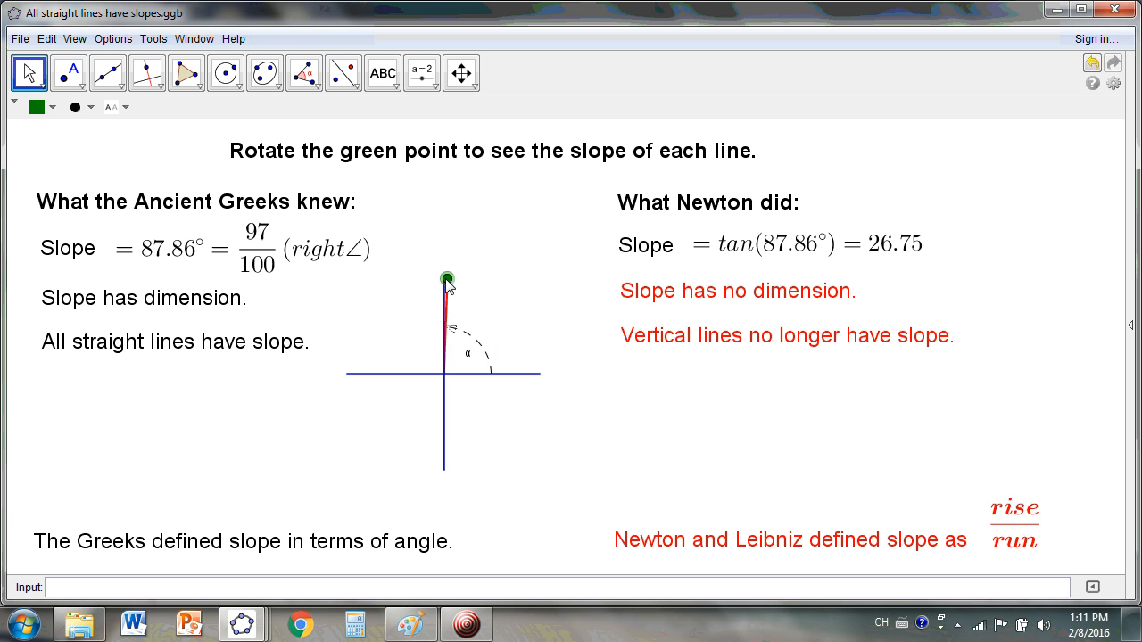
pyautogui.moveTo(447, 278); pyautogui.dragTo(443, 279)
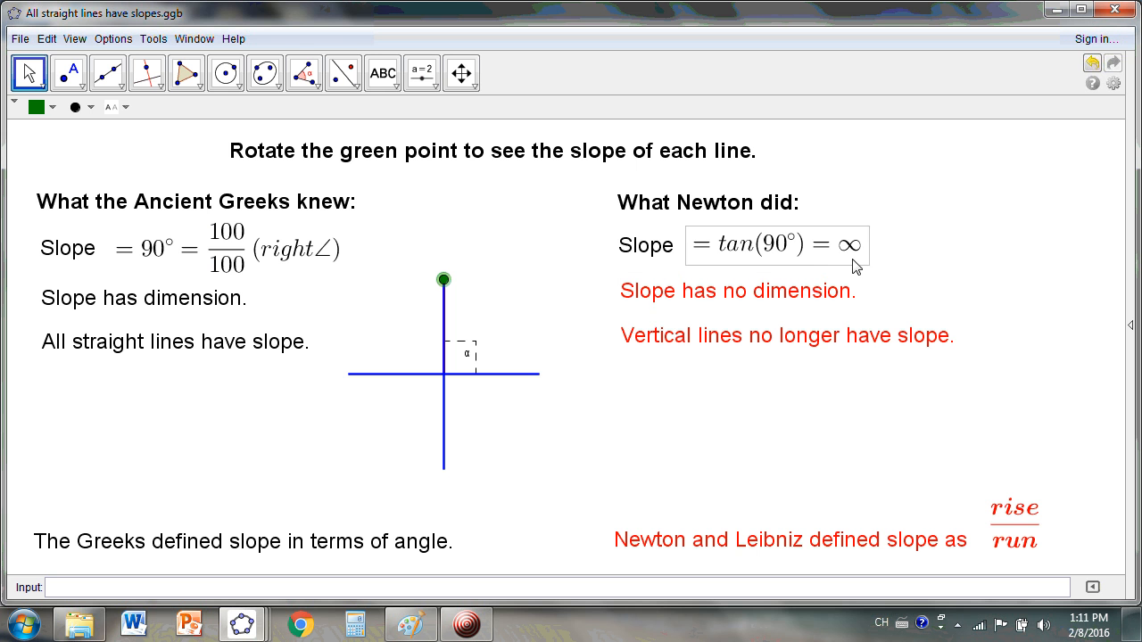
pyautogui.moveTo(812, 251)
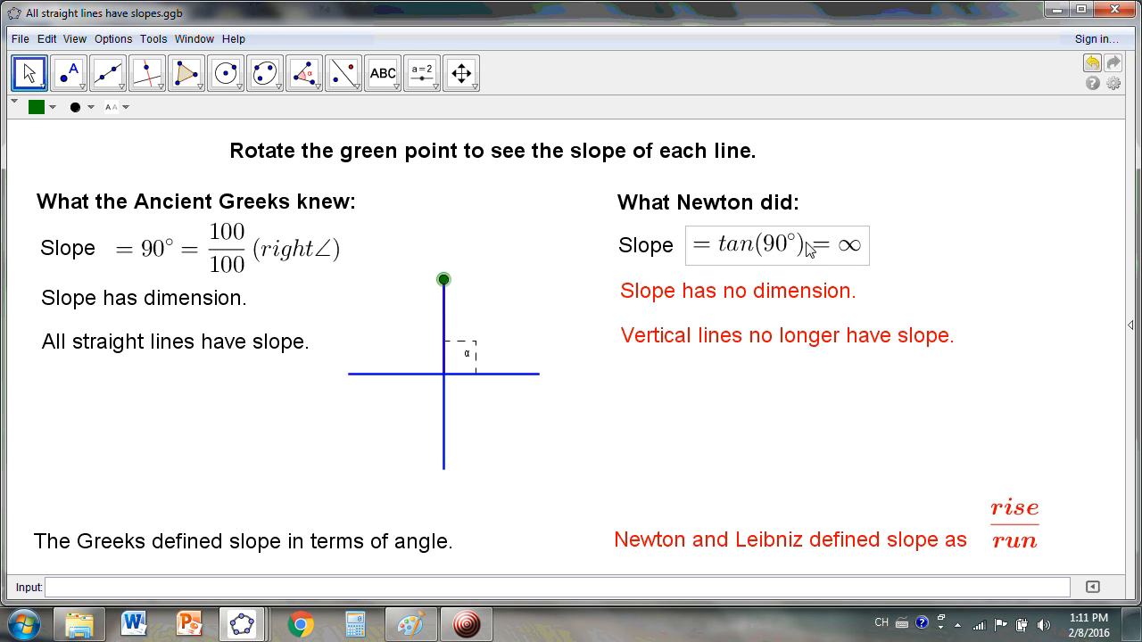
pyautogui.click(738, 291)
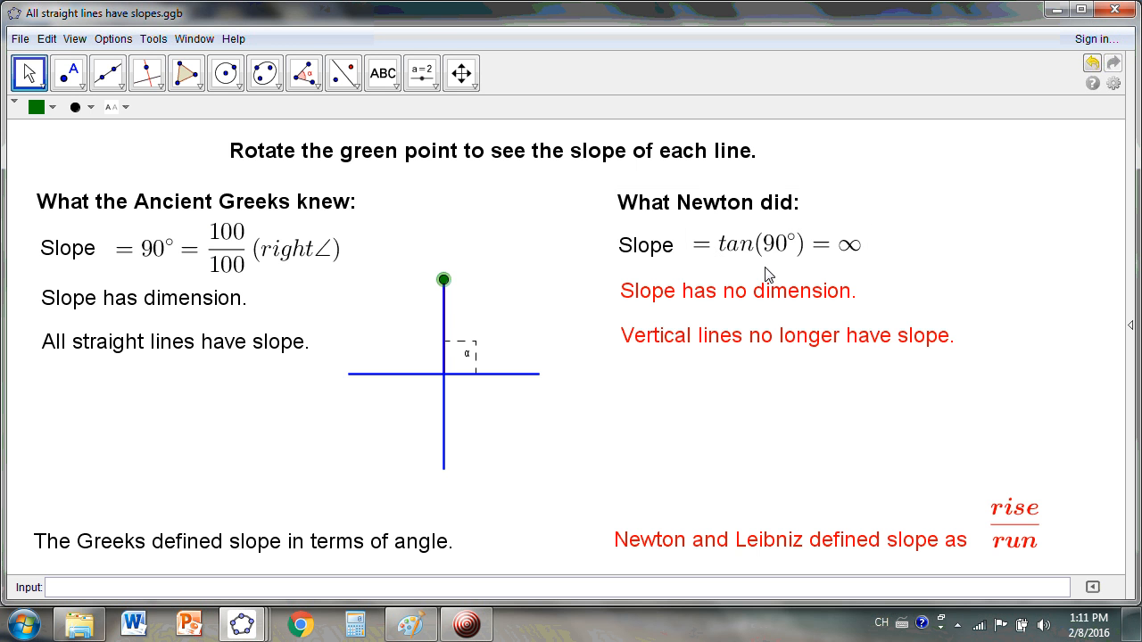
pyautogui.click(771, 246)
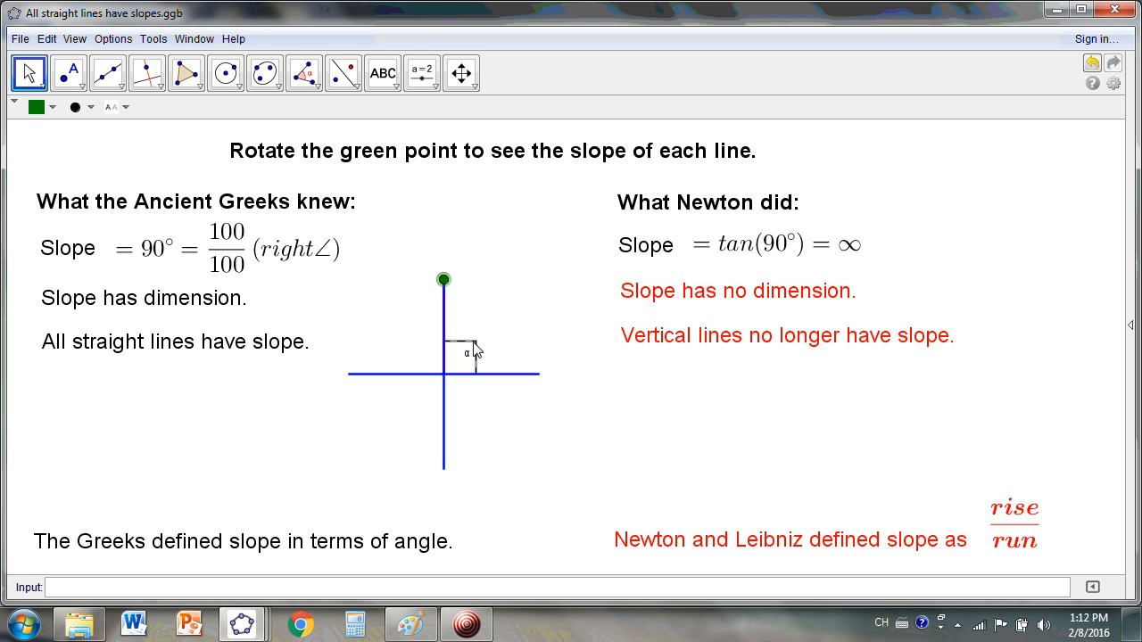
pyautogui.moveTo(427, 466)
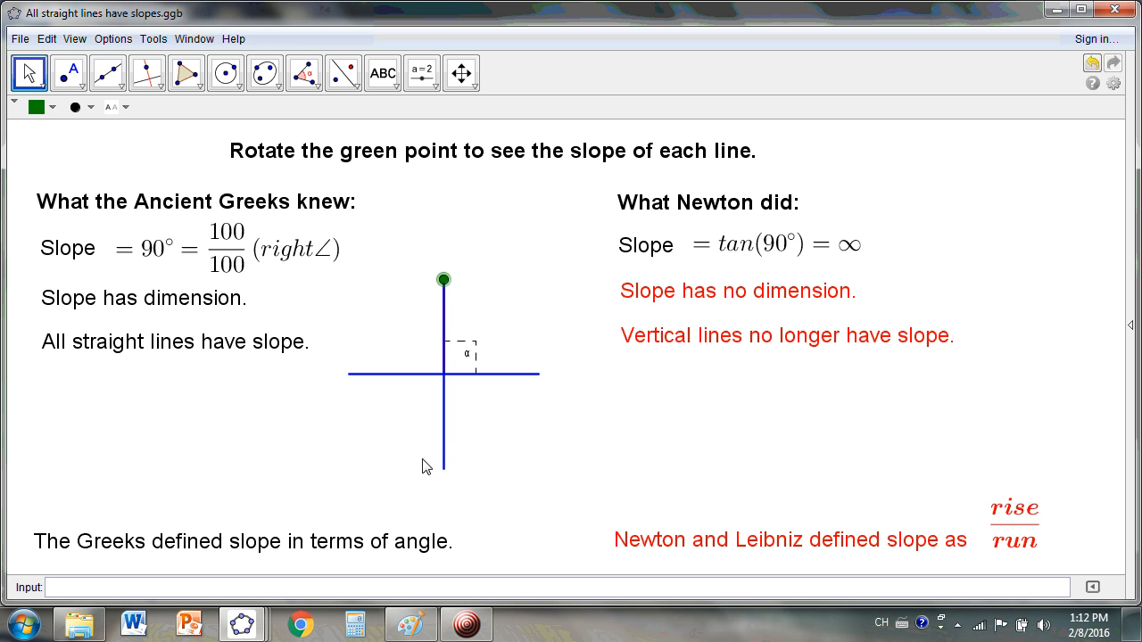
pyautogui.moveTo(482, 378)
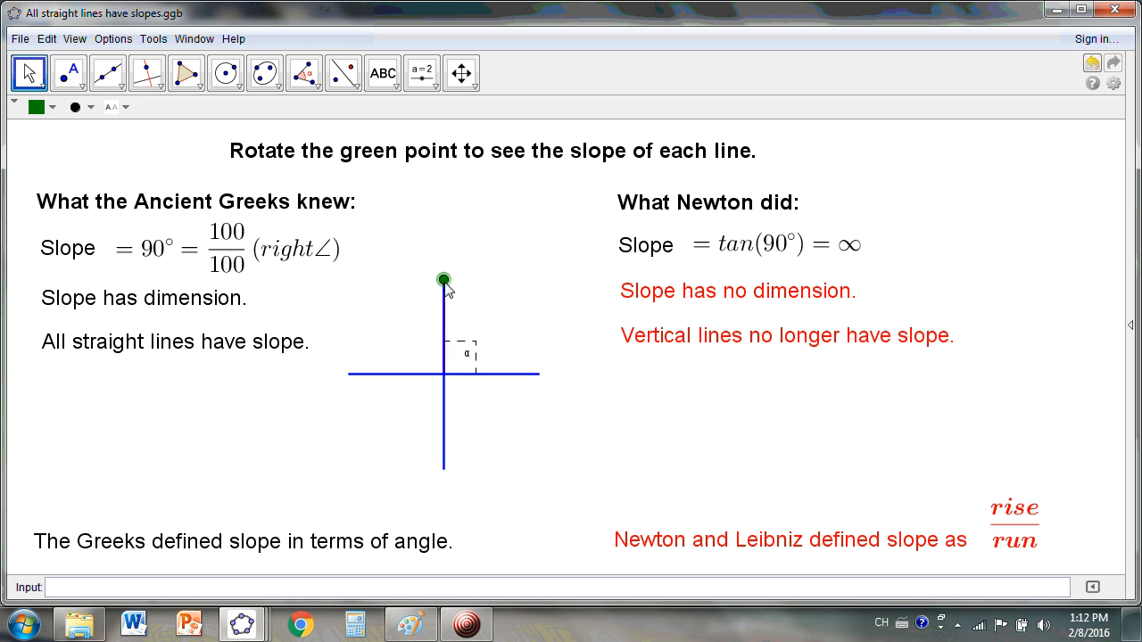
# Sweep the green point around the circle, from 124° down to 274° and back to about 31°.
pyautogui.moveTo(443, 280); pyautogui.dragTo(394, 302)
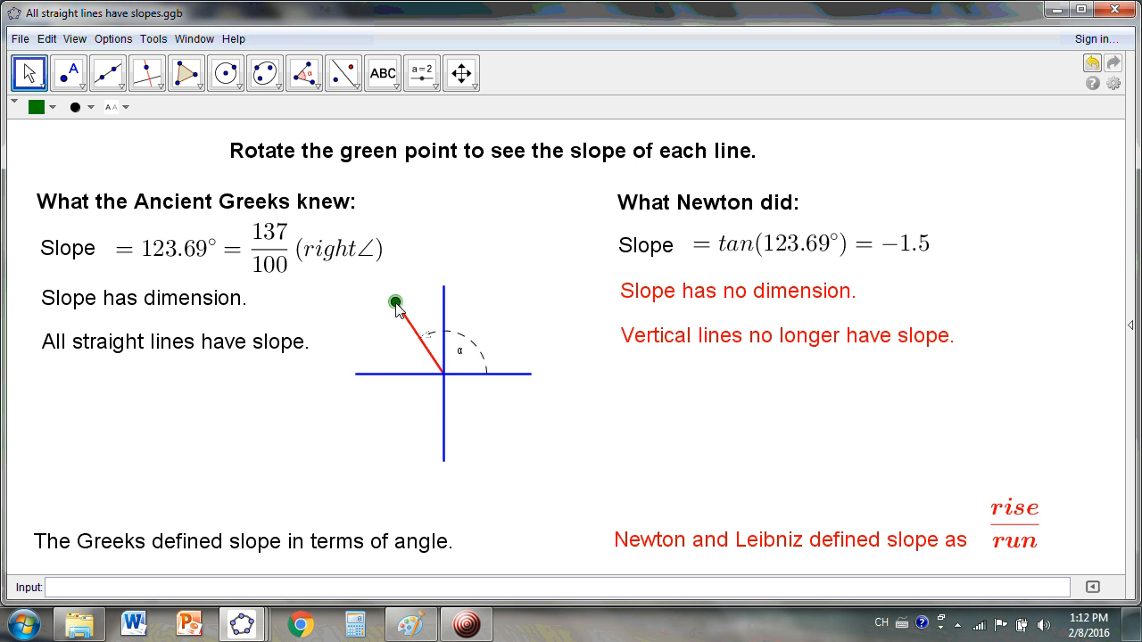
pyautogui.moveTo(395, 302); pyautogui.dragTo(409, 302)
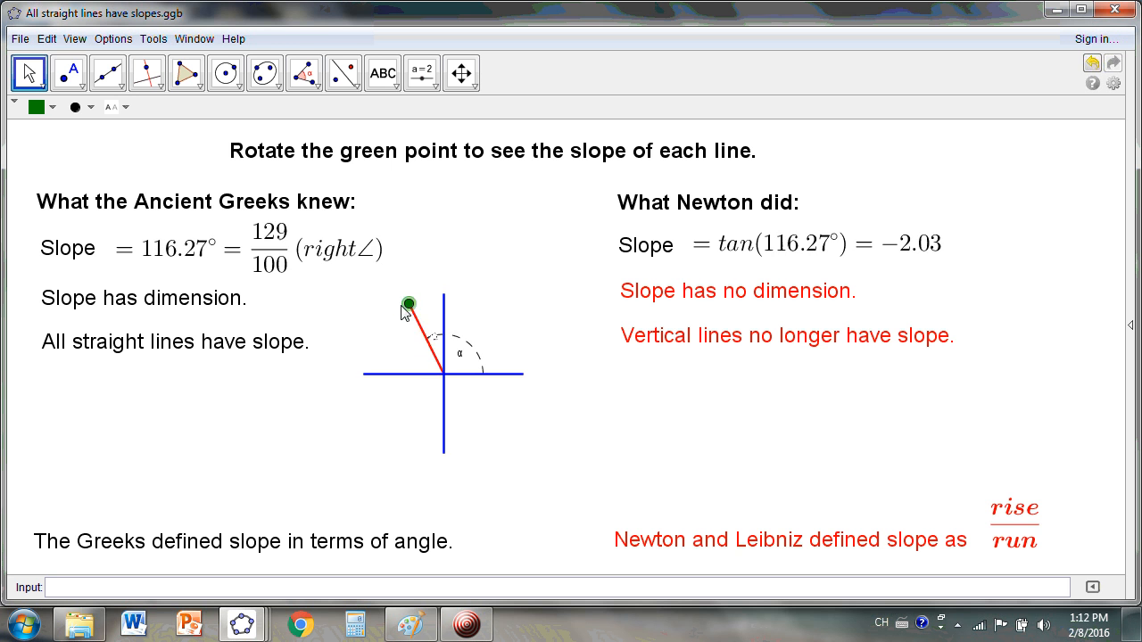
pyautogui.moveTo(408, 302); pyautogui.dragTo(534, 321)
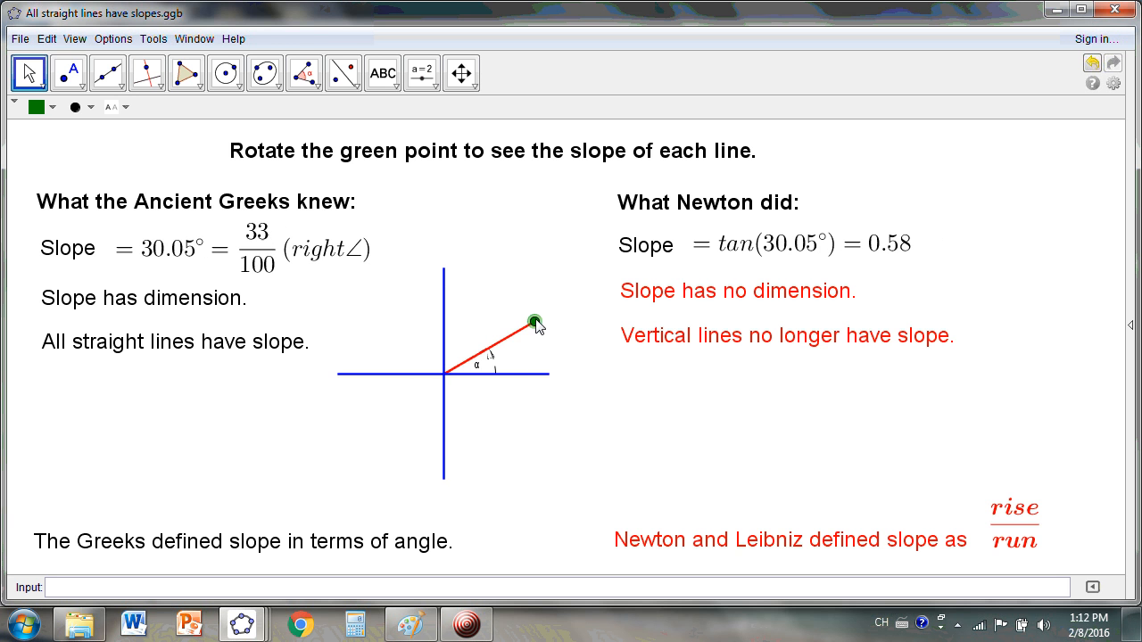
pyautogui.moveTo(534, 322); pyautogui.dragTo(536, 316)
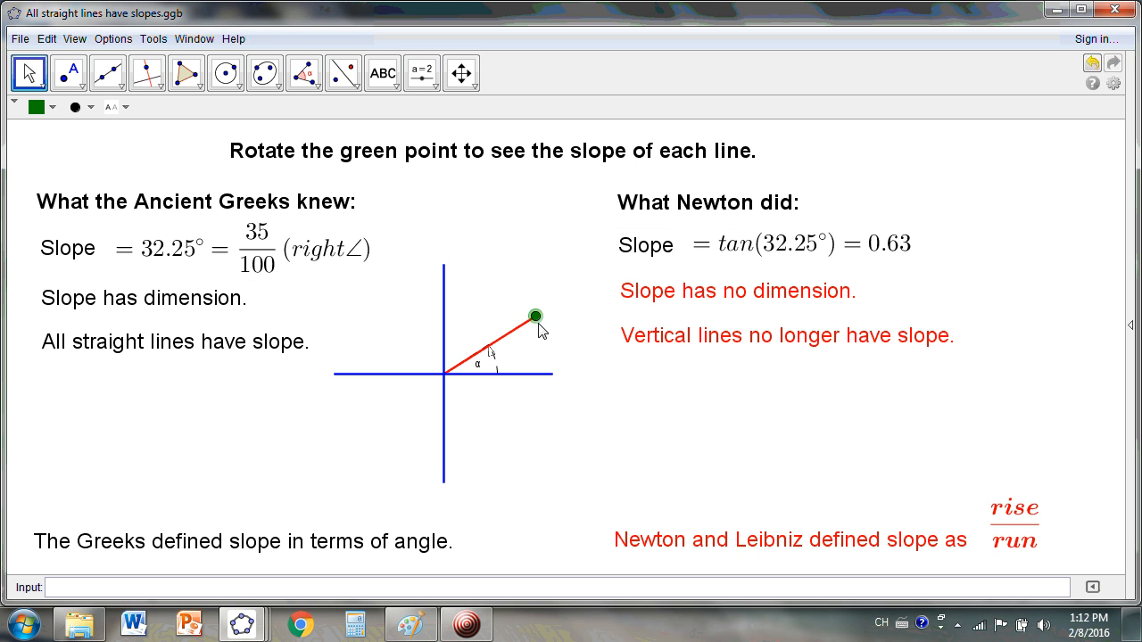
pyautogui.moveTo(869, 274)
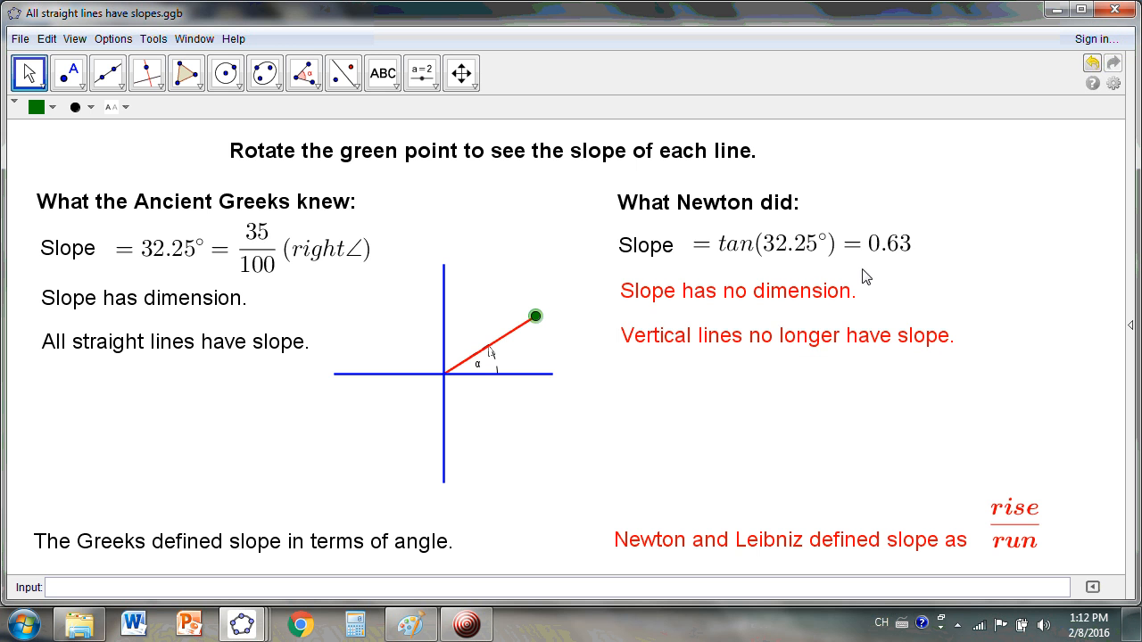
pyautogui.click(798, 244)
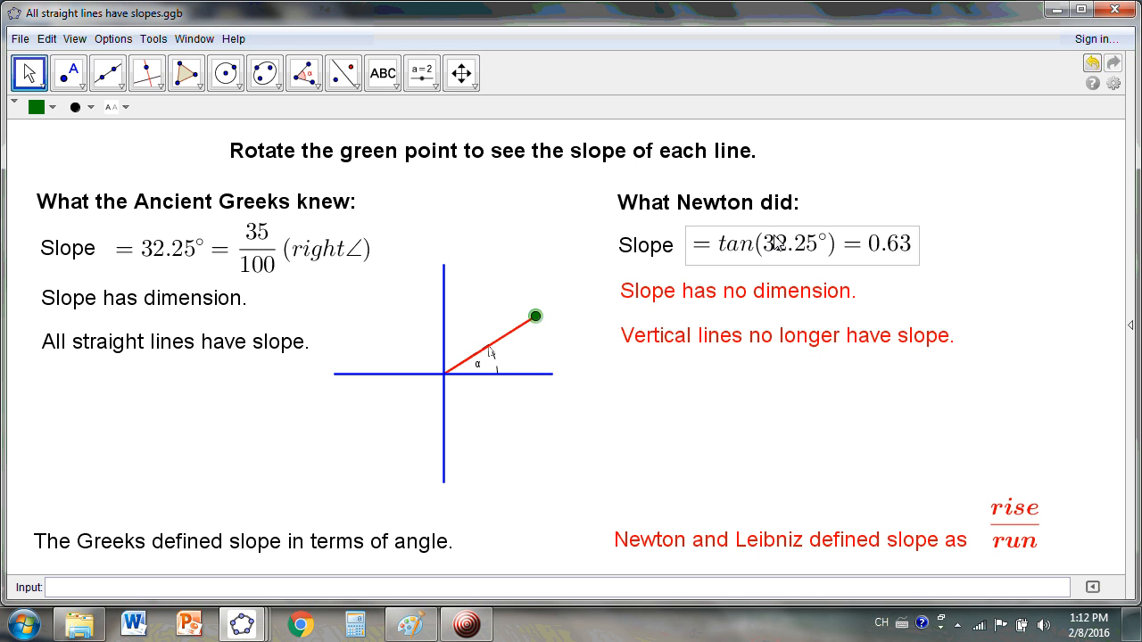
pyautogui.click(175, 341)
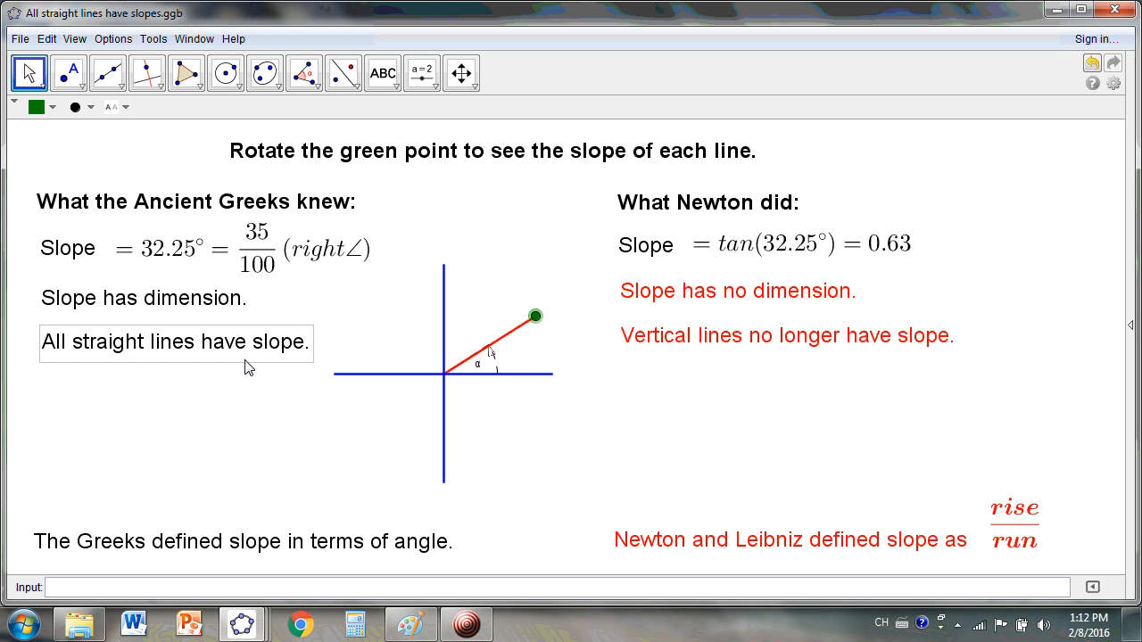
pyautogui.moveTo(535, 315); pyautogui.dragTo(385, 334)
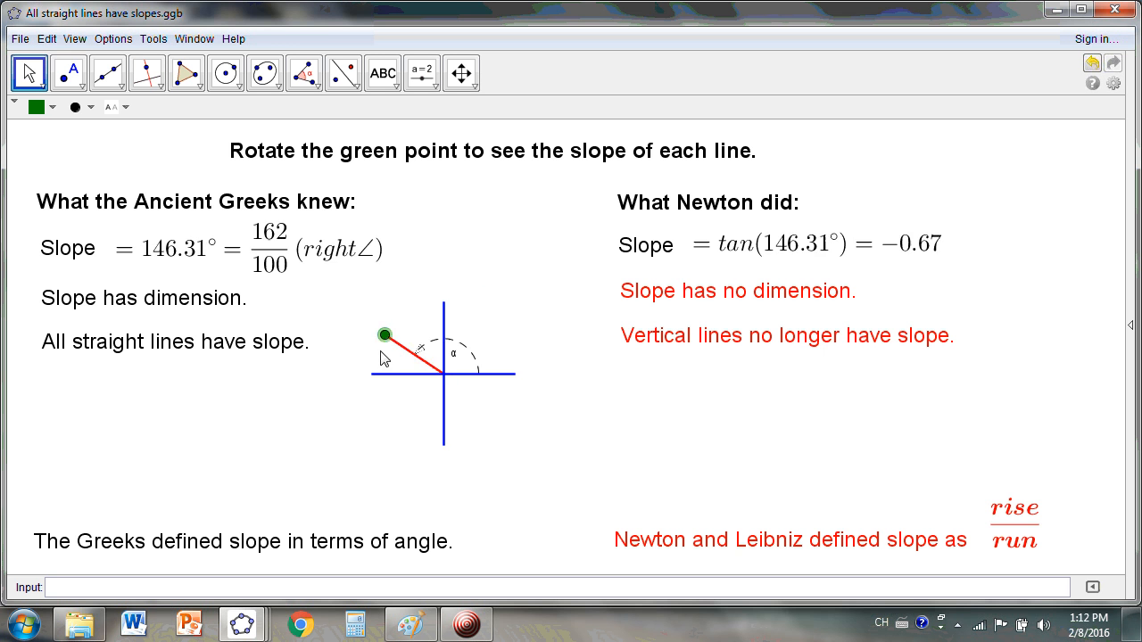
pyautogui.moveTo(385, 335); pyautogui.dragTo(447, 318)
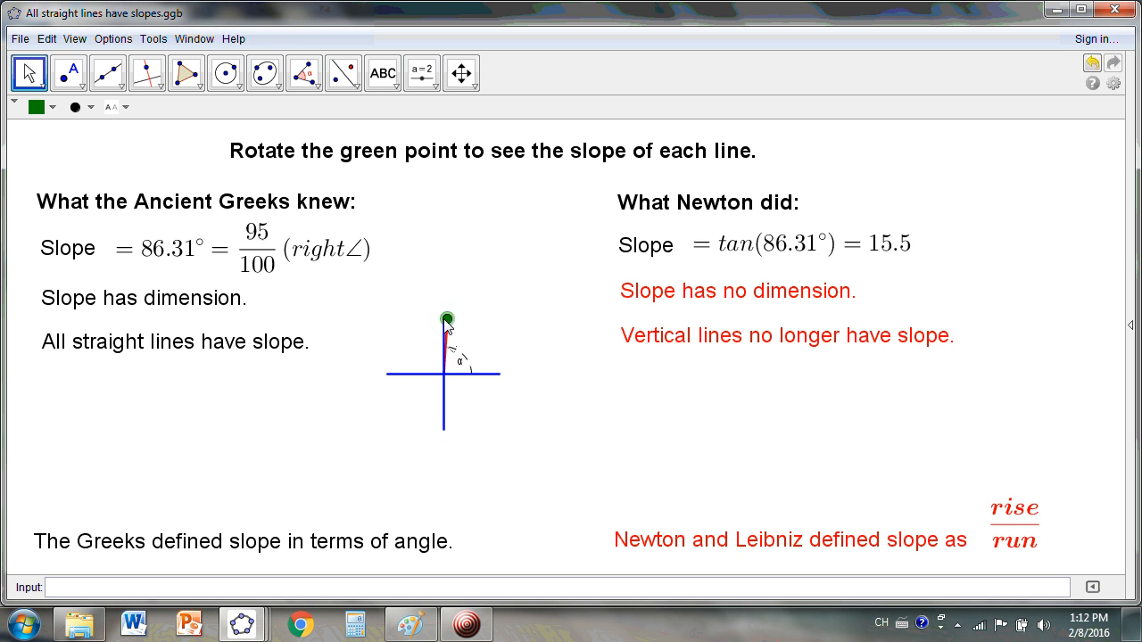
pyautogui.moveTo(446, 318); pyautogui.dragTo(446, 414)
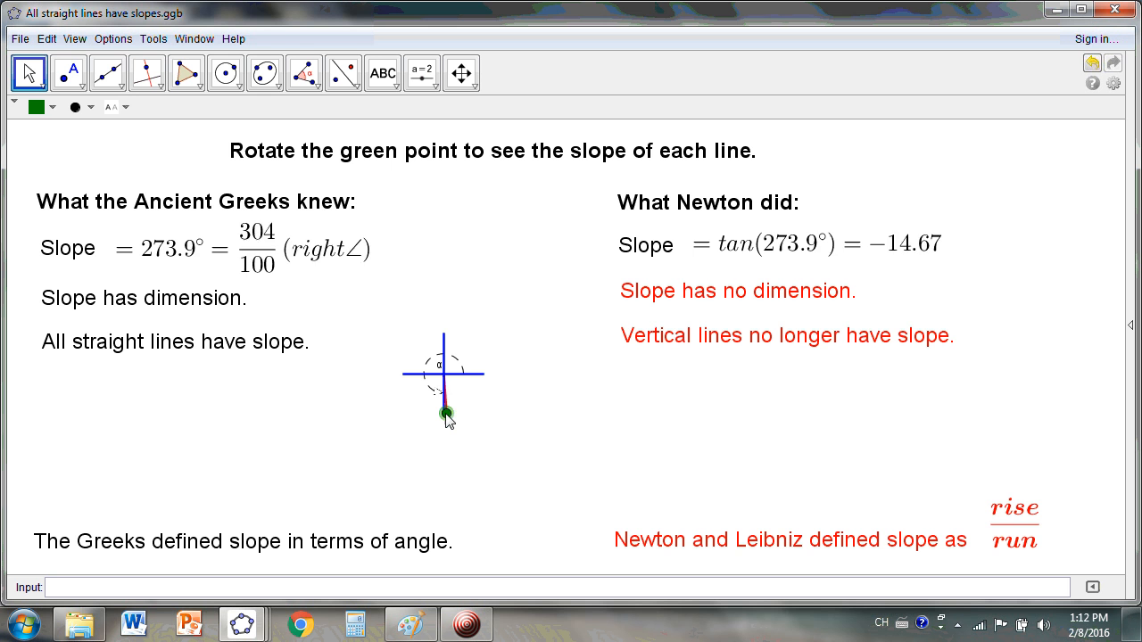
pyautogui.moveTo(446, 413); pyautogui.dragTo(485, 342)
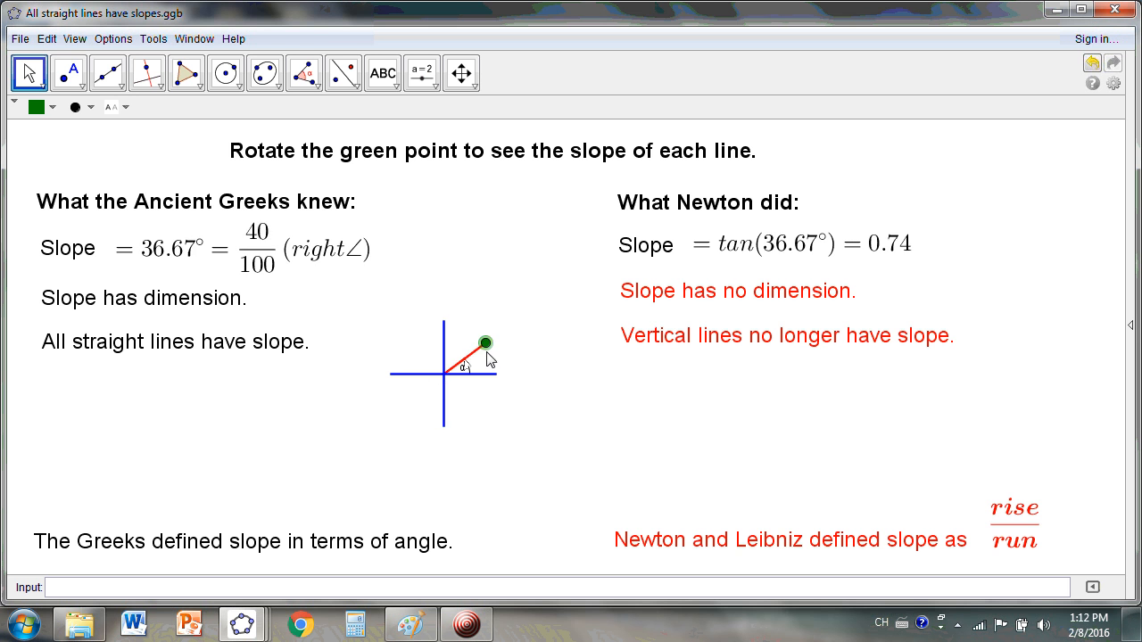
pyautogui.moveTo(487, 342); pyautogui.dragTo(511, 332)
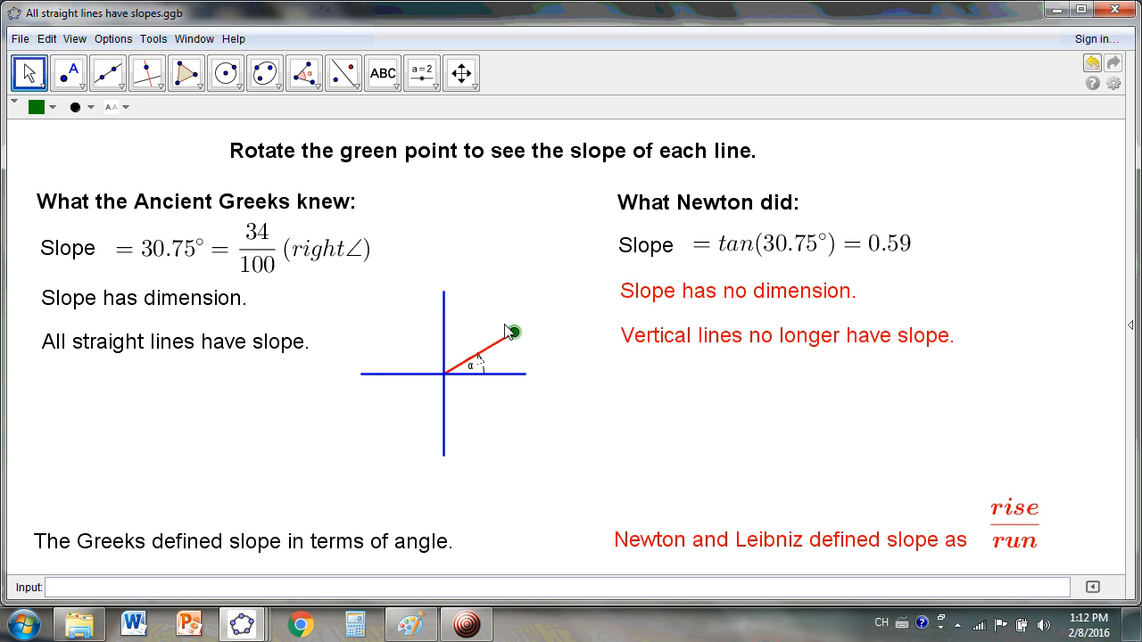
# Set the line vertical at 90°, then at 270°, and leave it at 52.32°.
pyautogui.moveTo(511, 332); pyautogui.dragTo(443, 296)
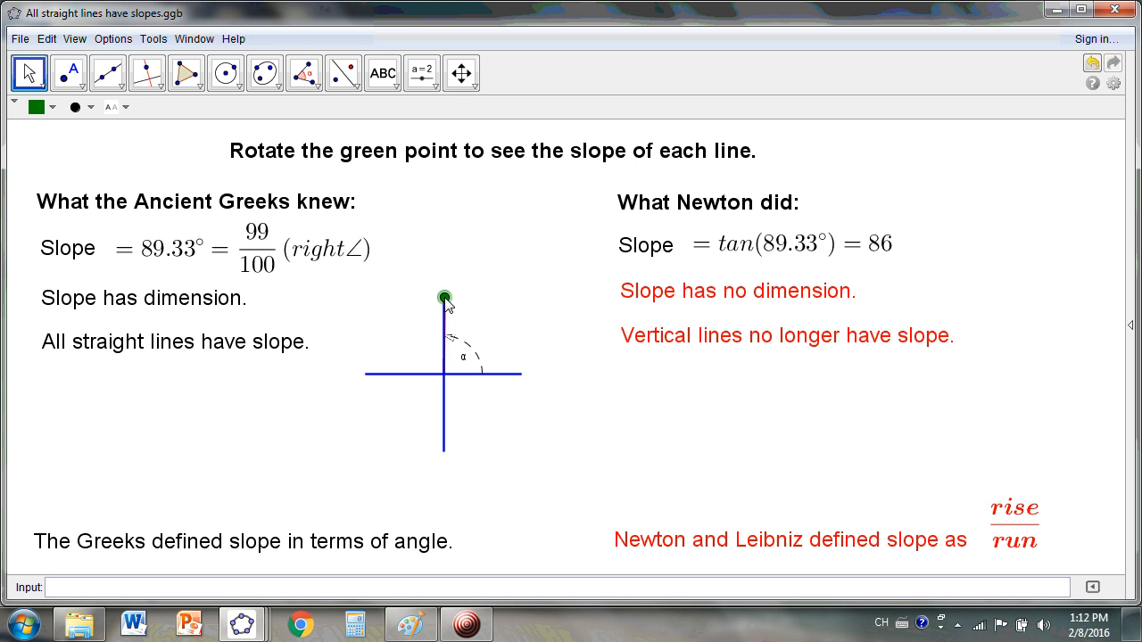
pyautogui.moveTo(444, 297); pyautogui.dragTo(443, 295)
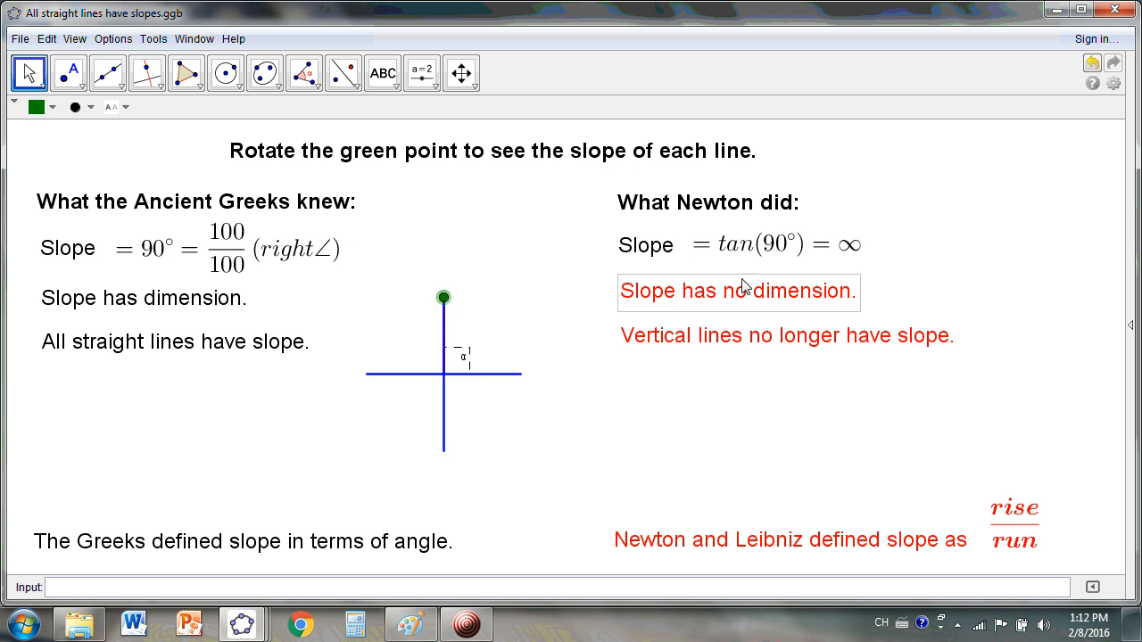
pyautogui.moveTo(443, 297); pyautogui.dragTo(404, 301)
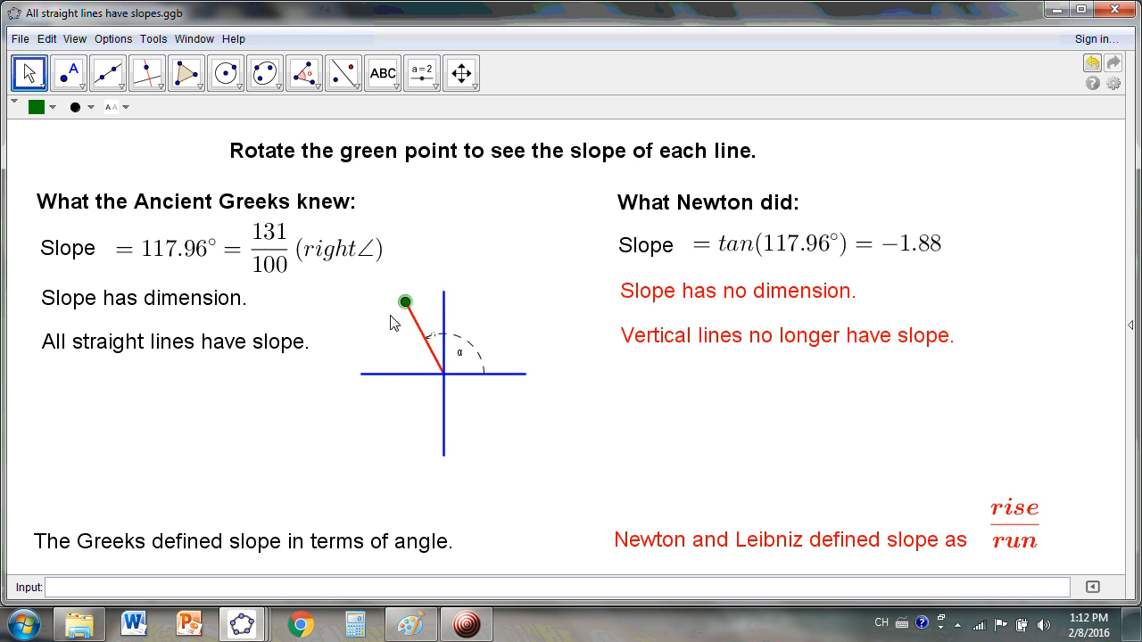
pyautogui.moveTo(405, 302); pyautogui.dragTo(444, 424)
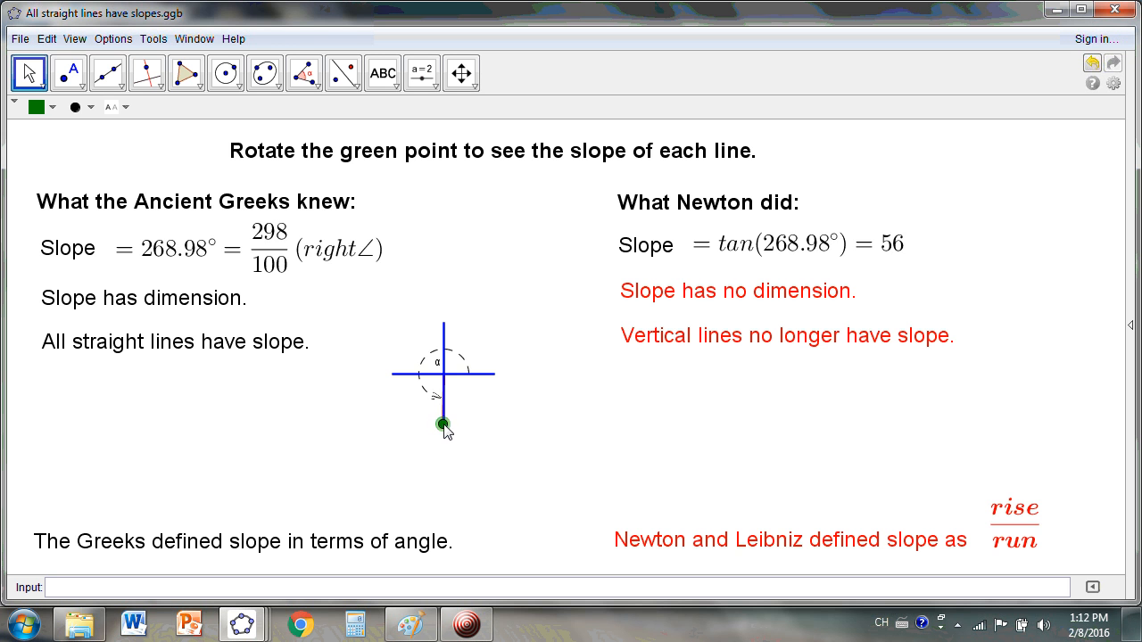
pyautogui.moveTo(443, 424); pyautogui.dragTo(444, 424)
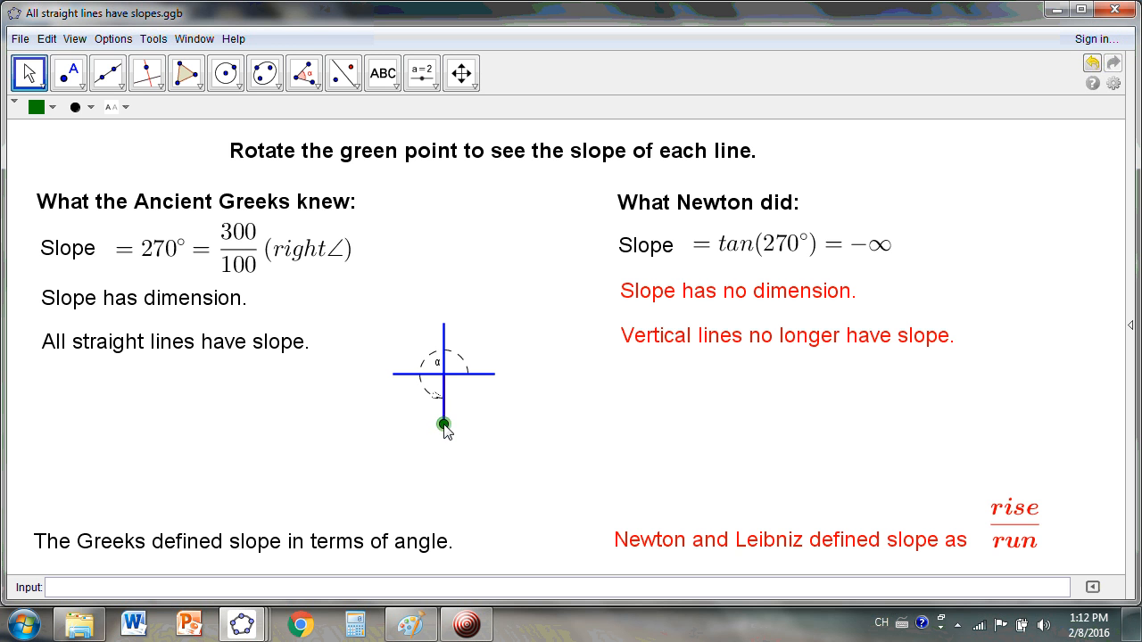
pyautogui.moveTo(443, 424); pyautogui.dragTo(513, 284)
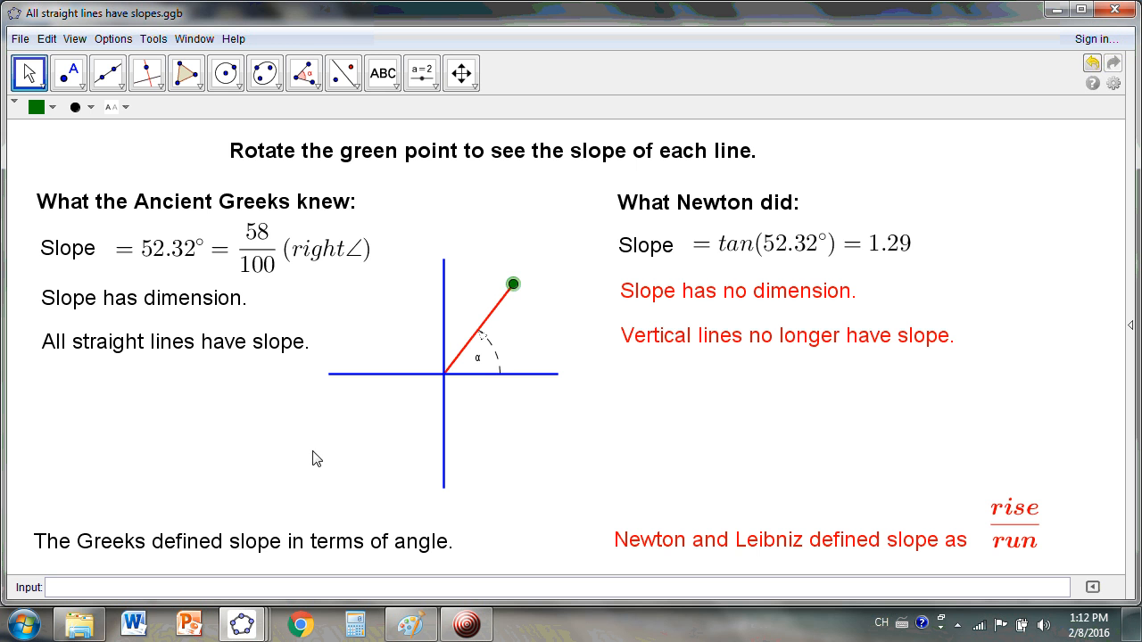
pyautogui.moveTo(376, 397)
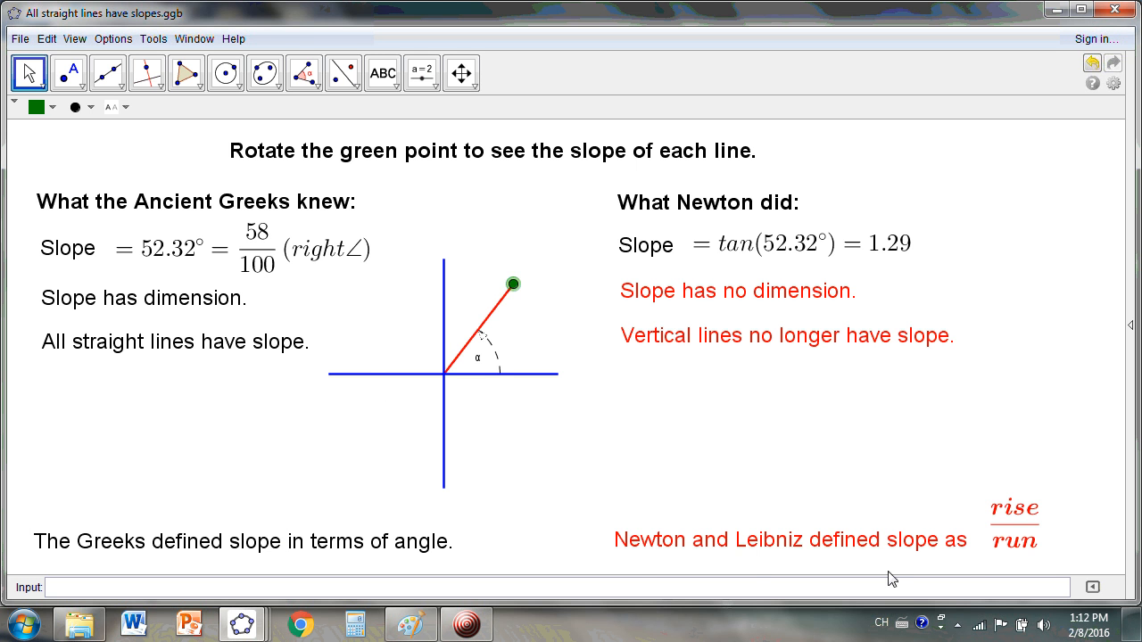
pyautogui.moveTo(282, 304)
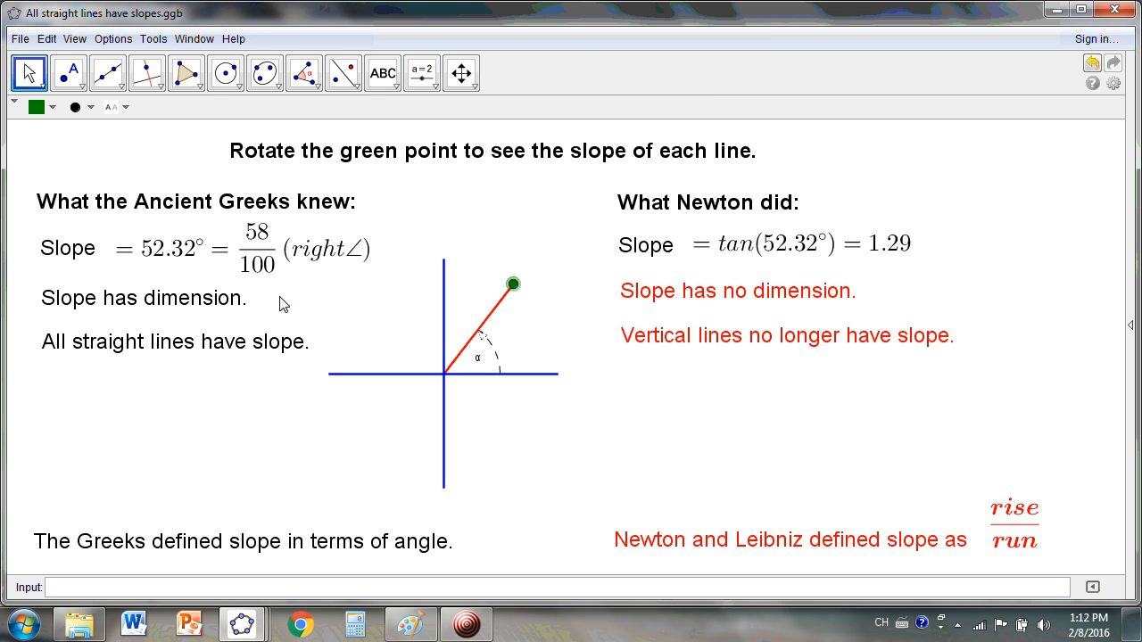
# Back in Paint, sketch a rising curve with a tangent line through a point on the right.
pyautogui.click(411, 622)
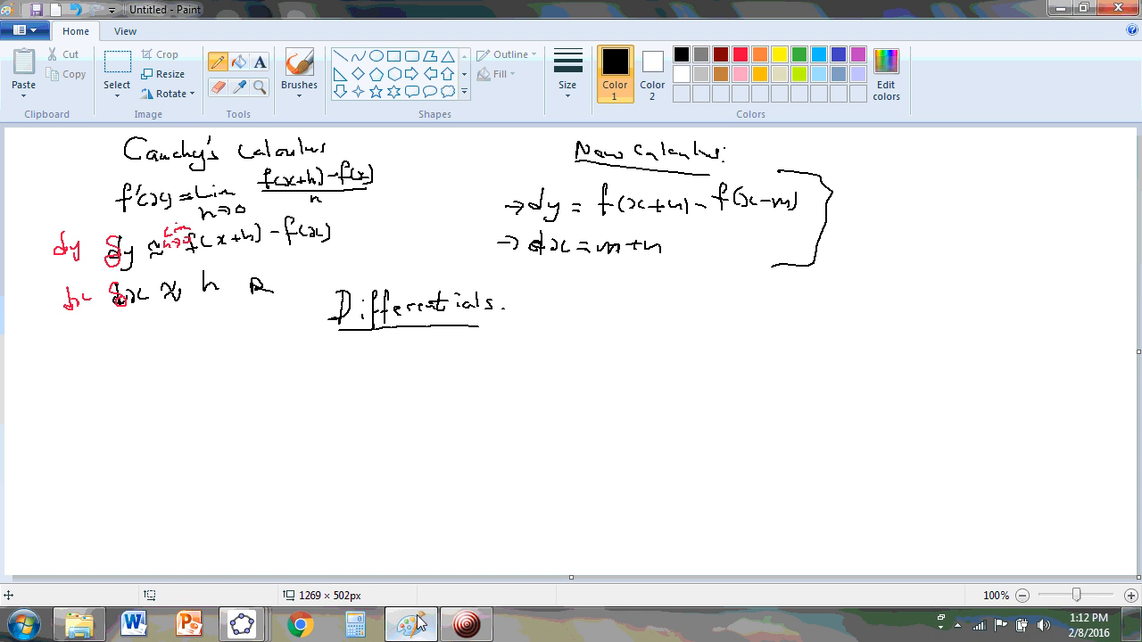
pyautogui.moveTo(429, 247)
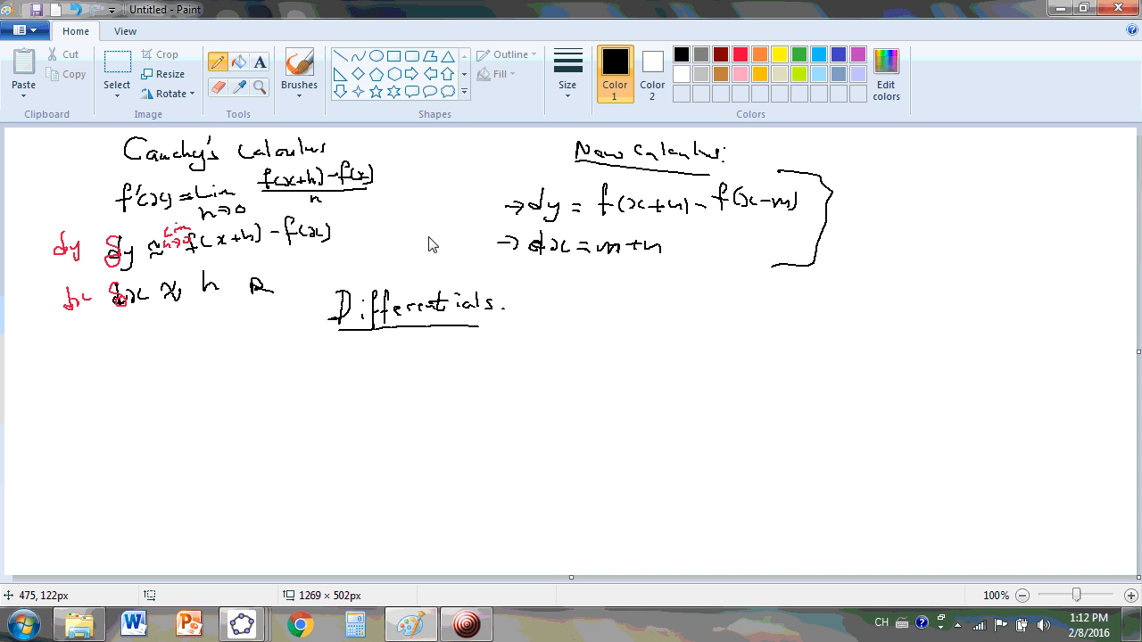
pyautogui.moveTo(920, 370)
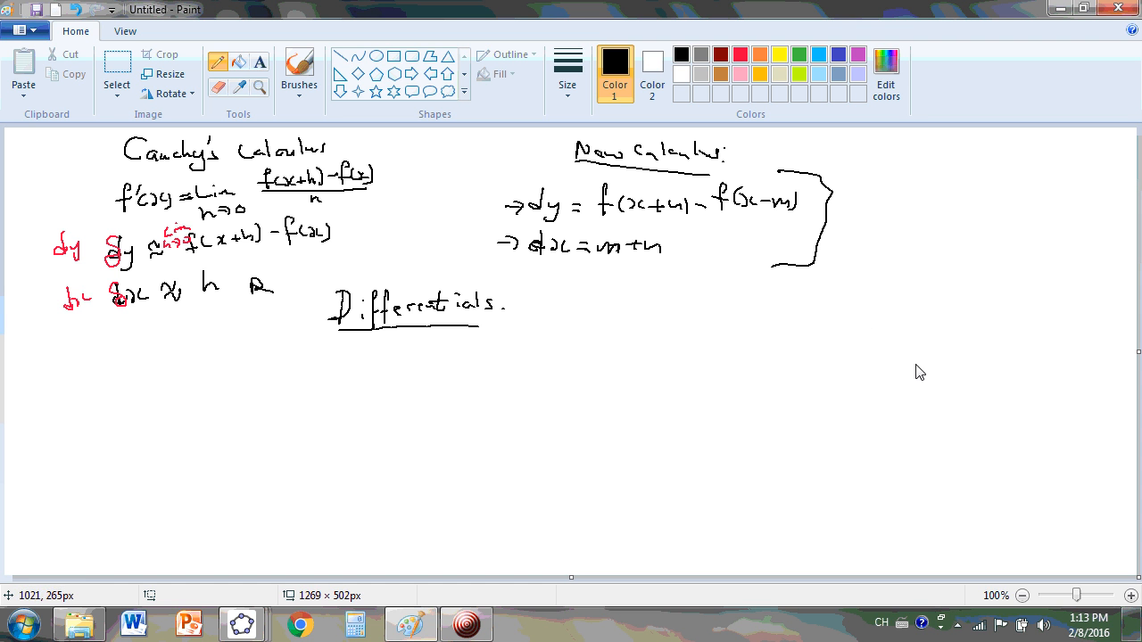
pyautogui.moveTo(879, 320); pyautogui.dragTo(994, 261)
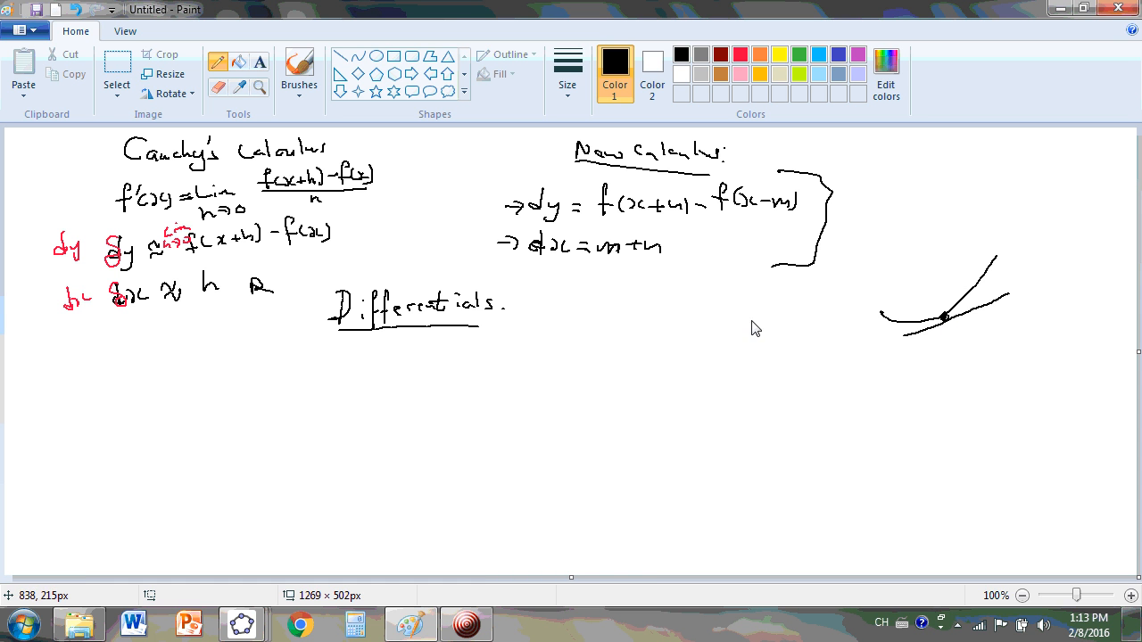
pyautogui.moveTo(959, 312)
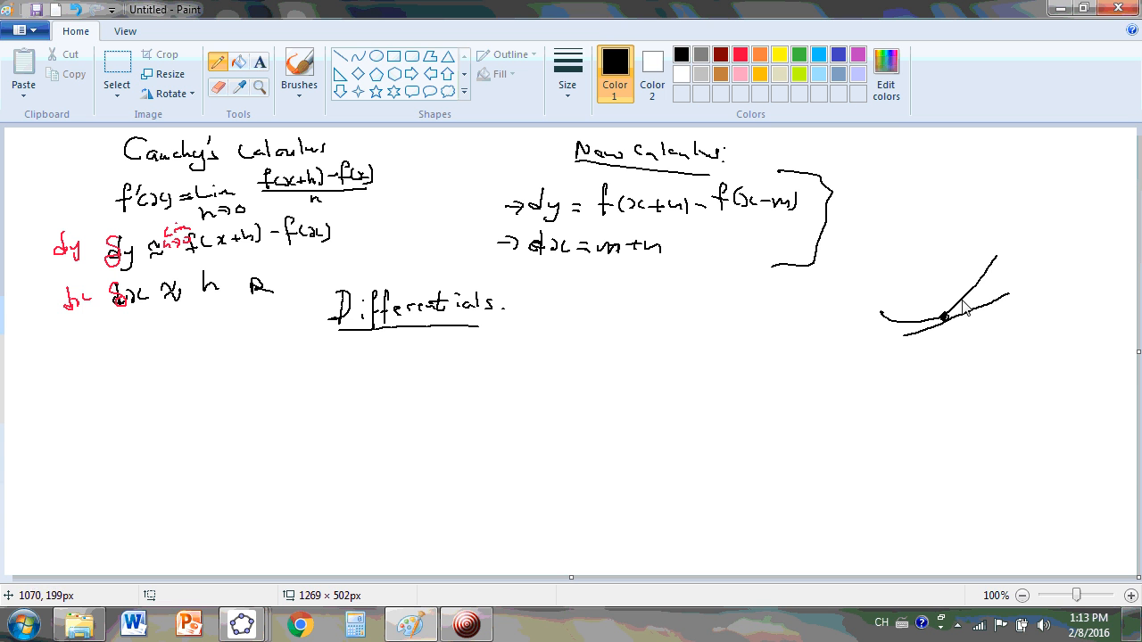
pyautogui.moveTo(1001, 262)
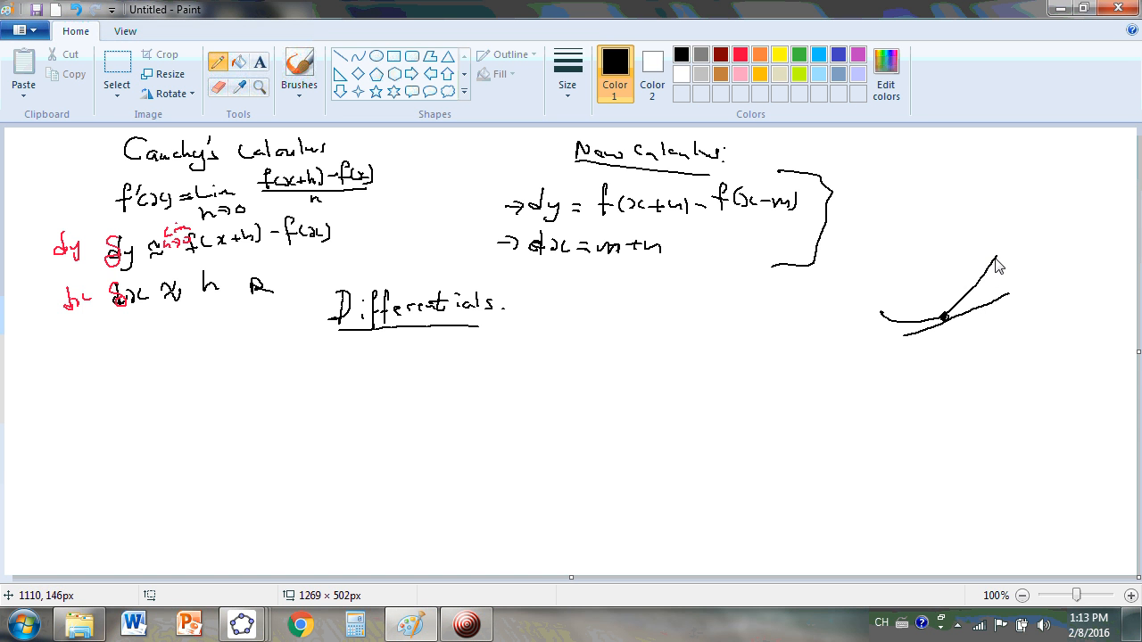
pyautogui.moveTo(999, 267); pyautogui.dragTo(1011, 201)
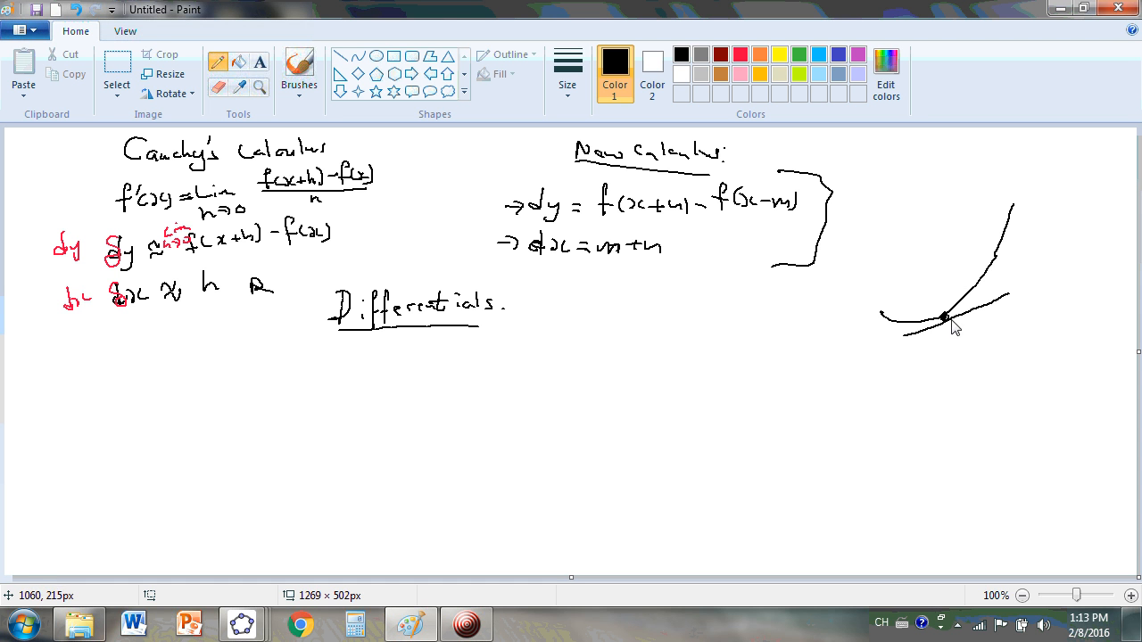
pyautogui.moveTo(945, 319)
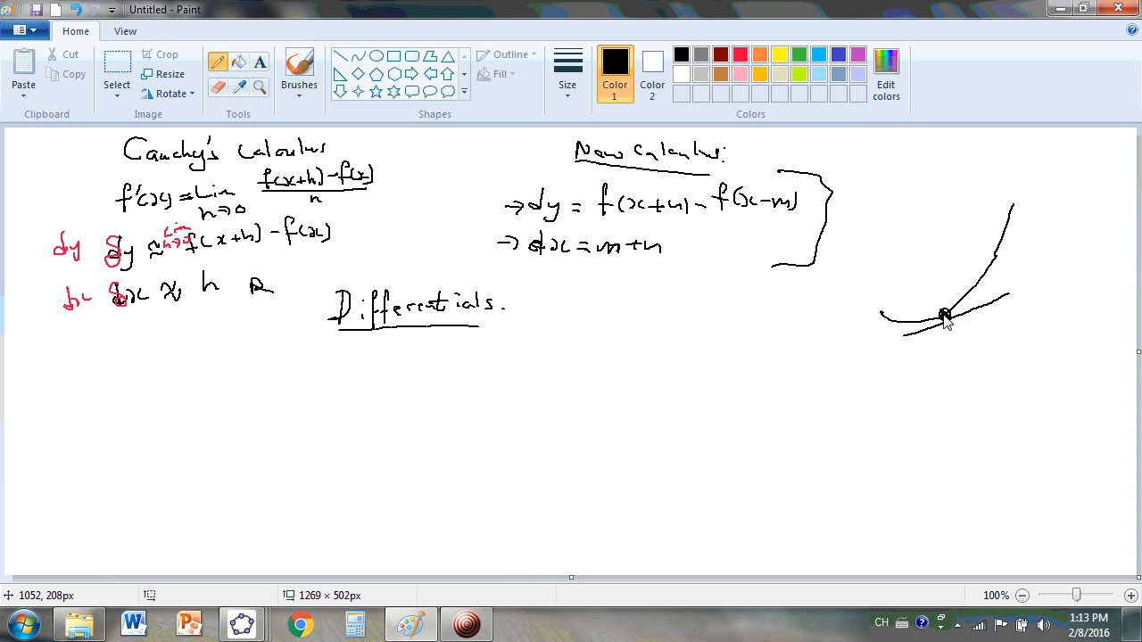
pyautogui.moveTo(944, 316)
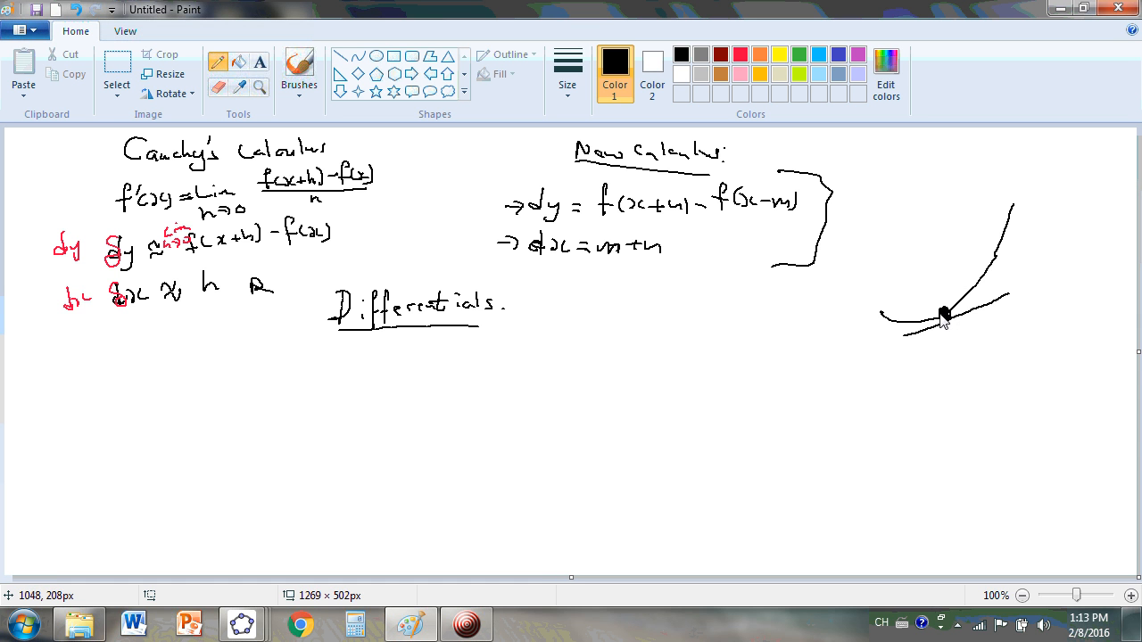
pyautogui.moveTo(955, 329)
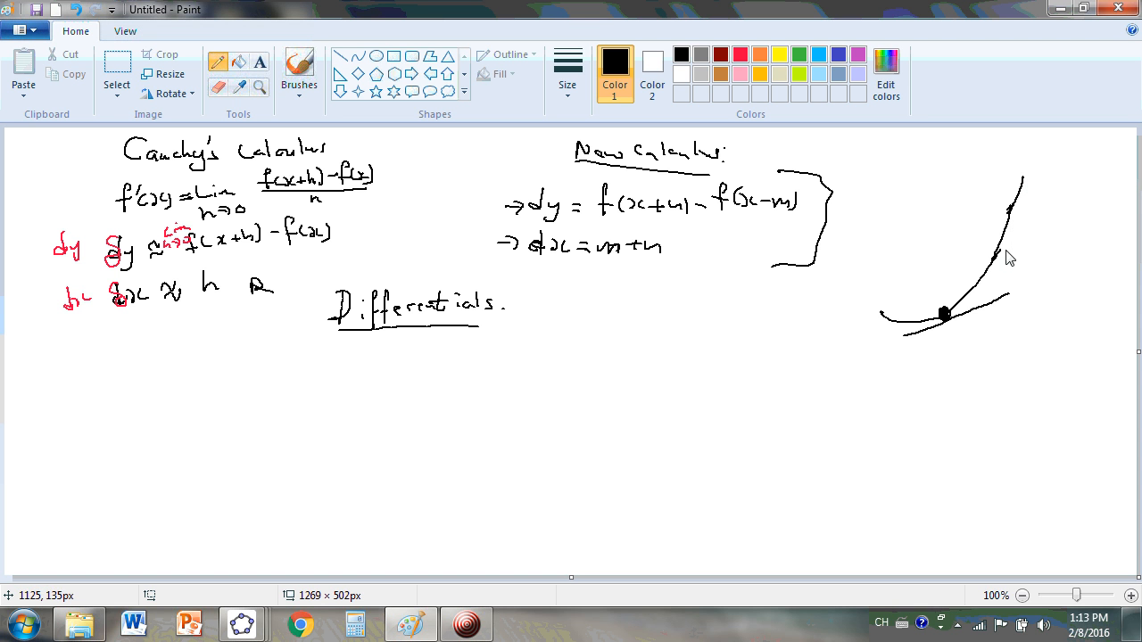
pyautogui.moveTo(969, 269)
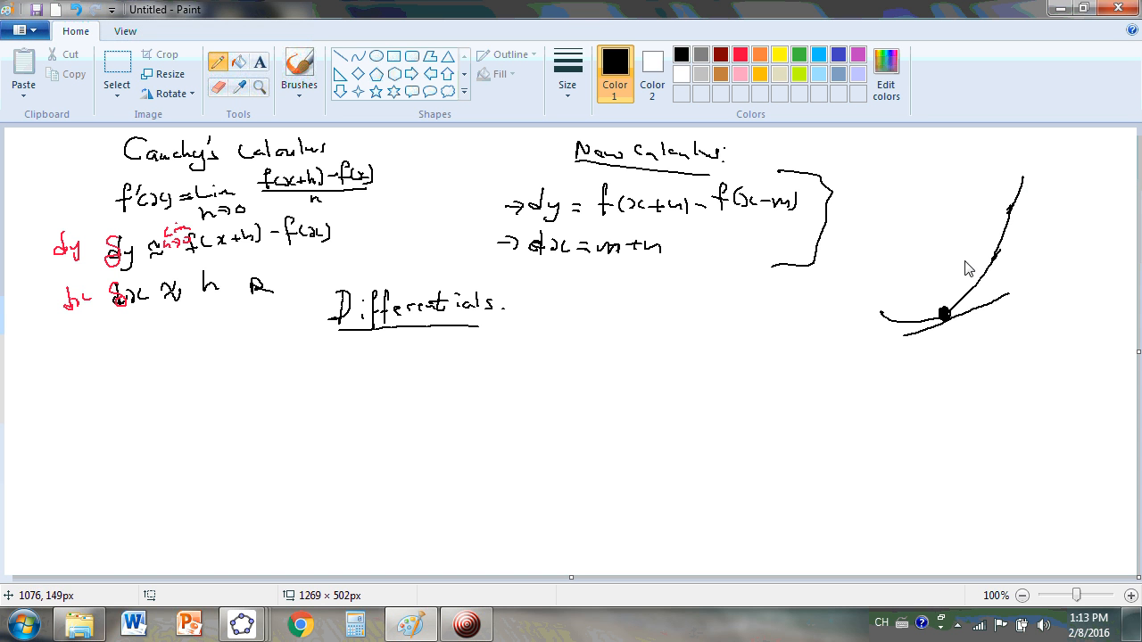
pyautogui.moveTo(946, 325)
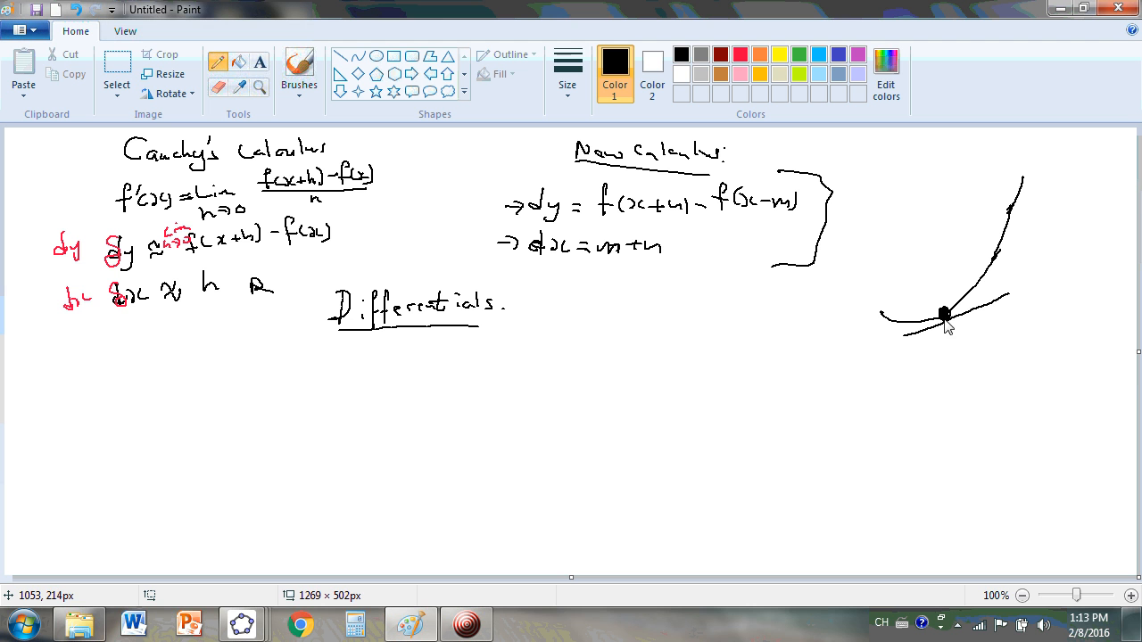
pyautogui.moveTo(944, 327)
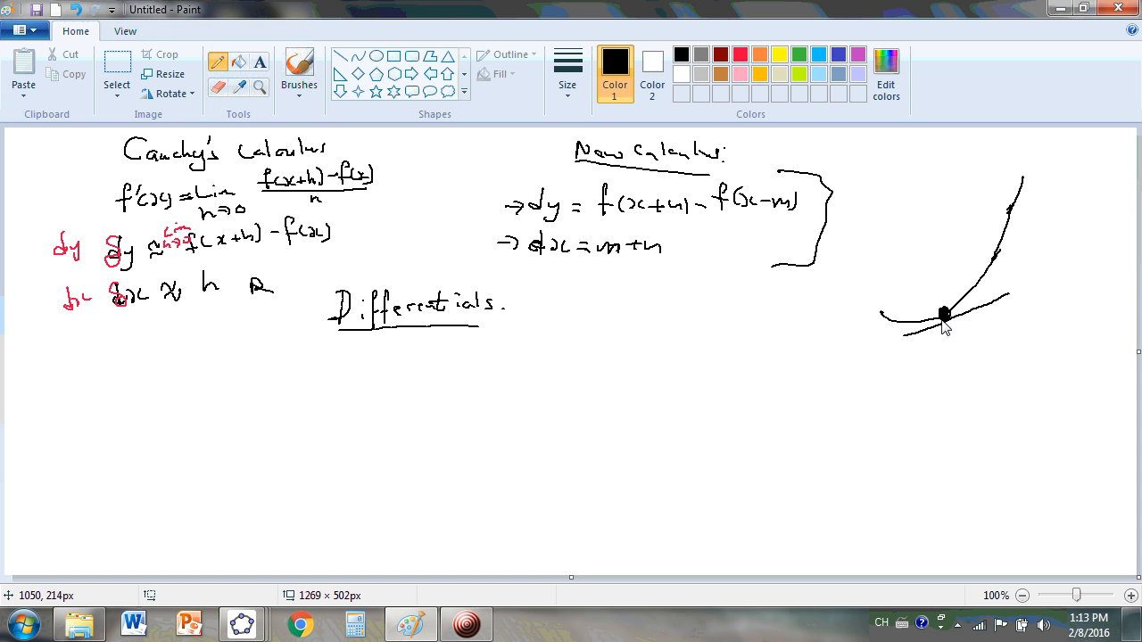
pyautogui.moveTo(946, 323)
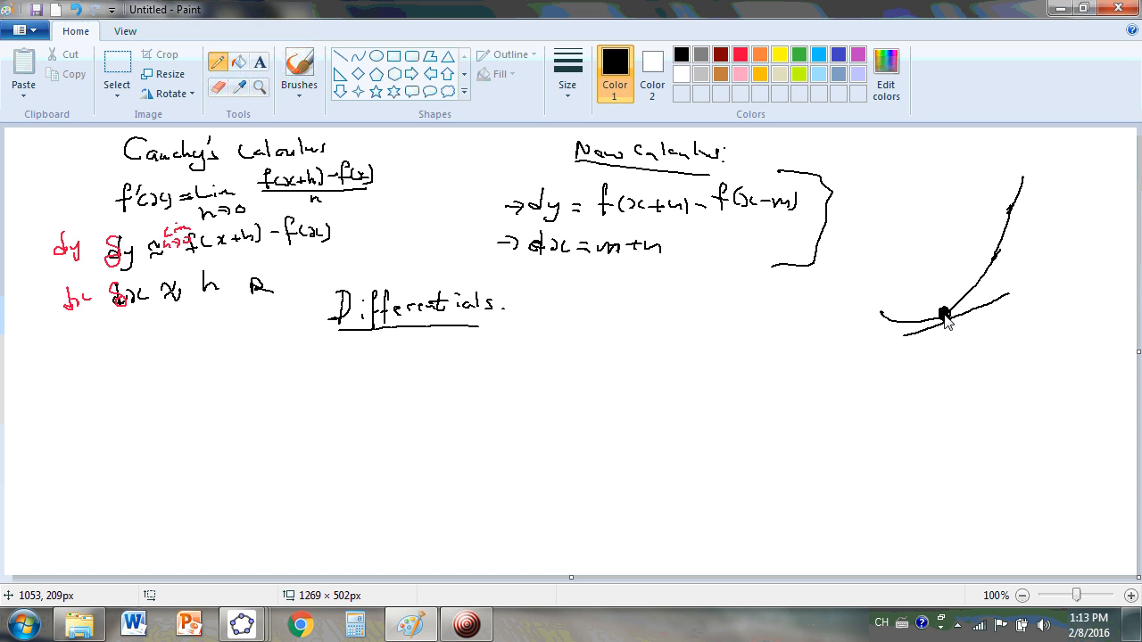
pyautogui.moveTo(917, 292)
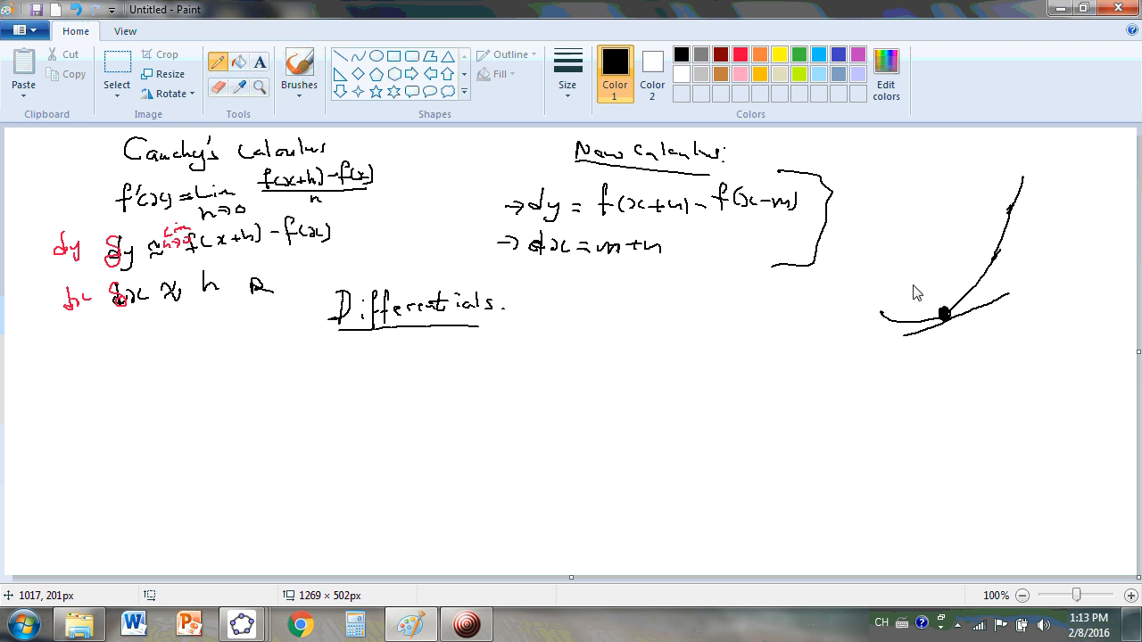
pyautogui.moveTo(951, 341)
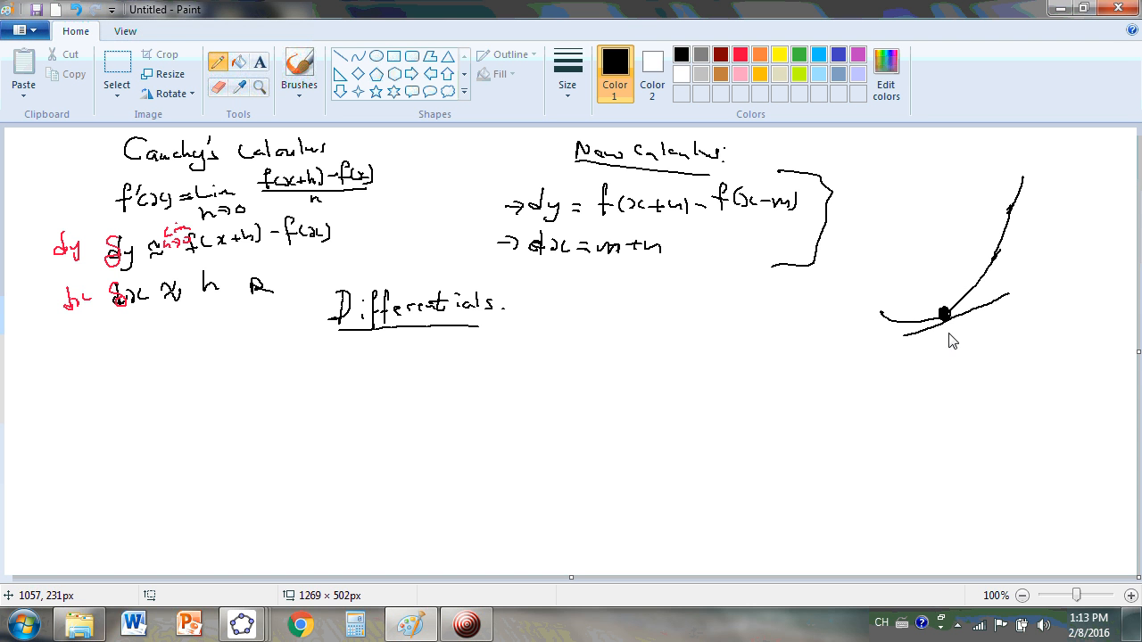
pyautogui.moveTo(946, 334)
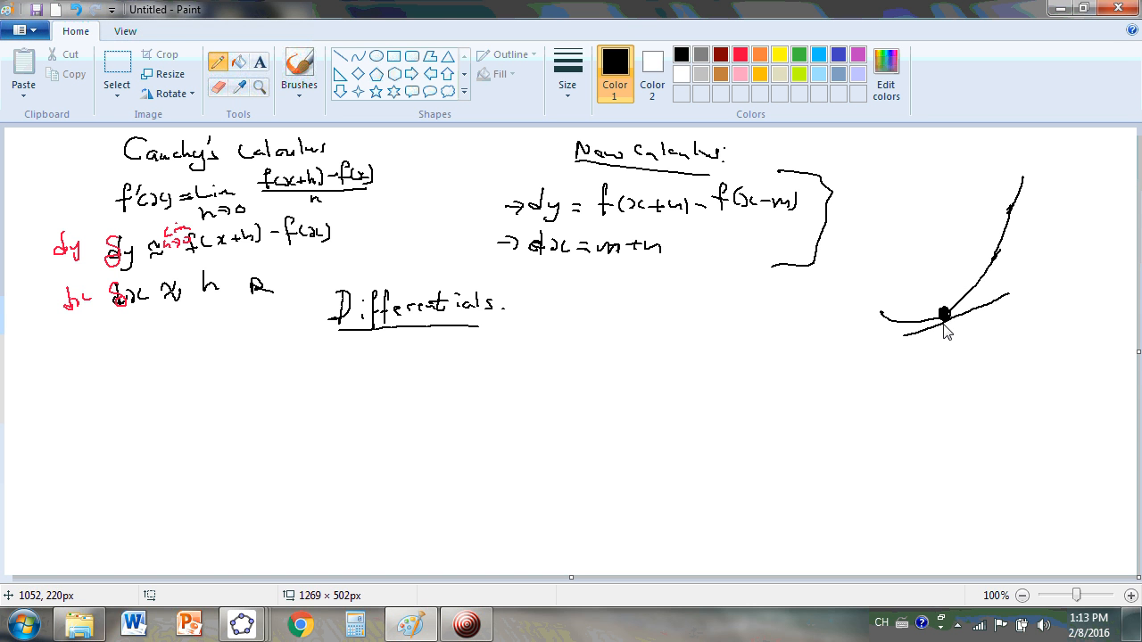
pyautogui.moveTo(942, 334)
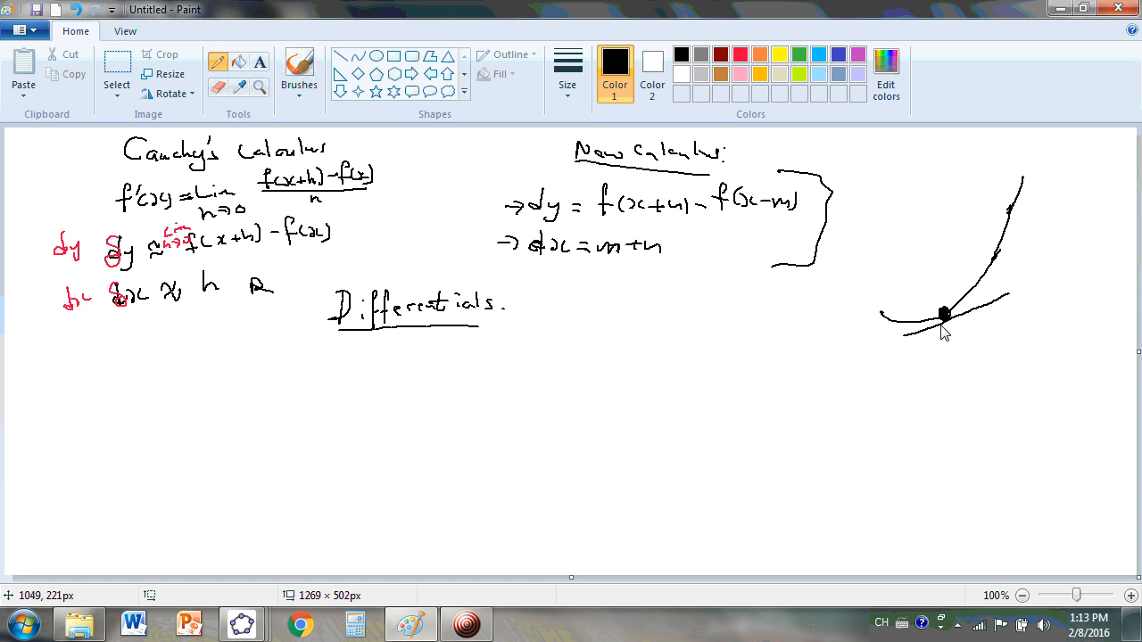
pyautogui.moveTo(949, 332)
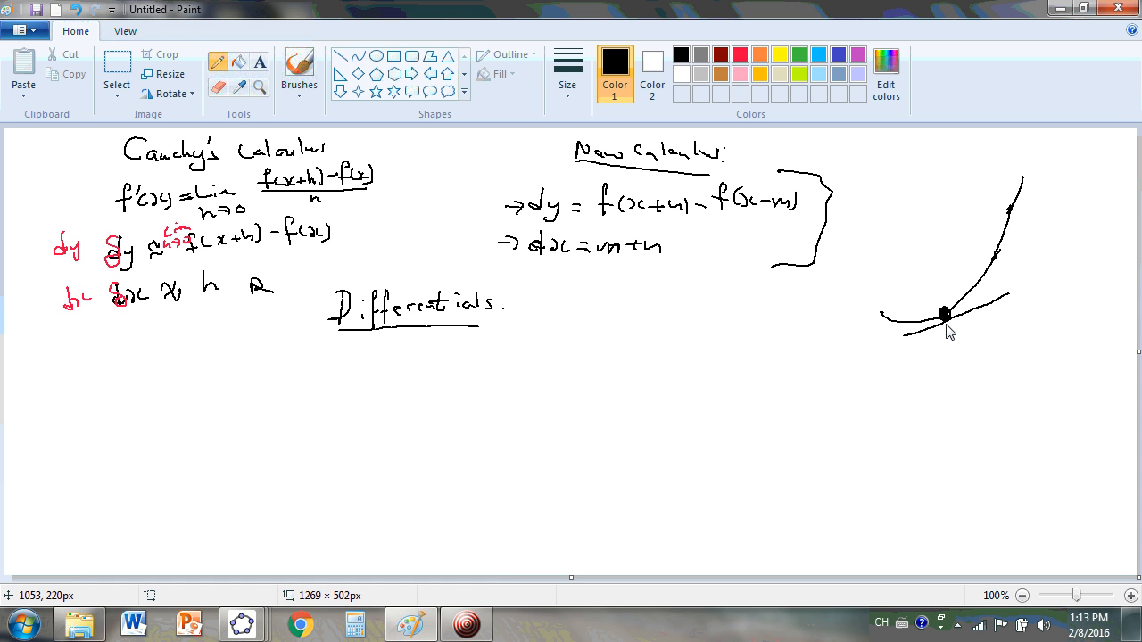
pyautogui.moveTo(944, 336)
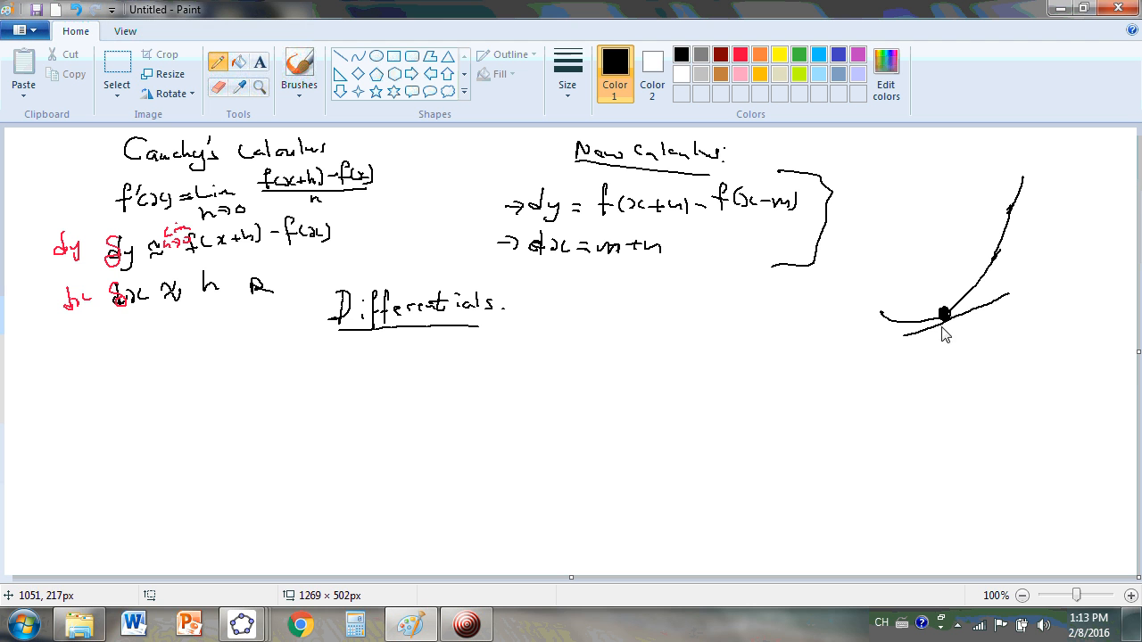
pyautogui.moveTo(916, 326)
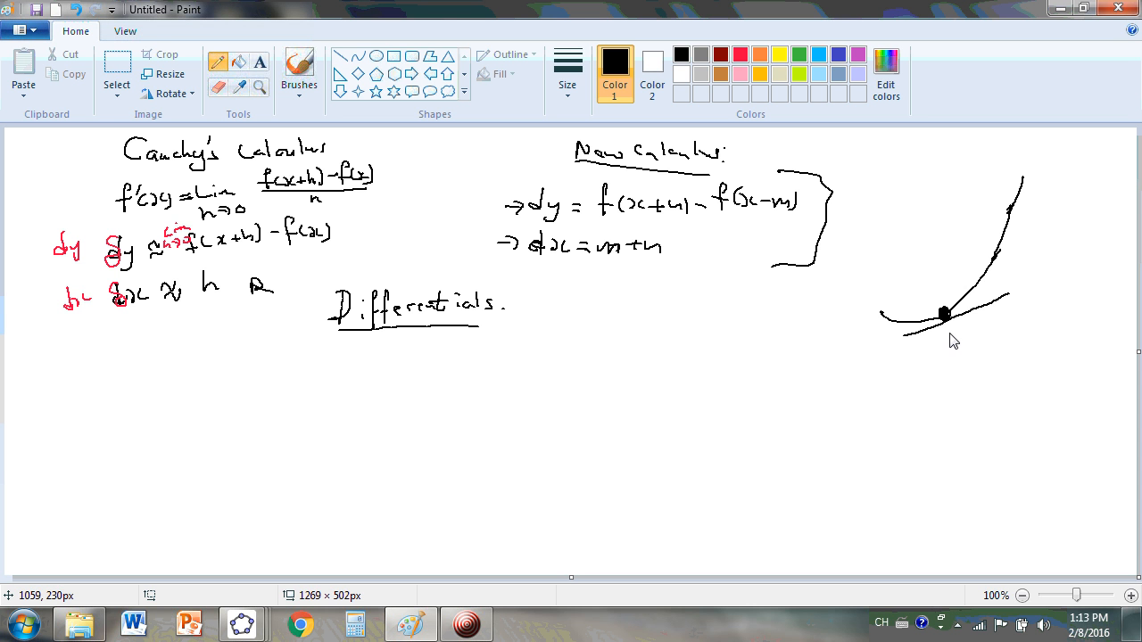
pyautogui.moveTo(951, 332)
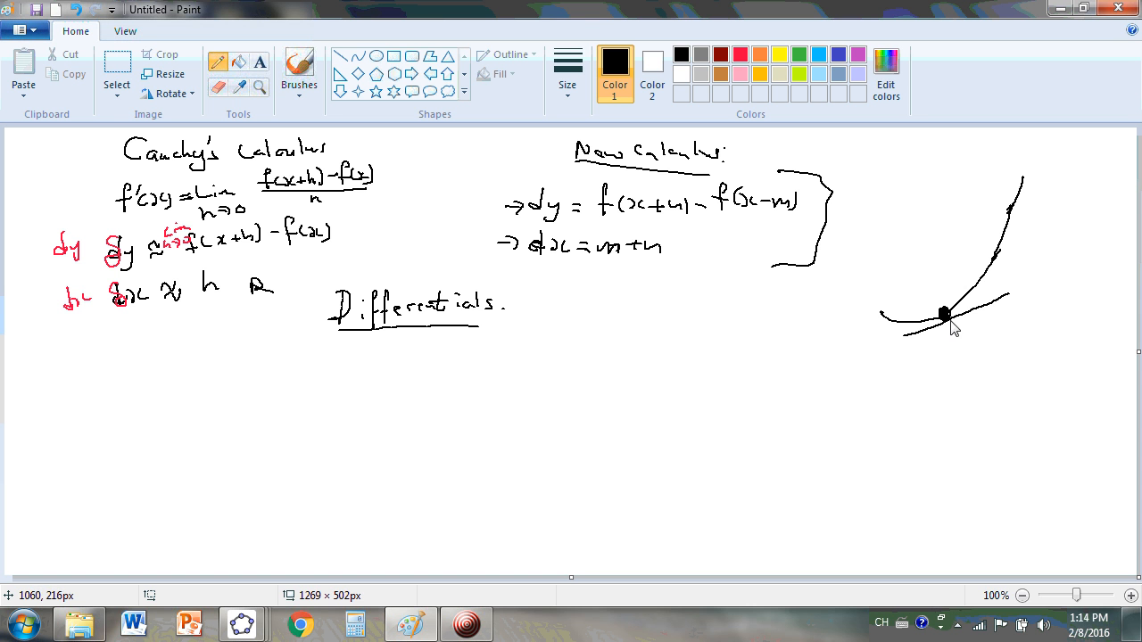
pyautogui.moveTo(947, 321)
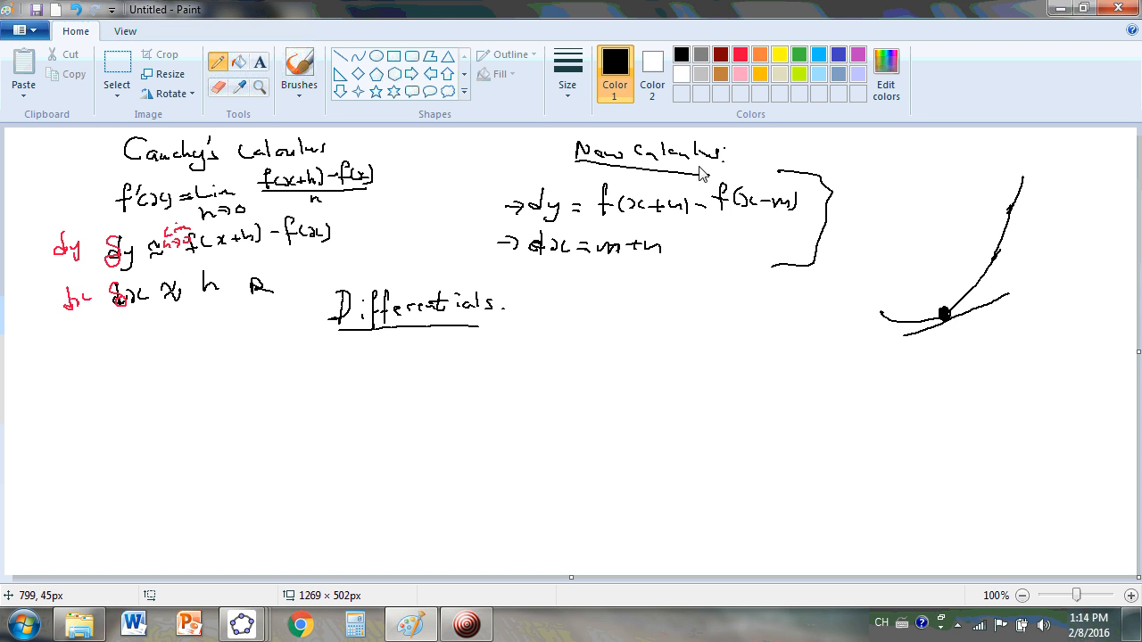
pyautogui.moveTo(860, 320)
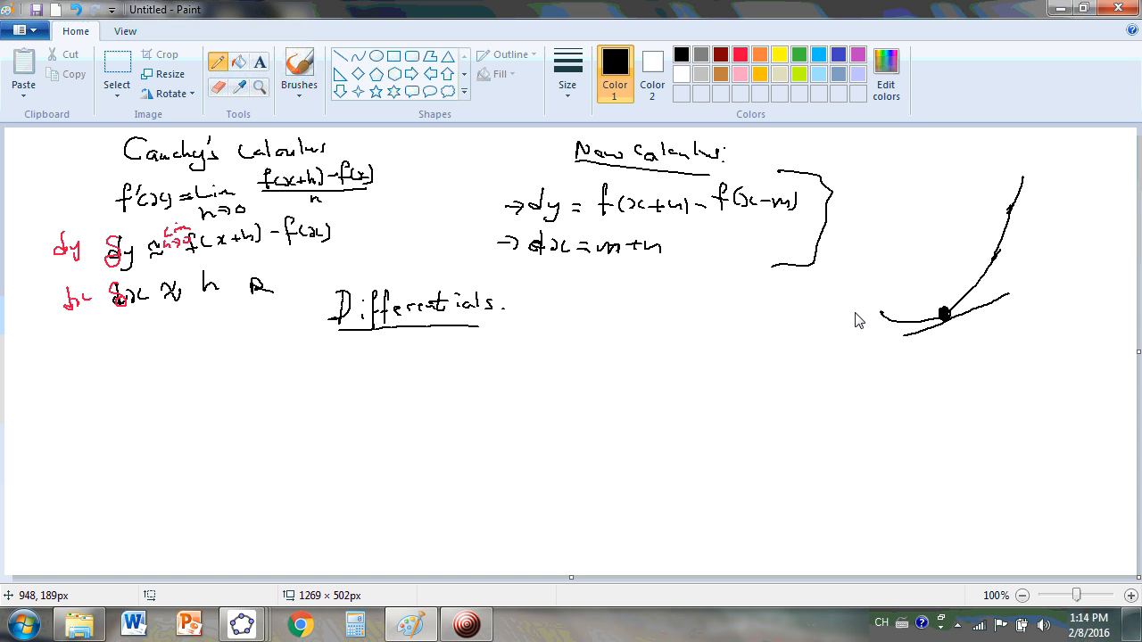
pyautogui.moveTo(944, 321)
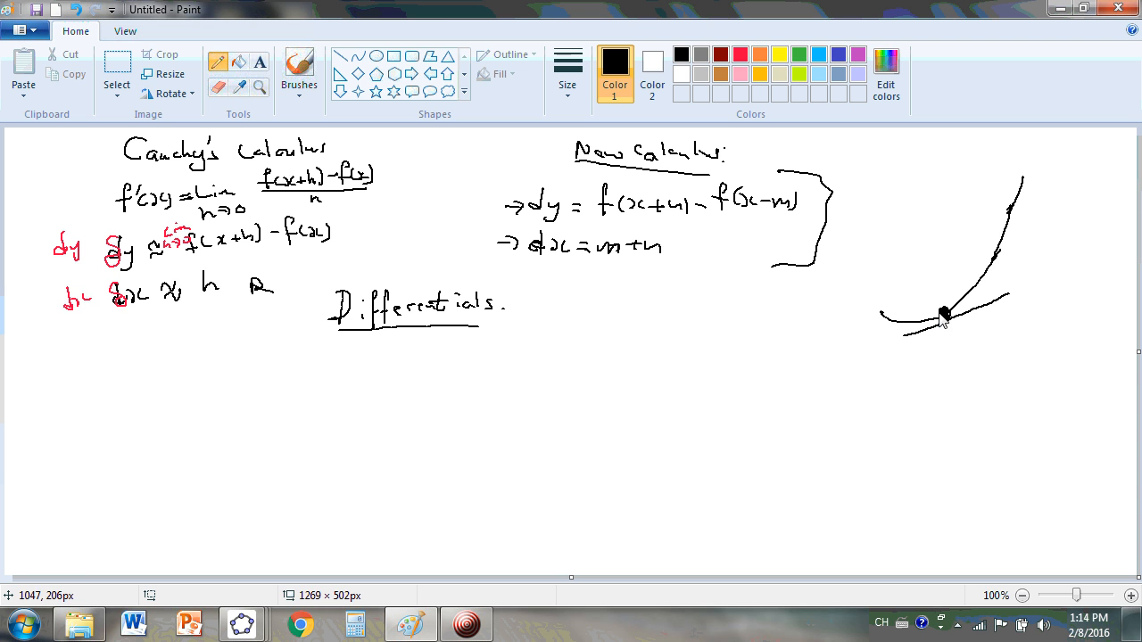
# Draw a straight secant line fanning out from the curve's marked point.
pyautogui.moveTo(946, 312); pyautogui.dragTo(1017, 183)
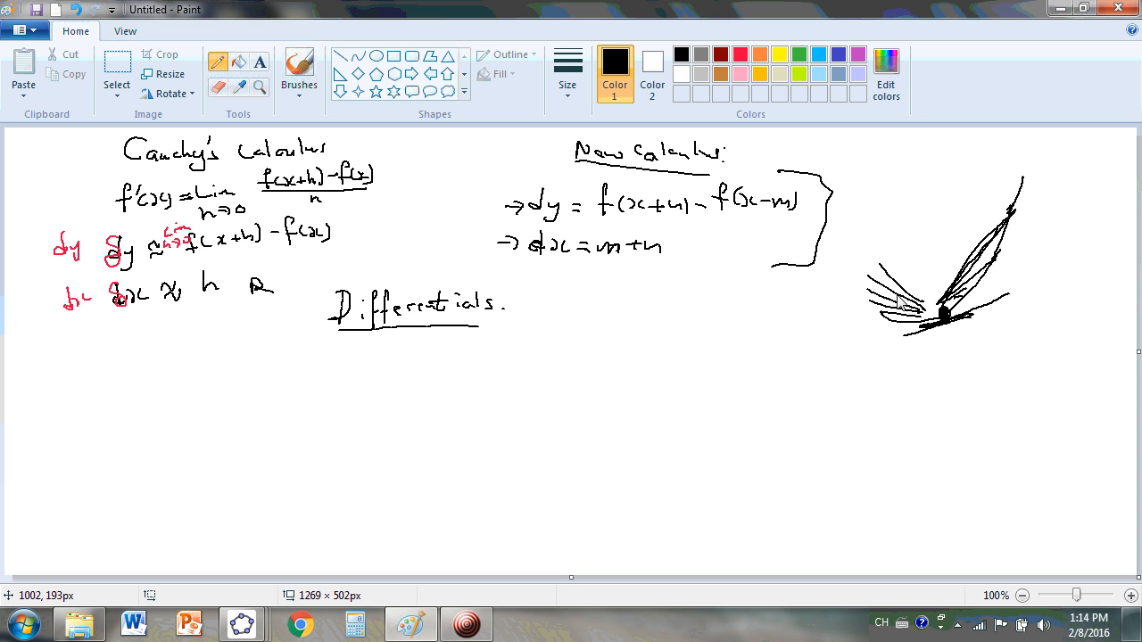
pyautogui.moveTo(311, 200)
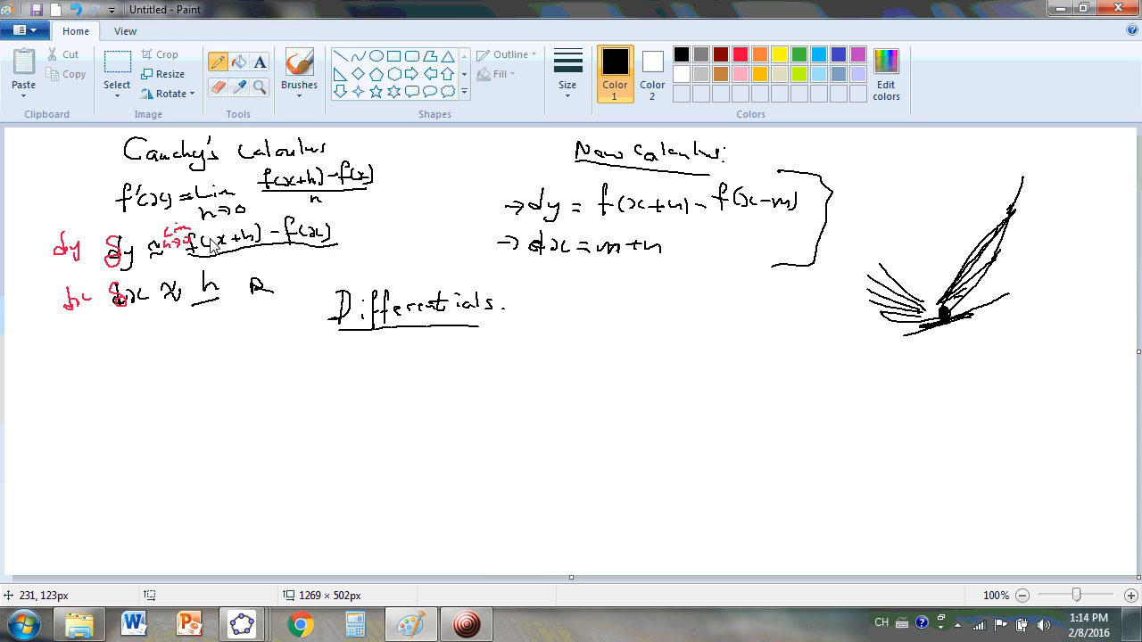
pyautogui.moveTo(872, 336)
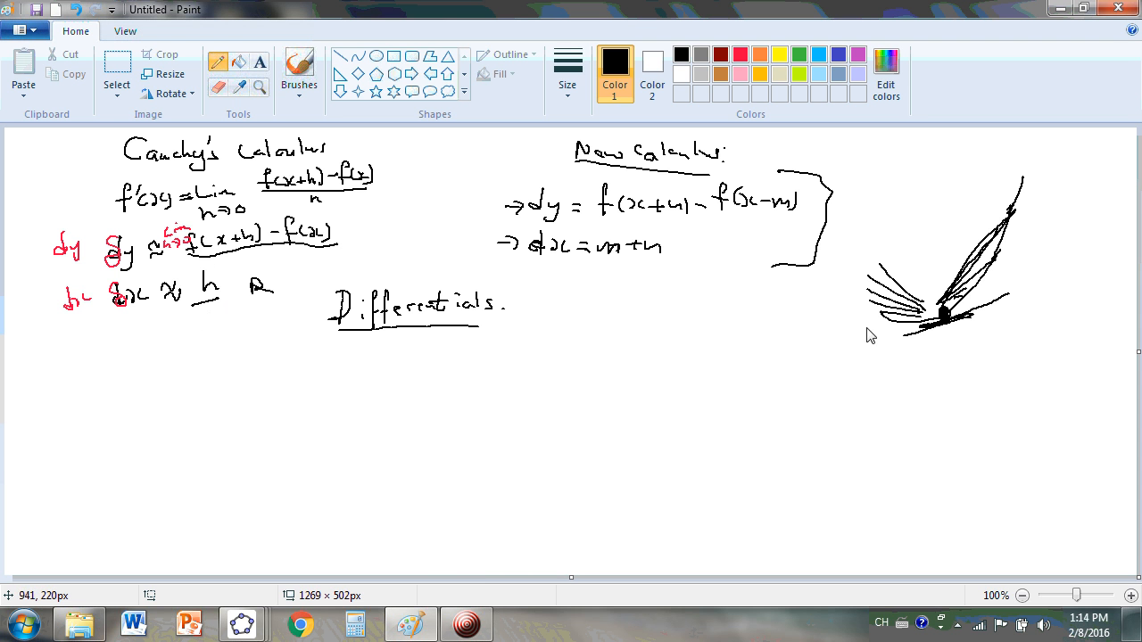
pyautogui.moveTo(301, 362)
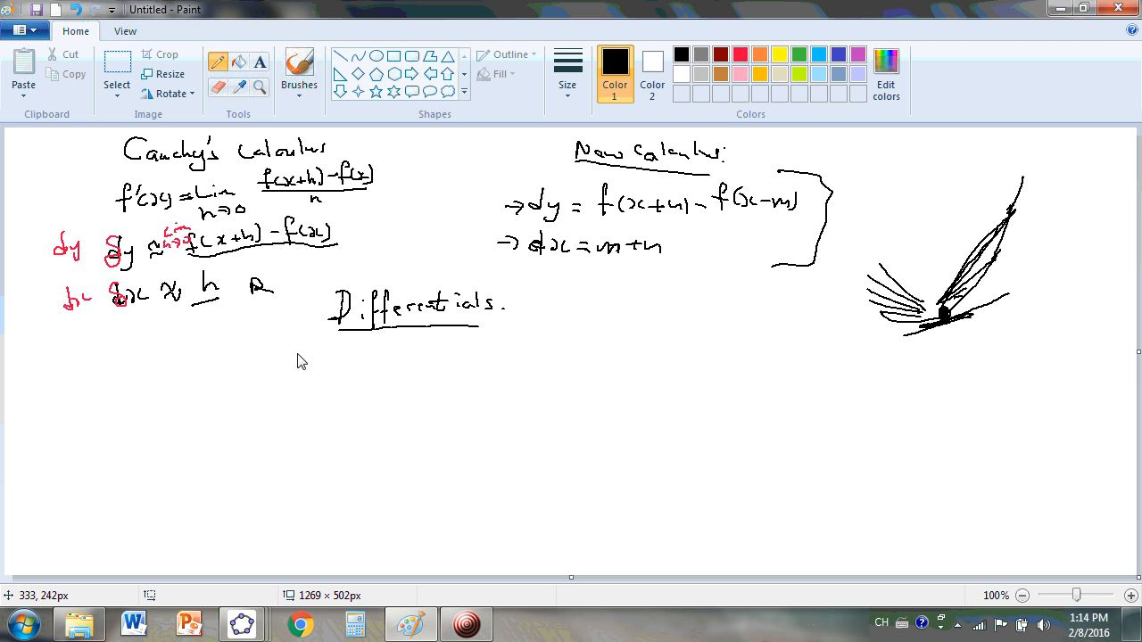
pyautogui.moveTo(132, 399)
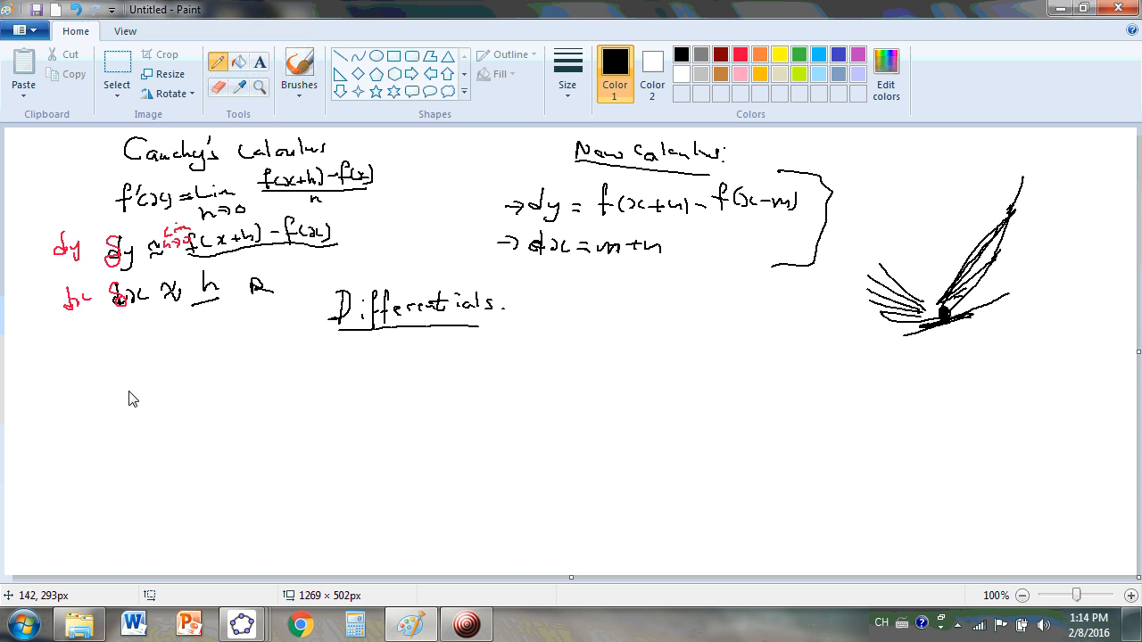
# Handwrite θ = tan⁻¹(dy/dx) below the notes and write a label underneath it.
pyautogui.moveTo(125, 393); pyautogui.dragTo(120, 420)
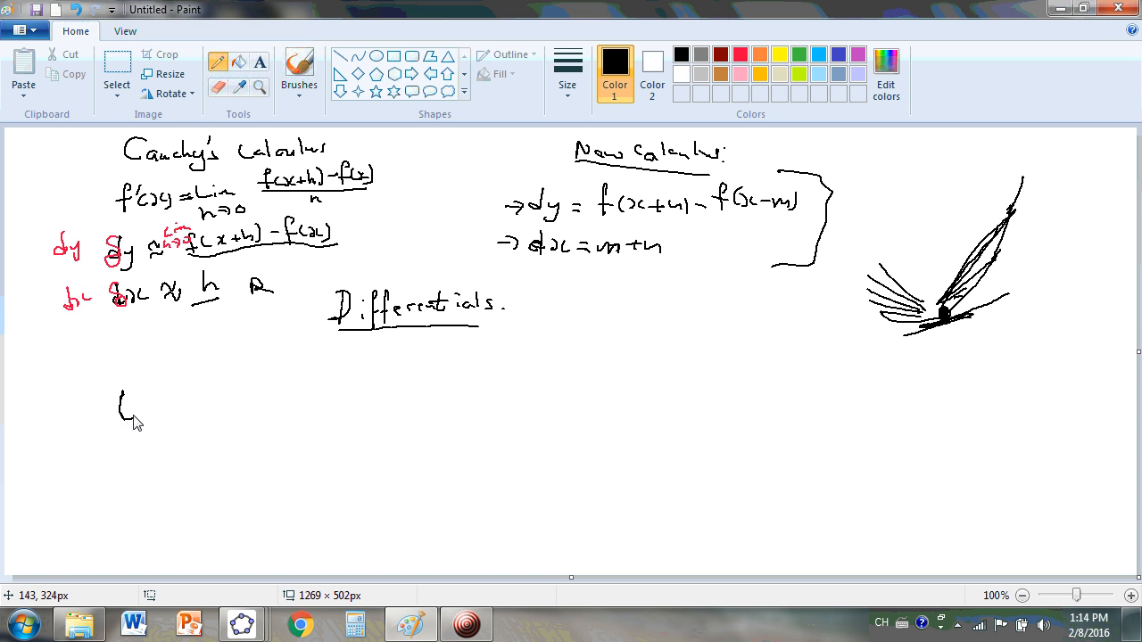
pyautogui.moveTo(112, 411); pyautogui.dragTo(174, 402)
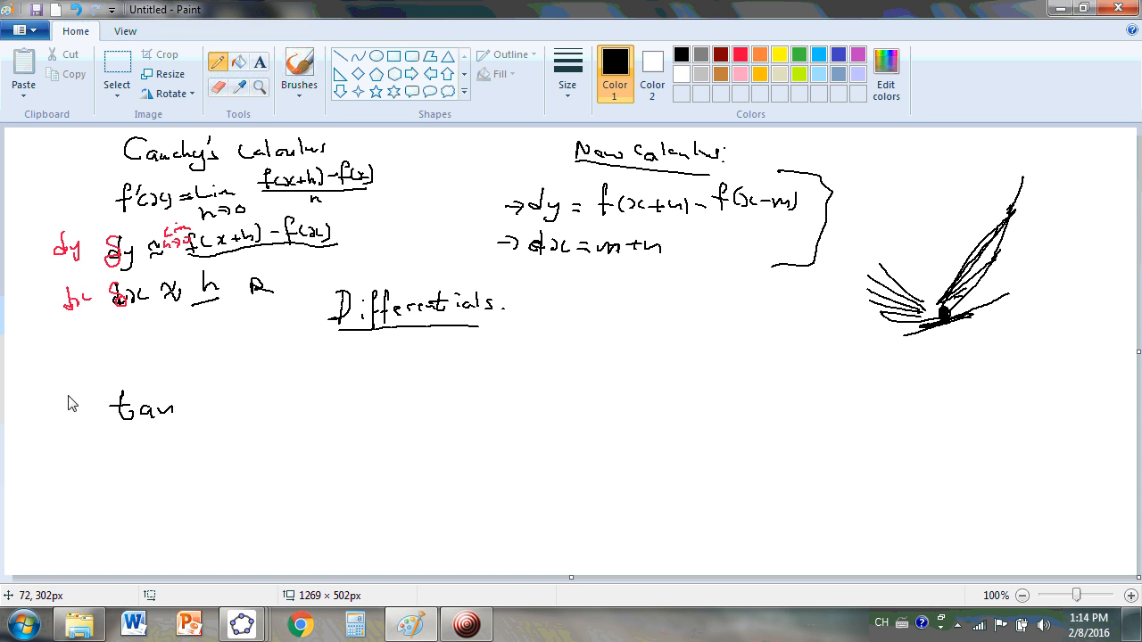
pyautogui.moveTo(49, 393); pyautogui.dragTo(85, 419)
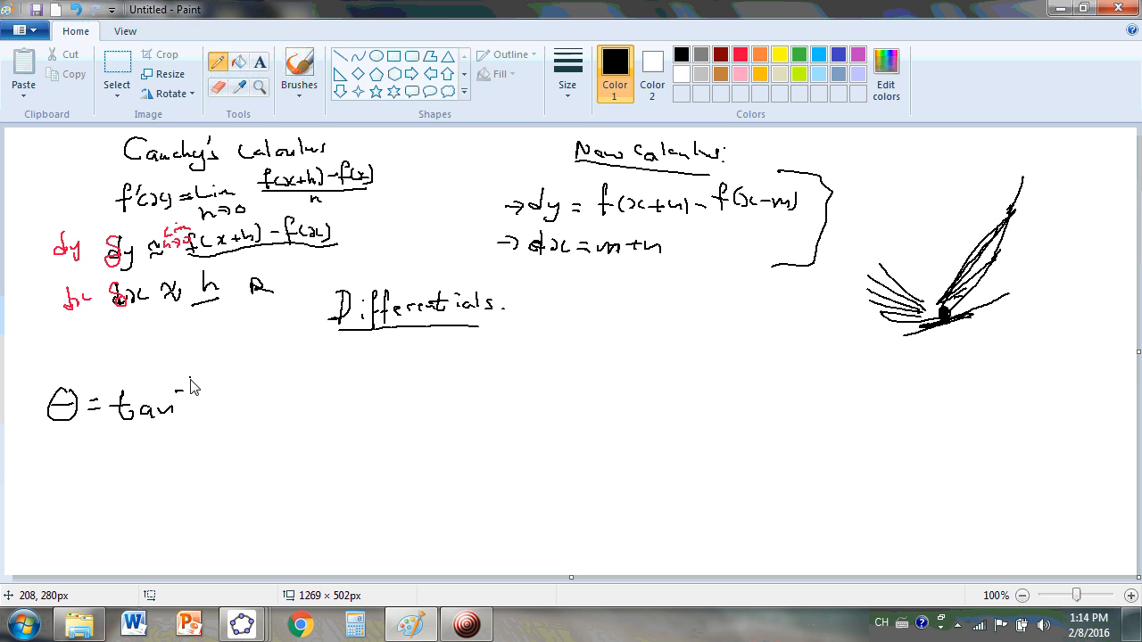
pyautogui.moveTo(200, 393); pyautogui.dragTo(214, 420)
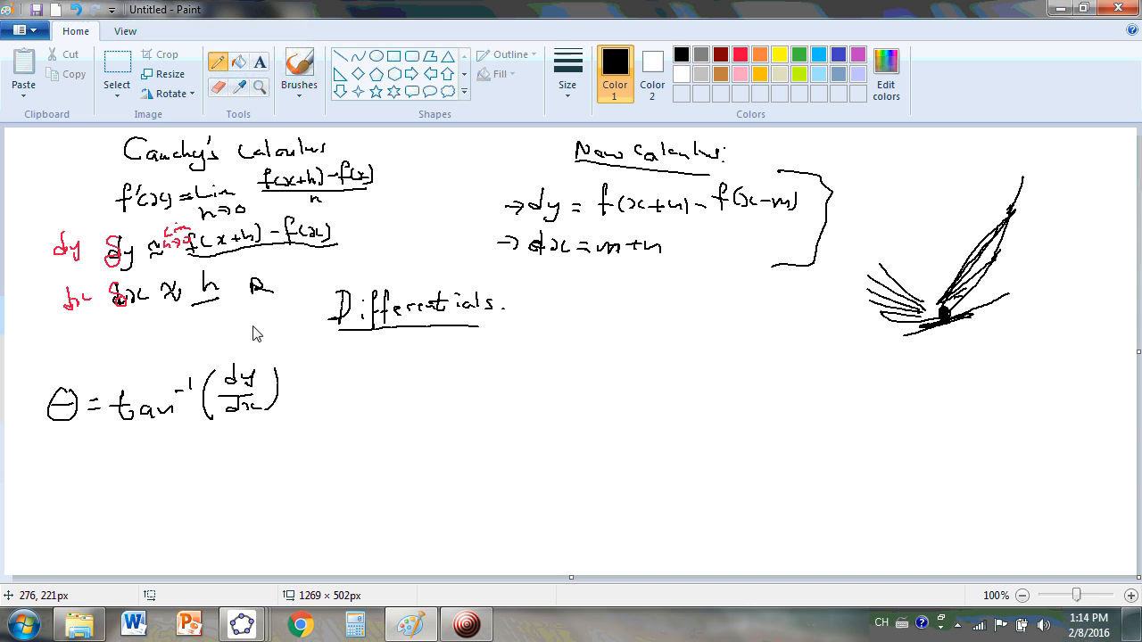
pyautogui.moveTo(248, 428)
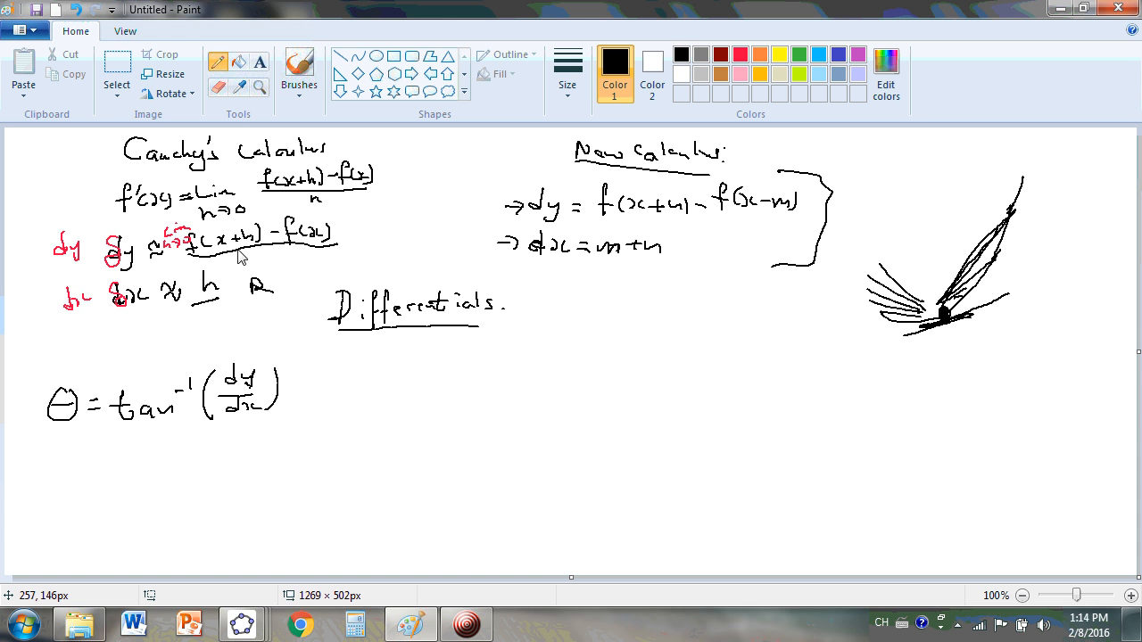
pyautogui.moveTo(140, 400)
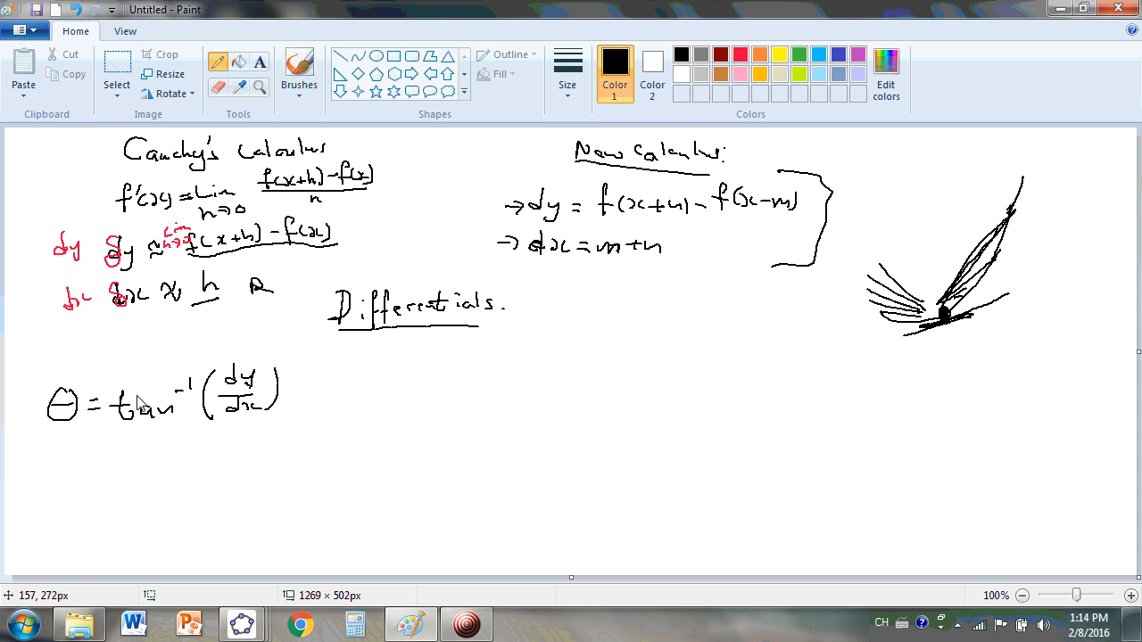
pyautogui.moveTo(63, 454); pyautogui.dragTo(116, 455)
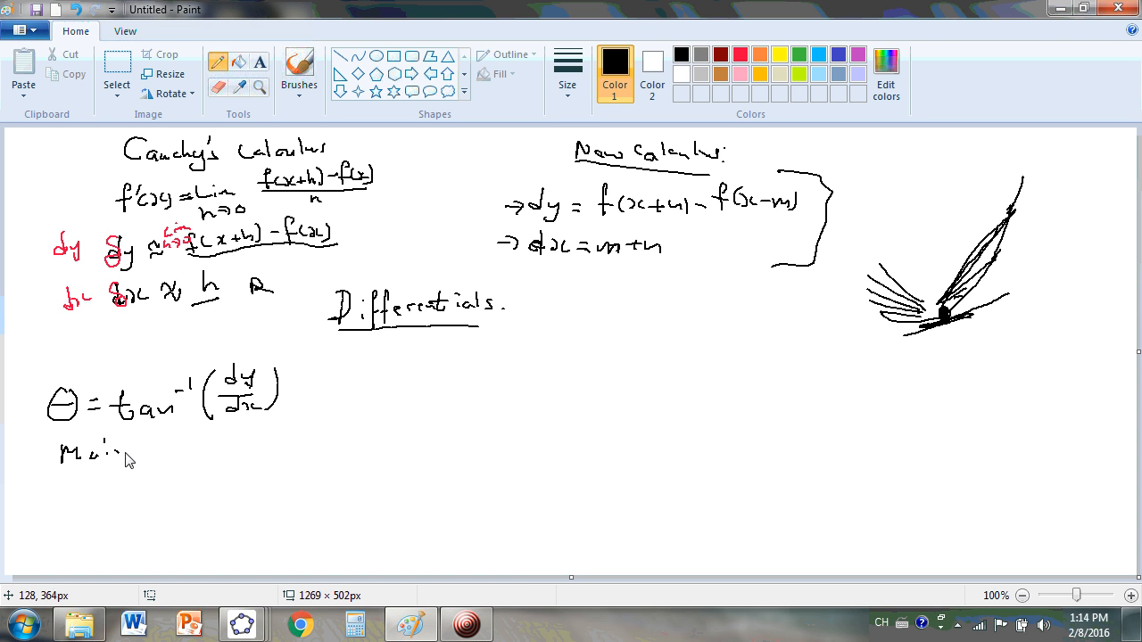
pyautogui.moveTo(116, 450); pyautogui.dragTo(205, 450)
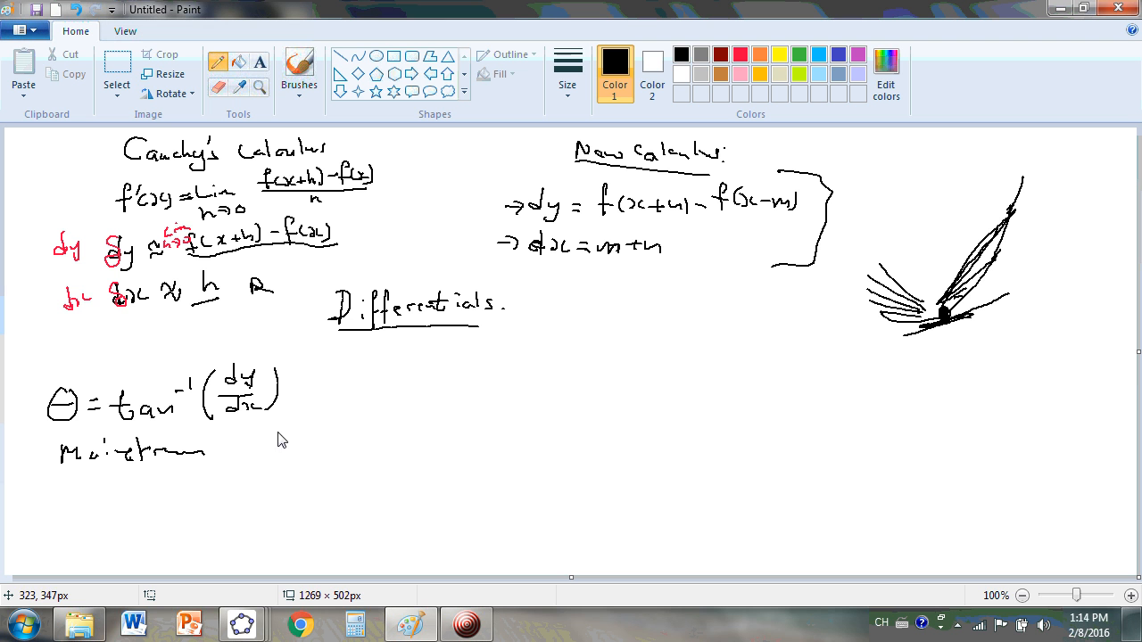
pyautogui.moveTo(256, 399)
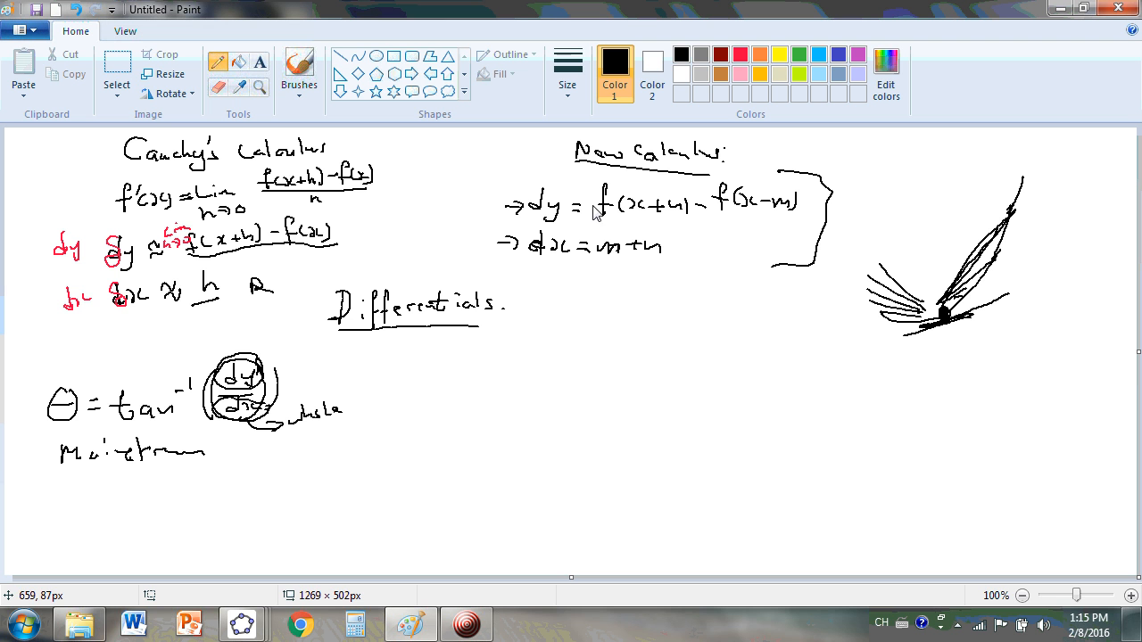
pyautogui.moveTo(638, 266)
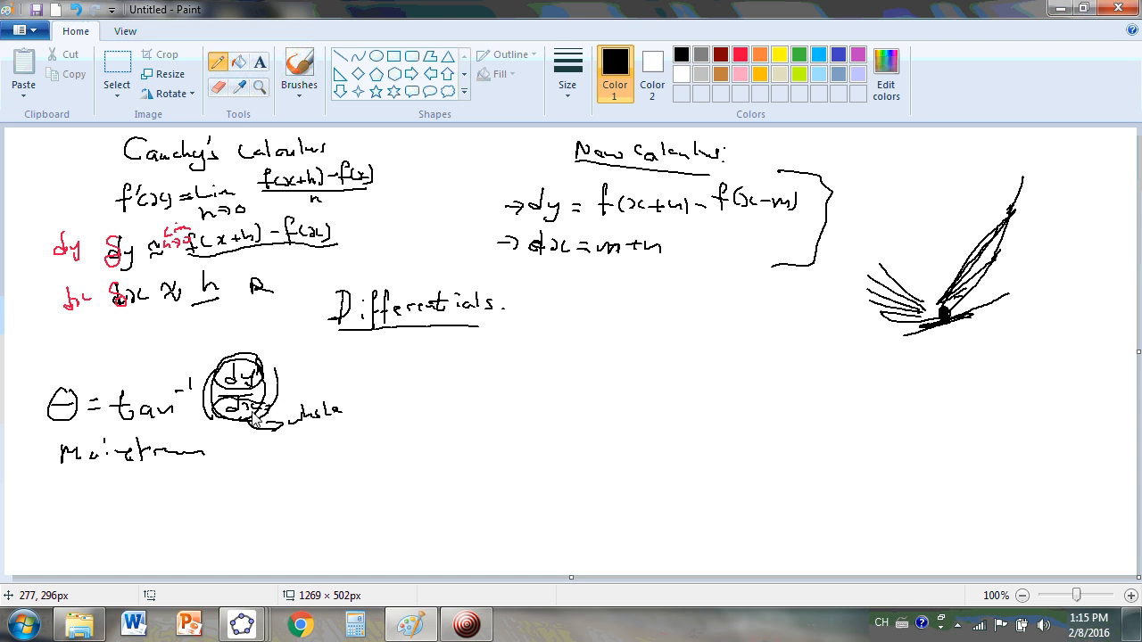
# Link the circled dy to the Differentials heading, and connect dx to a circled m+n.
pyautogui.moveTo(606, 219); pyautogui.dragTo(704, 219)
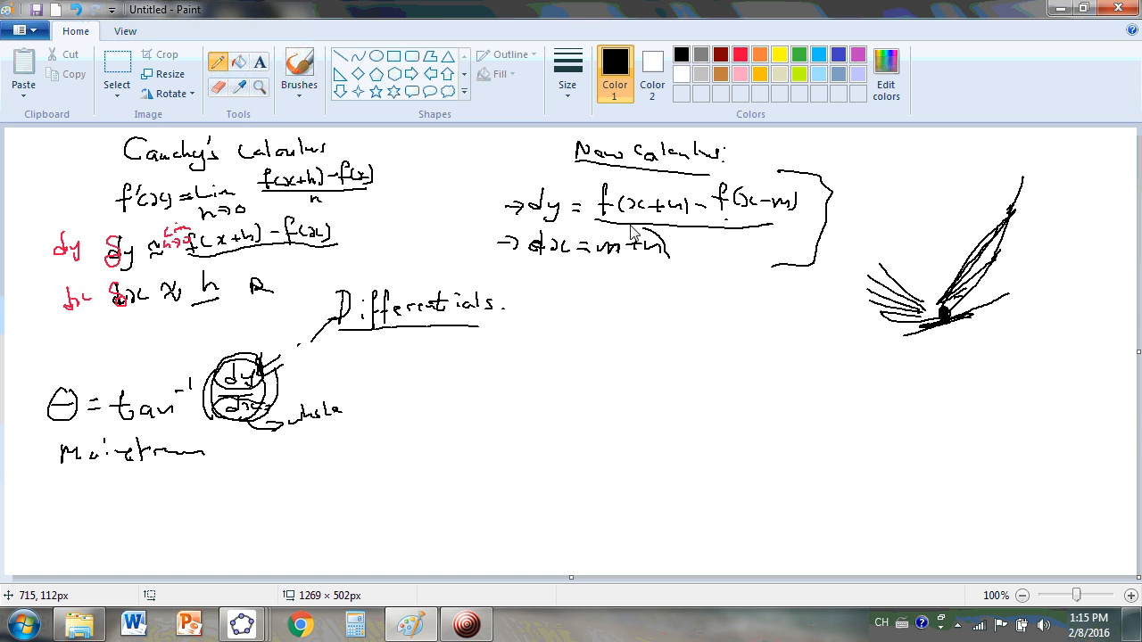
pyautogui.moveTo(606, 259); pyautogui.dragTo(268, 379)
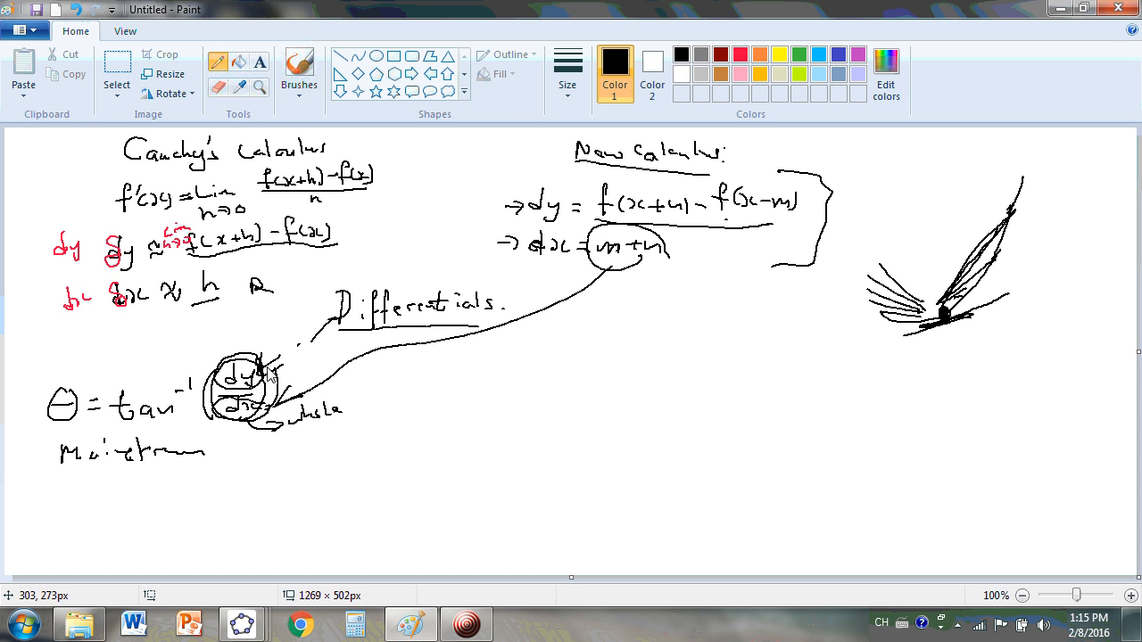
pyautogui.moveTo(59, 435)
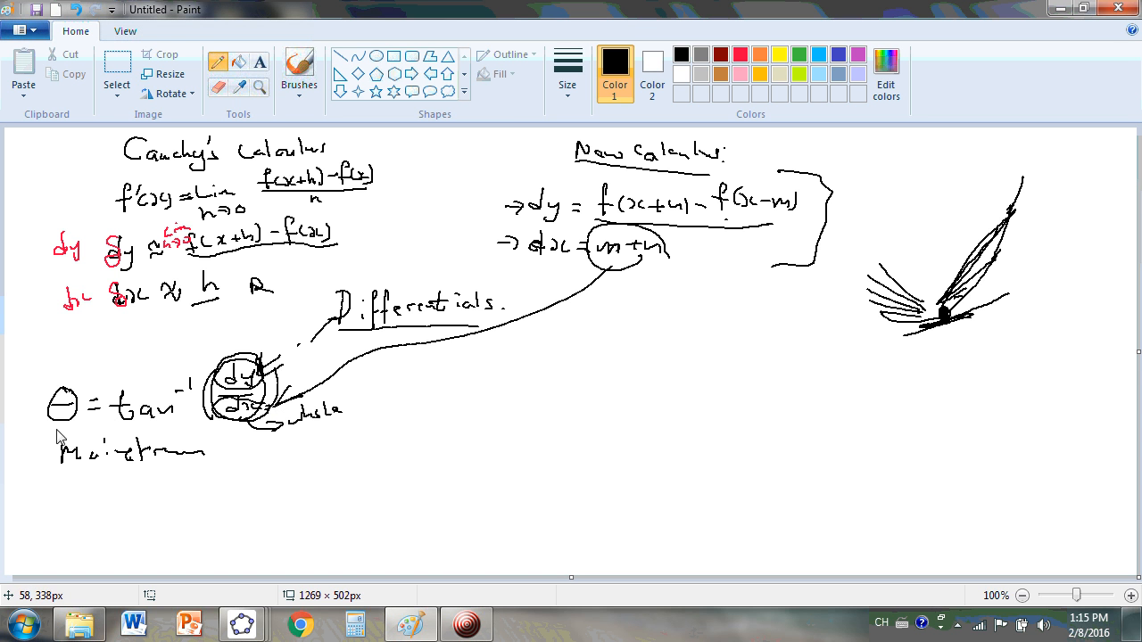
pyautogui.moveTo(55, 435)
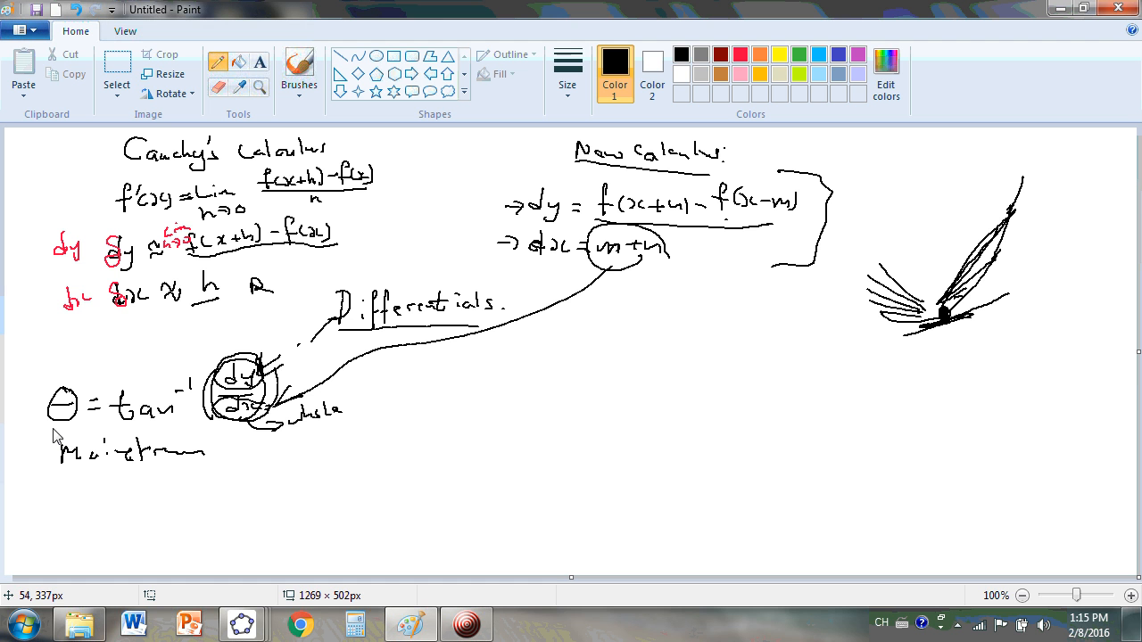
pyautogui.moveTo(71, 440)
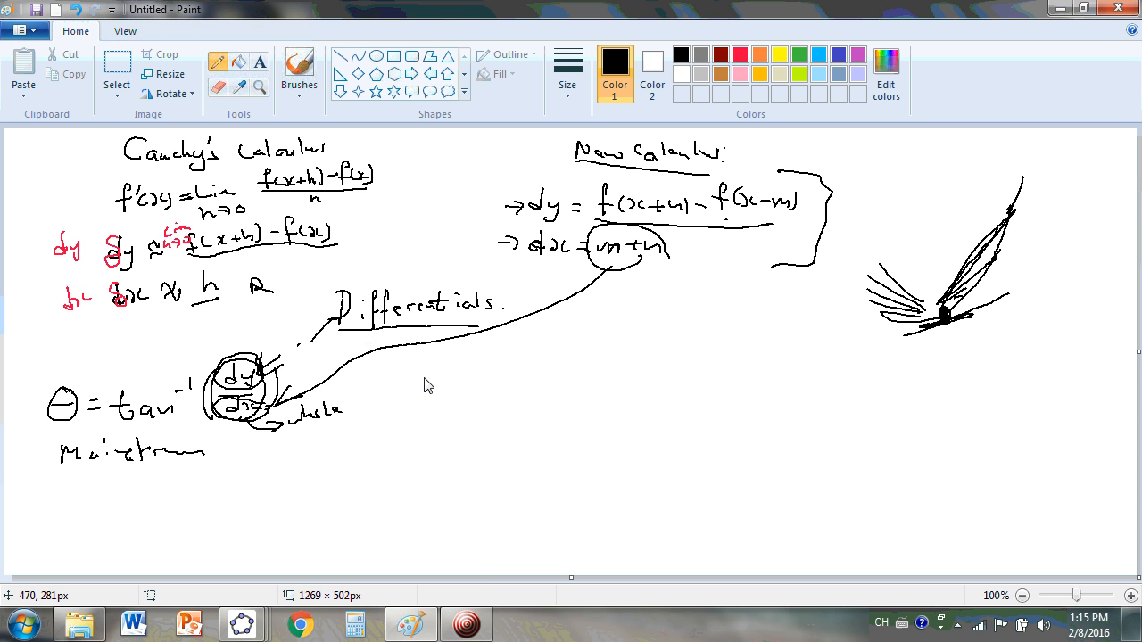
pyautogui.moveTo(435, 382)
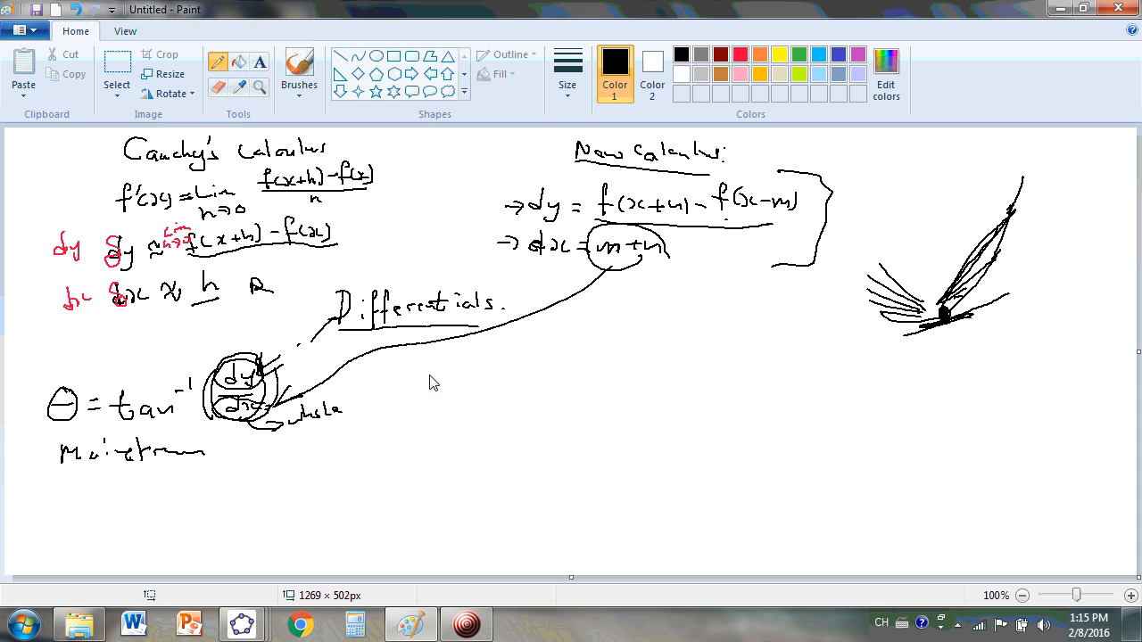
pyautogui.moveTo(400, 514)
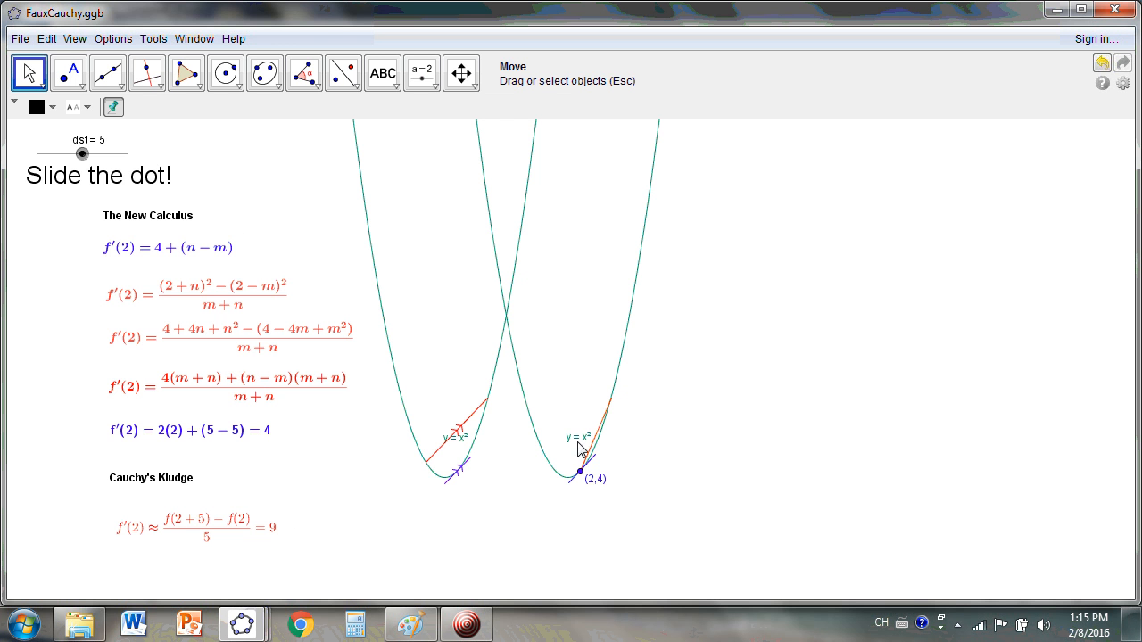
pyautogui.moveTo(558, 457)
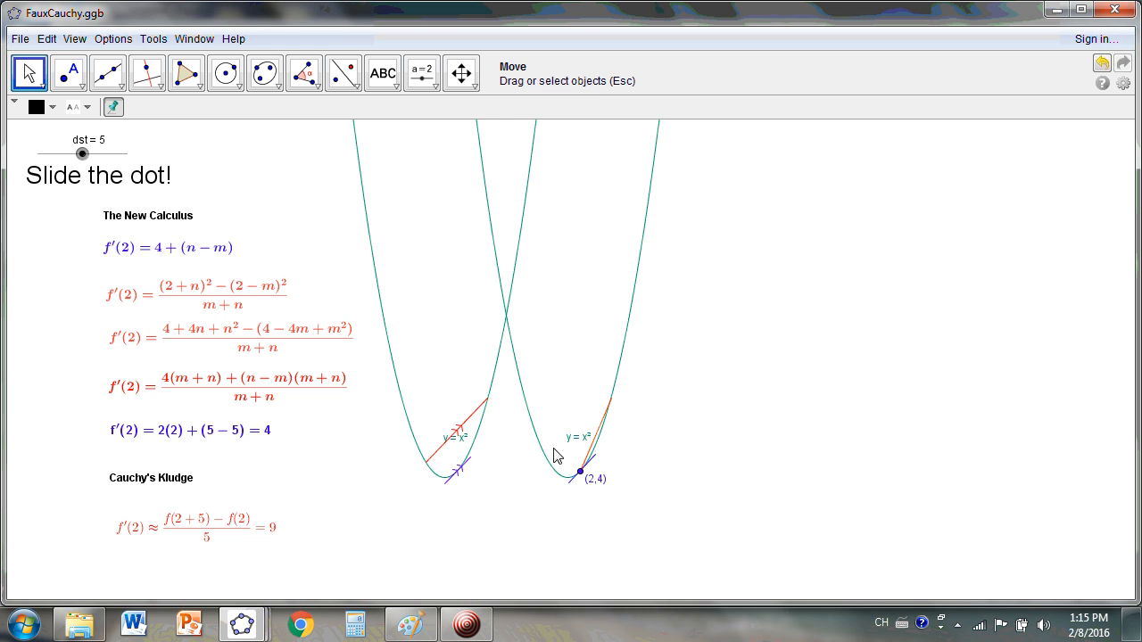
pyautogui.moveTo(175, 181)
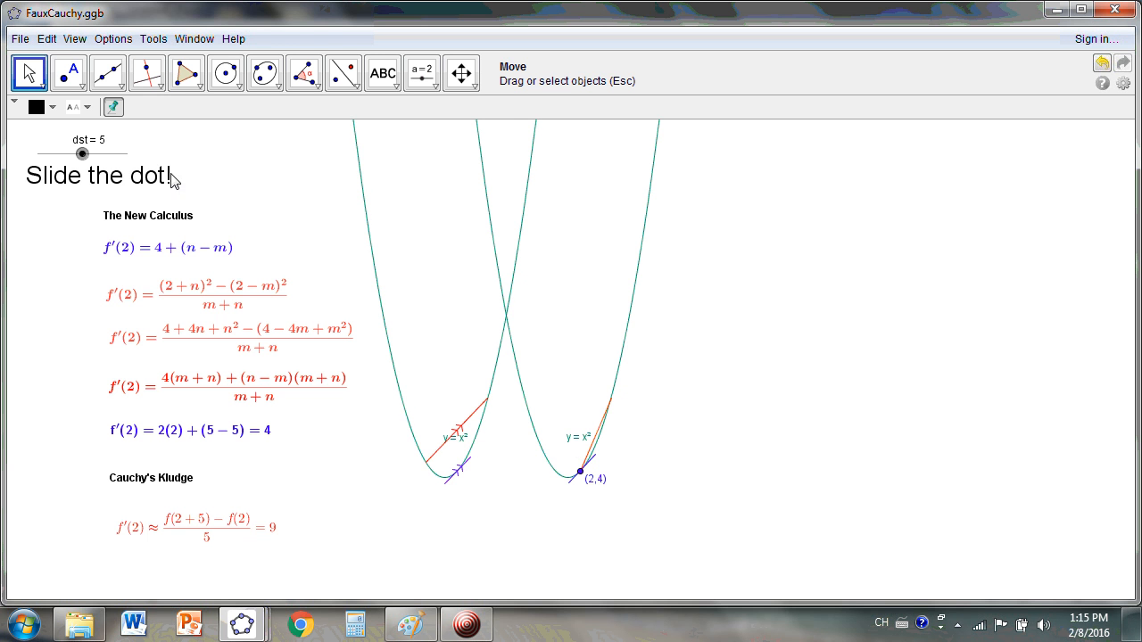
# Lower dst from 5.1 through 1.8 and 0.8 to zero, leaving Cauchy's quotient undefined.
pyautogui.moveTo(82, 153); pyautogui.dragTo(87, 155)
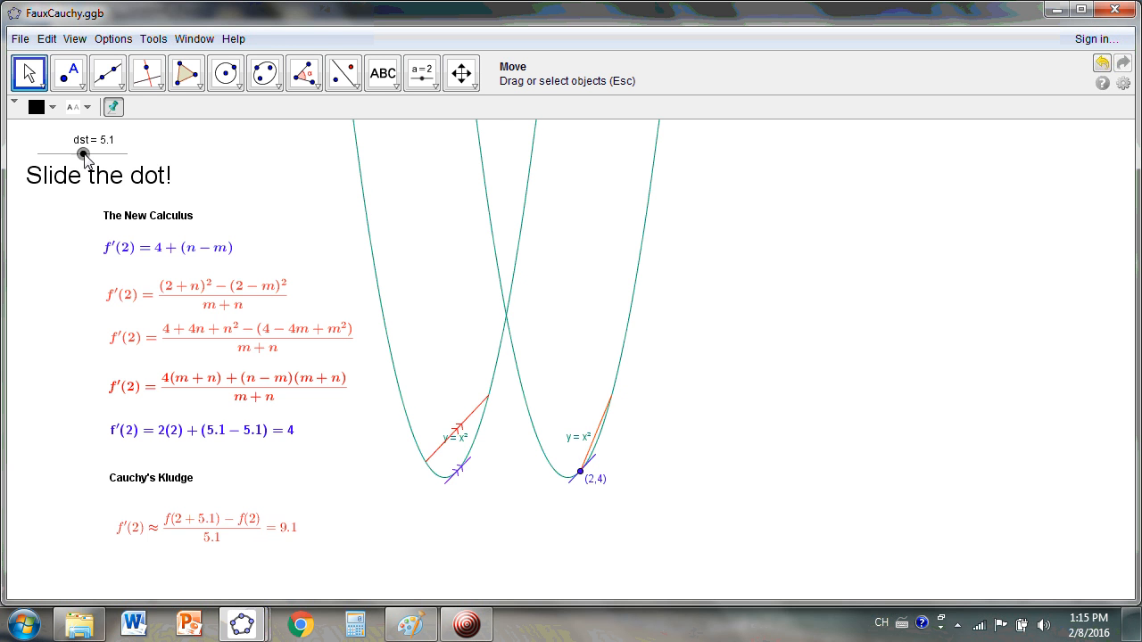
pyautogui.moveTo(82, 153); pyautogui.dragTo(73, 153)
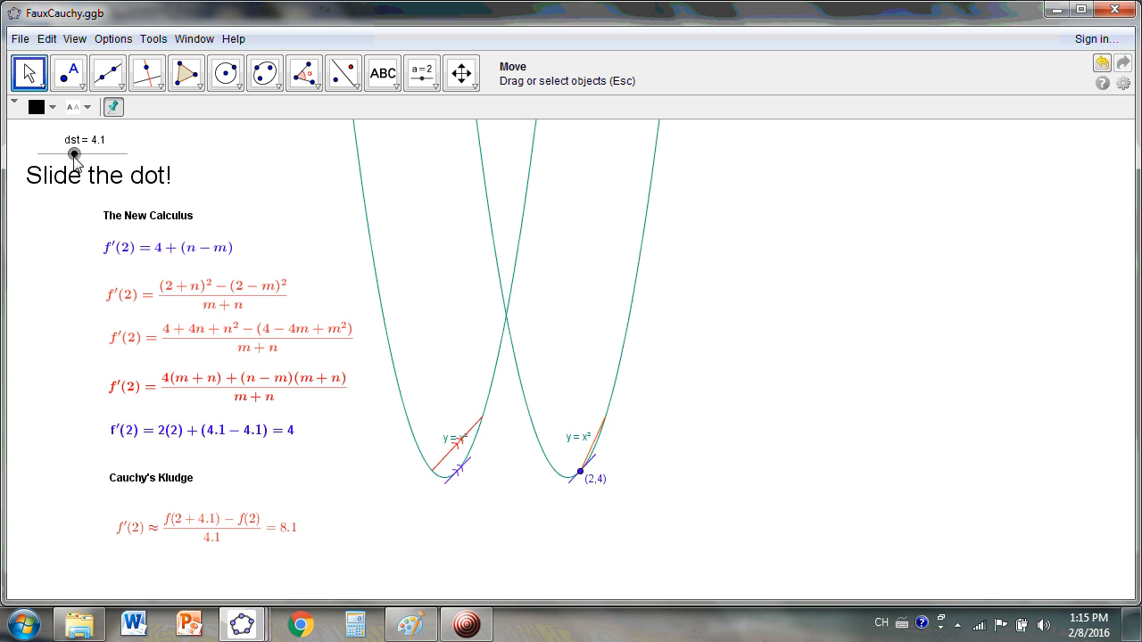
pyautogui.moveTo(74, 153); pyautogui.dragTo(64, 153)
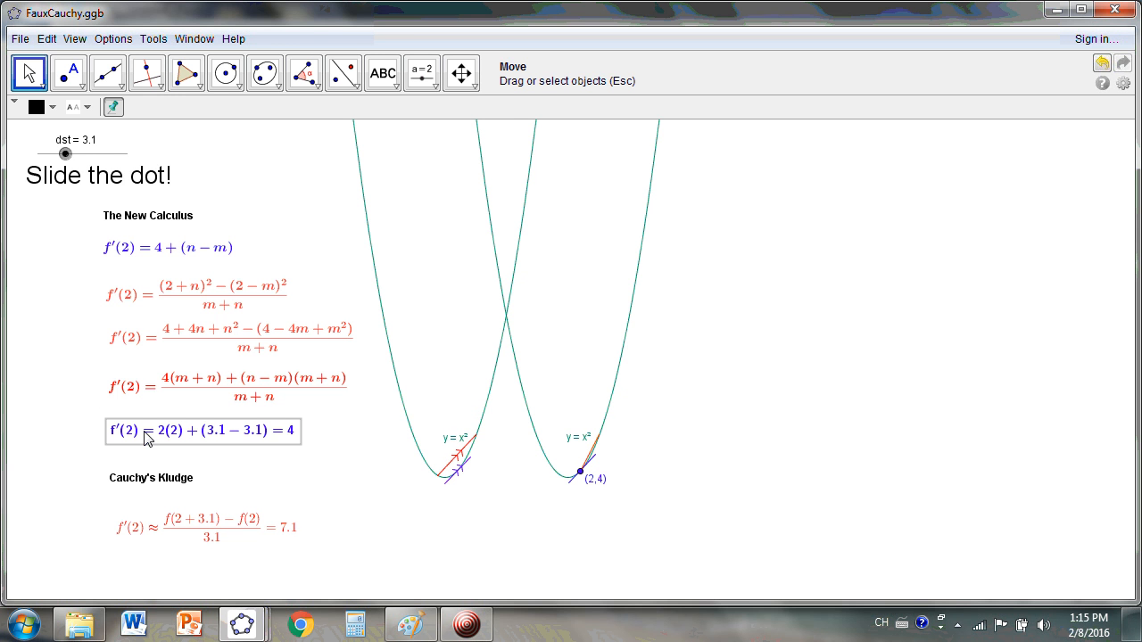
pyautogui.moveTo(295, 443)
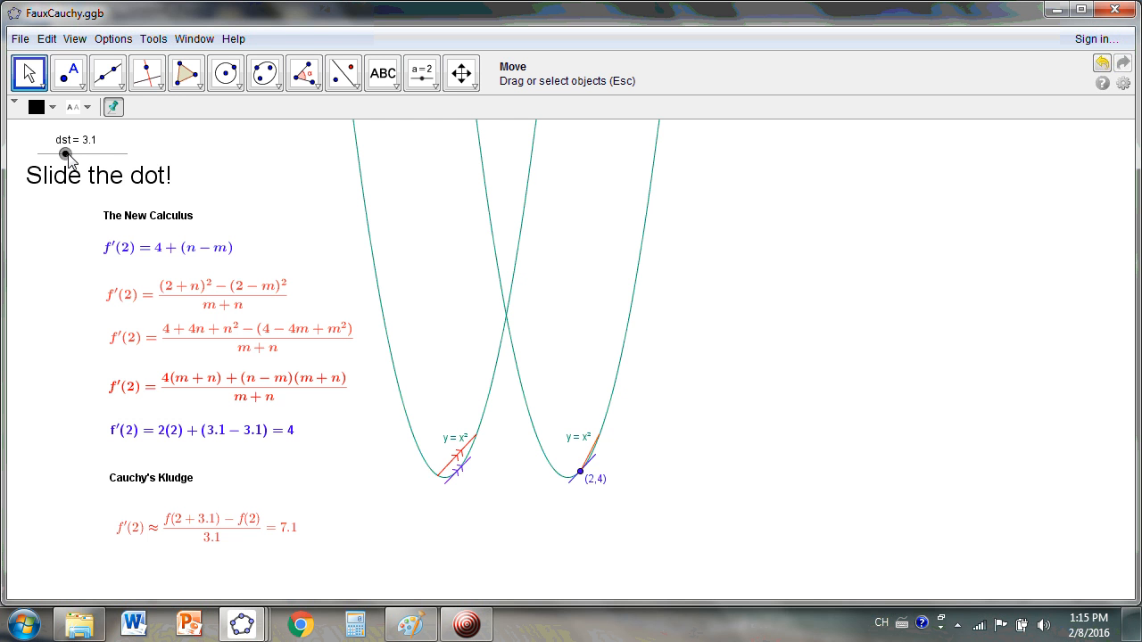
pyautogui.moveTo(65, 154); pyautogui.dragTo(52, 154)
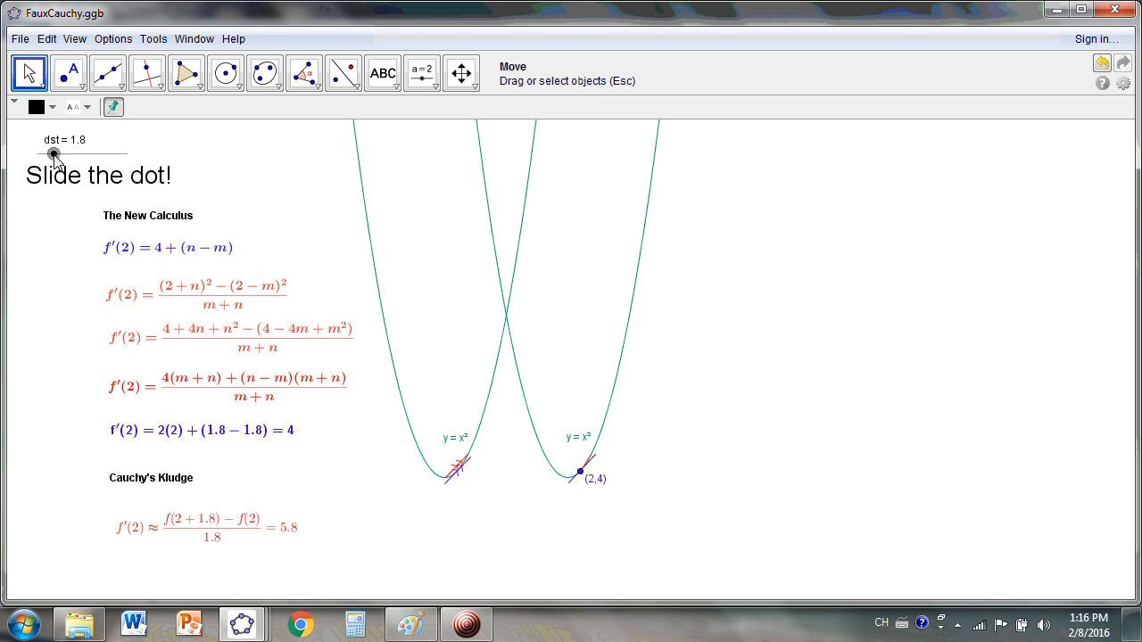
pyautogui.moveTo(55, 154); pyautogui.dragTo(49, 153)
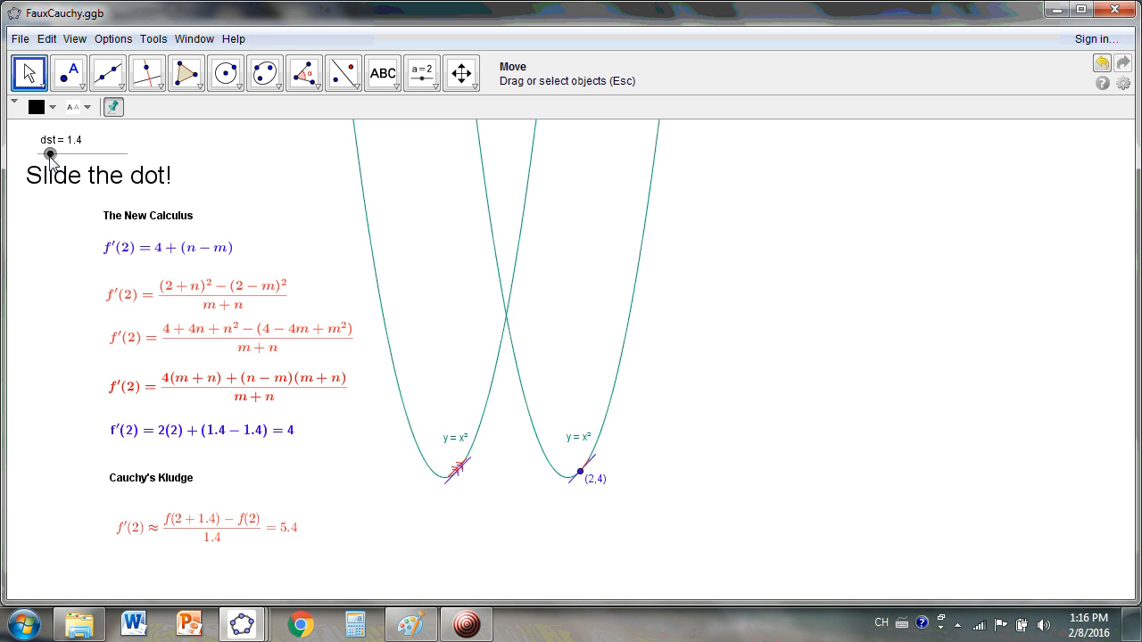
pyautogui.moveTo(51, 154); pyautogui.dragTo(48, 154)
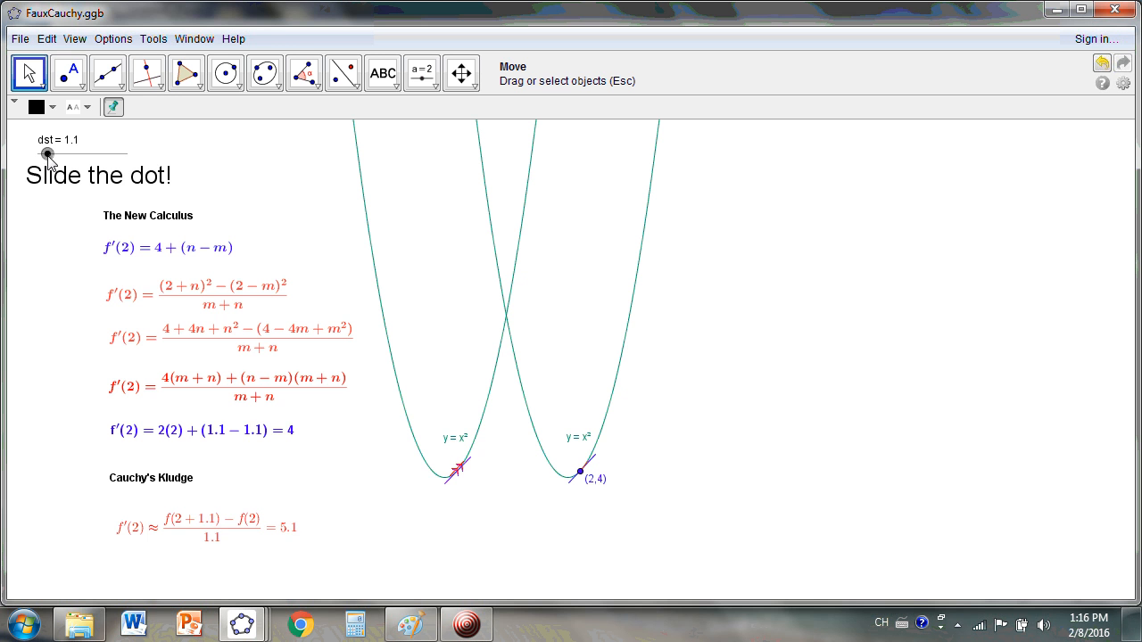
pyautogui.moveTo(48, 153); pyautogui.dragTo(43, 154)
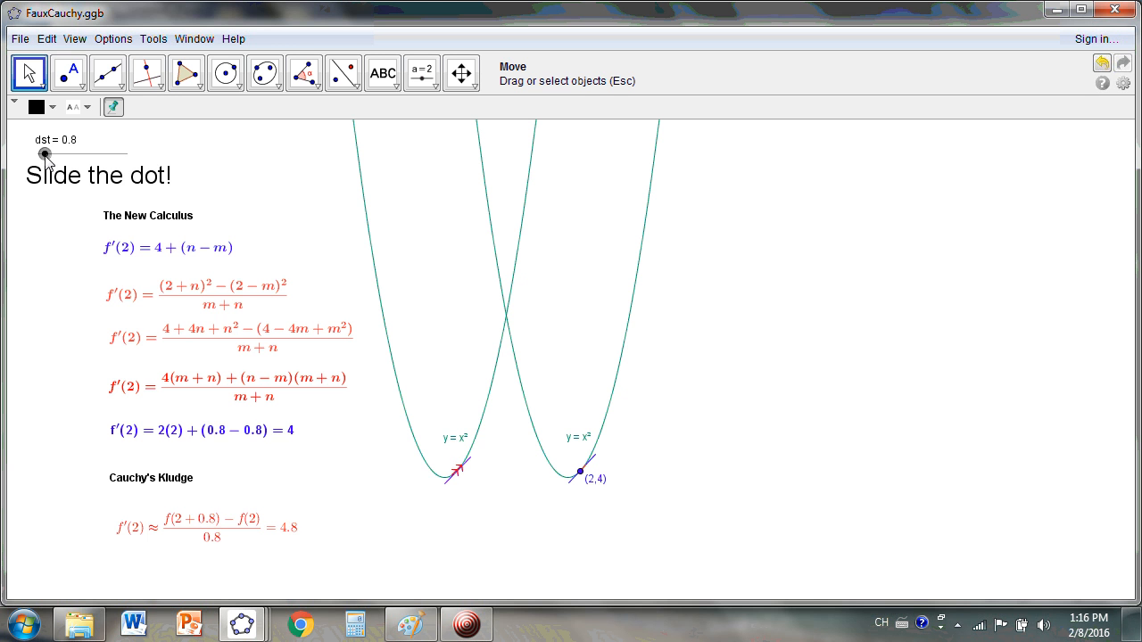
pyautogui.moveTo(45, 153); pyautogui.dragTo(35, 154)
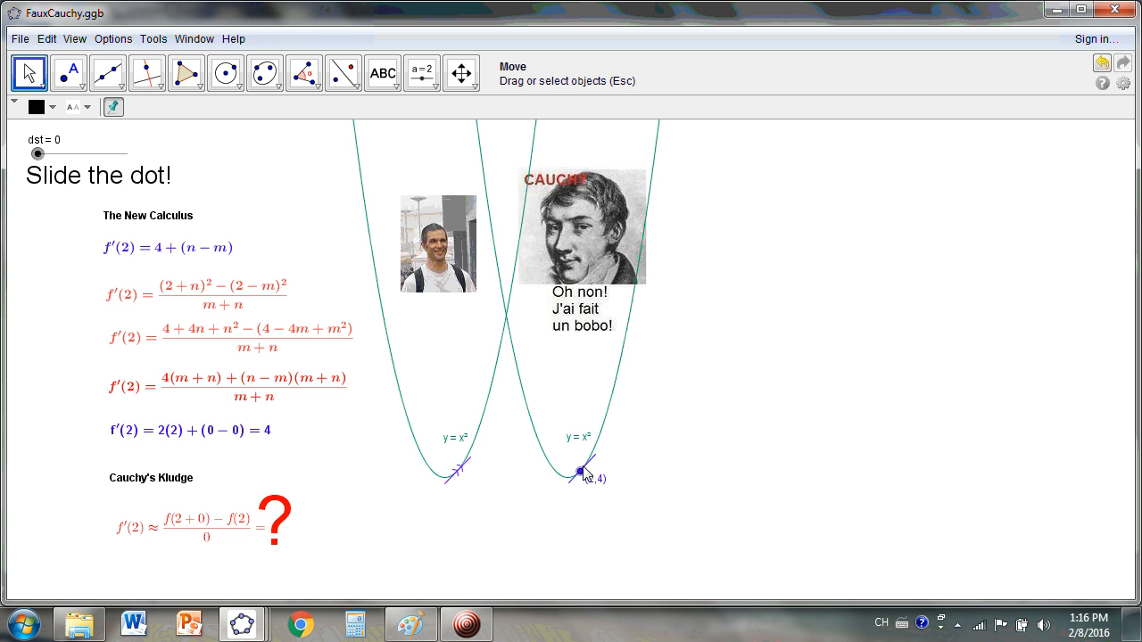
pyautogui.moveTo(257, 461)
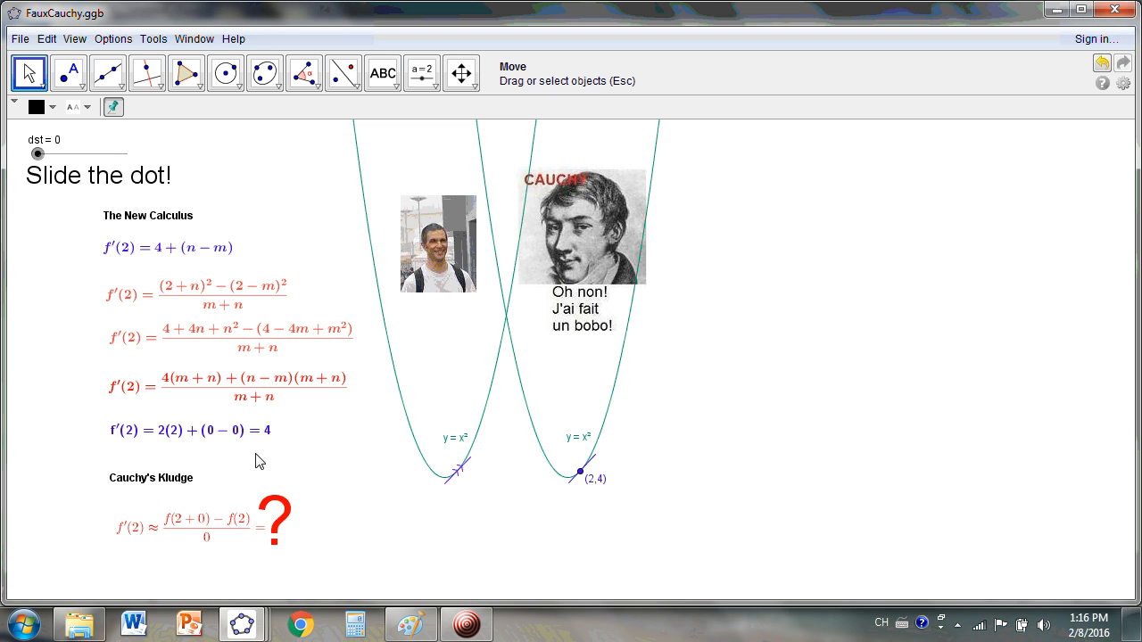
# Raise dst from 0 through 0.8 to 5.3, restoring the secants and Cauchy's 9.3 estimate.
pyautogui.click(189, 431)
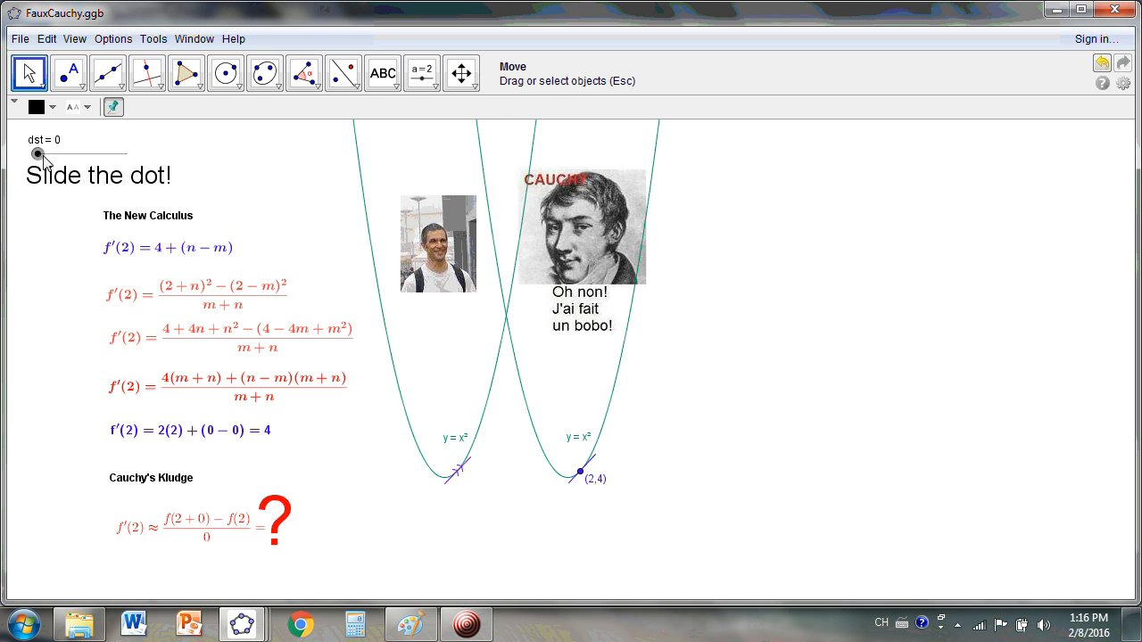
pyautogui.moveTo(37, 155); pyautogui.dragTo(45, 155)
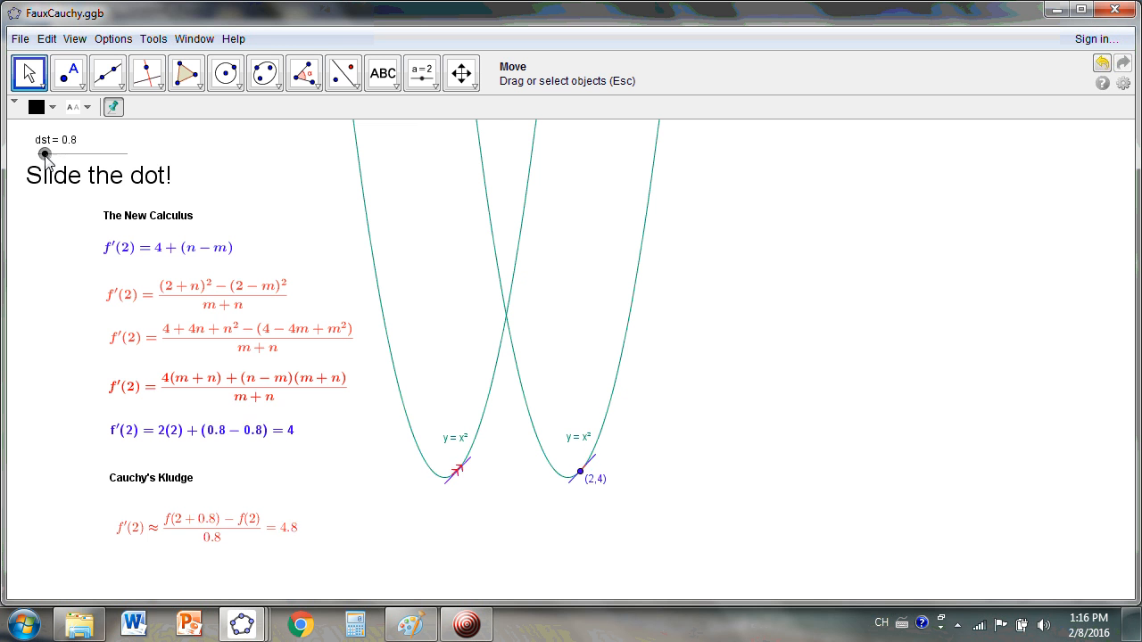
pyautogui.moveTo(45, 154); pyautogui.dragTo(86, 154)
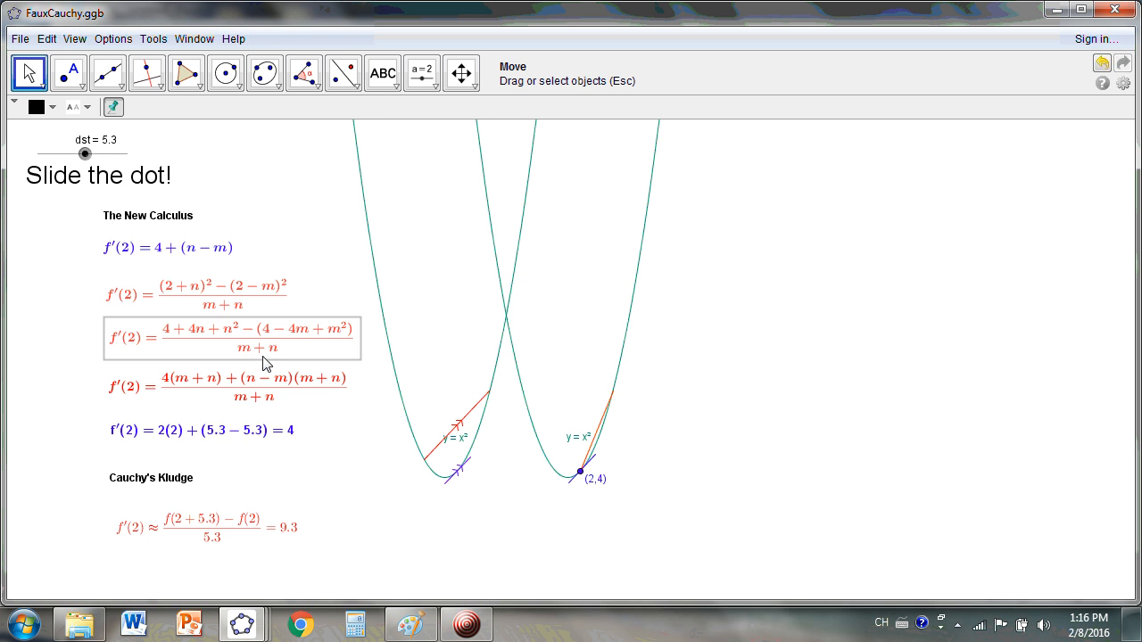
pyautogui.moveTo(225, 359)
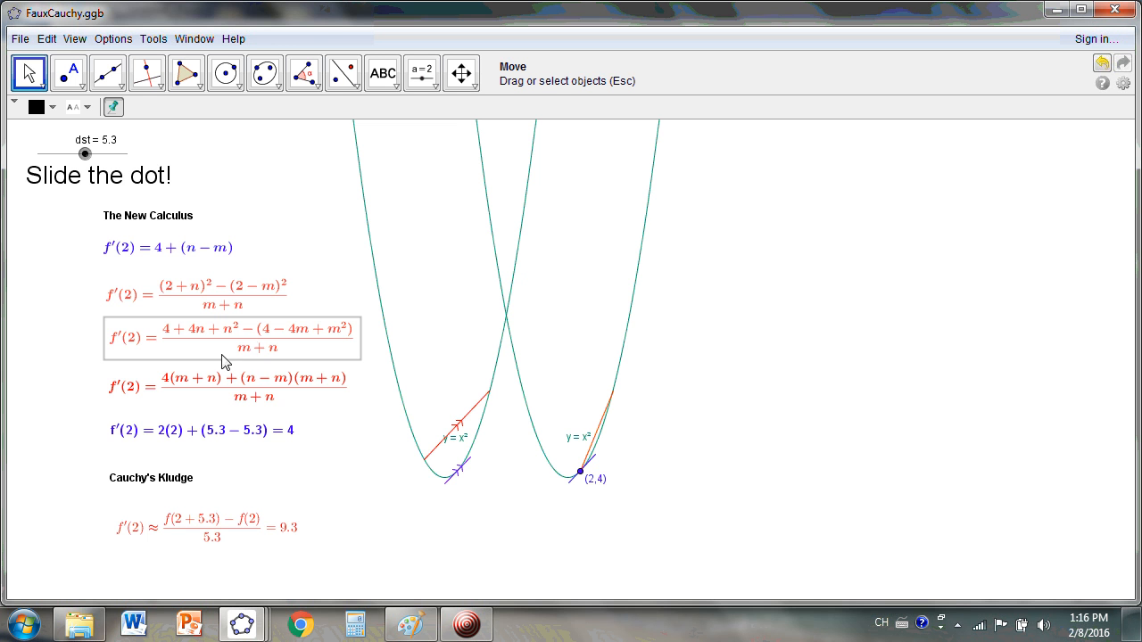
pyautogui.moveTo(185, 357)
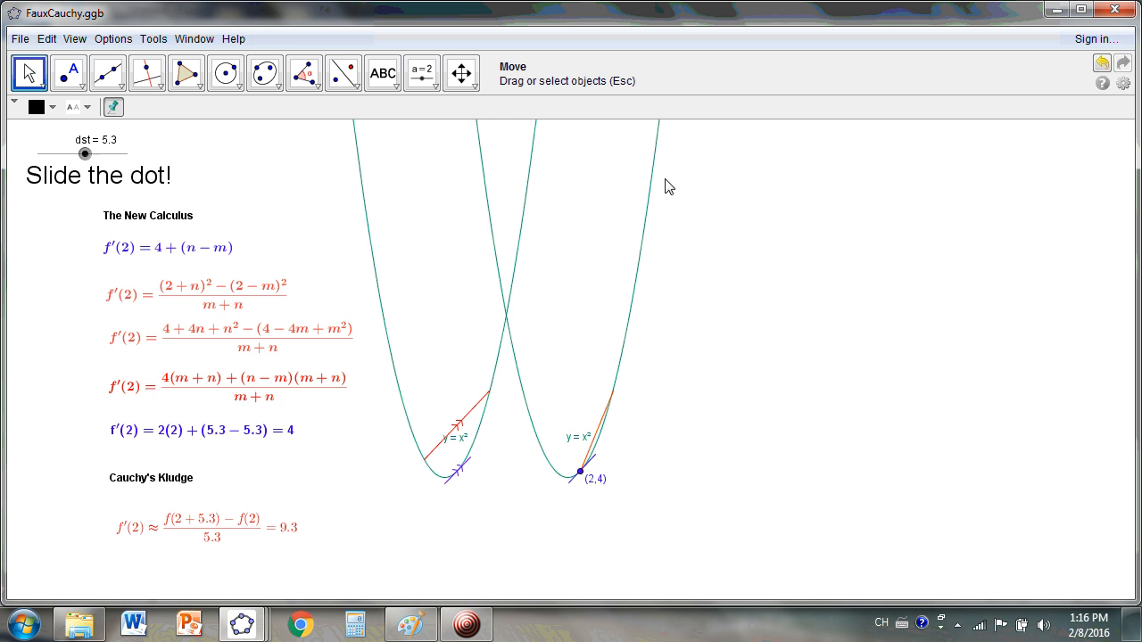
pyautogui.moveTo(83, 155)
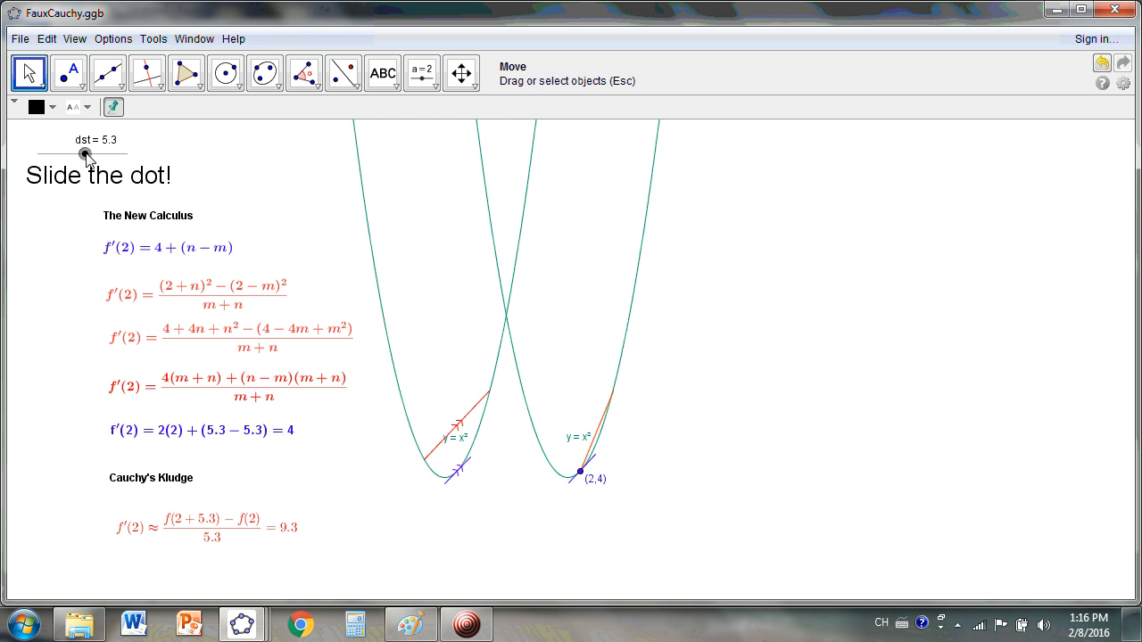
# Sweep dst between 9 and 1.7, then release it at 0 to show the question mark.
pyautogui.moveTo(83, 154); pyautogui.dragTo(114, 153)
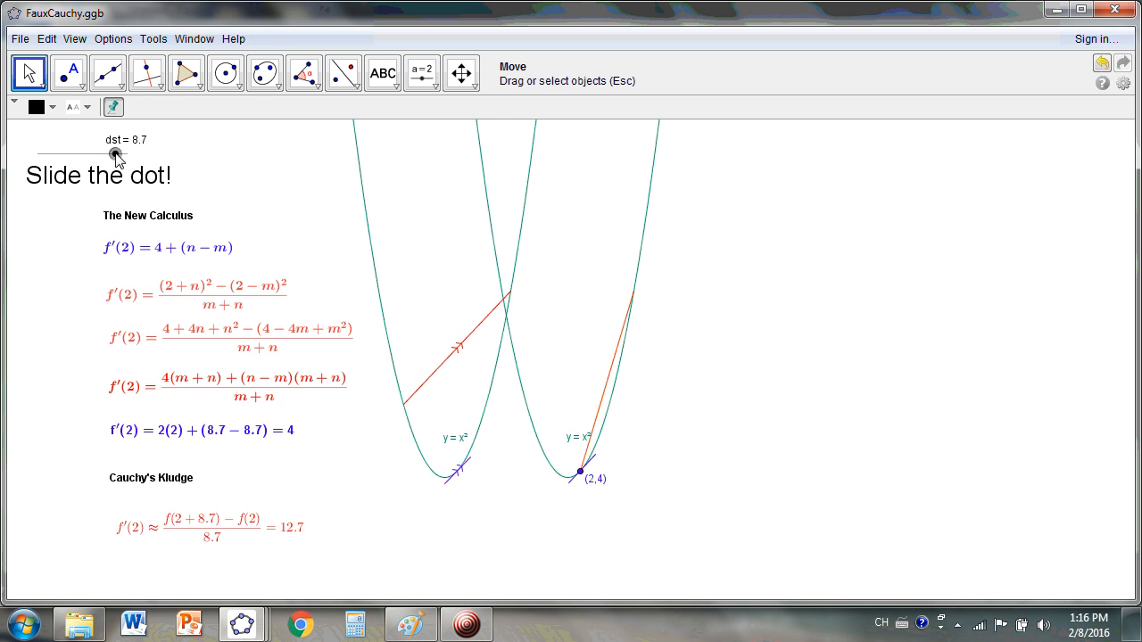
pyautogui.moveTo(116, 154); pyautogui.dragTo(95, 154)
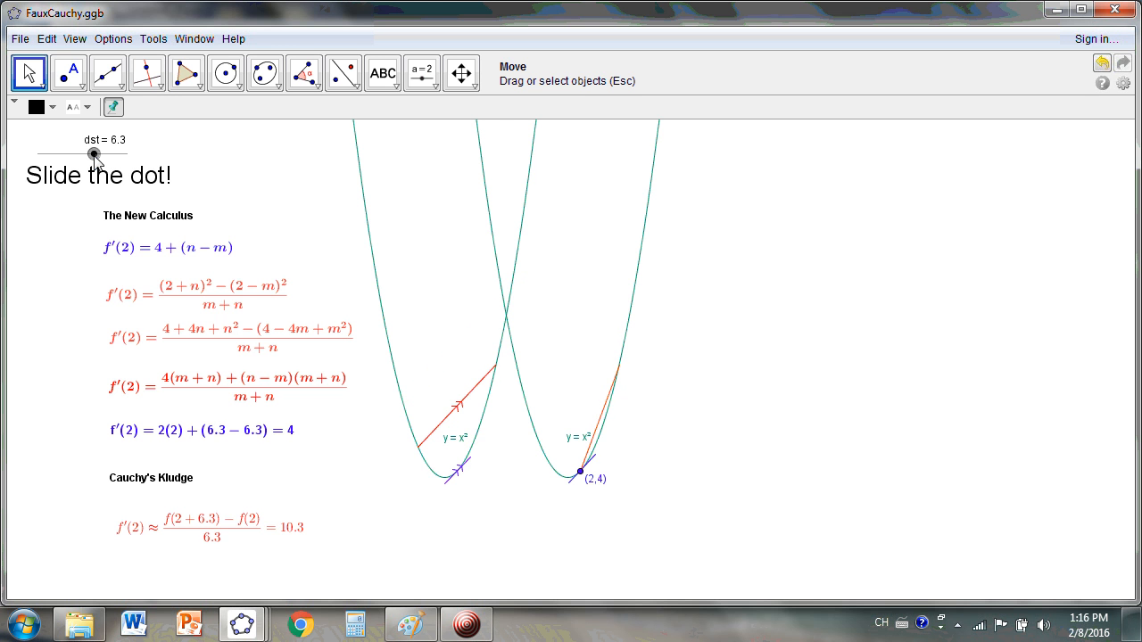
pyautogui.moveTo(94, 154); pyautogui.dragTo(111, 153)
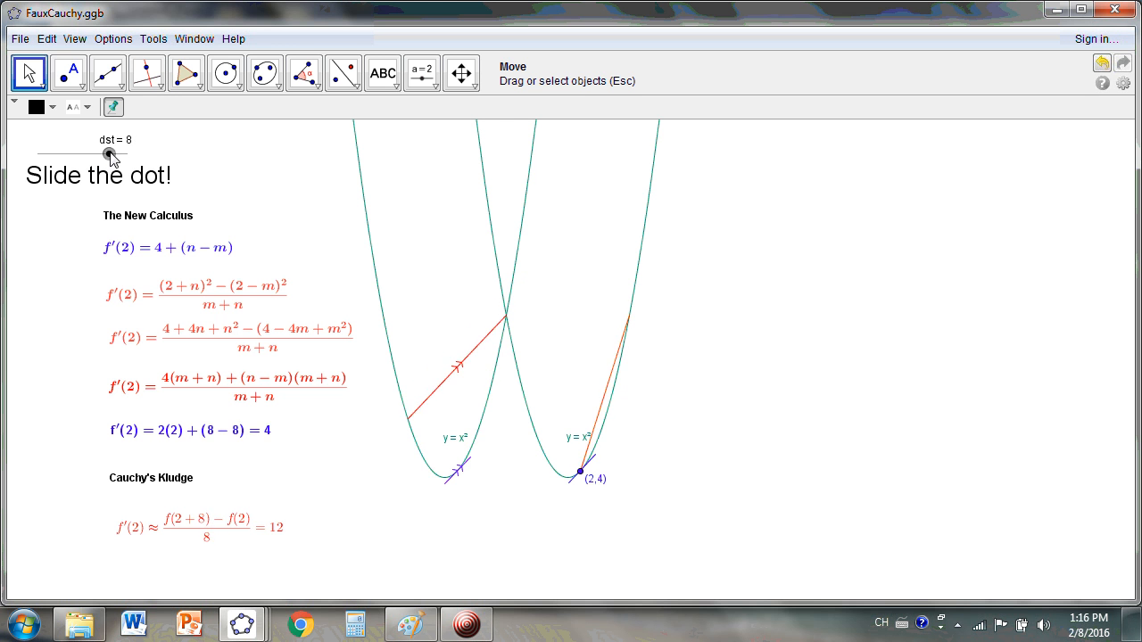
pyautogui.moveTo(109, 153); pyautogui.dragTo(120, 153)
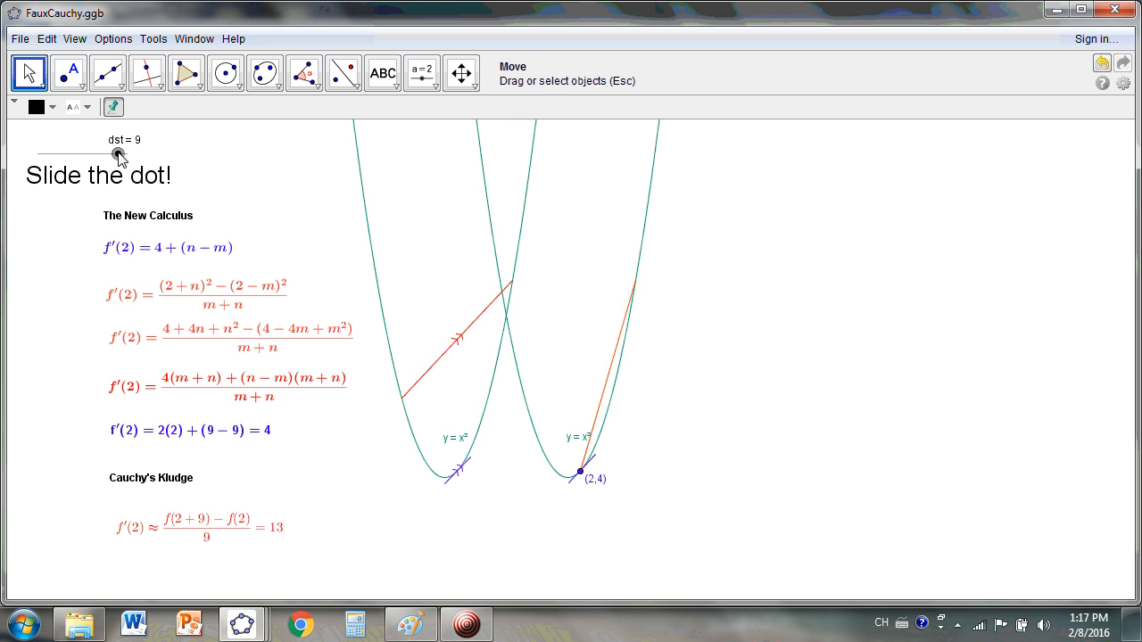
pyautogui.moveTo(120, 154); pyautogui.dragTo(103, 155)
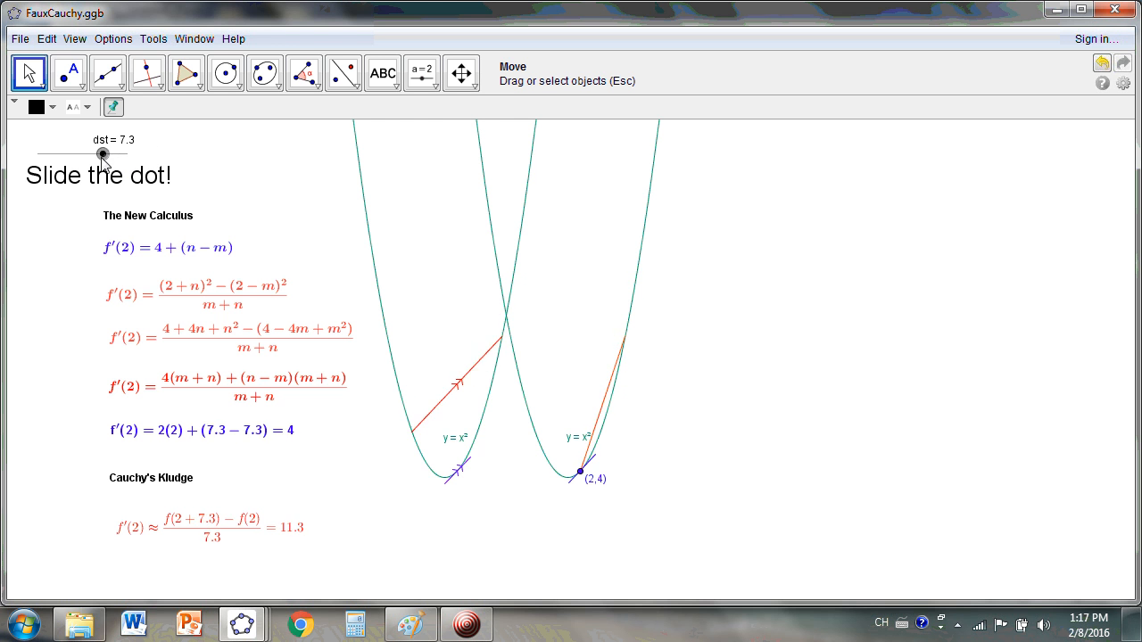
pyautogui.moveTo(101, 154); pyautogui.dragTo(66, 154)
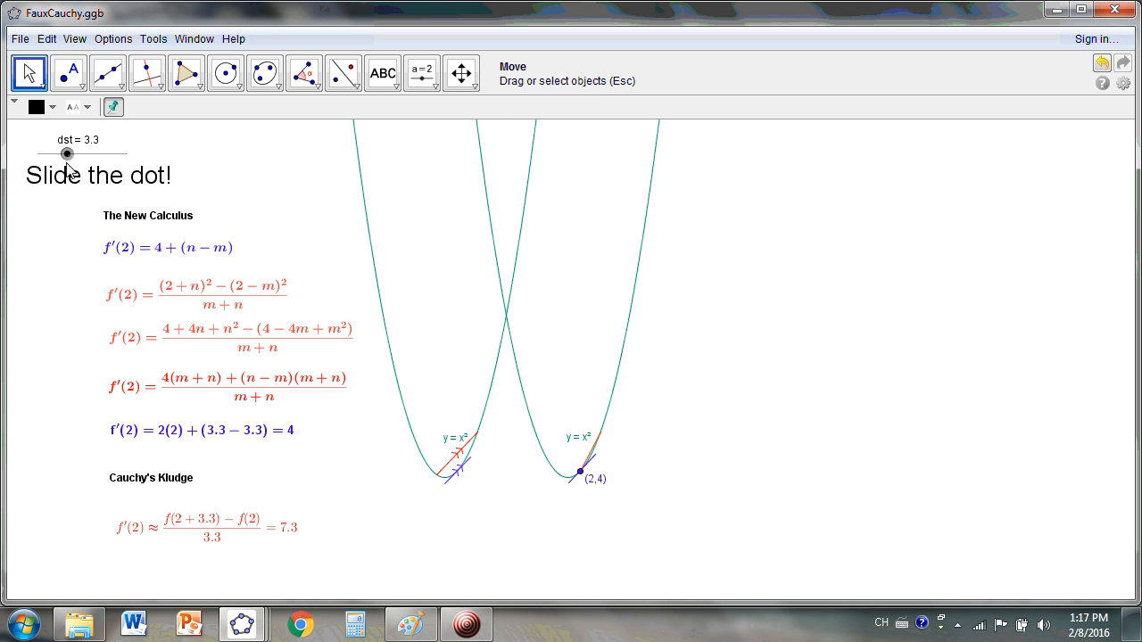
pyautogui.moveTo(67, 154); pyautogui.dragTo(52, 153)
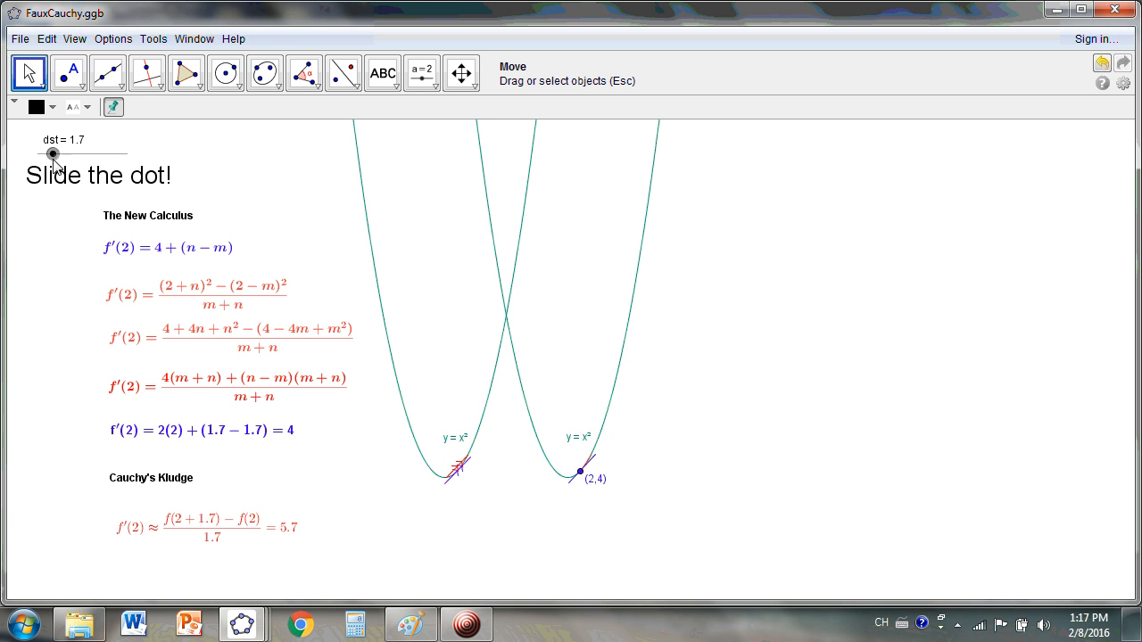
pyautogui.moveTo(53, 154); pyautogui.dragTo(37, 154)
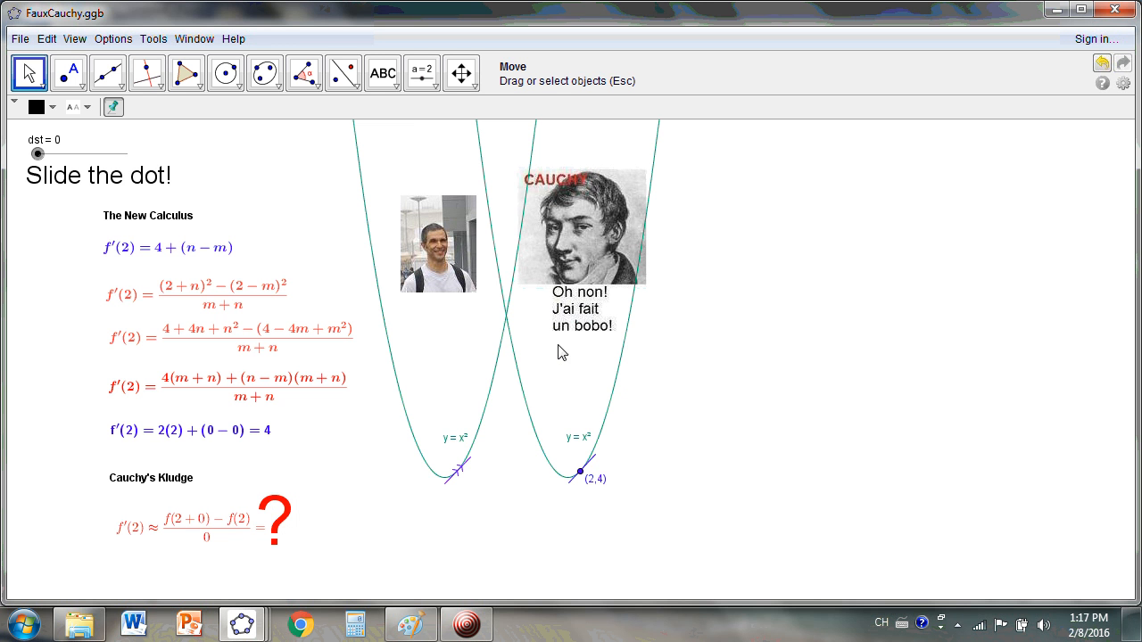
# Shift Cauchy's difference quotient left off the question mark, then select the New Calculus formulas.
pyautogui.click(147, 528)
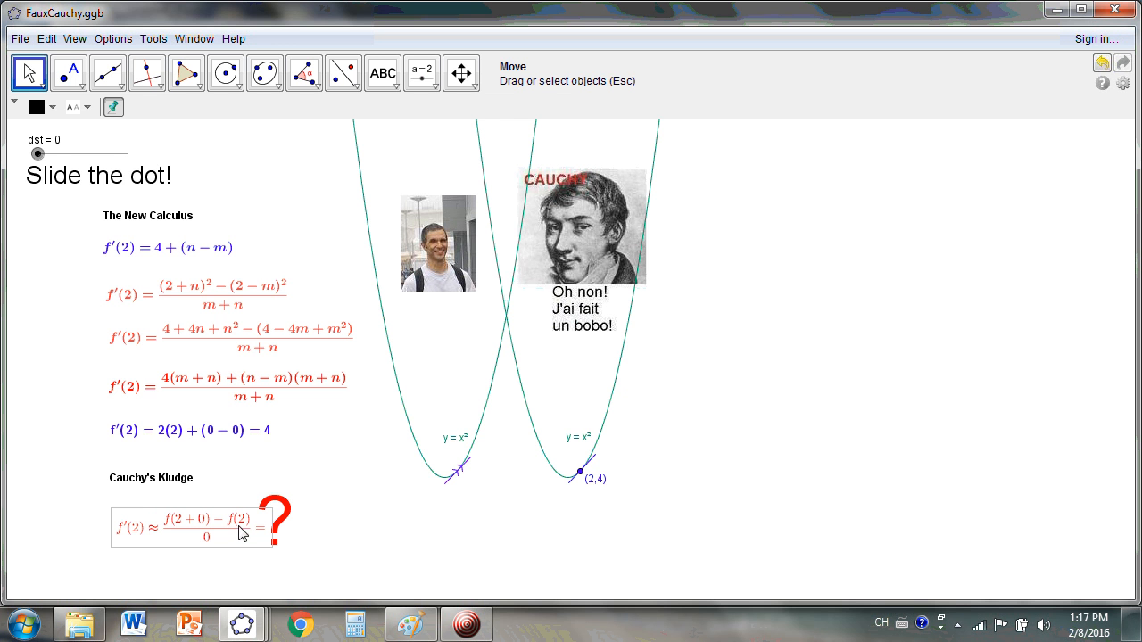
pyautogui.moveTo(225, 538)
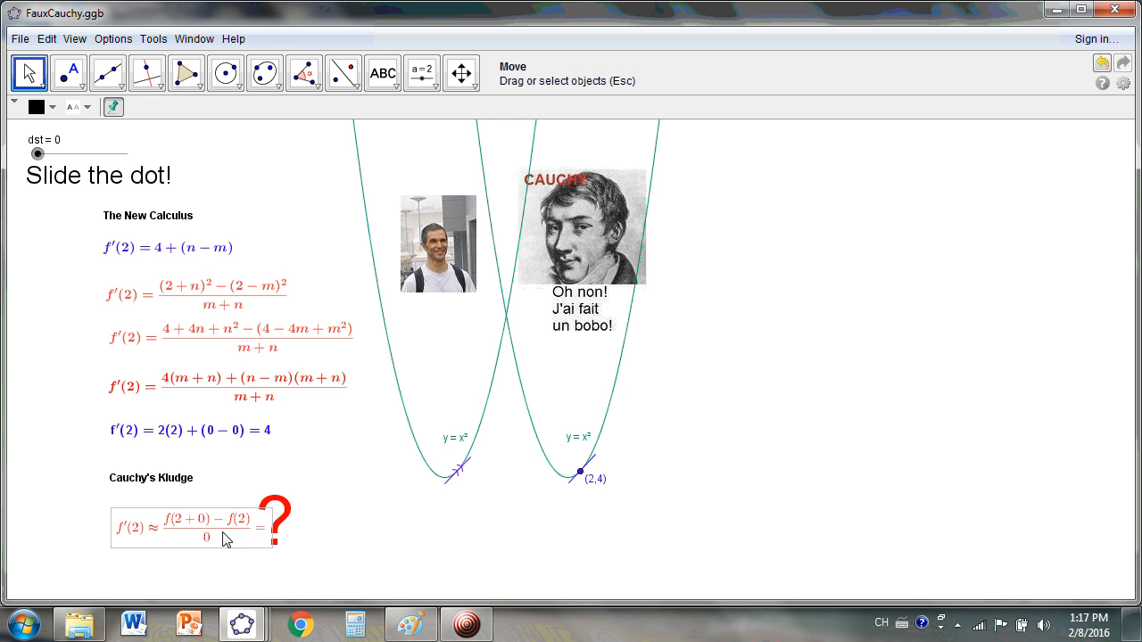
pyautogui.click(214, 526)
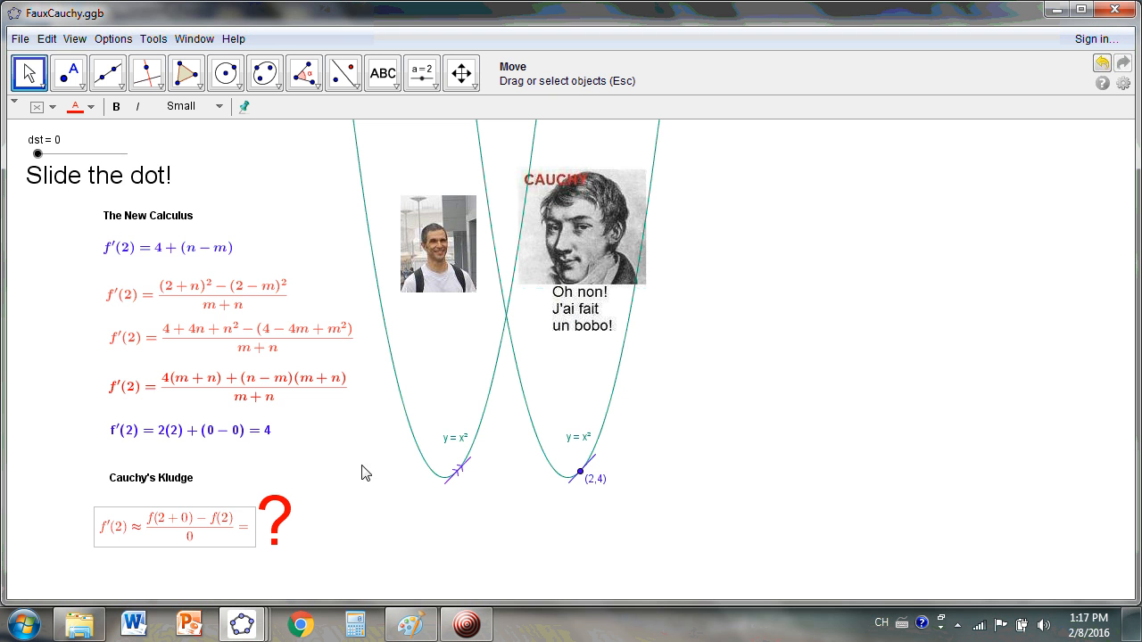
pyautogui.moveTo(285, 265)
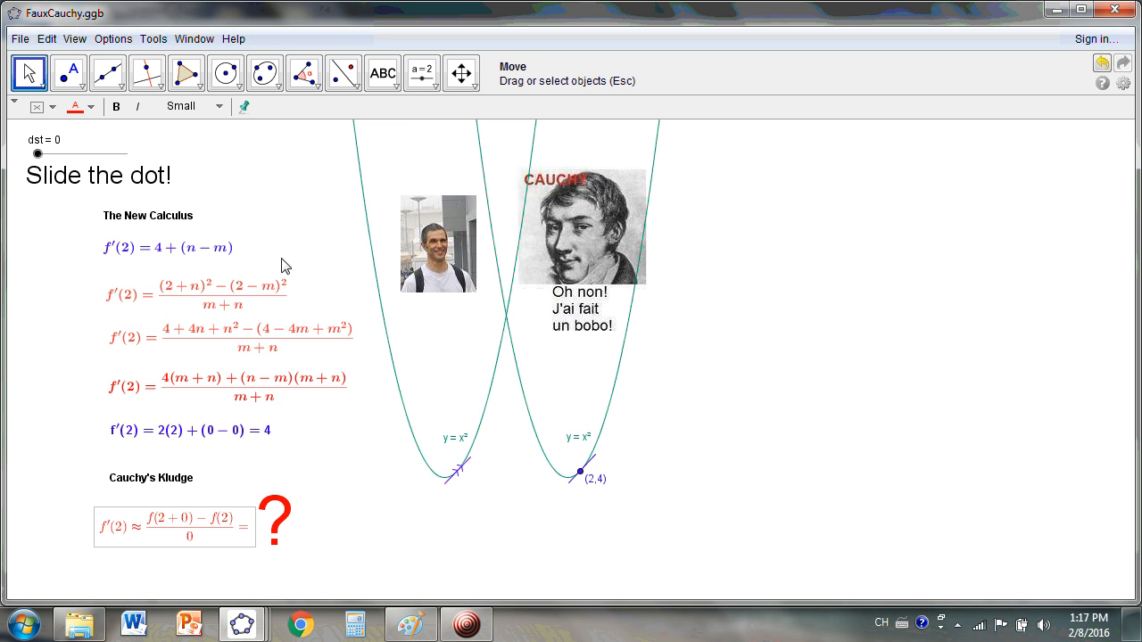
pyautogui.click(192, 431)
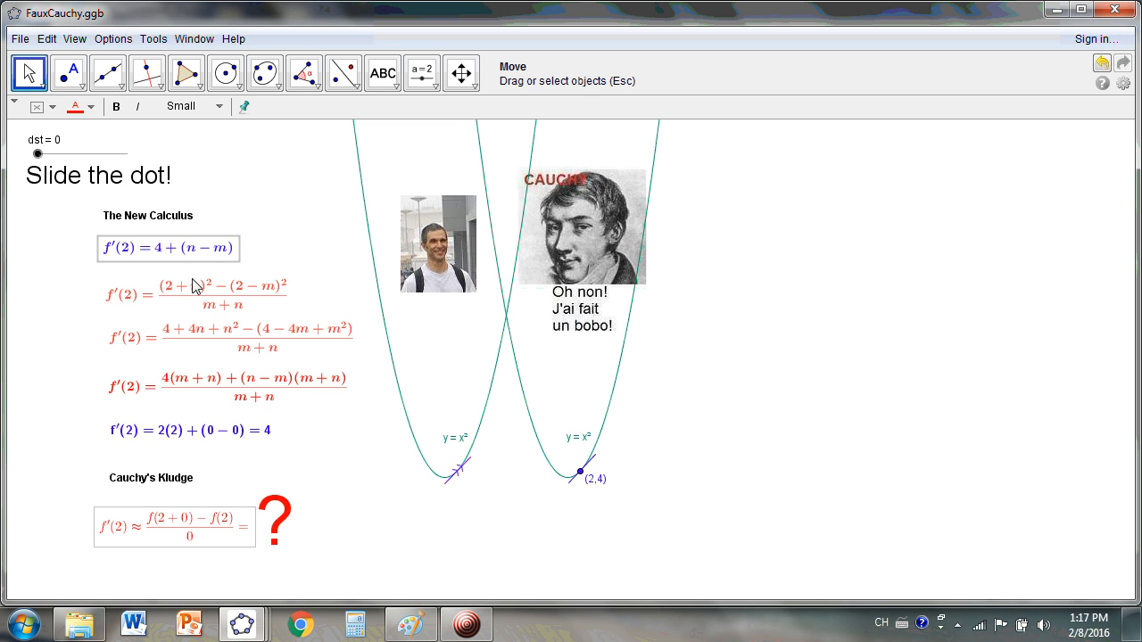
pyautogui.click(196, 294)
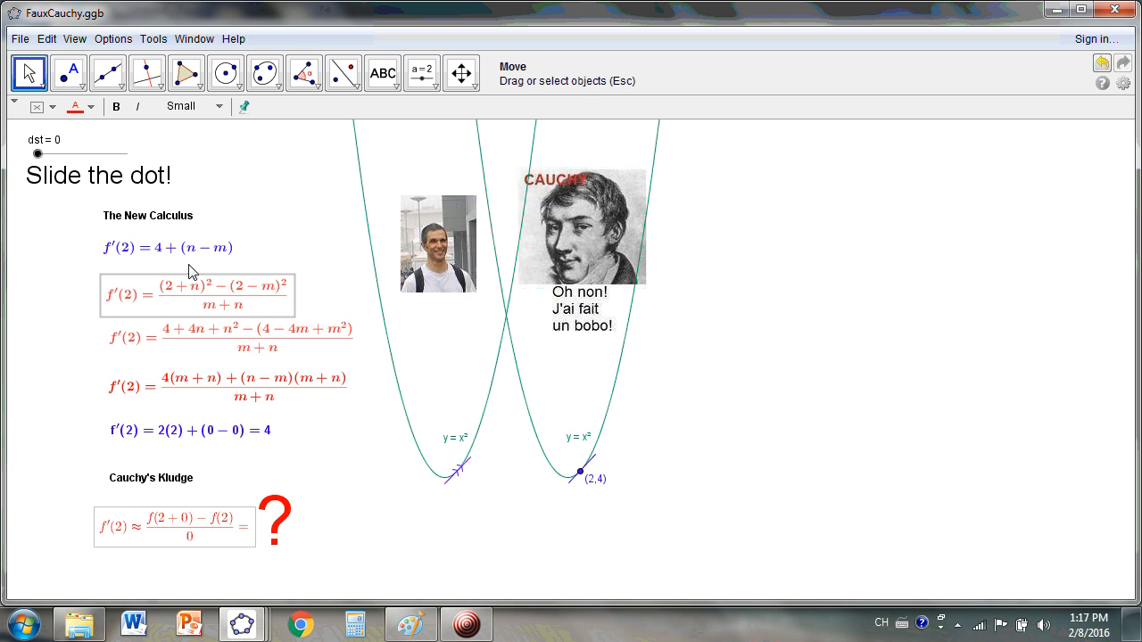
pyautogui.click(168, 247)
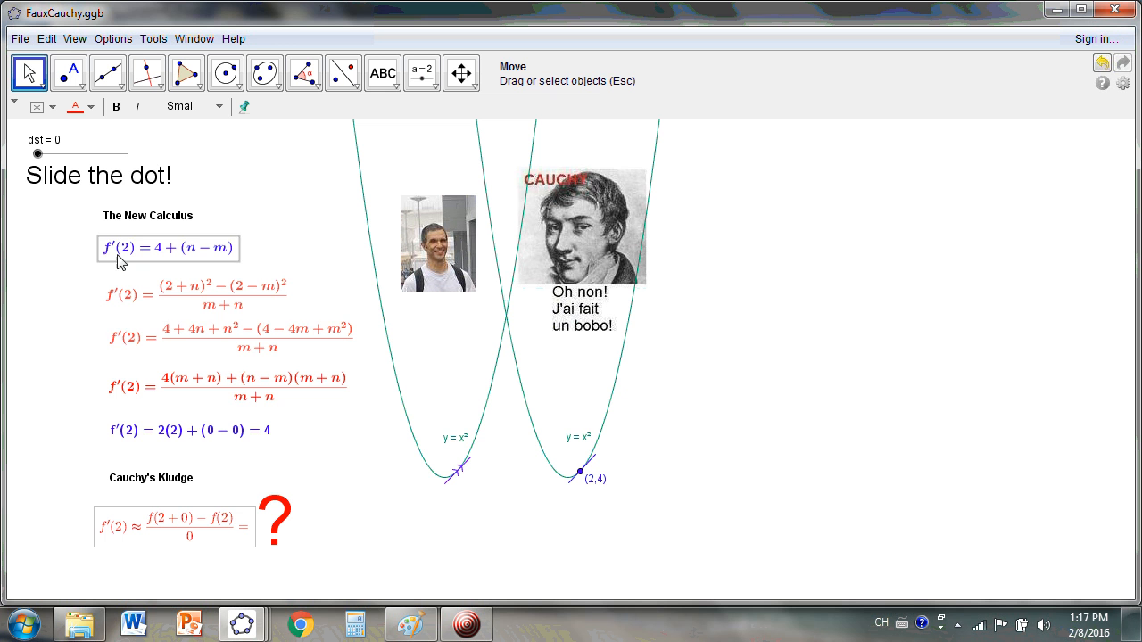
pyautogui.click(160, 386)
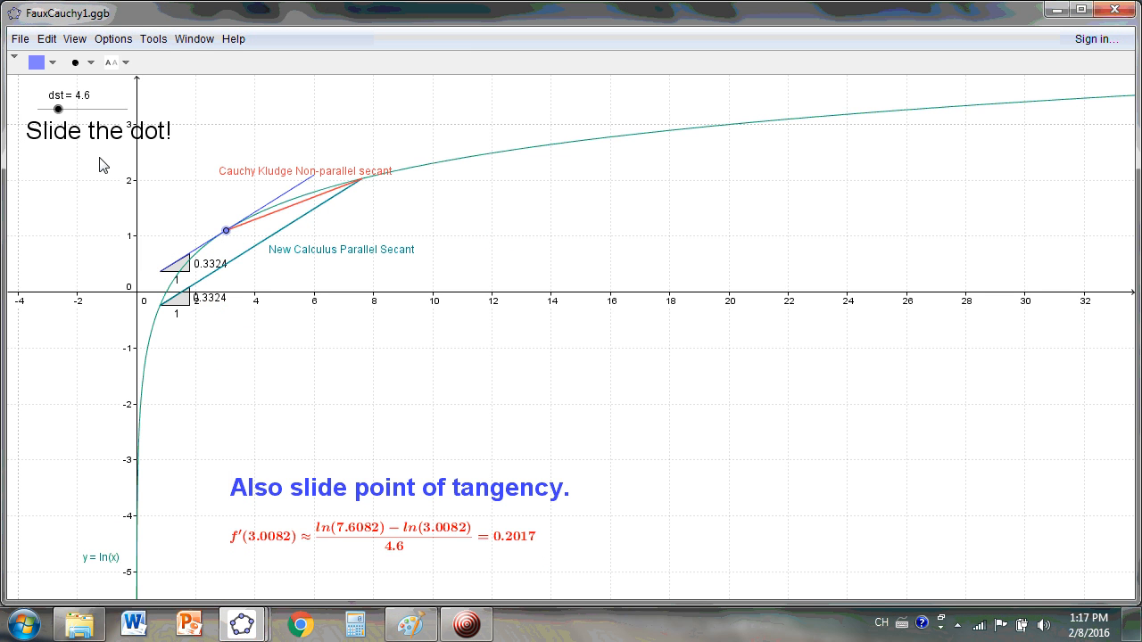
pyautogui.moveTo(64, 115)
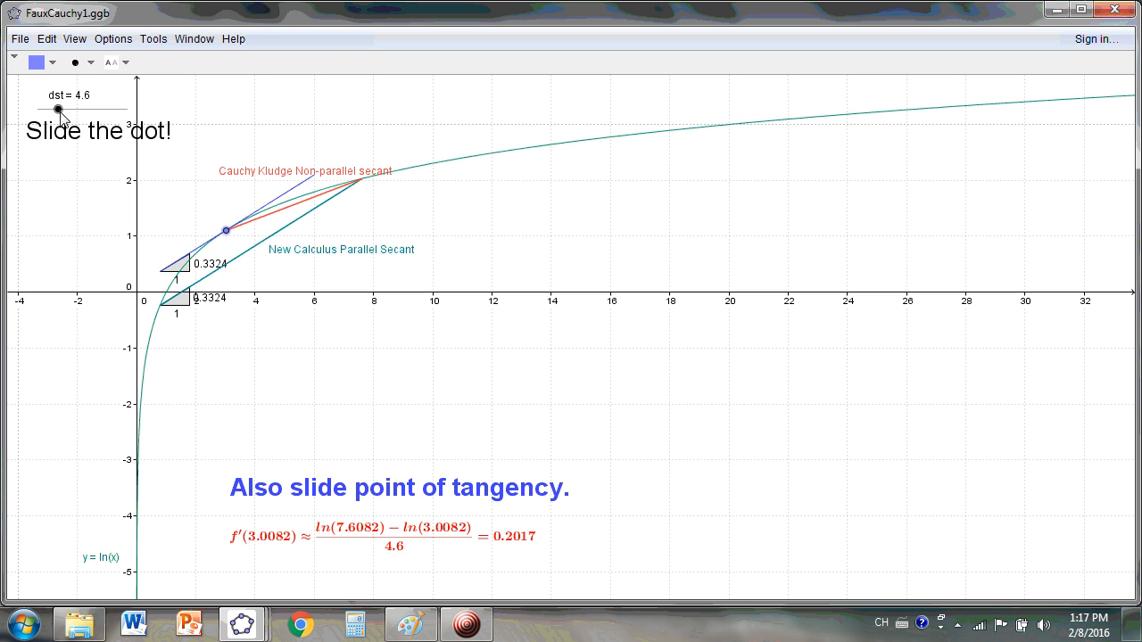
# Sweep dst between 19 and 6.8 to compare the Cauchy and parallel secants.
pyautogui.moveTo(59, 111); pyautogui.dragTo(124, 110)
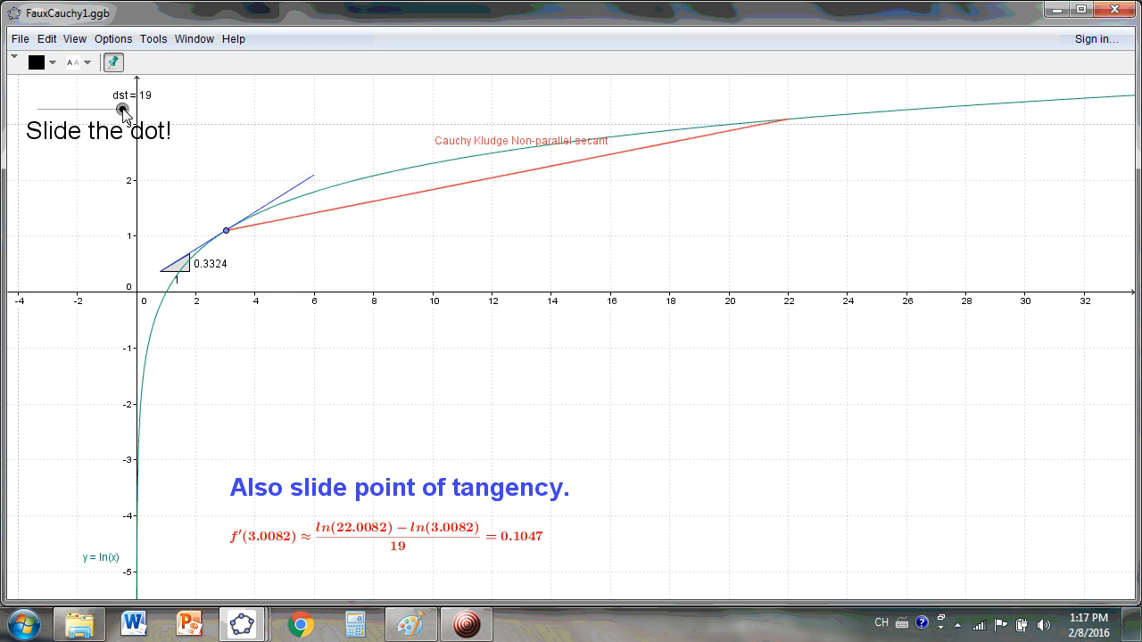
pyautogui.moveTo(122, 108); pyautogui.dragTo(82, 109)
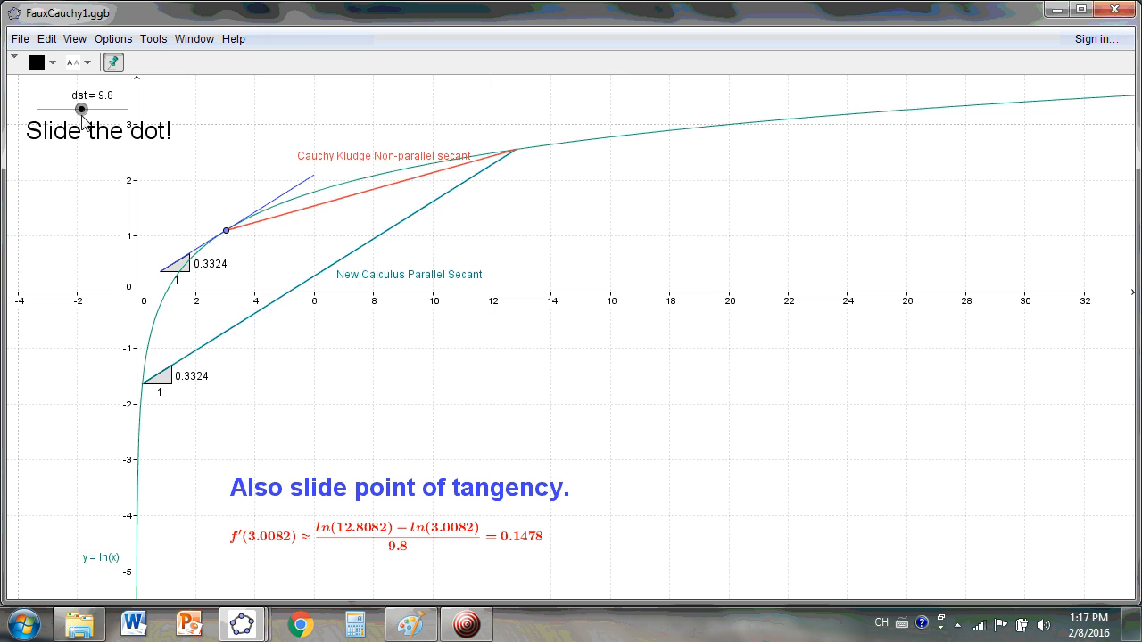
pyautogui.moveTo(82, 109); pyautogui.dragTo(91, 109)
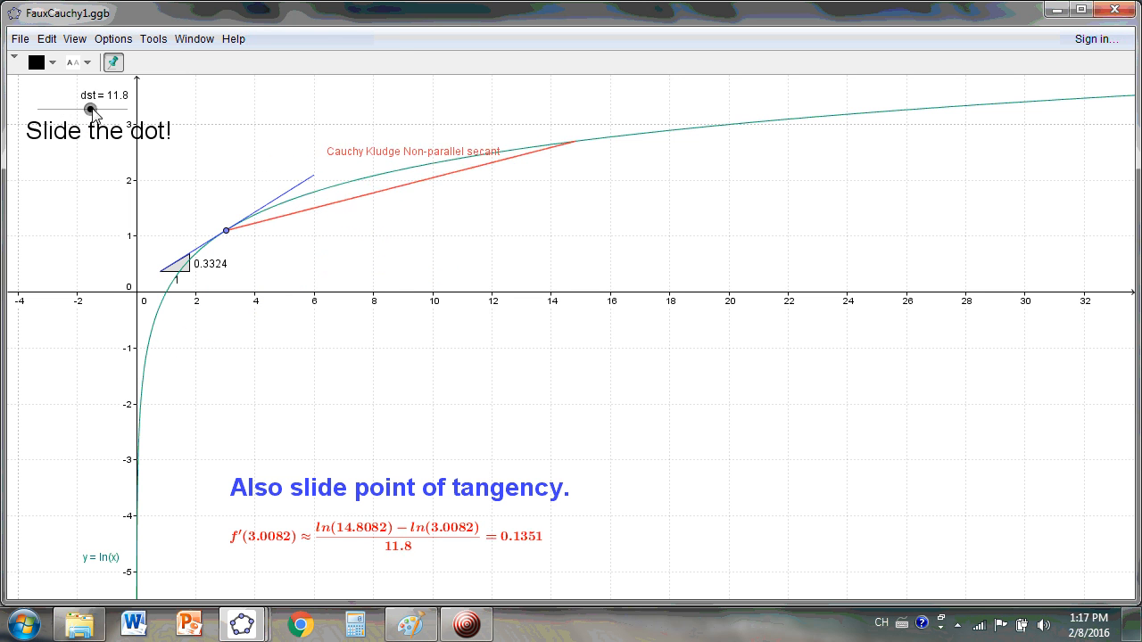
pyautogui.moveTo(92, 108); pyautogui.dragTo(116, 108)
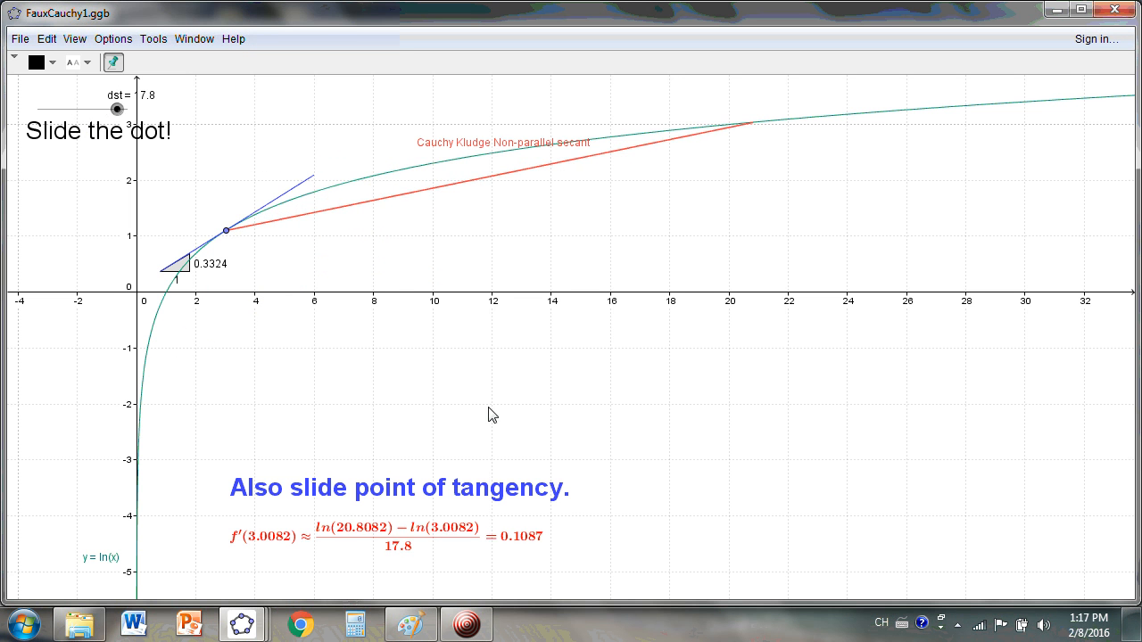
pyautogui.moveTo(235, 138)
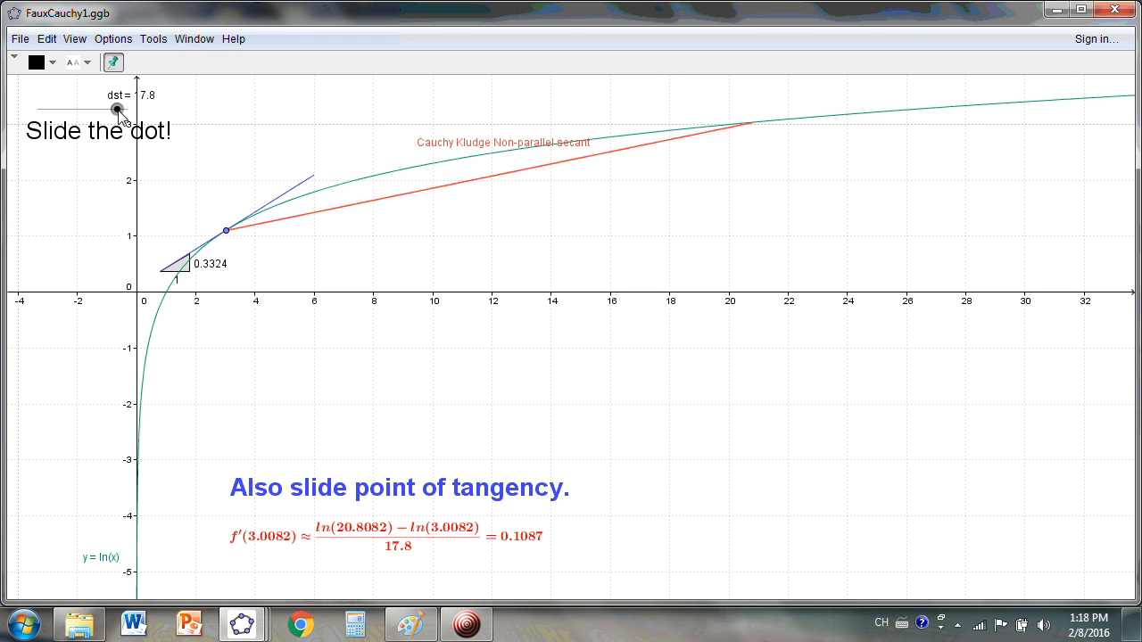
pyautogui.moveTo(118, 108); pyautogui.dragTo(114, 108)
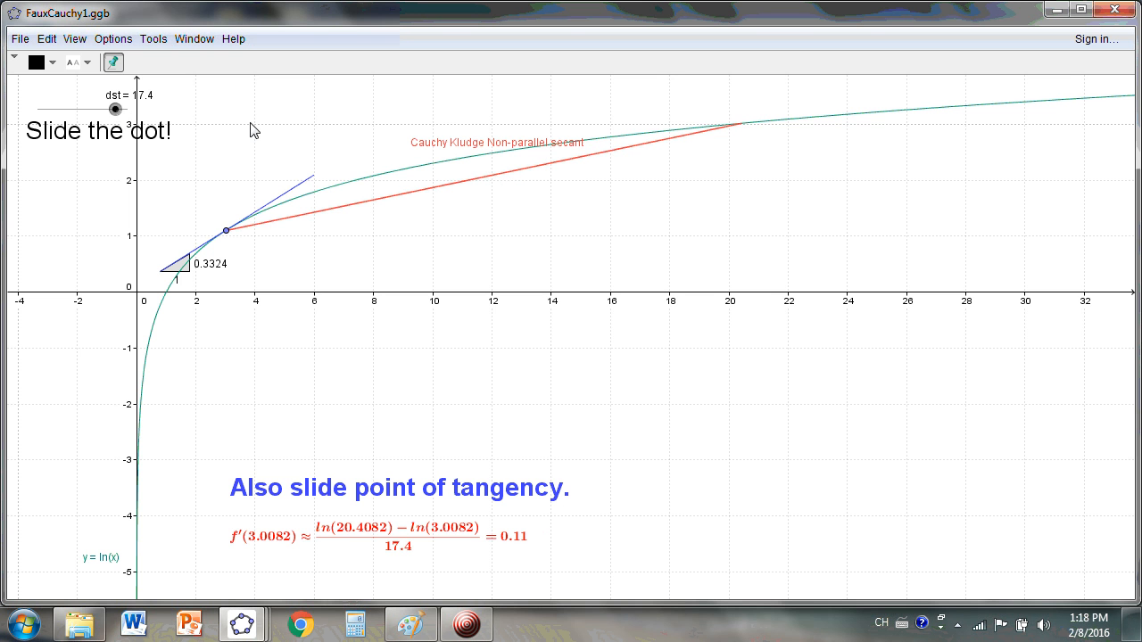
pyautogui.moveTo(113, 109); pyautogui.dragTo(71, 108)
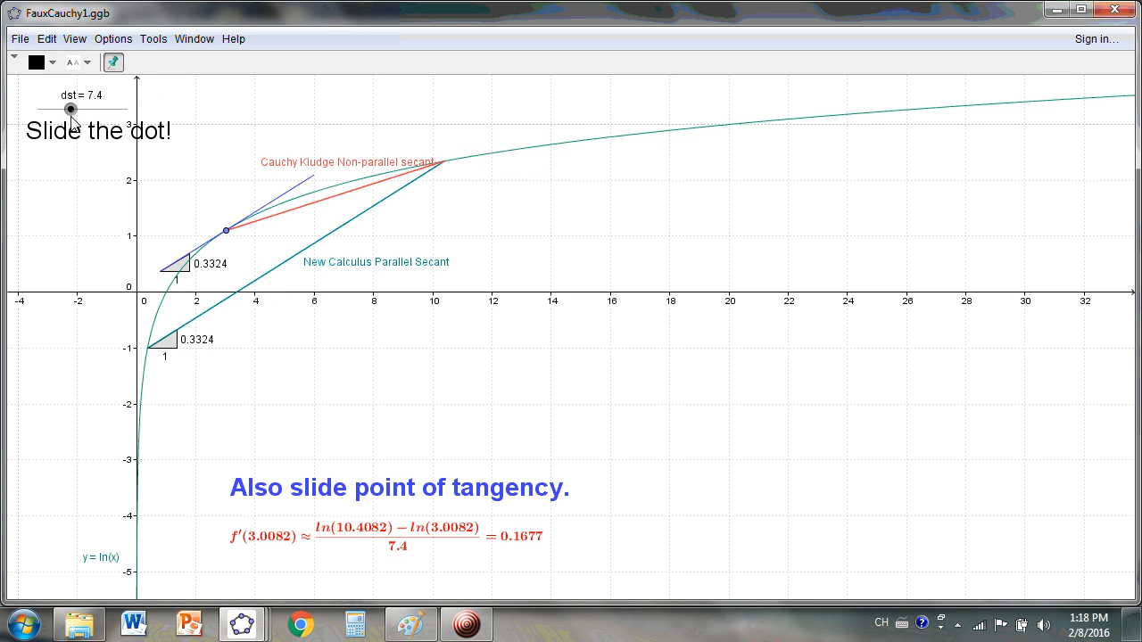
pyautogui.moveTo(70, 109); pyautogui.dragTo(67, 109)
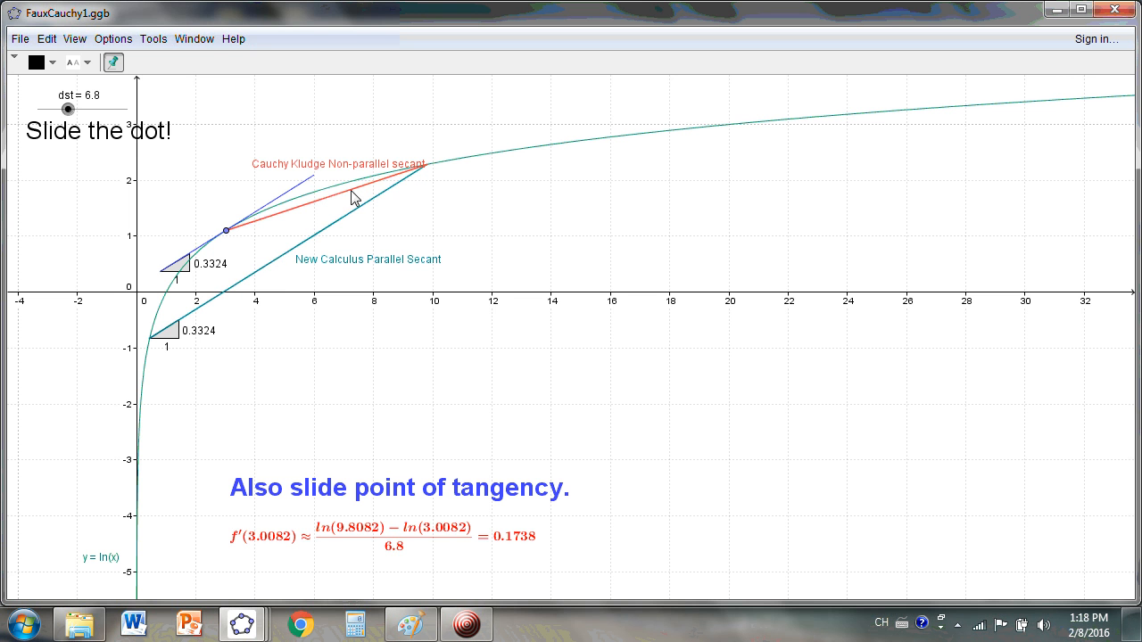
pyautogui.moveTo(69, 110)
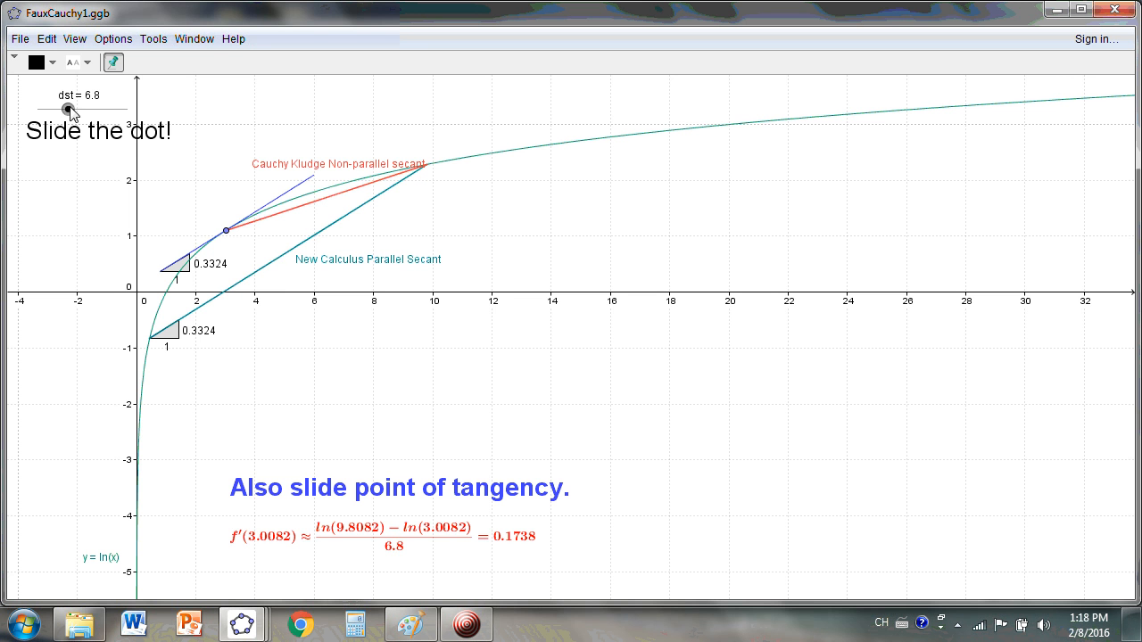
# Vary dst between 4.4 and 15, settle at 8.4, and bring the Paint notes forward.
pyautogui.moveTo(69, 109); pyautogui.dragTo(58, 109)
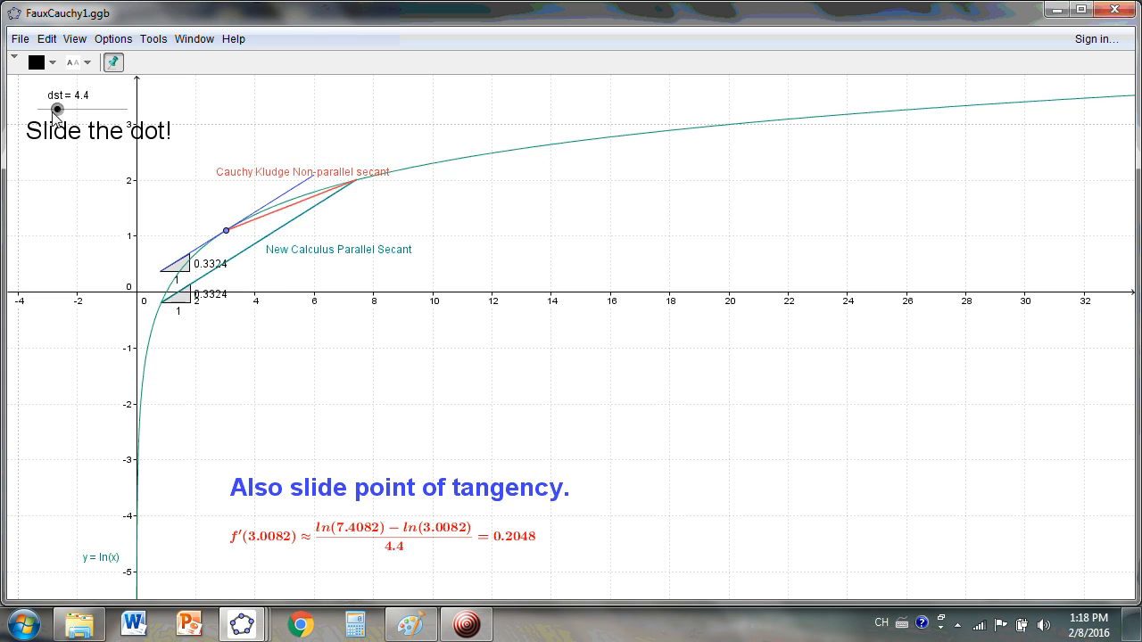
pyautogui.moveTo(57, 109); pyautogui.dragTo(105, 109)
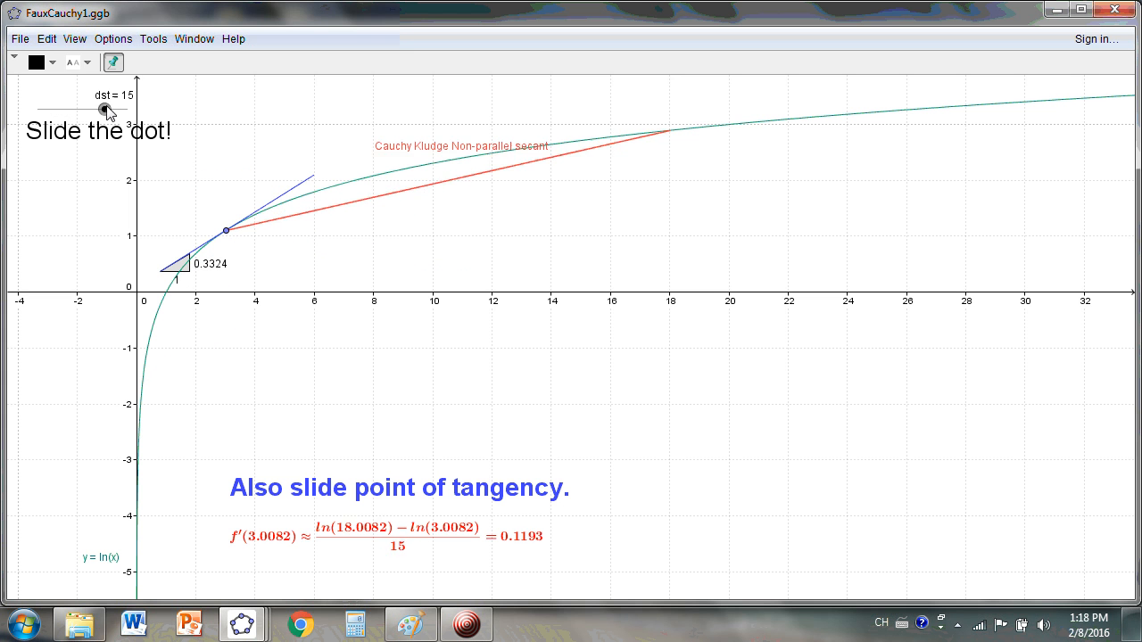
pyautogui.moveTo(105, 109); pyautogui.dragTo(78, 109)
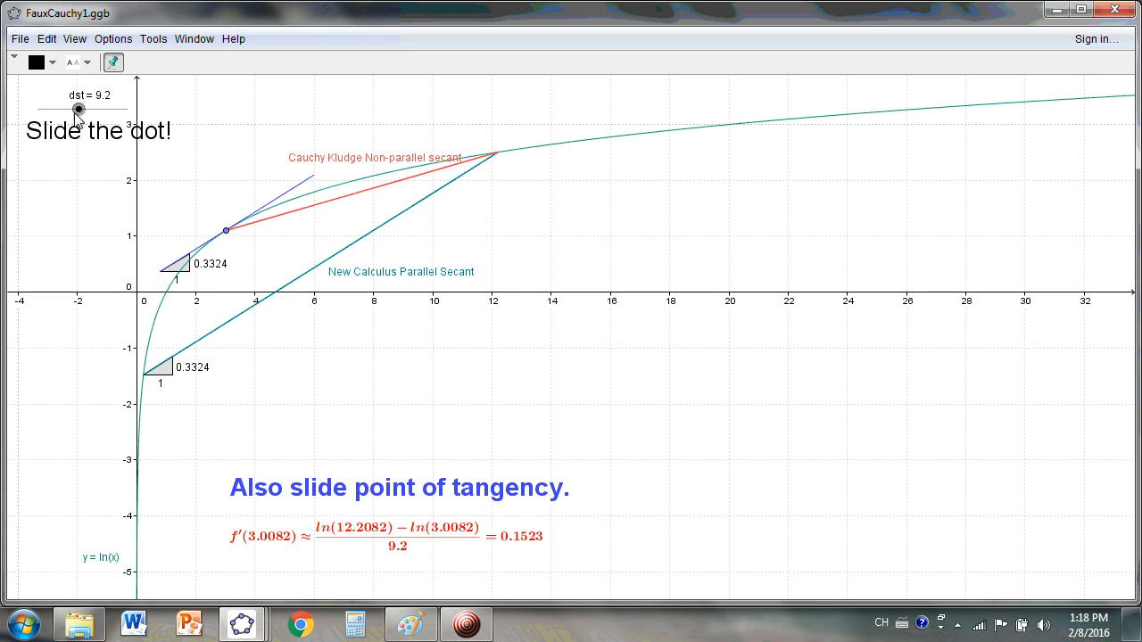
pyautogui.moveTo(77, 106); pyautogui.dragTo(93, 106)
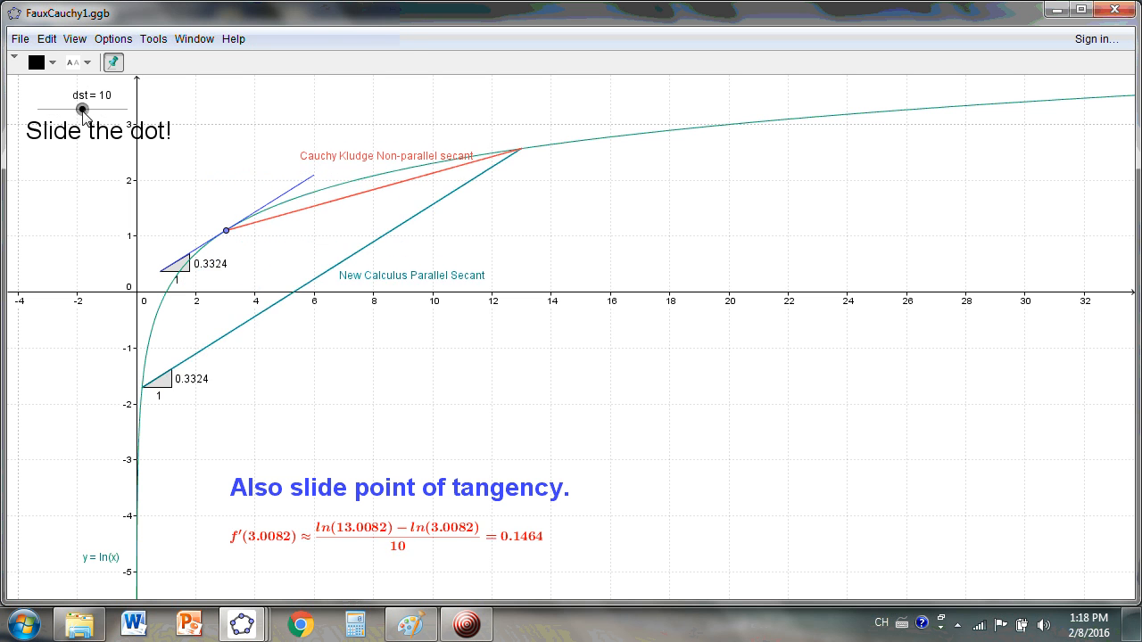
pyautogui.moveTo(96, 108); pyautogui.dragTo(76, 108)
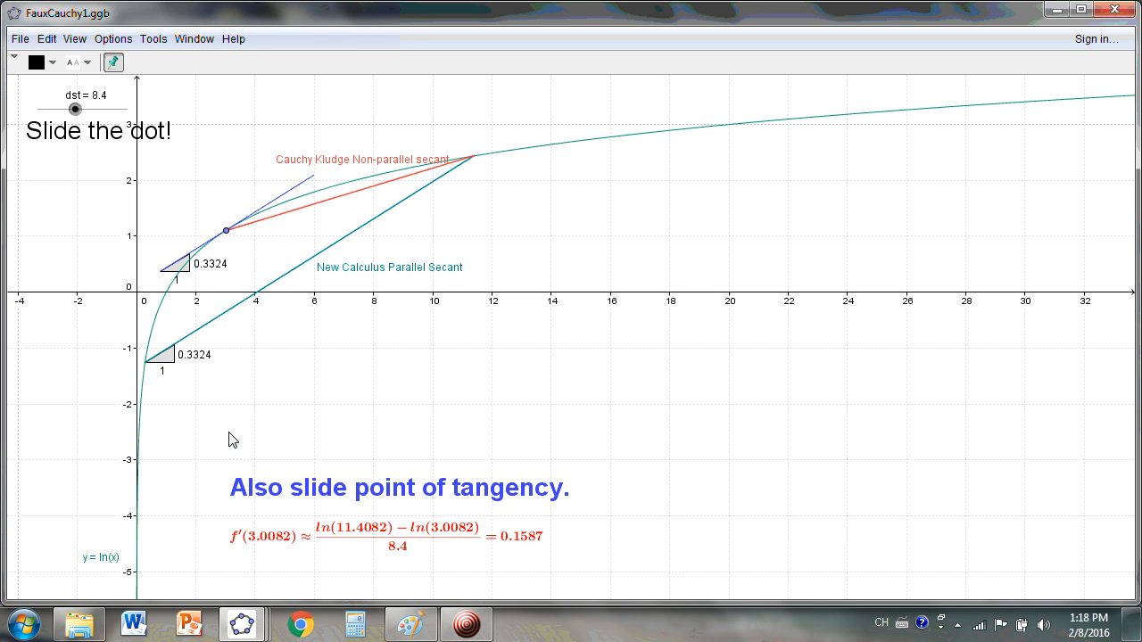
pyautogui.moveTo(1051, 133)
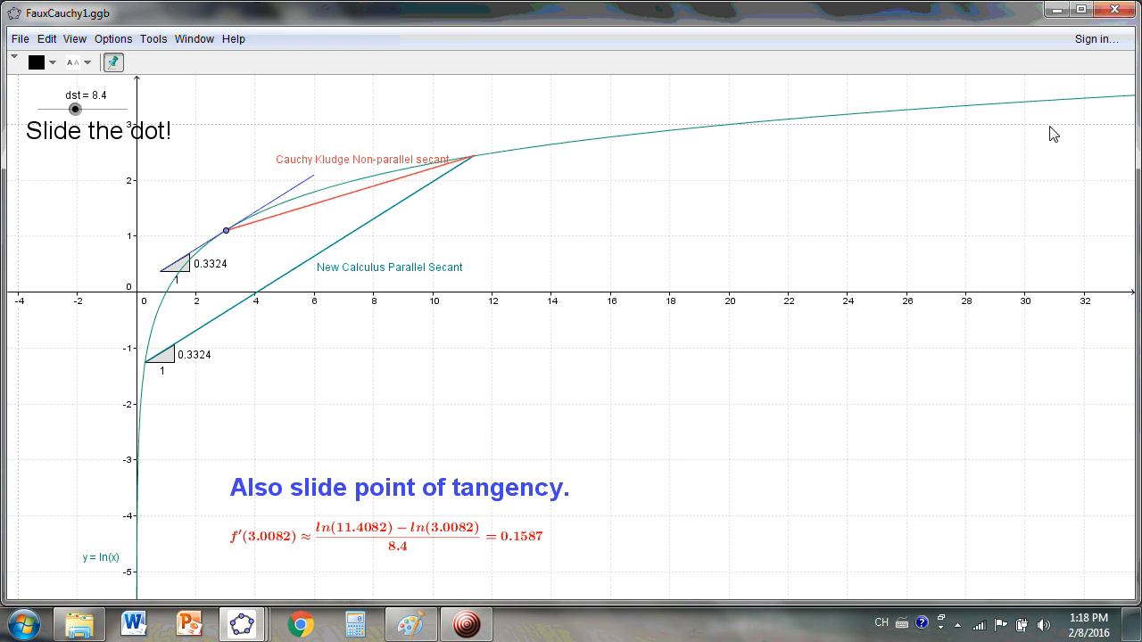
pyautogui.moveTo(1088, 18)
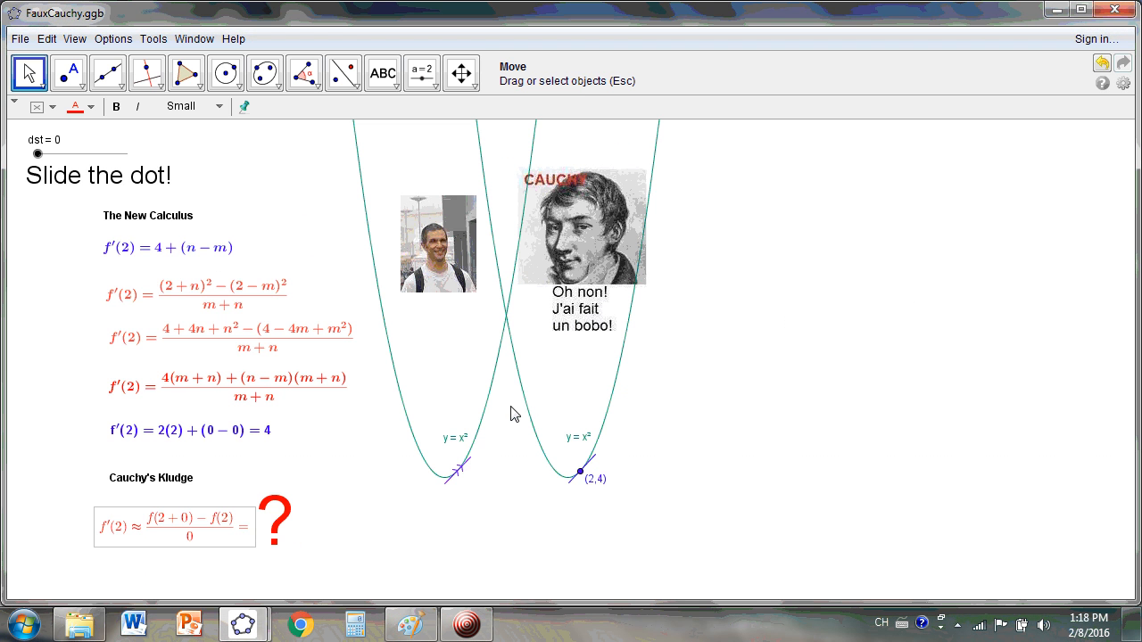
pyautogui.click(1114, 10)
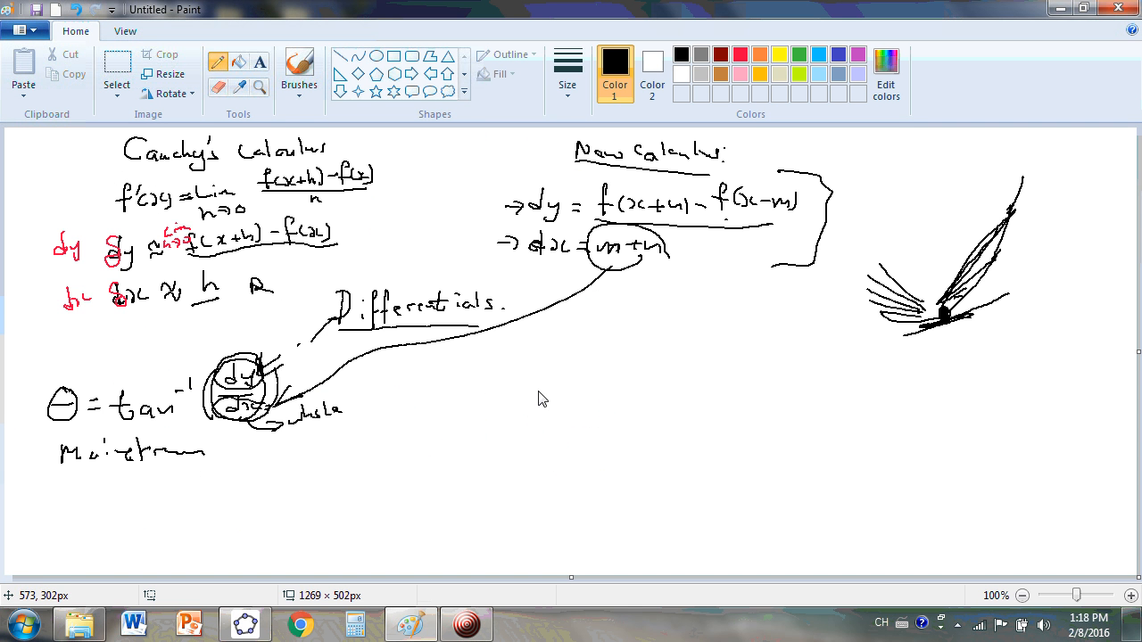
# Select and clear the feather sketch, then draw and resize a circle in its place.
pyautogui.click(299, 64)
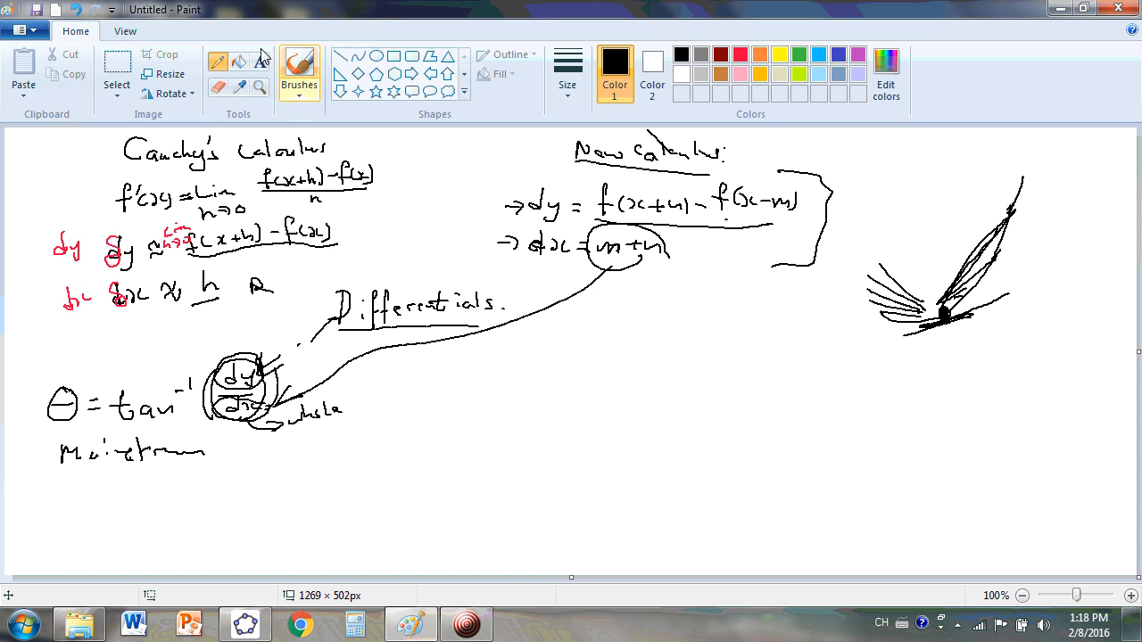
pyautogui.click(117, 70)
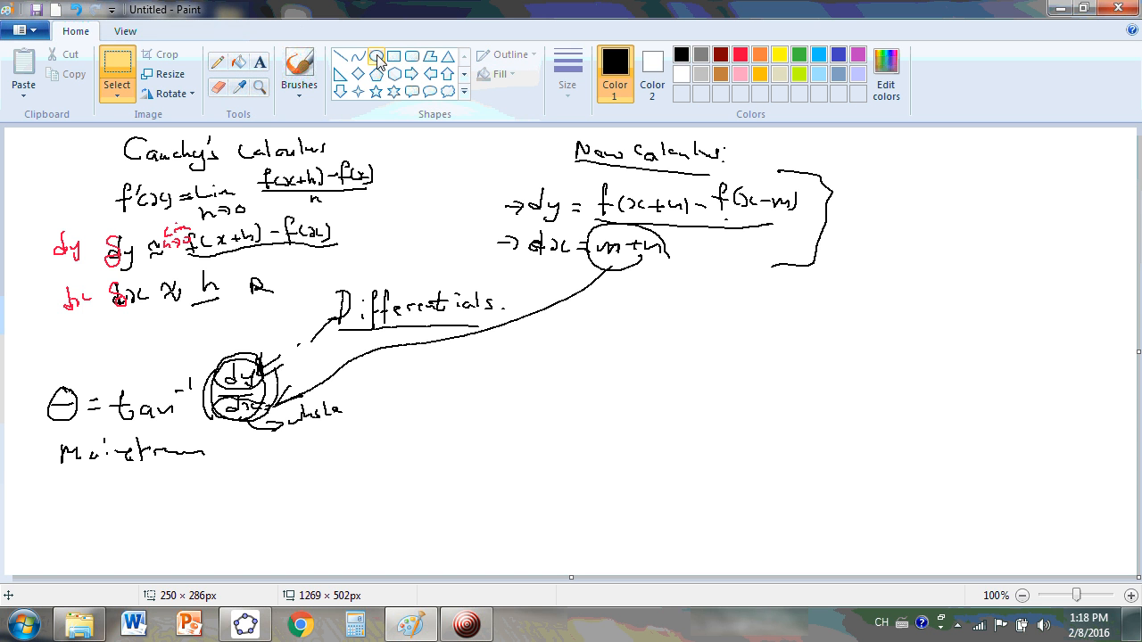
pyautogui.moveTo(814, 366); pyautogui.dragTo(944, 424)
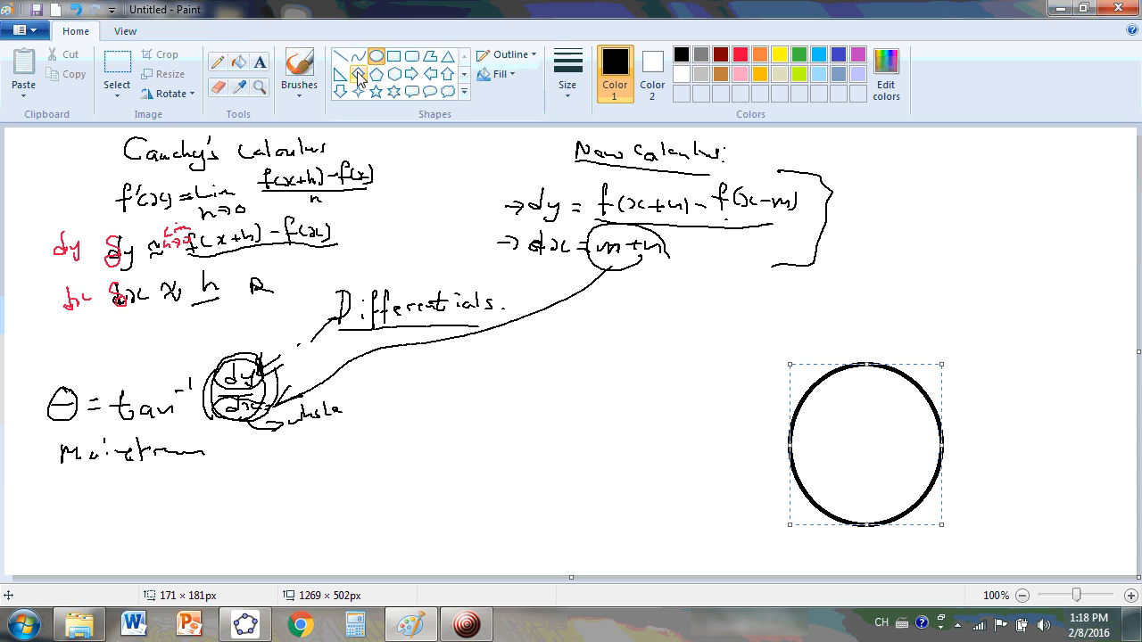
pyautogui.moveTo(652, 356); pyautogui.dragTo(636, 448)
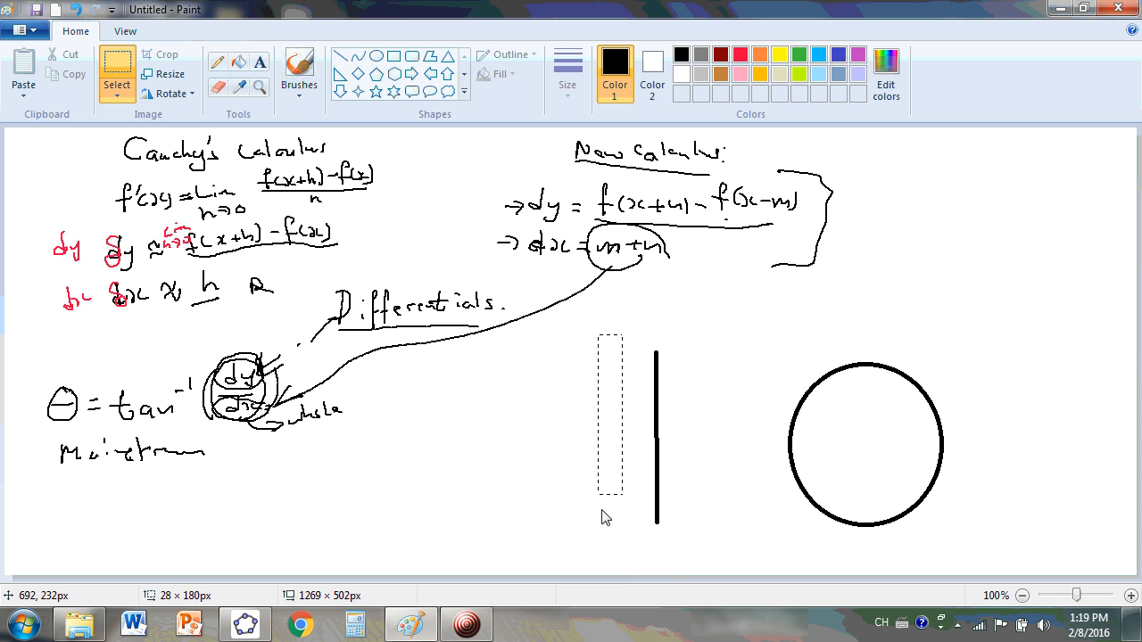
# Move the vertical line against the circle's left edge, loop the θ = tan⁻¹ formula, and sketch an inner arc.
pyautogui.moveTo(658, 428); pyautogui.dragTo(788, 443)
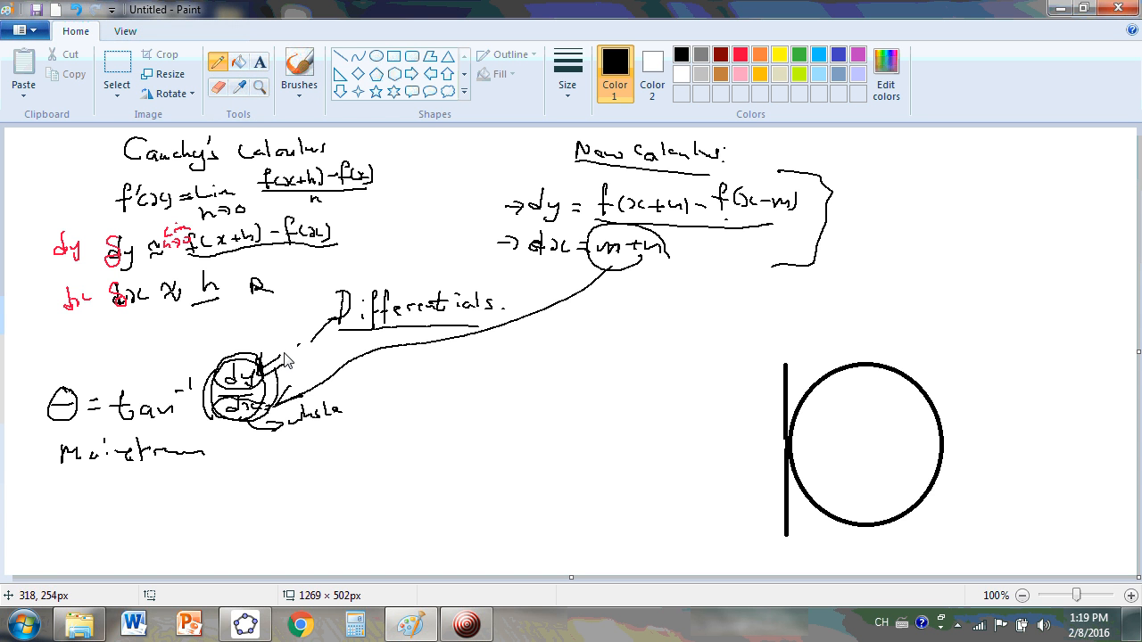
pyautogui.moveTo(286, 352); pyautogui.dragTo(264, 437)
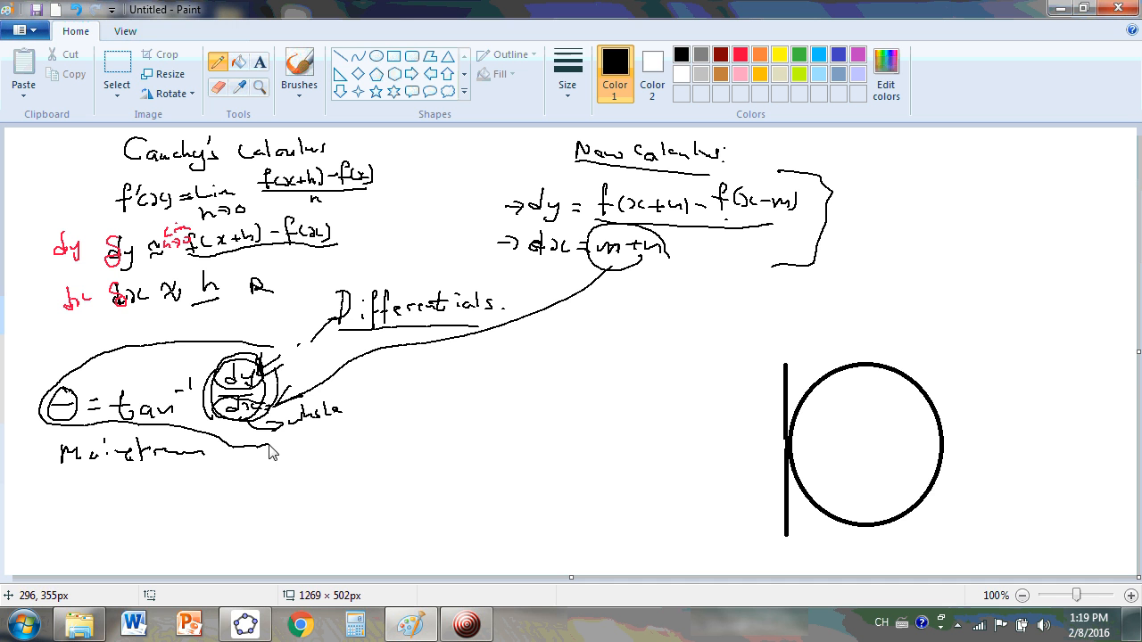
pyautogui.moveTo(793, 459)
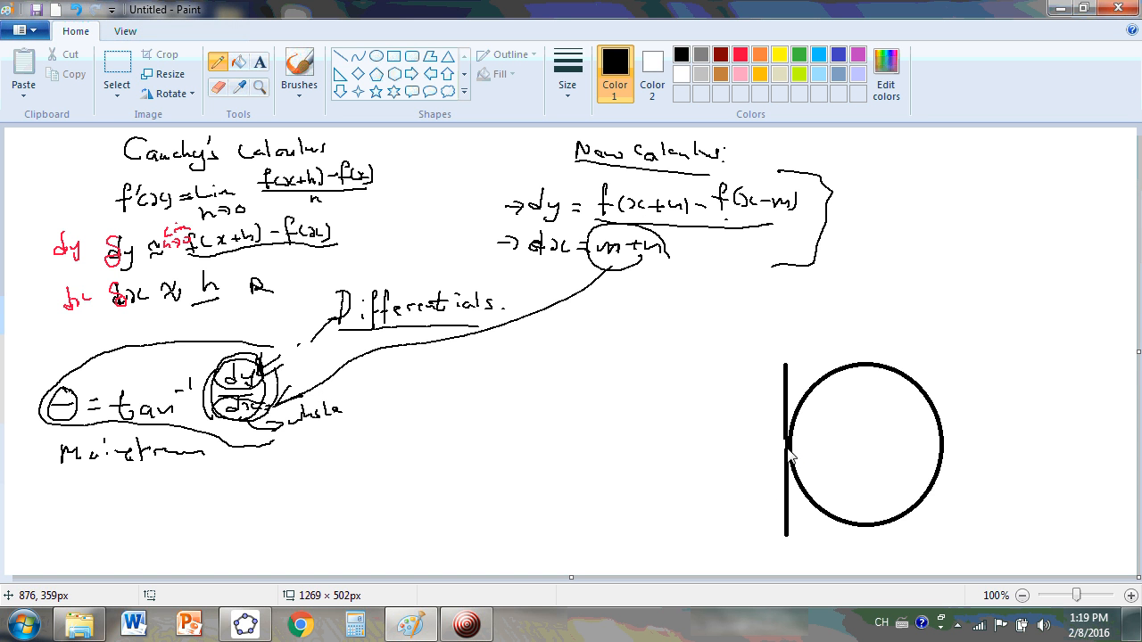
pyautogui.moveTo(774, 442)
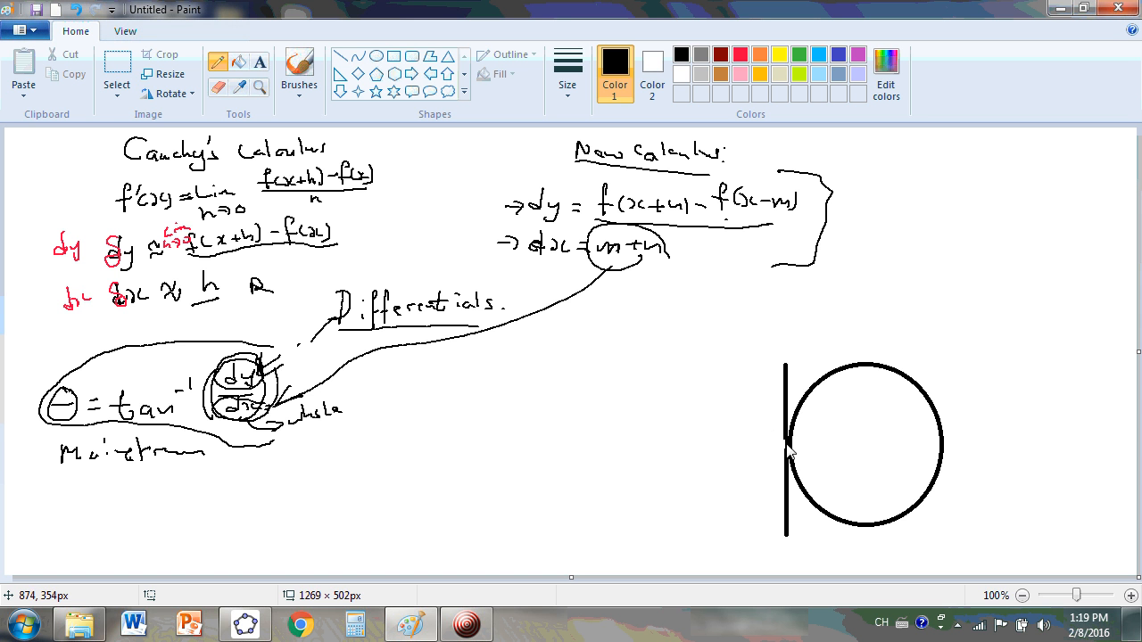
pyautogui.moveTo(787, 454)
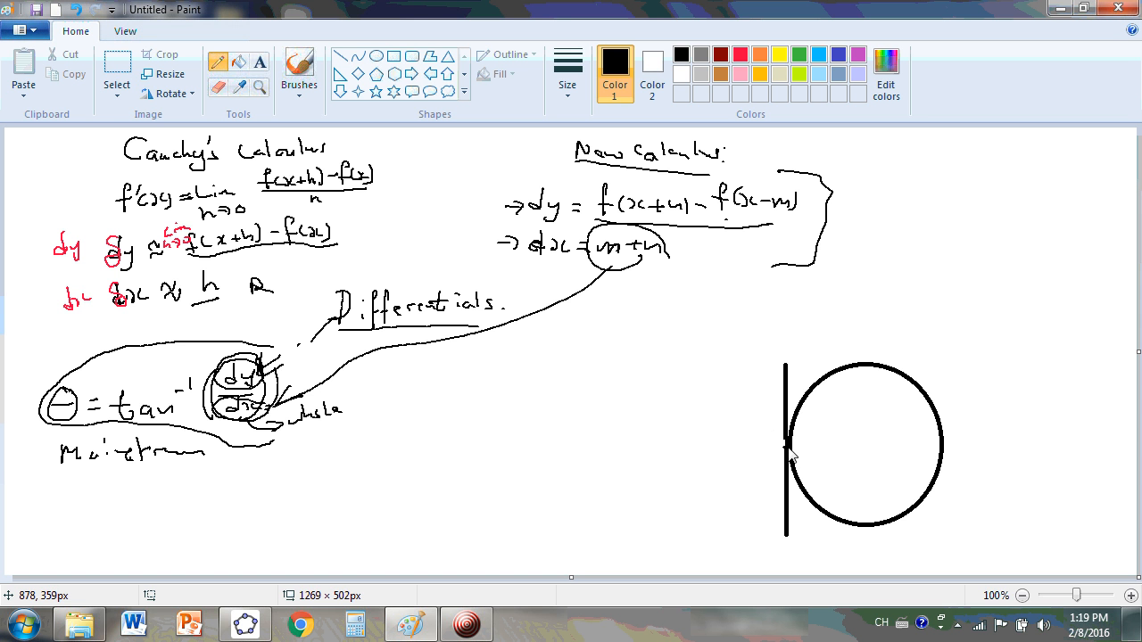
pyautogui.moveTo(820, 372)
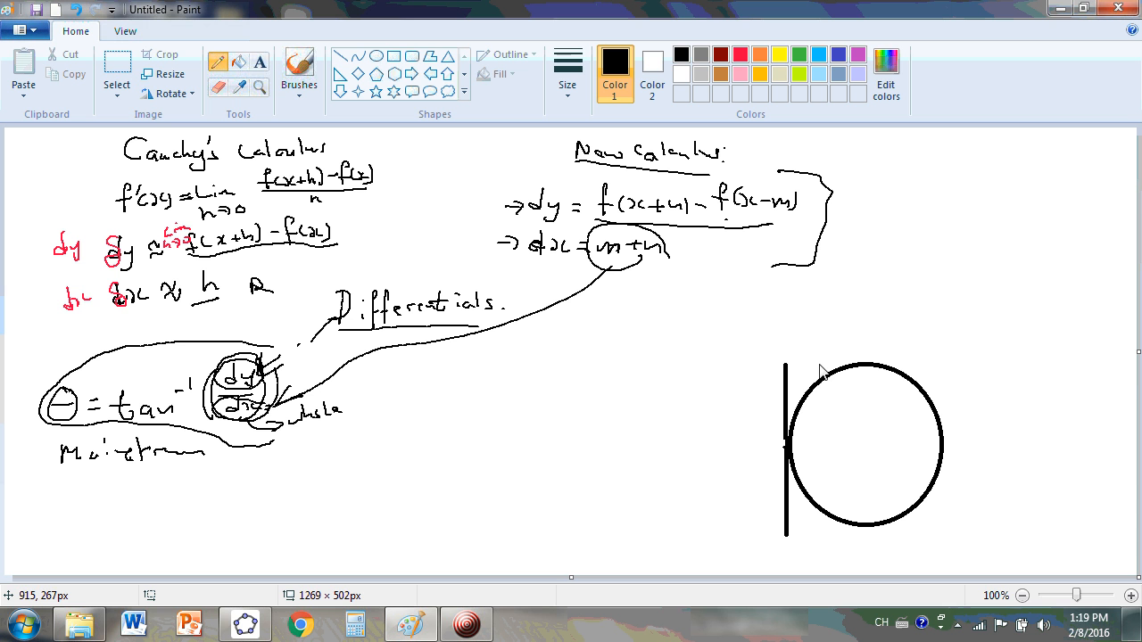
pyautogui.moveTo(811, 359); pyautogui.dragTo(792, 499)
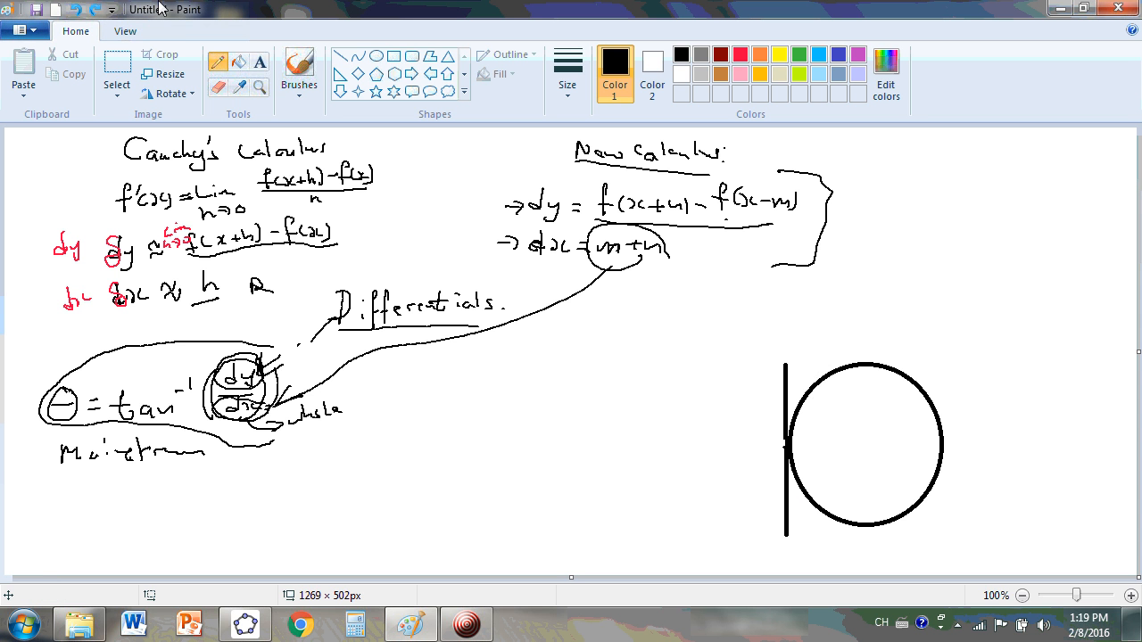
pyautogui.moveTo(829, 525)
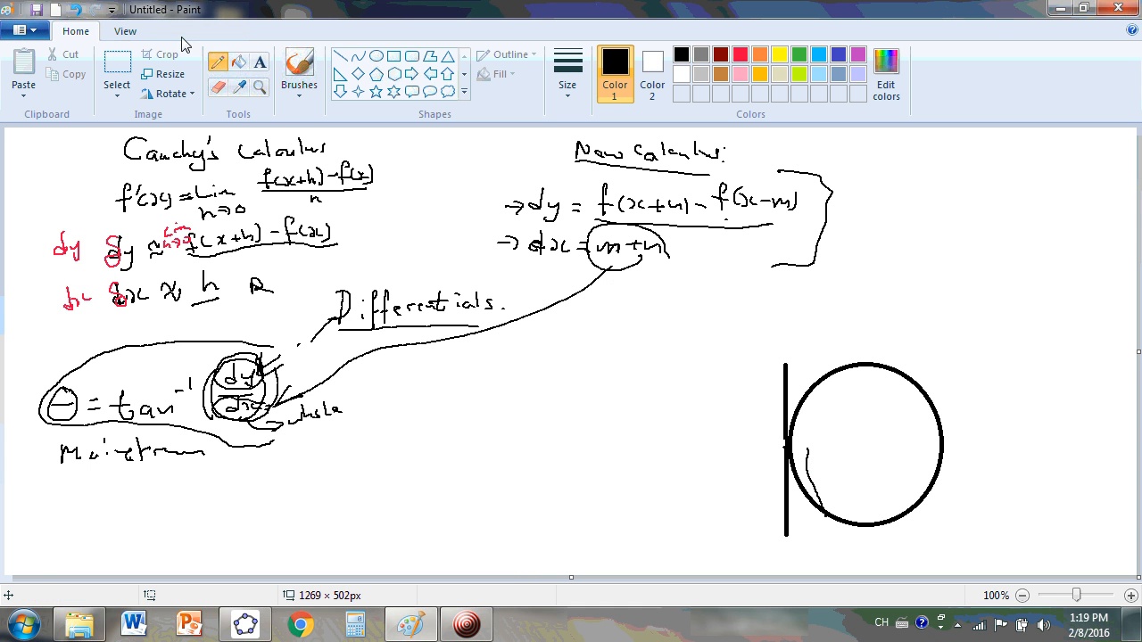
# Dismiss the resize dialog and draw a longer vertical line through the circle's left side, parallel to the tangent.
pyautogui.click(170, 73)
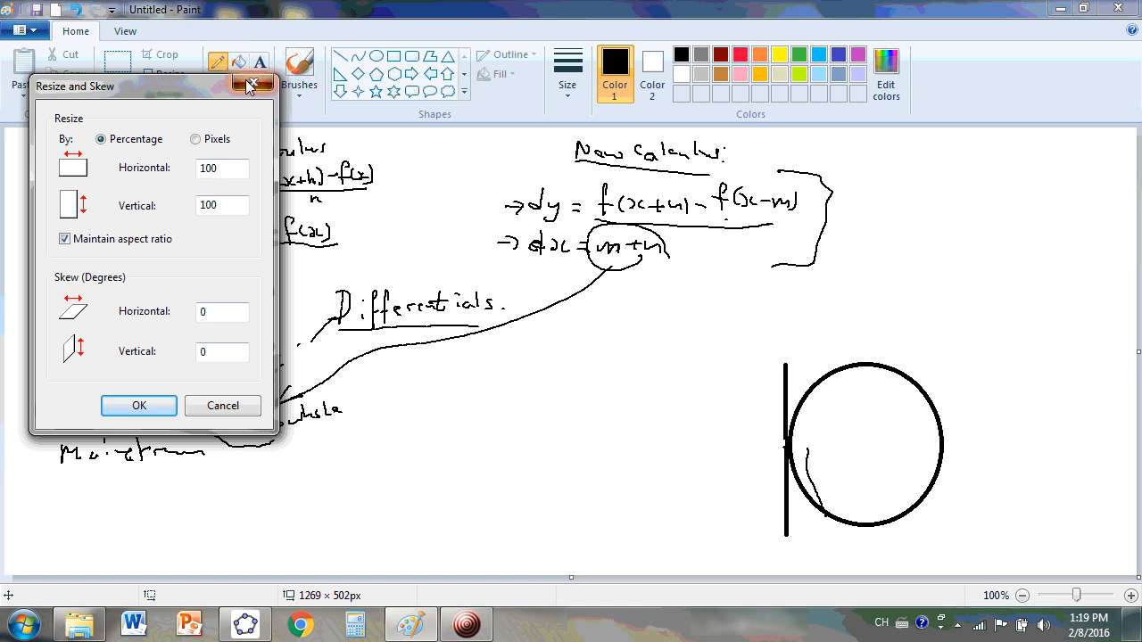
pyautogui.click(252, 85)
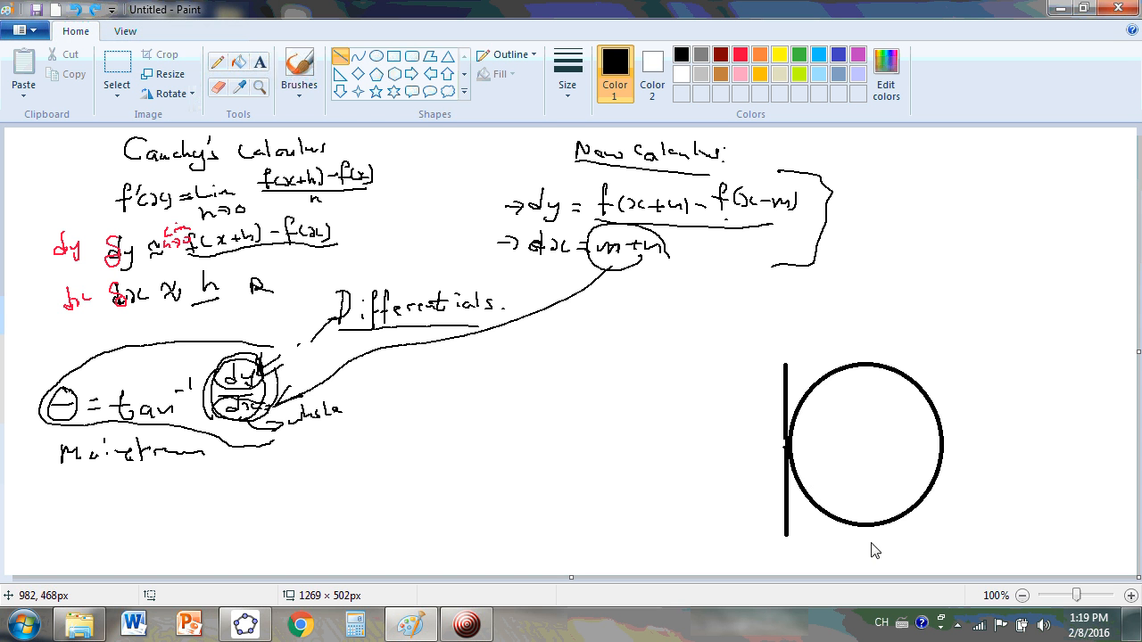
pyautogui.moveTo(856, 294); pyautogui.dragTo(856, 531)
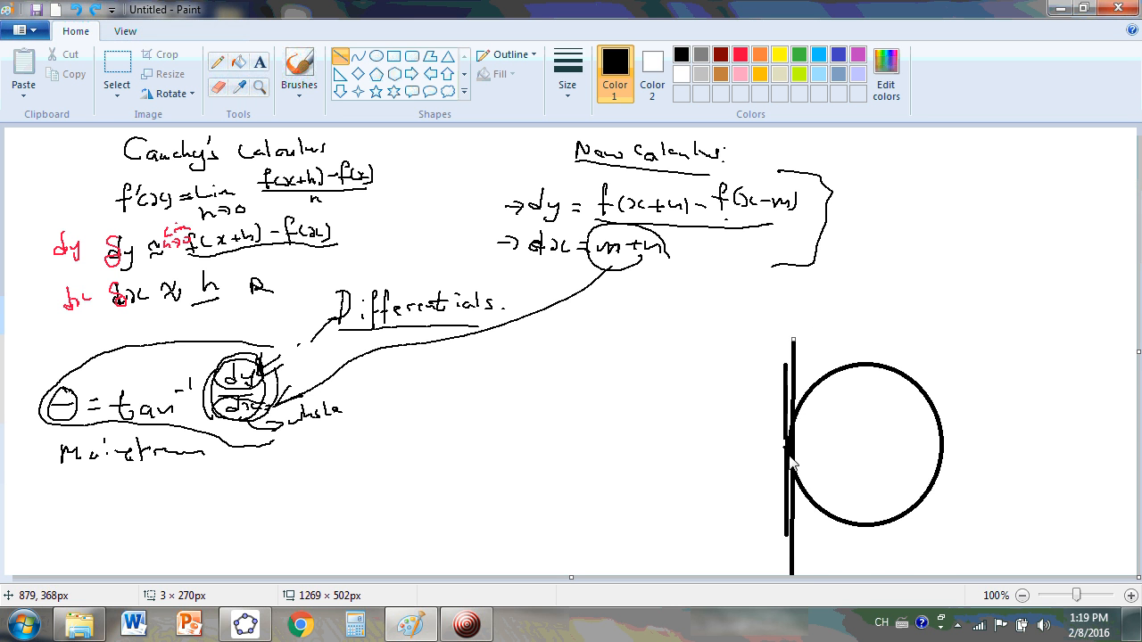
pyautogui.moveTo(830, 308); pyautogui.dragTo(829, 553)
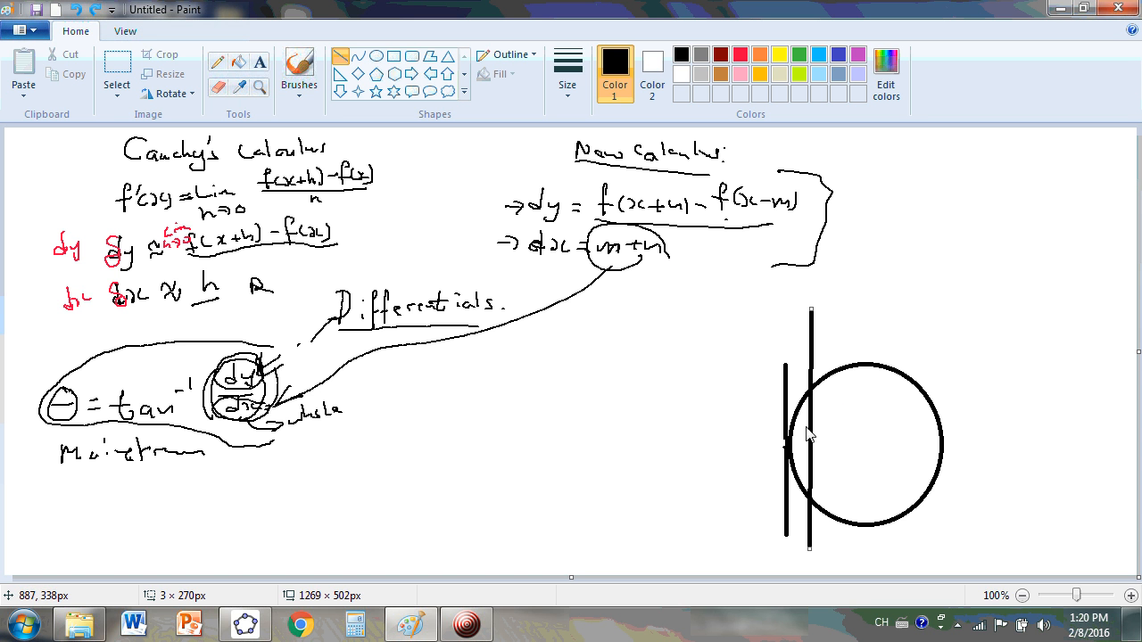
pyautogui.click(221, 61)
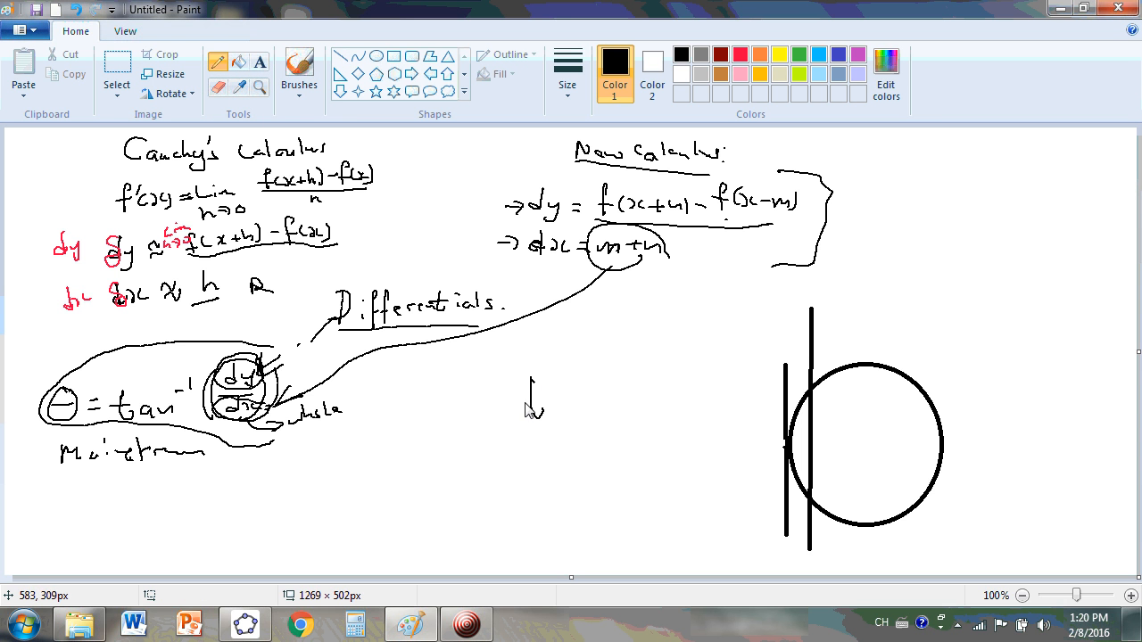
# Start handwriting tan⁻¹(dy/0) left of the circle, then list the open GeoGebra windows.
pyautogui.moveTo(527, 411); pyautogui.dragTo(607, 366)
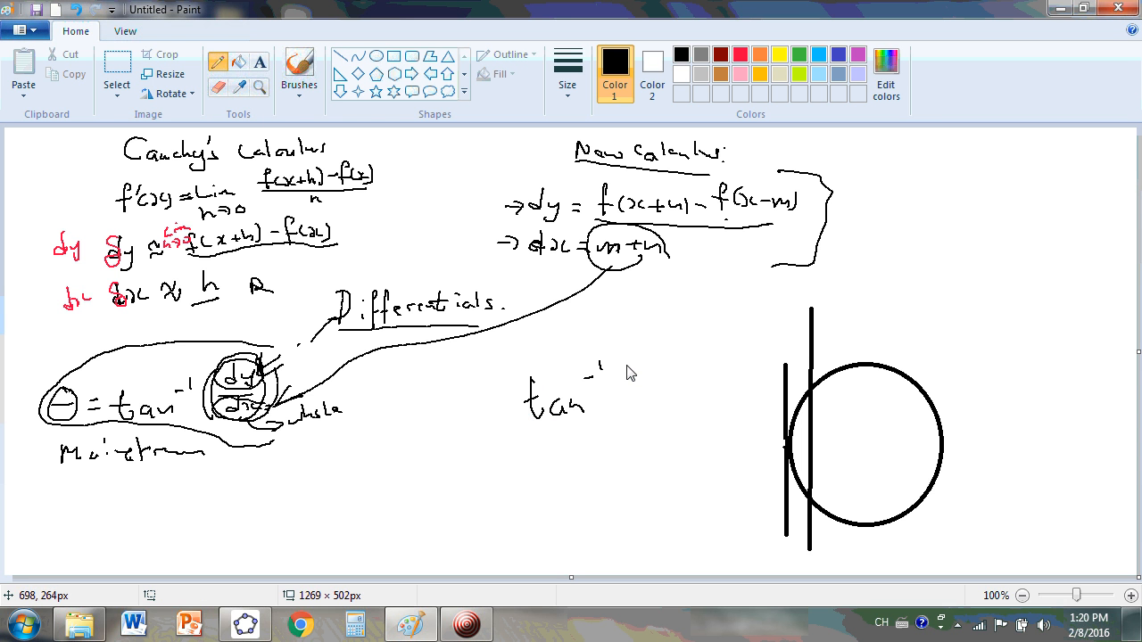
pyautogui.moveTo(629, 375); pyautogui.dragTo(633, 428)
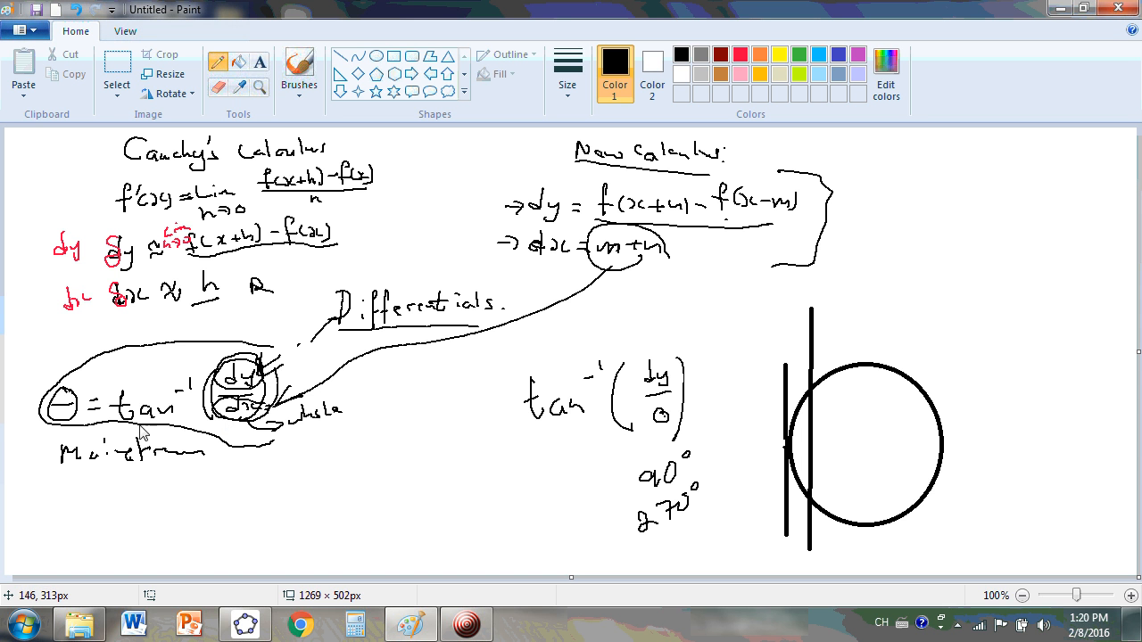
pyautogui.moveTo(705, 299)
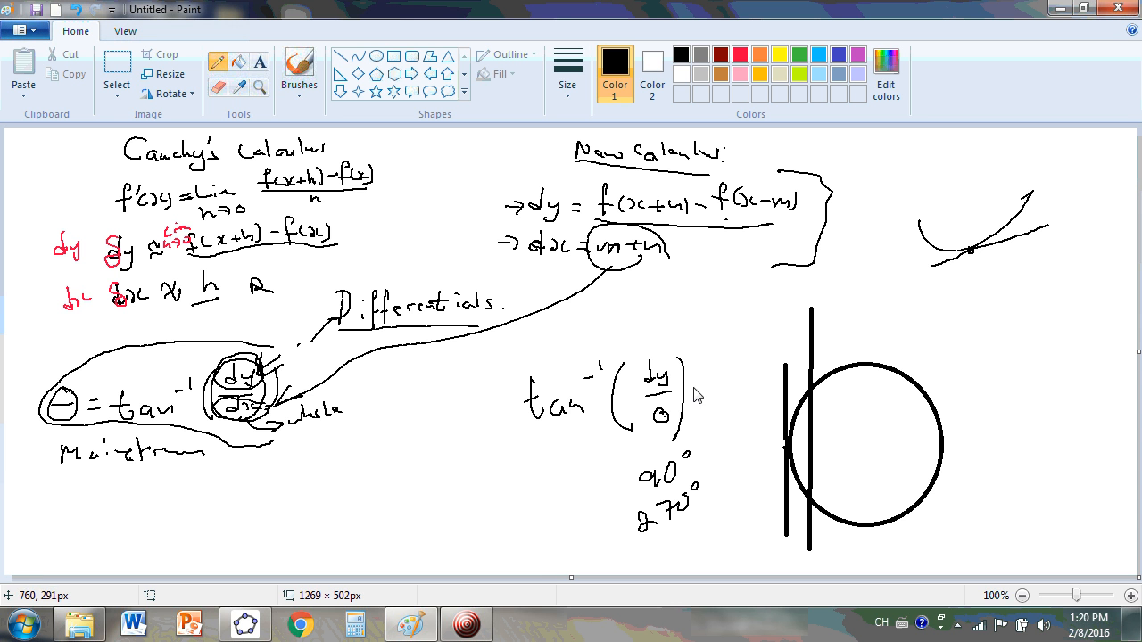
pyautogui.moveTo(800, 427)
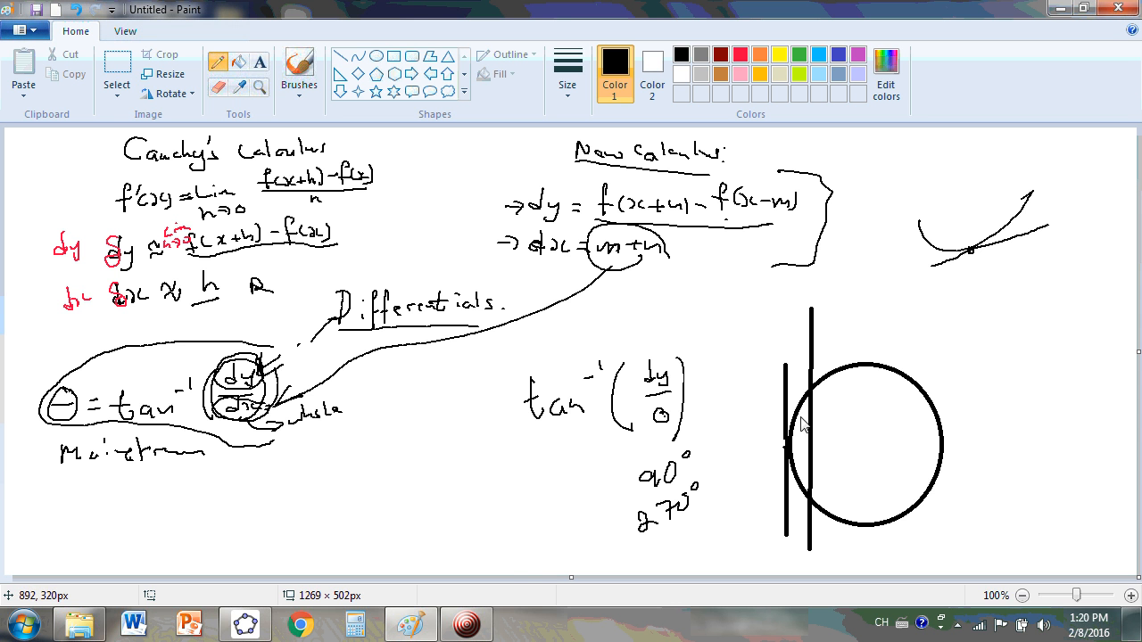
pyautogui.moveTo(840, 383)
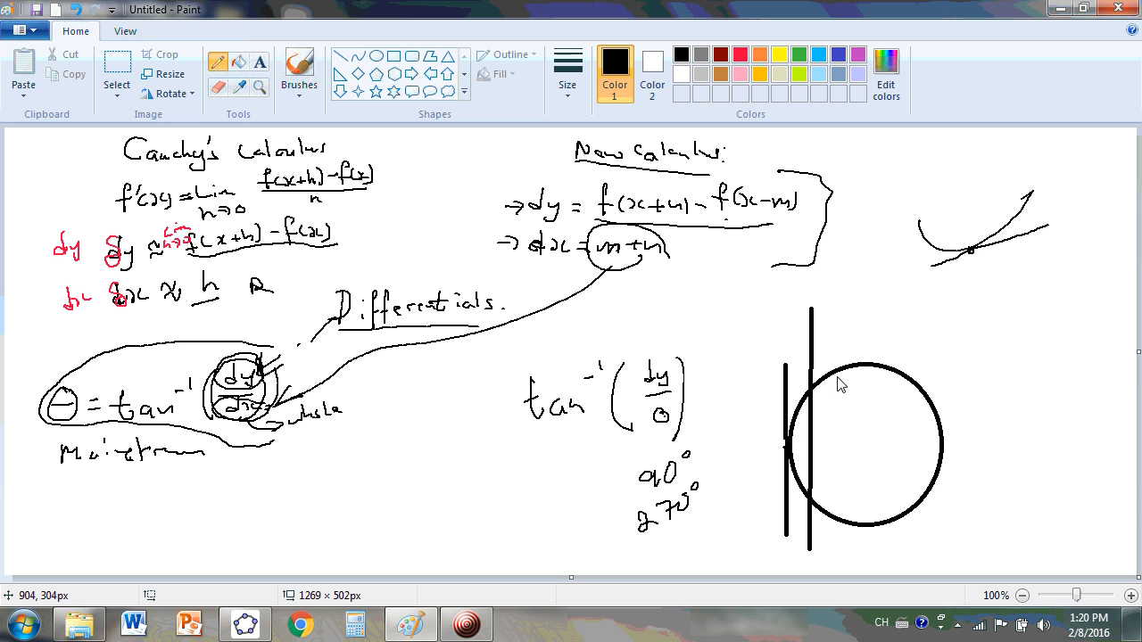
pyautogui.moveTo(822, 457)
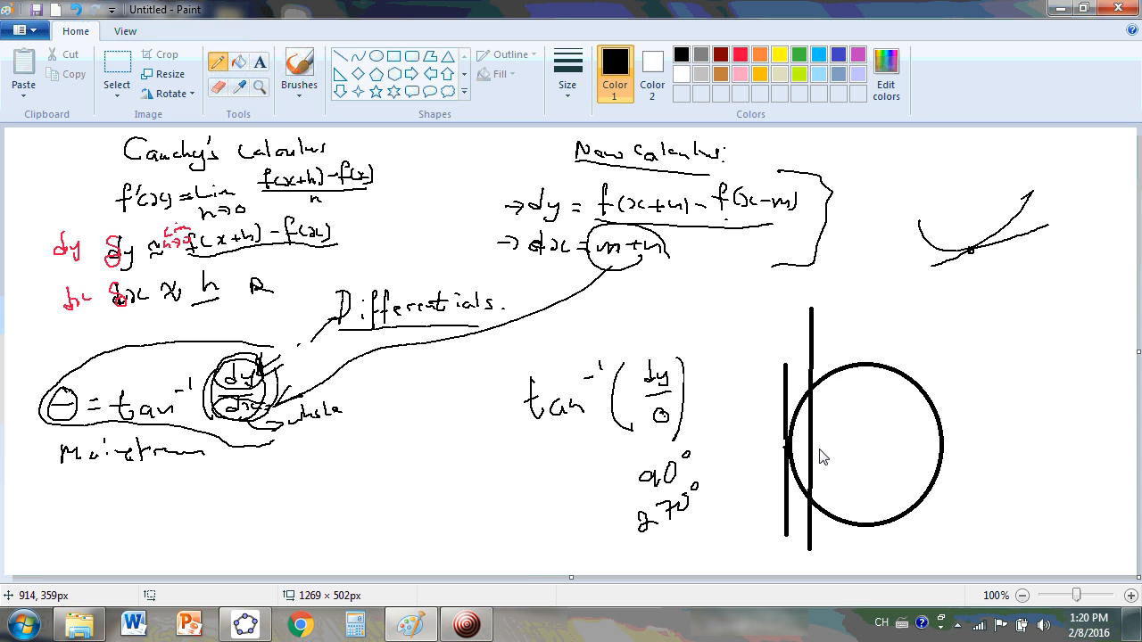
pyautogui.moveTo(327, 300)
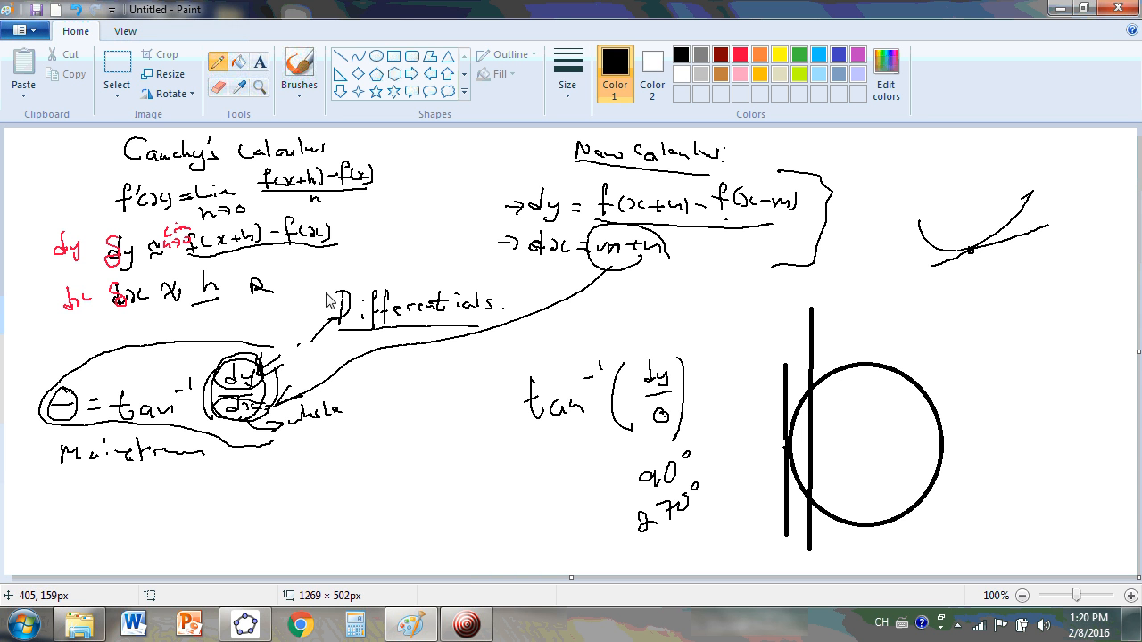
pyautogui.moveTo(470, 548)
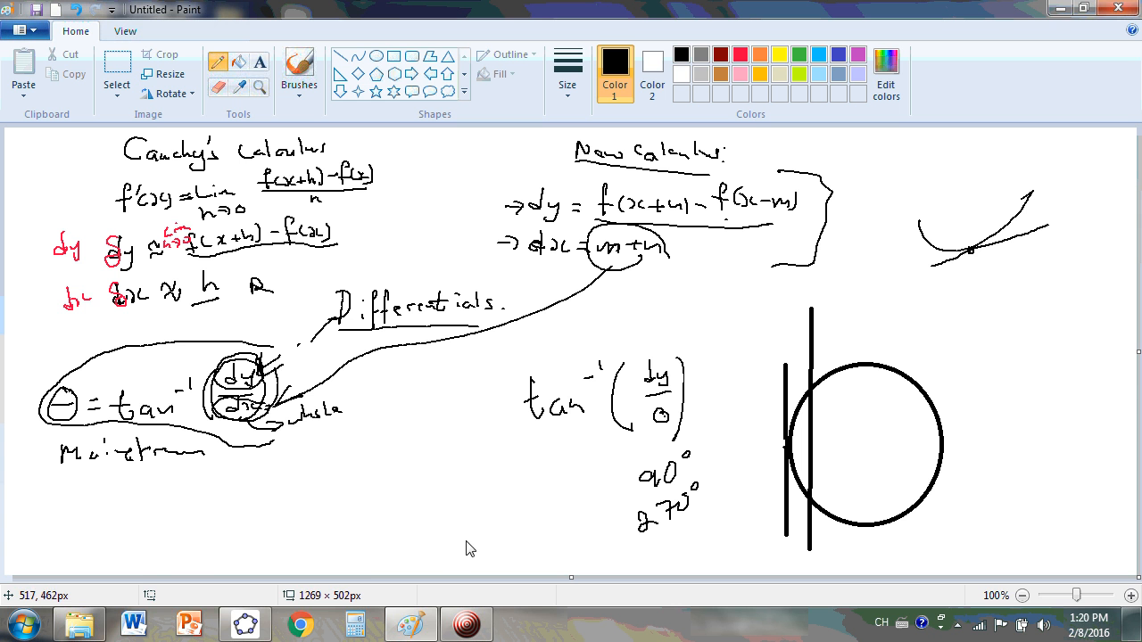
pyautogui.rightClick(249, 621)
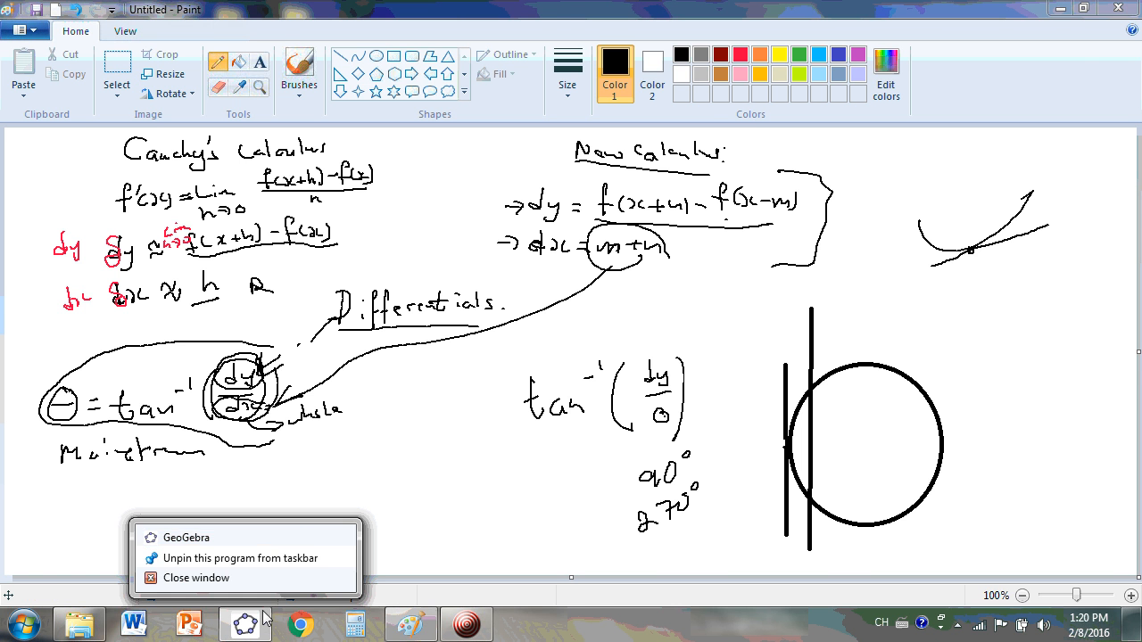
pyautogui.click(184, 537)
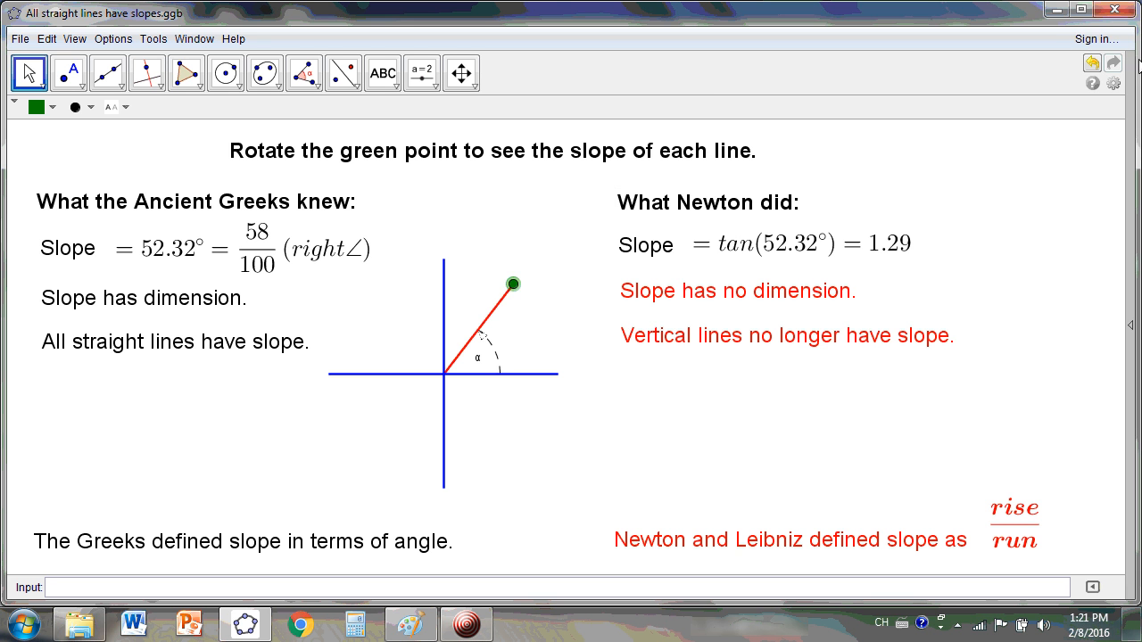
pyautogui.click(1115, 10)
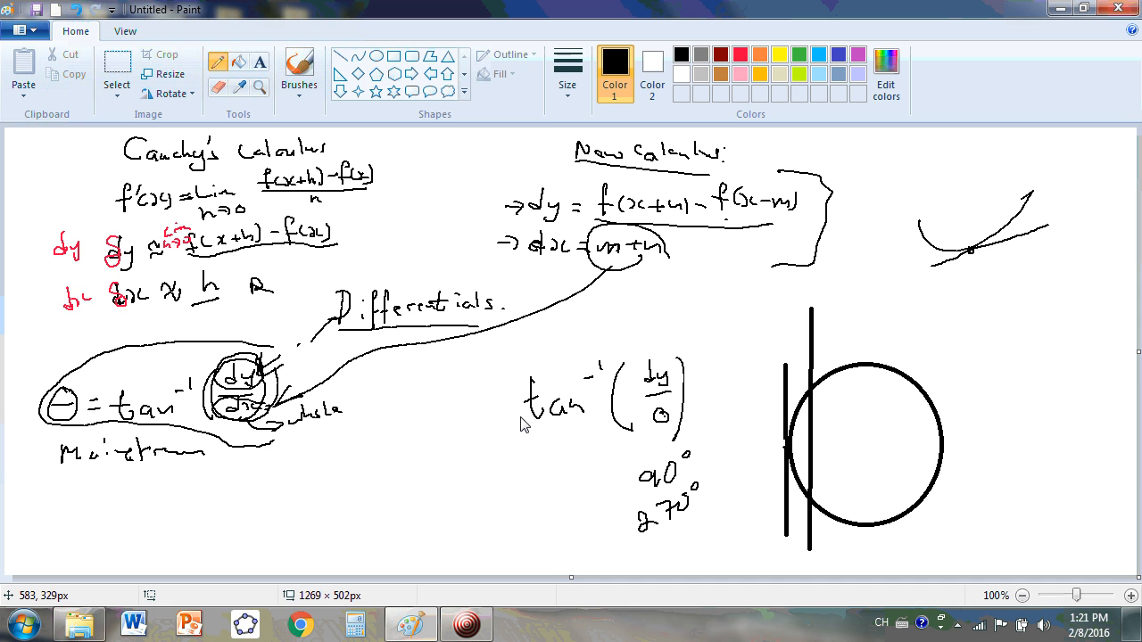
pyautogui.moveTo(405, 477)
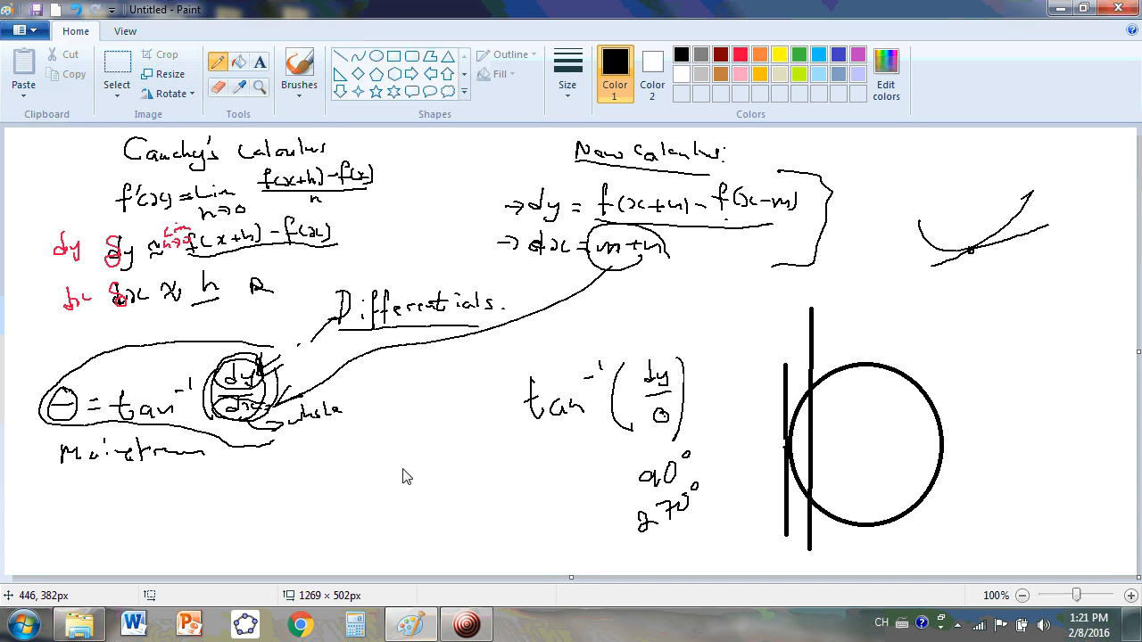
pyautogui.moveTo(325, 372)
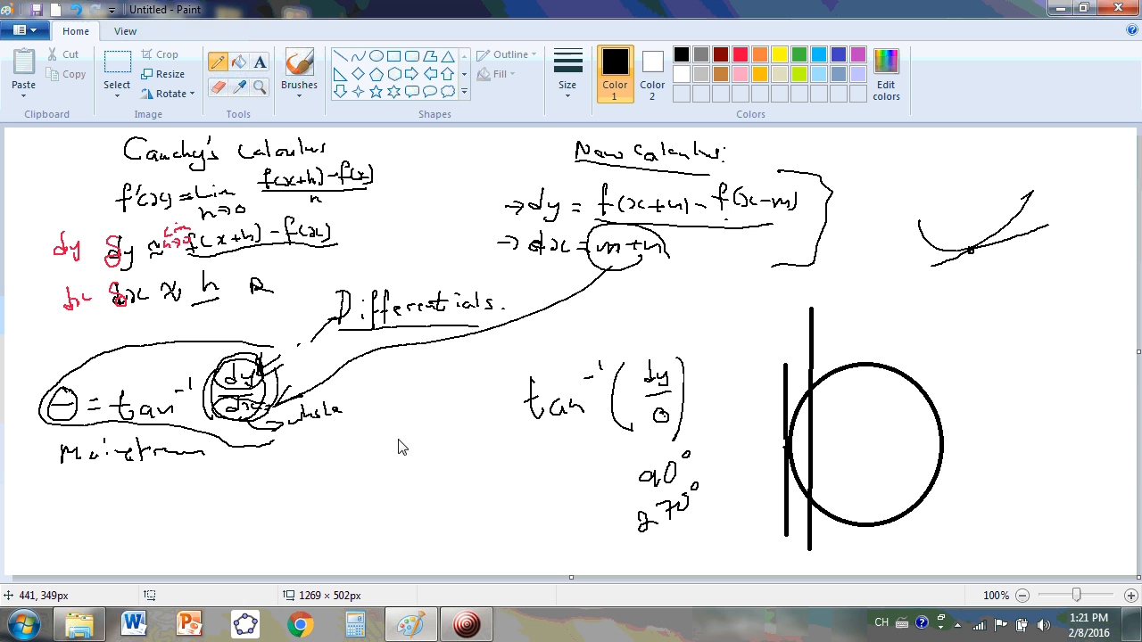
pyautogui.moveTo(404, 444)
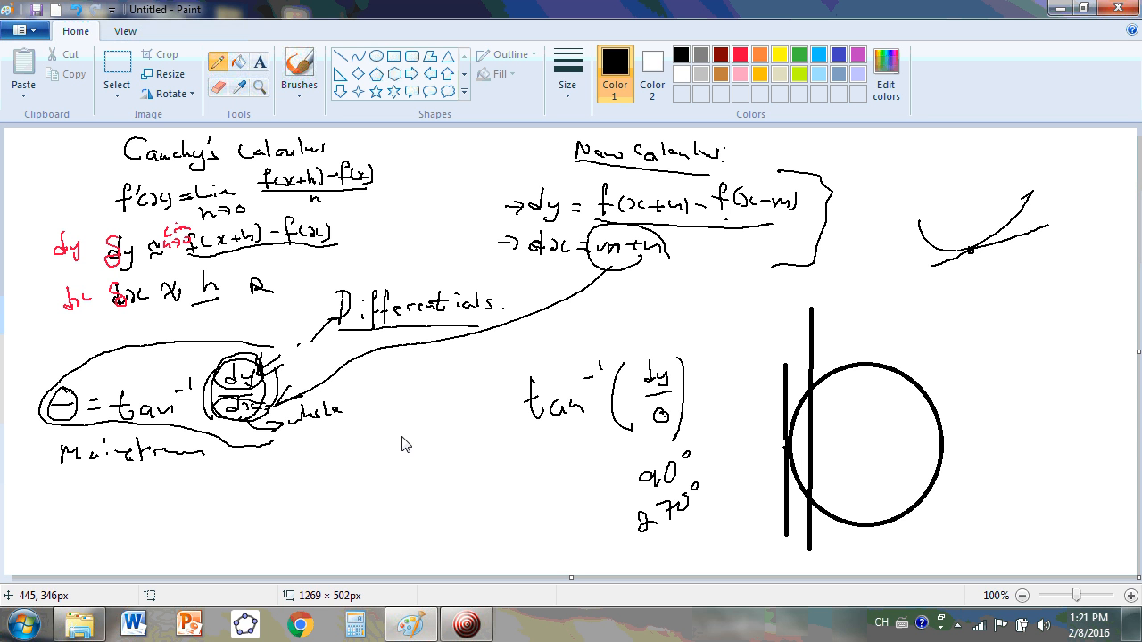
pyautogui.moveTo(410, 455)
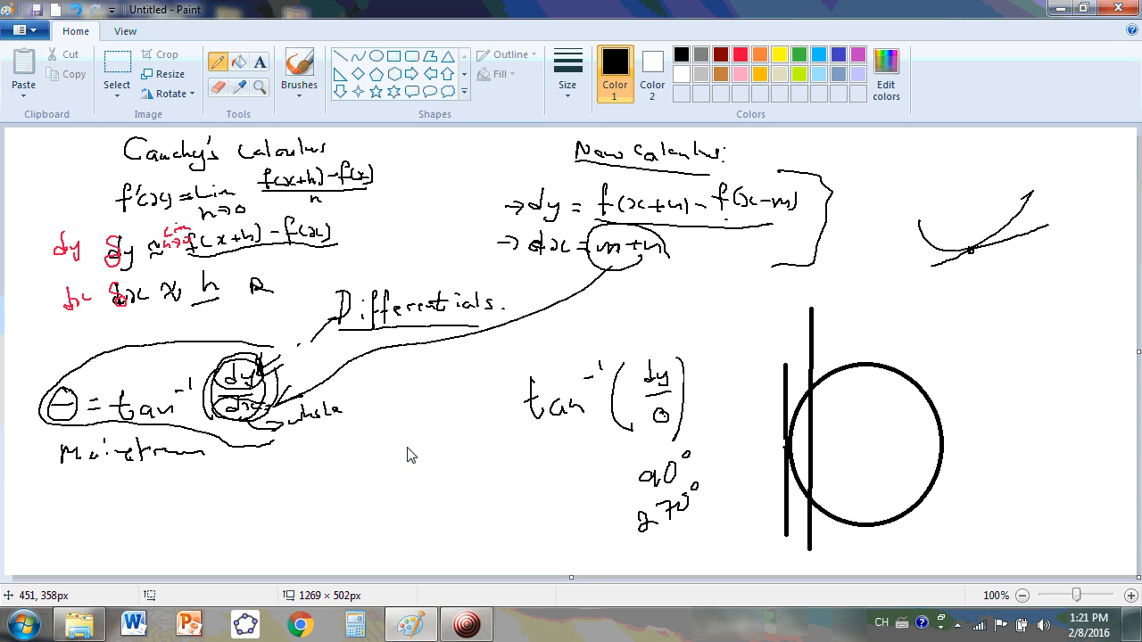
pyautogui.moveTo(410, 456)
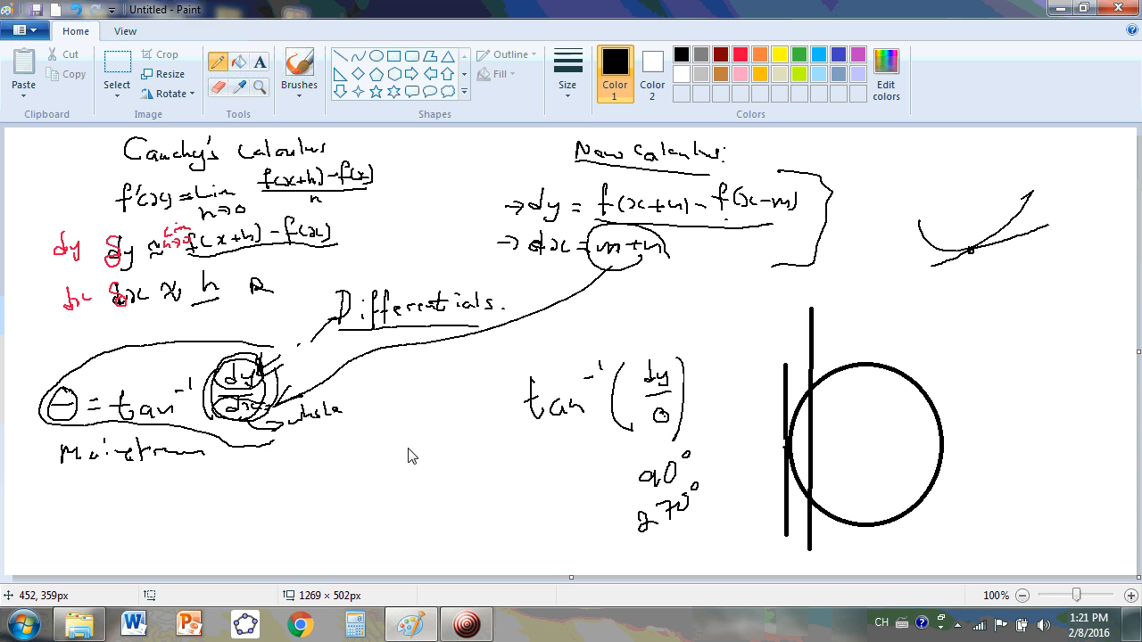
pyautogui.moveTo(412, 445)
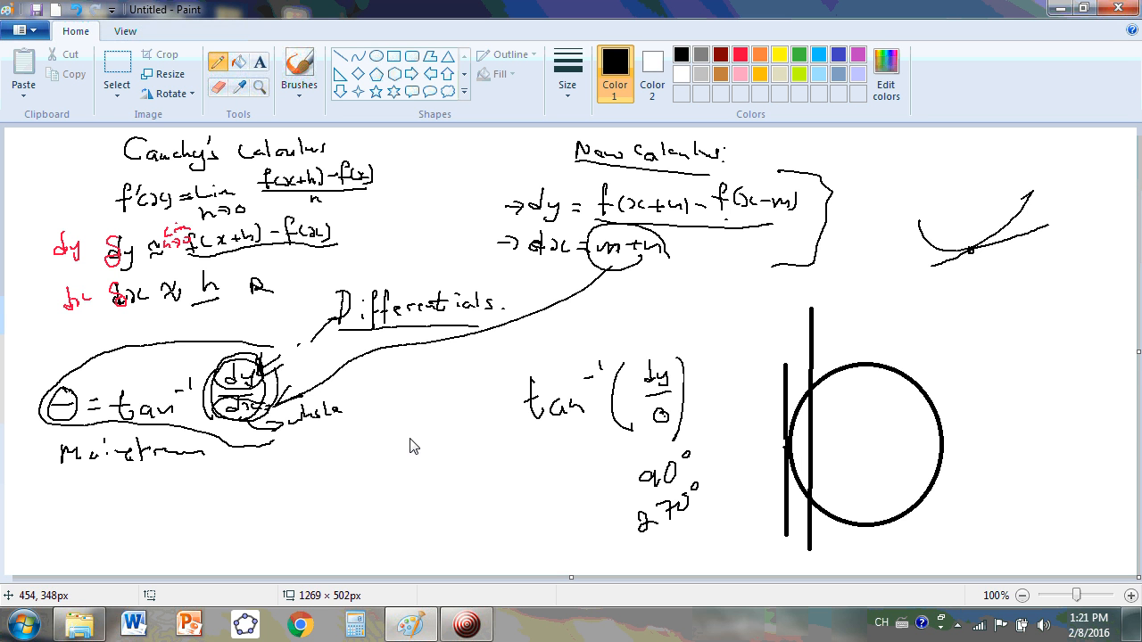
pyautogui.moveTo(411, 425)
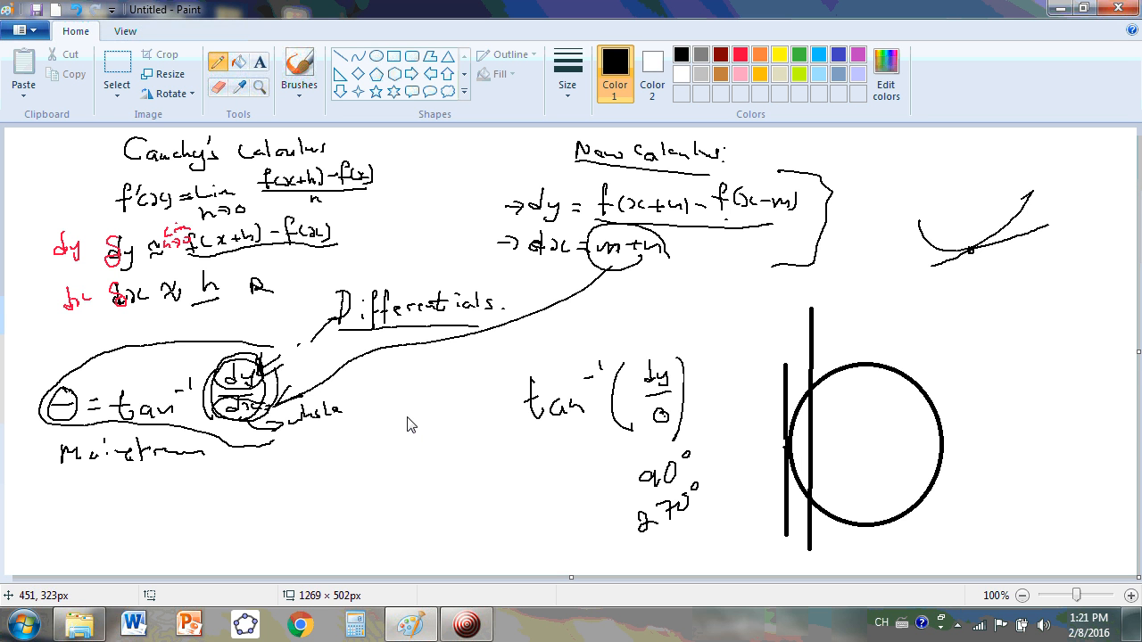
pyautogui.moveTo(722, 246)
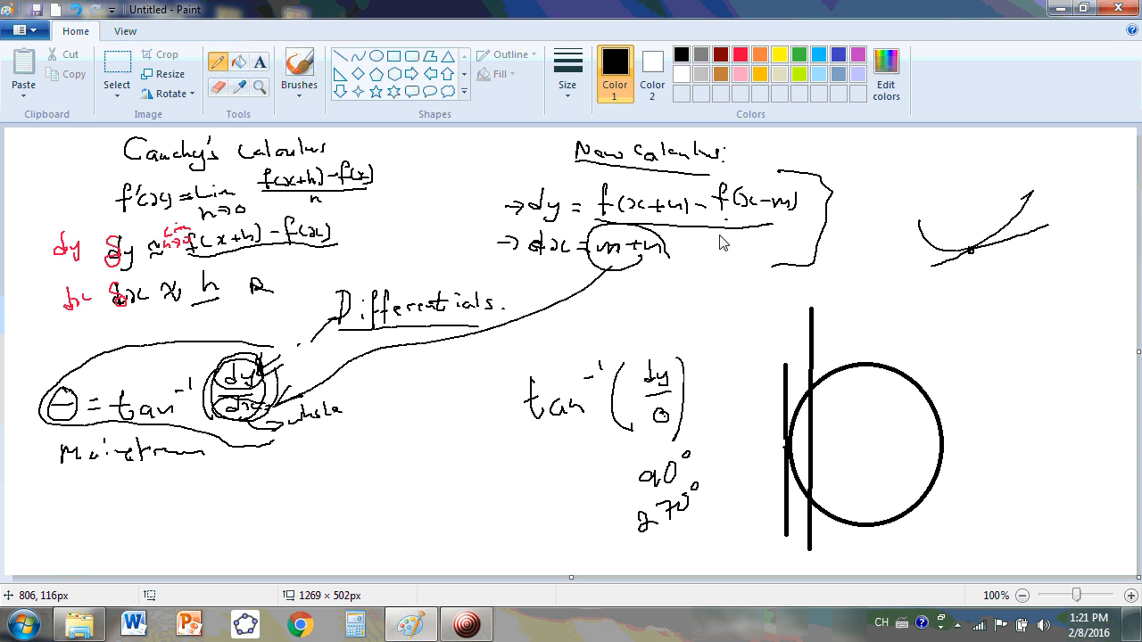